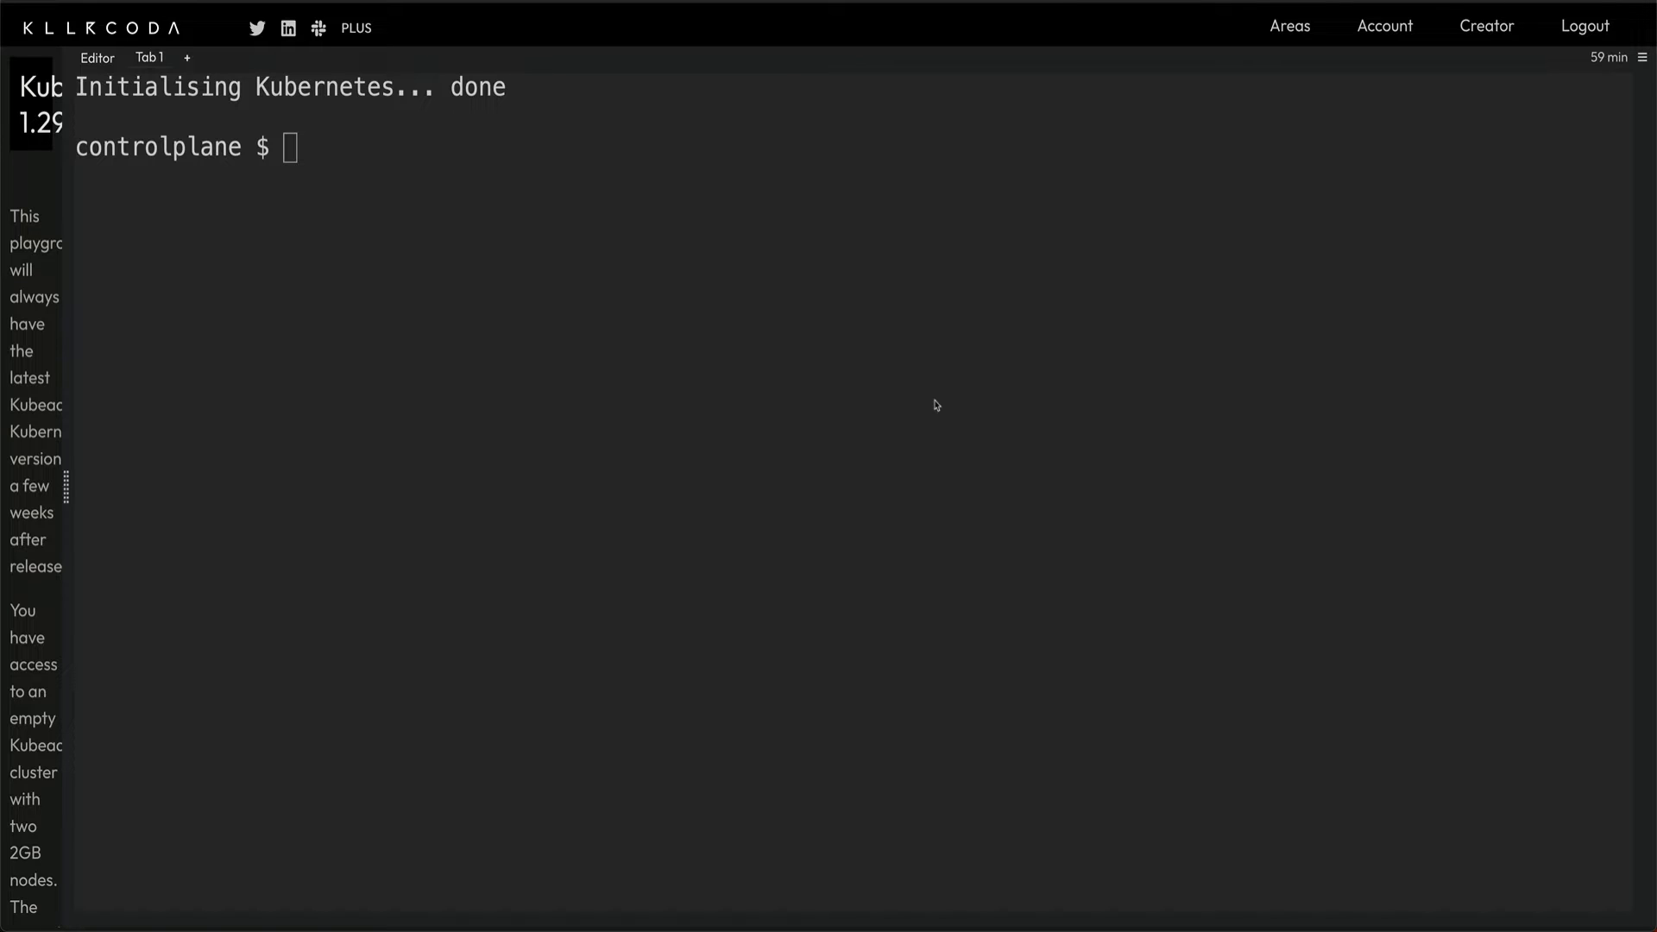
mouse_move(917, 390)
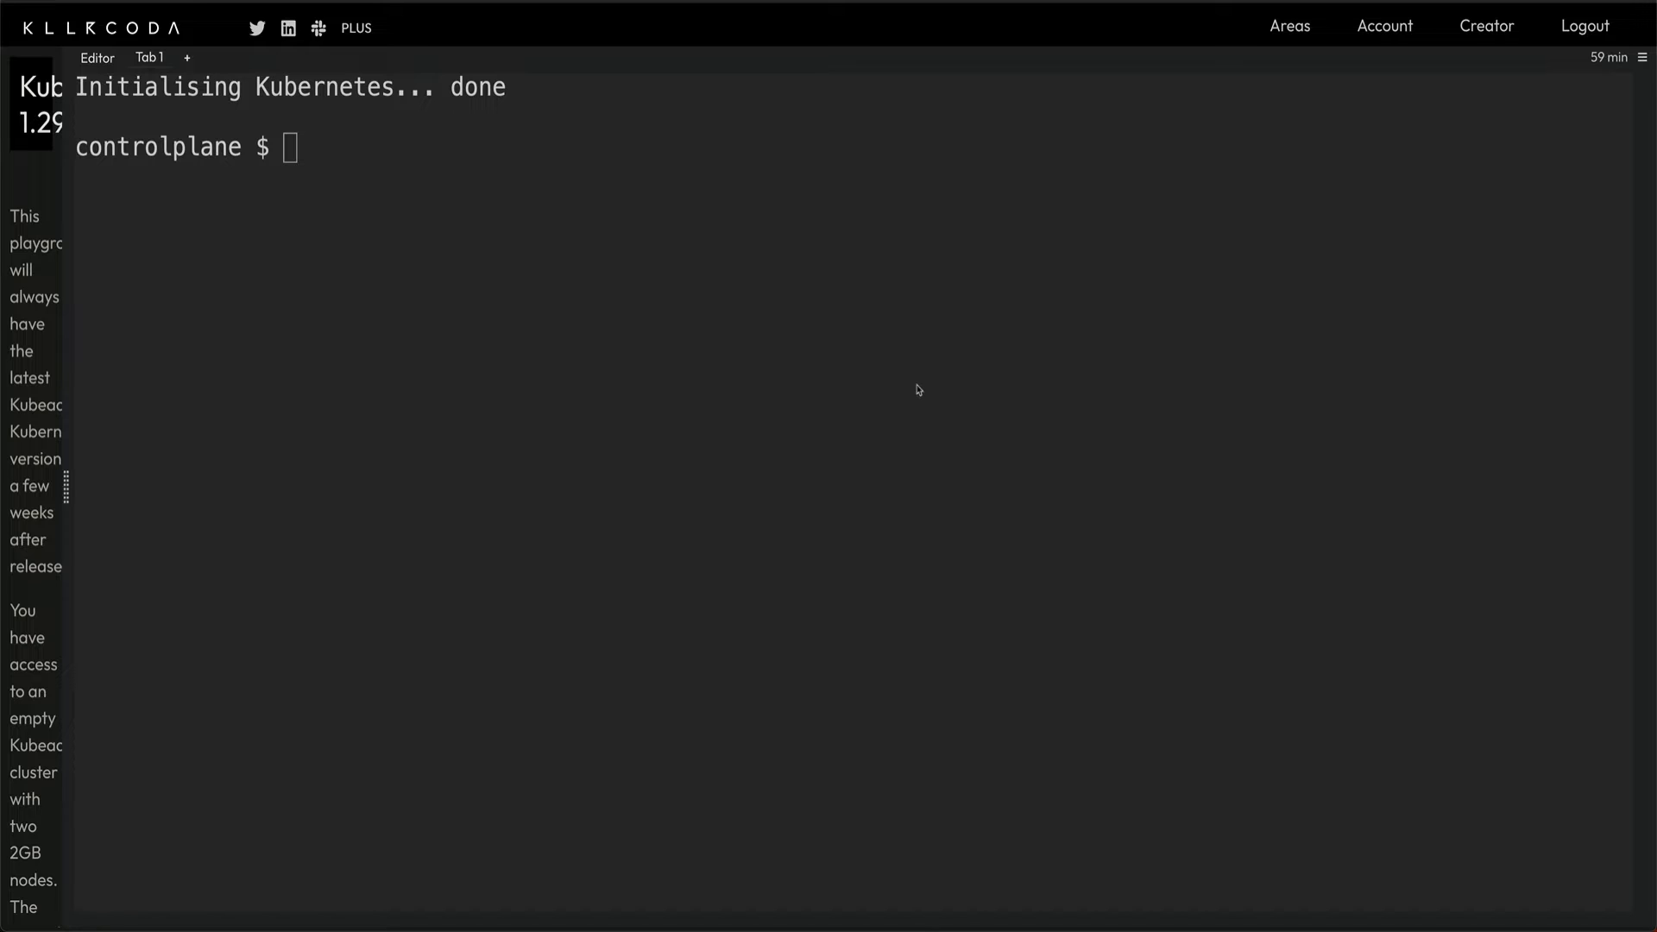
mouse_move(842, 319)
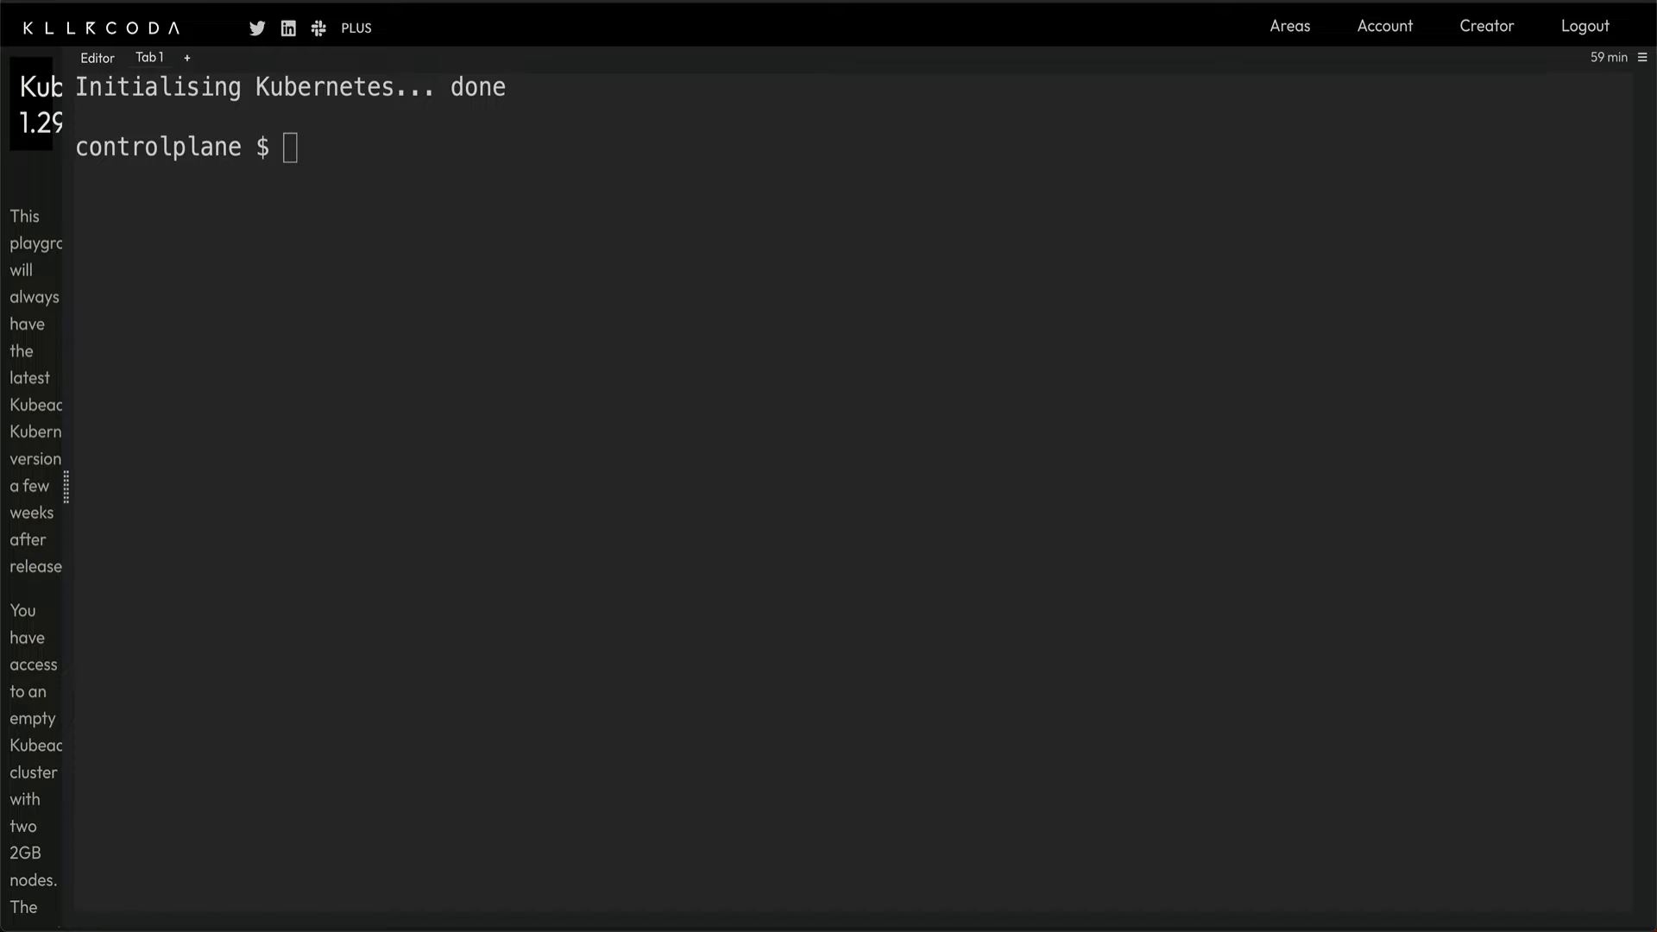
mouse_move(1333, 541)
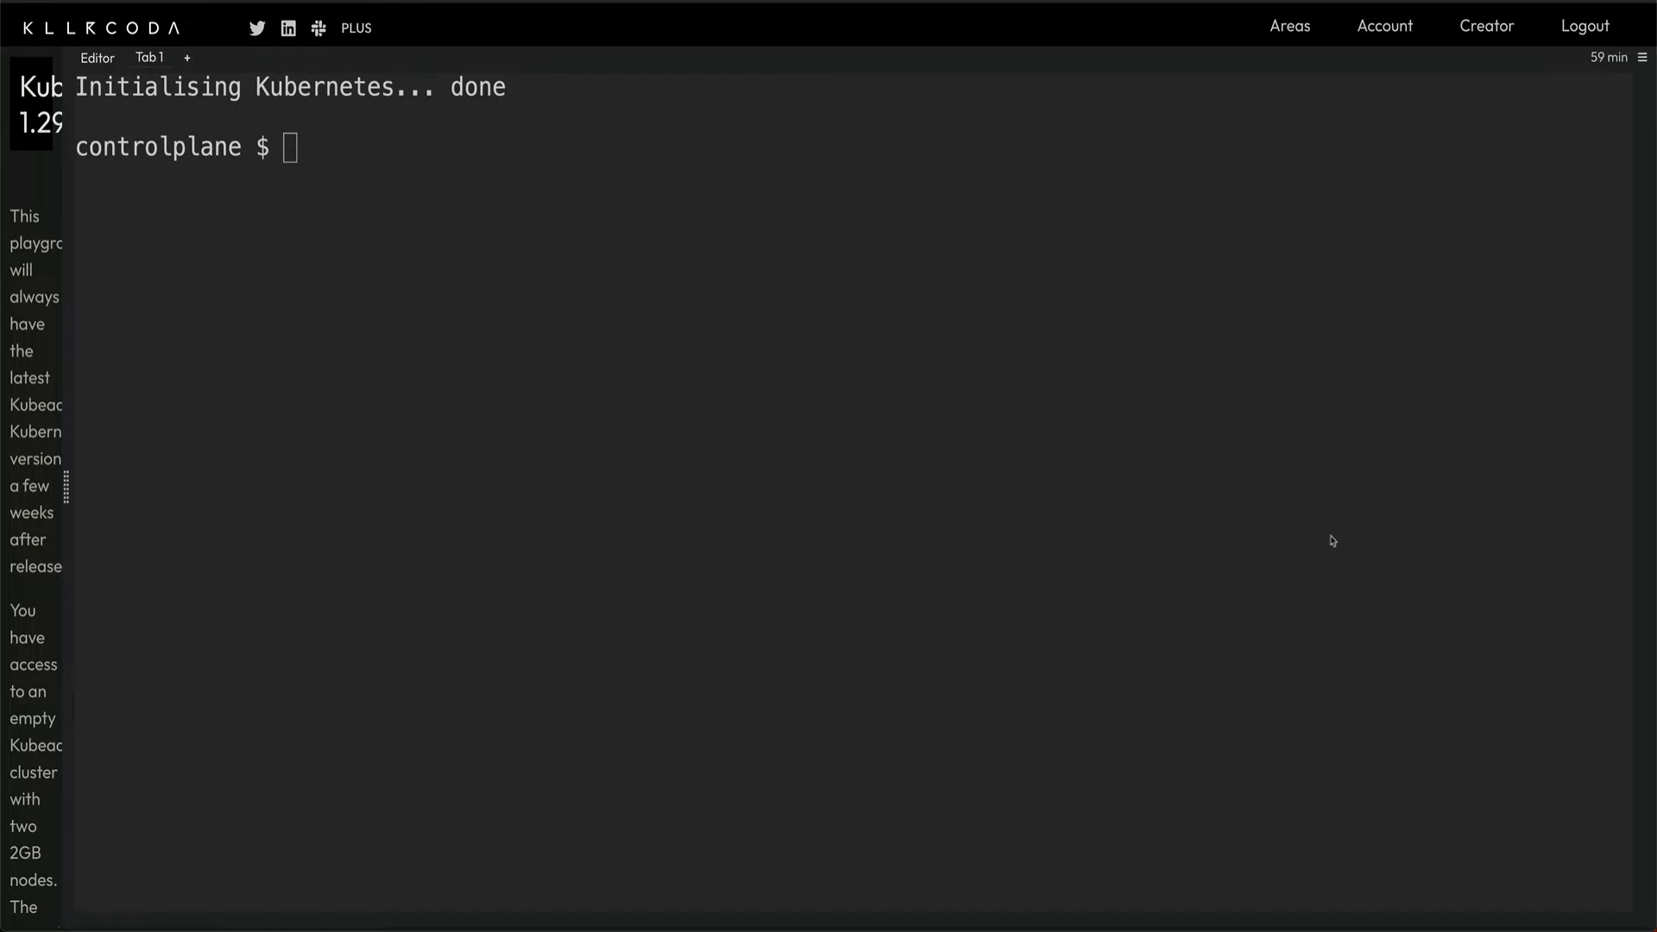
mouse_move(1256, 482)
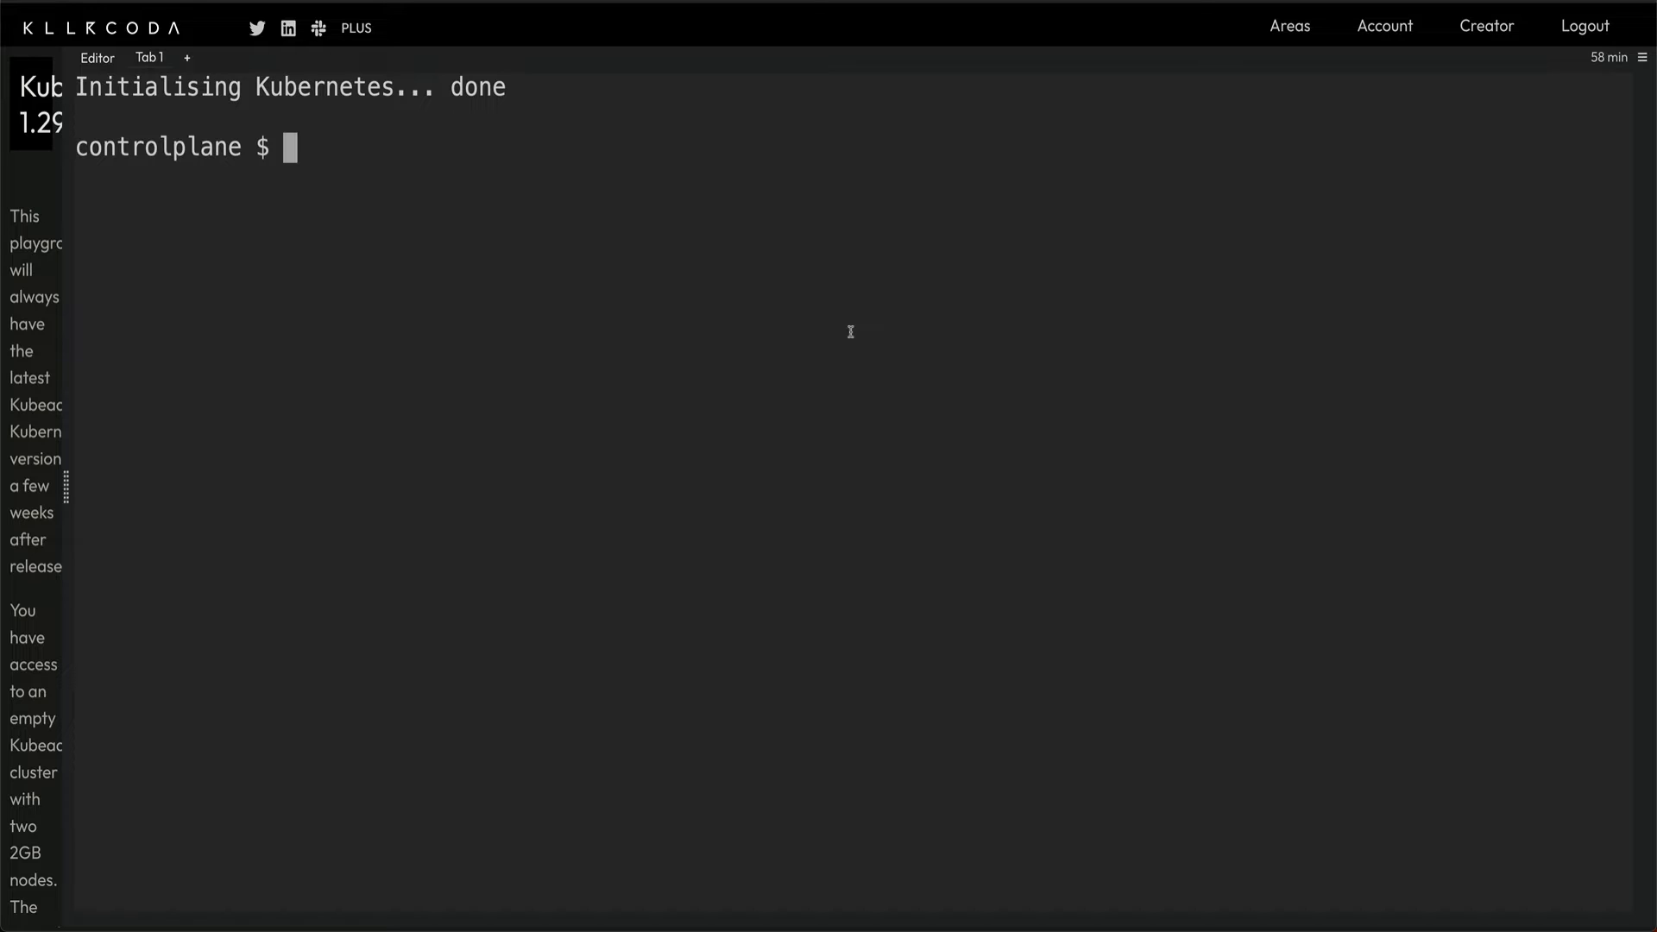
mouse_move(815, 340)
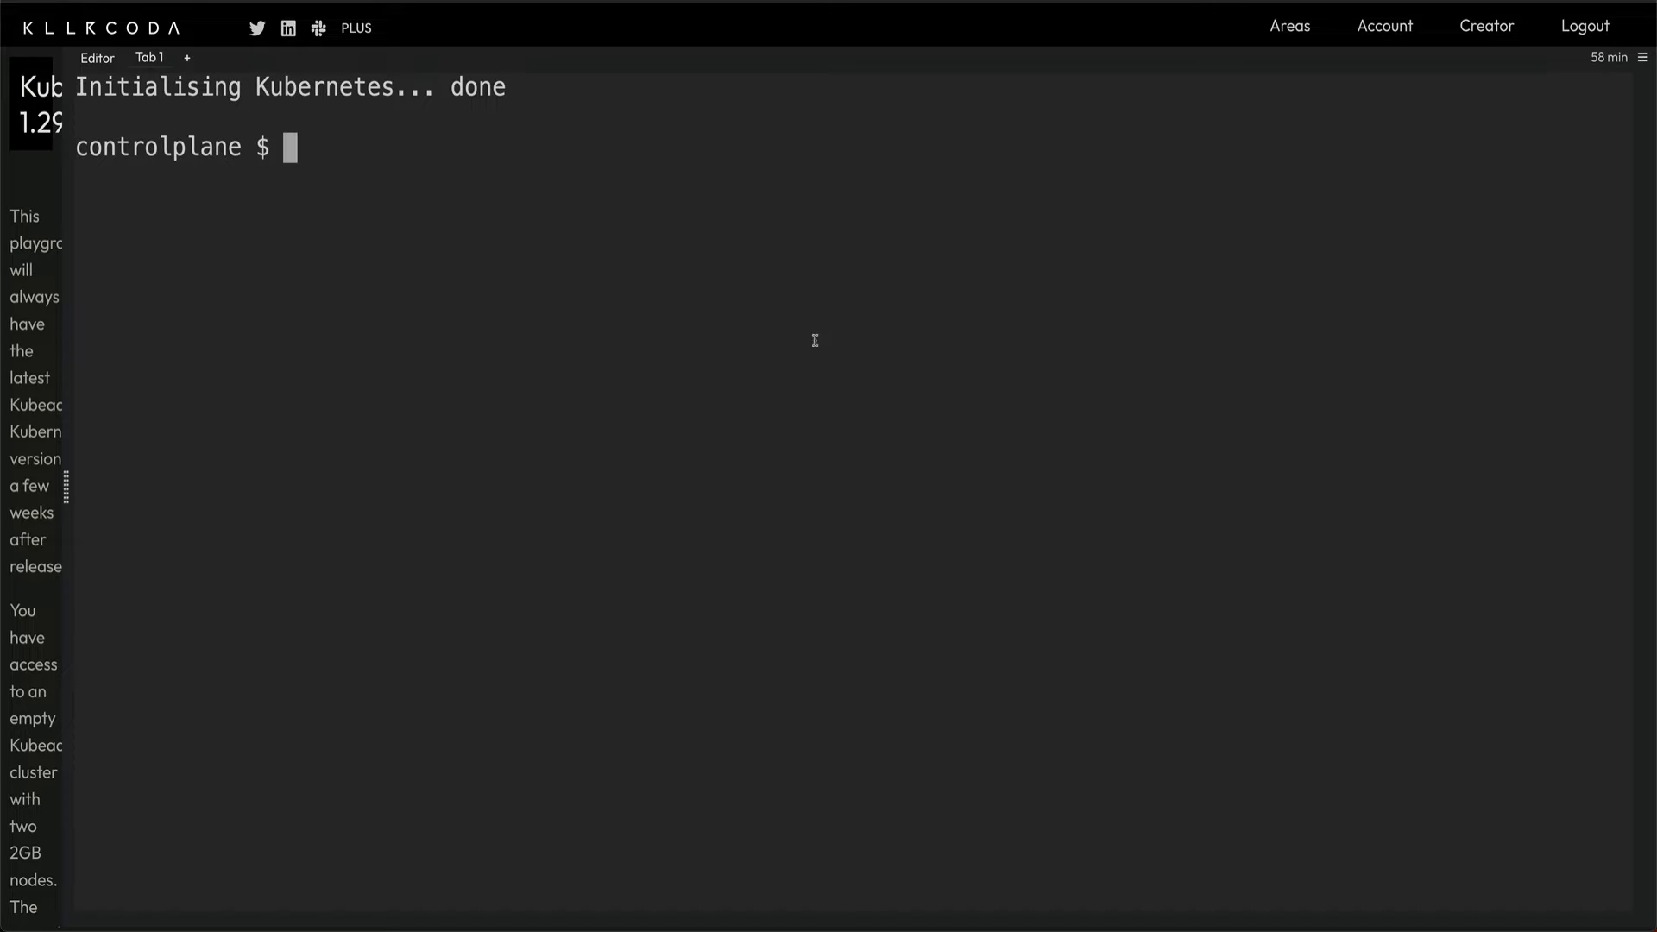
Step: Locate and delete helm at /usr/bin/helm, then download the get-helm-3 script as get_helm.sh
text(whi)
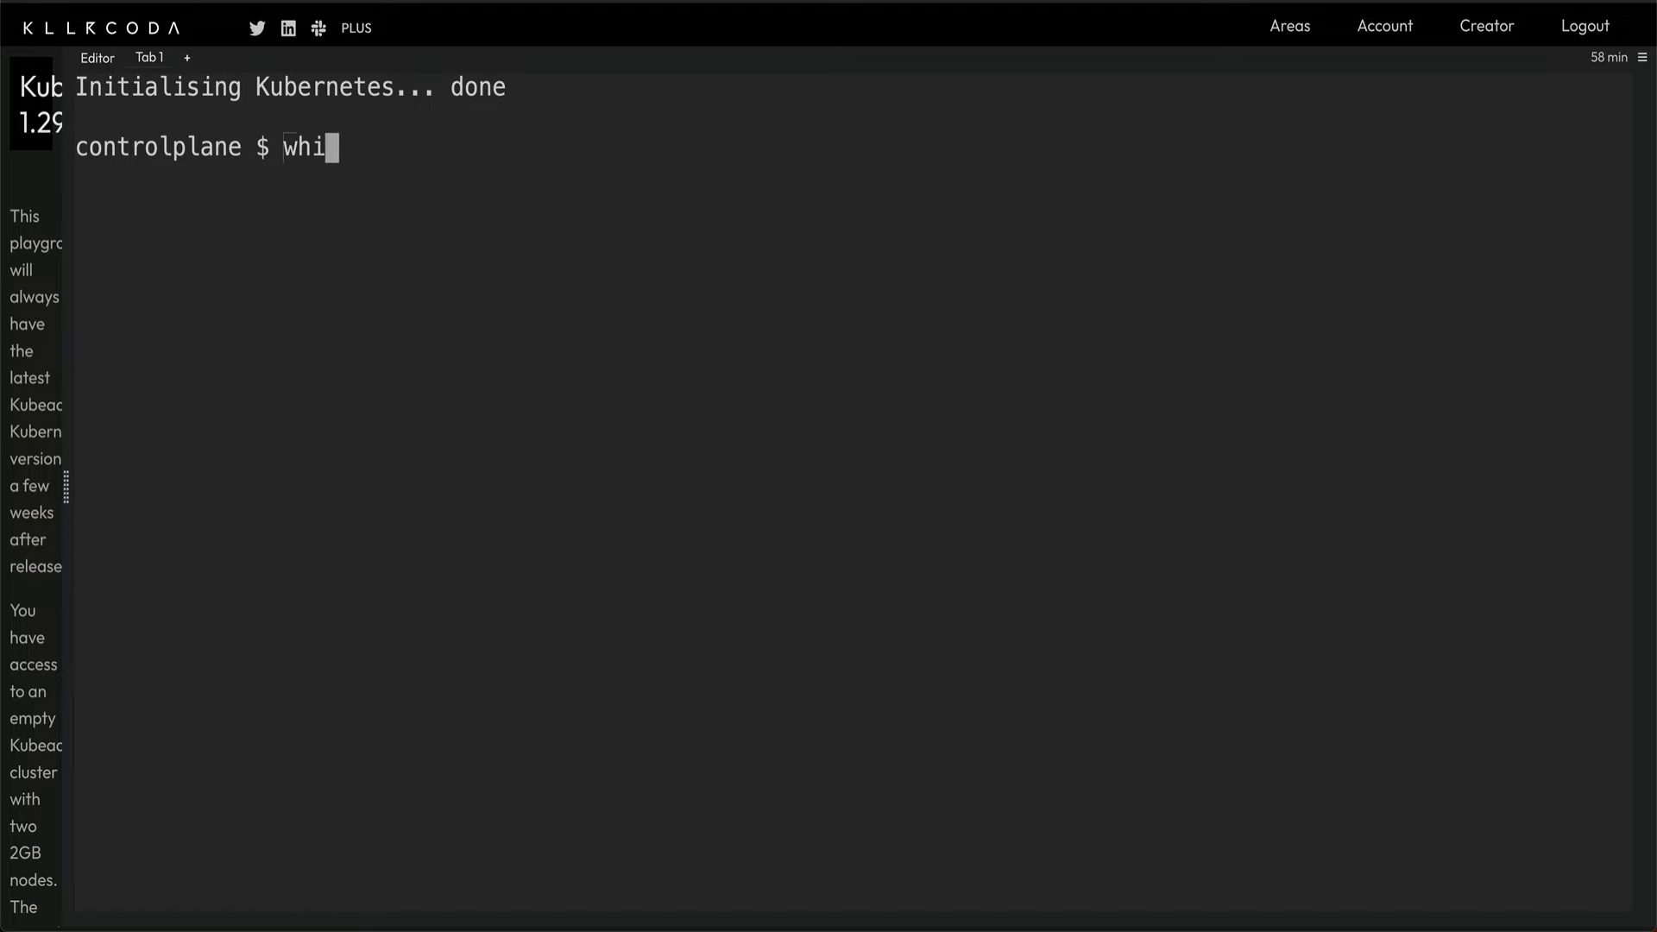
key(Return)
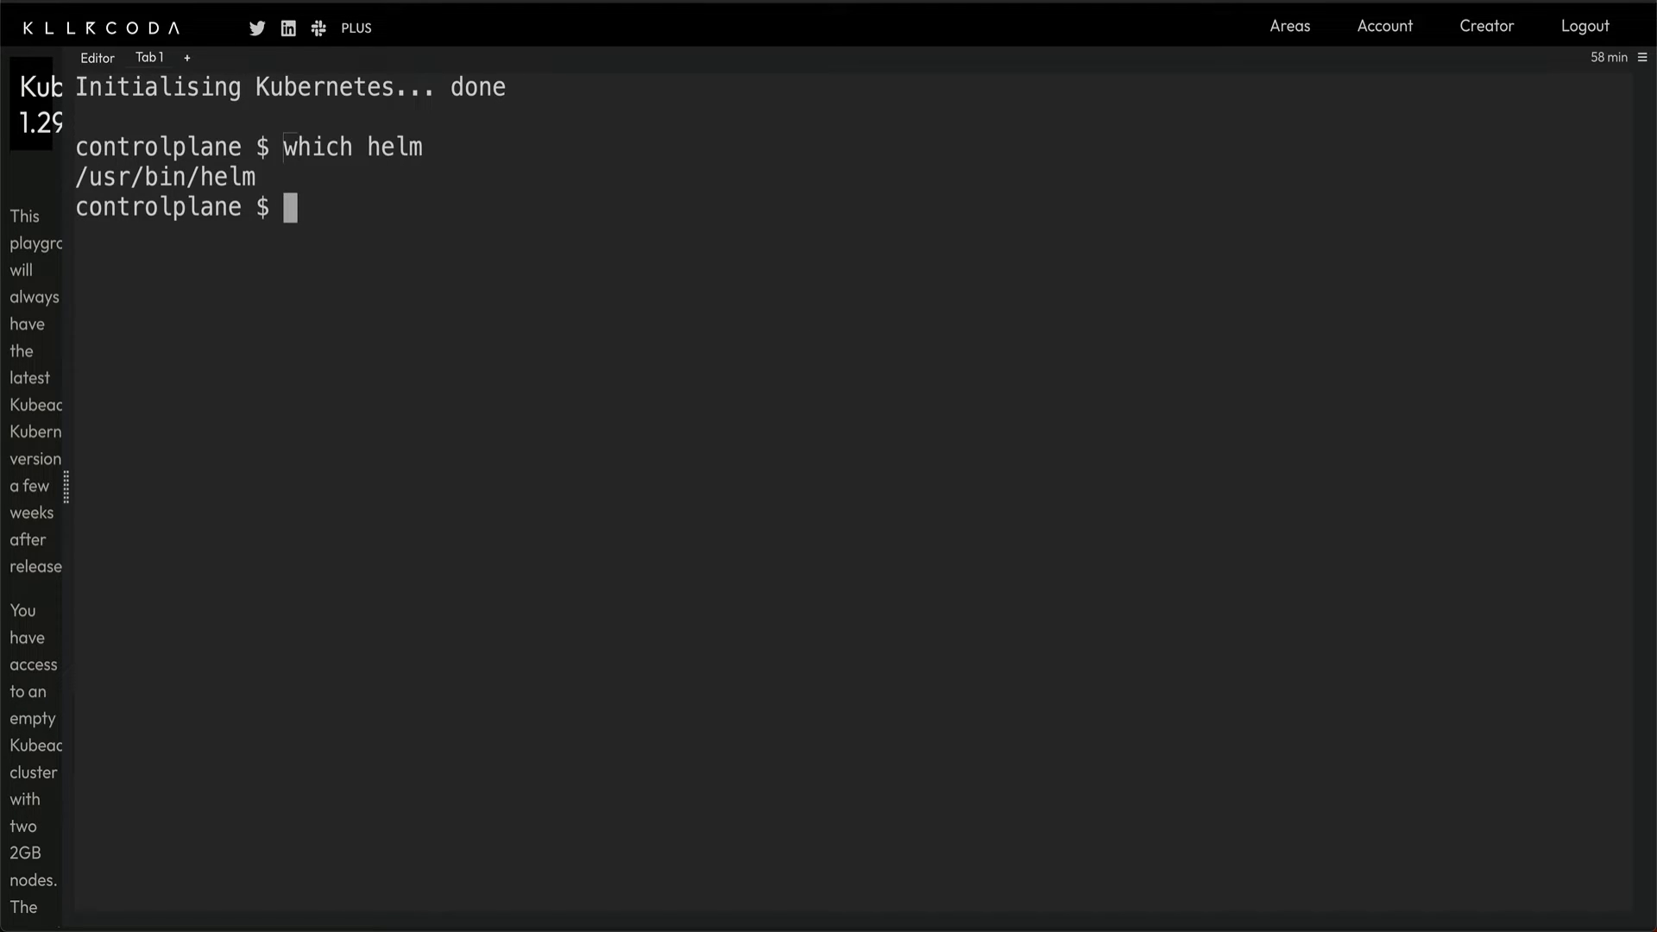
text(rm)
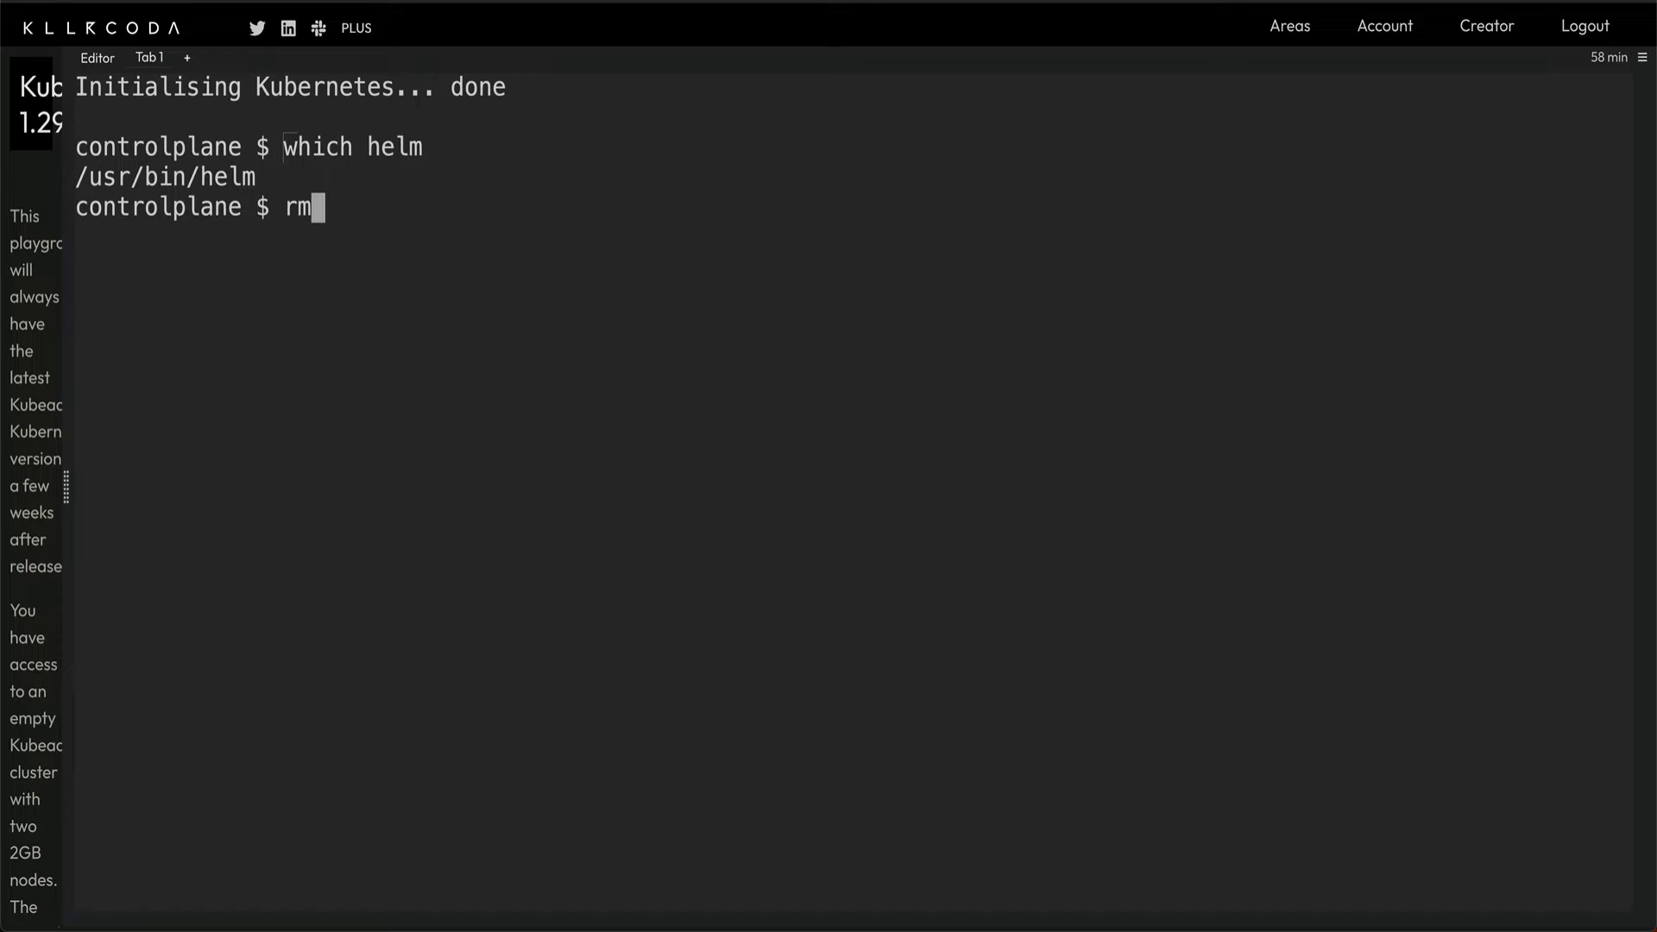
text(-rf)
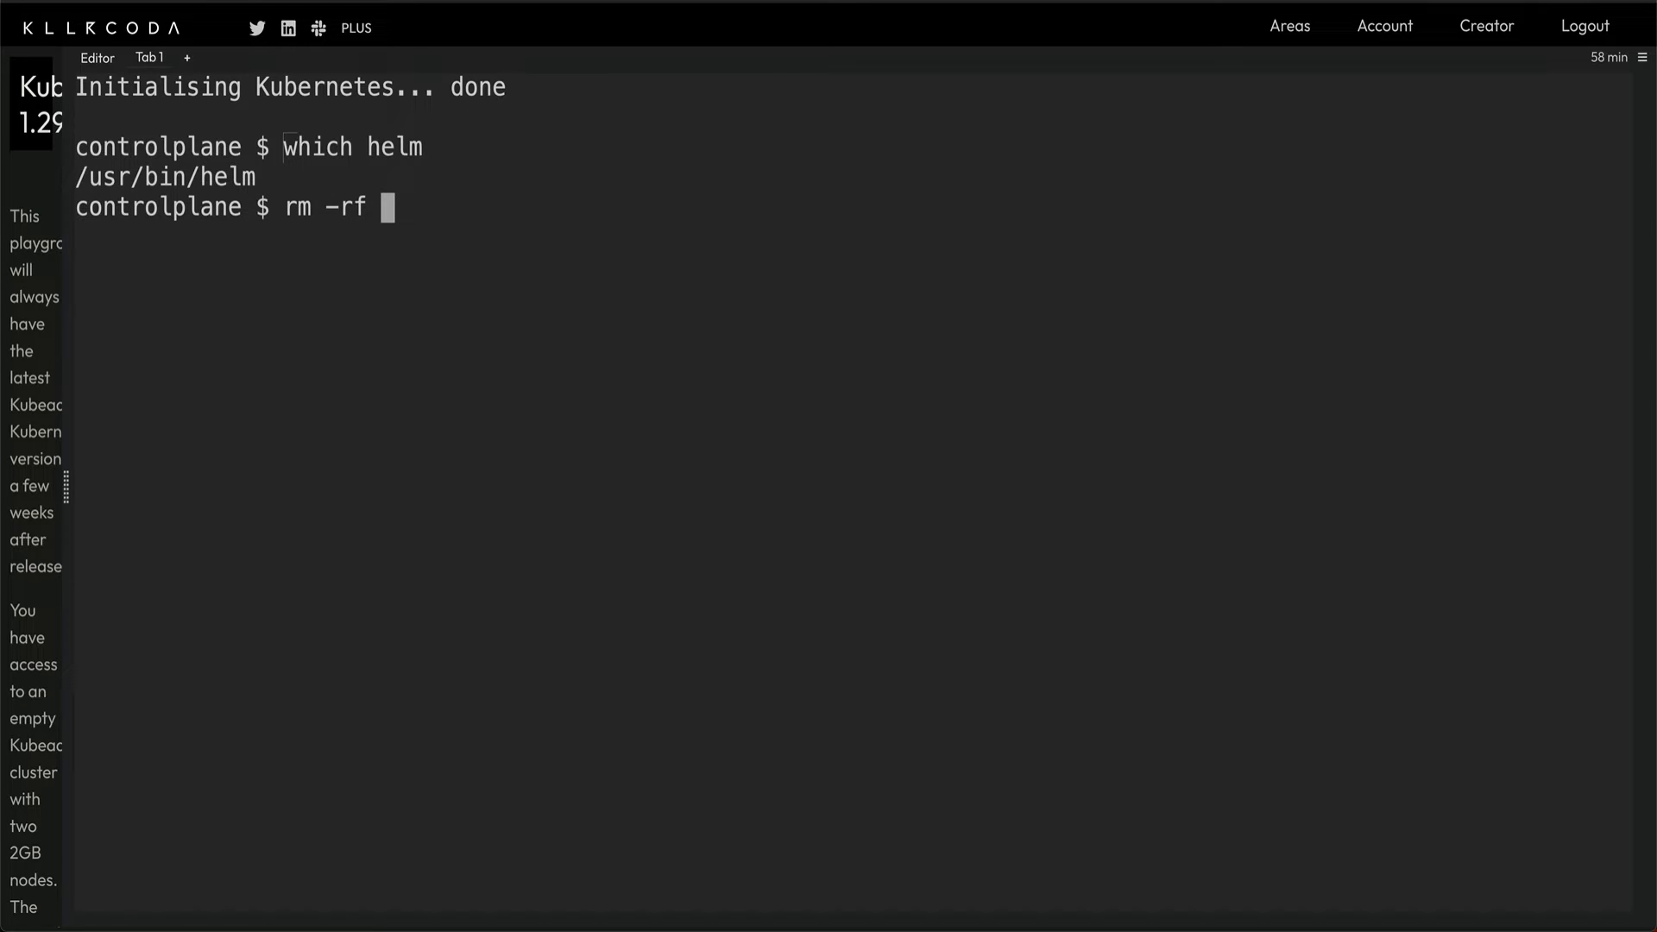
text(/us)
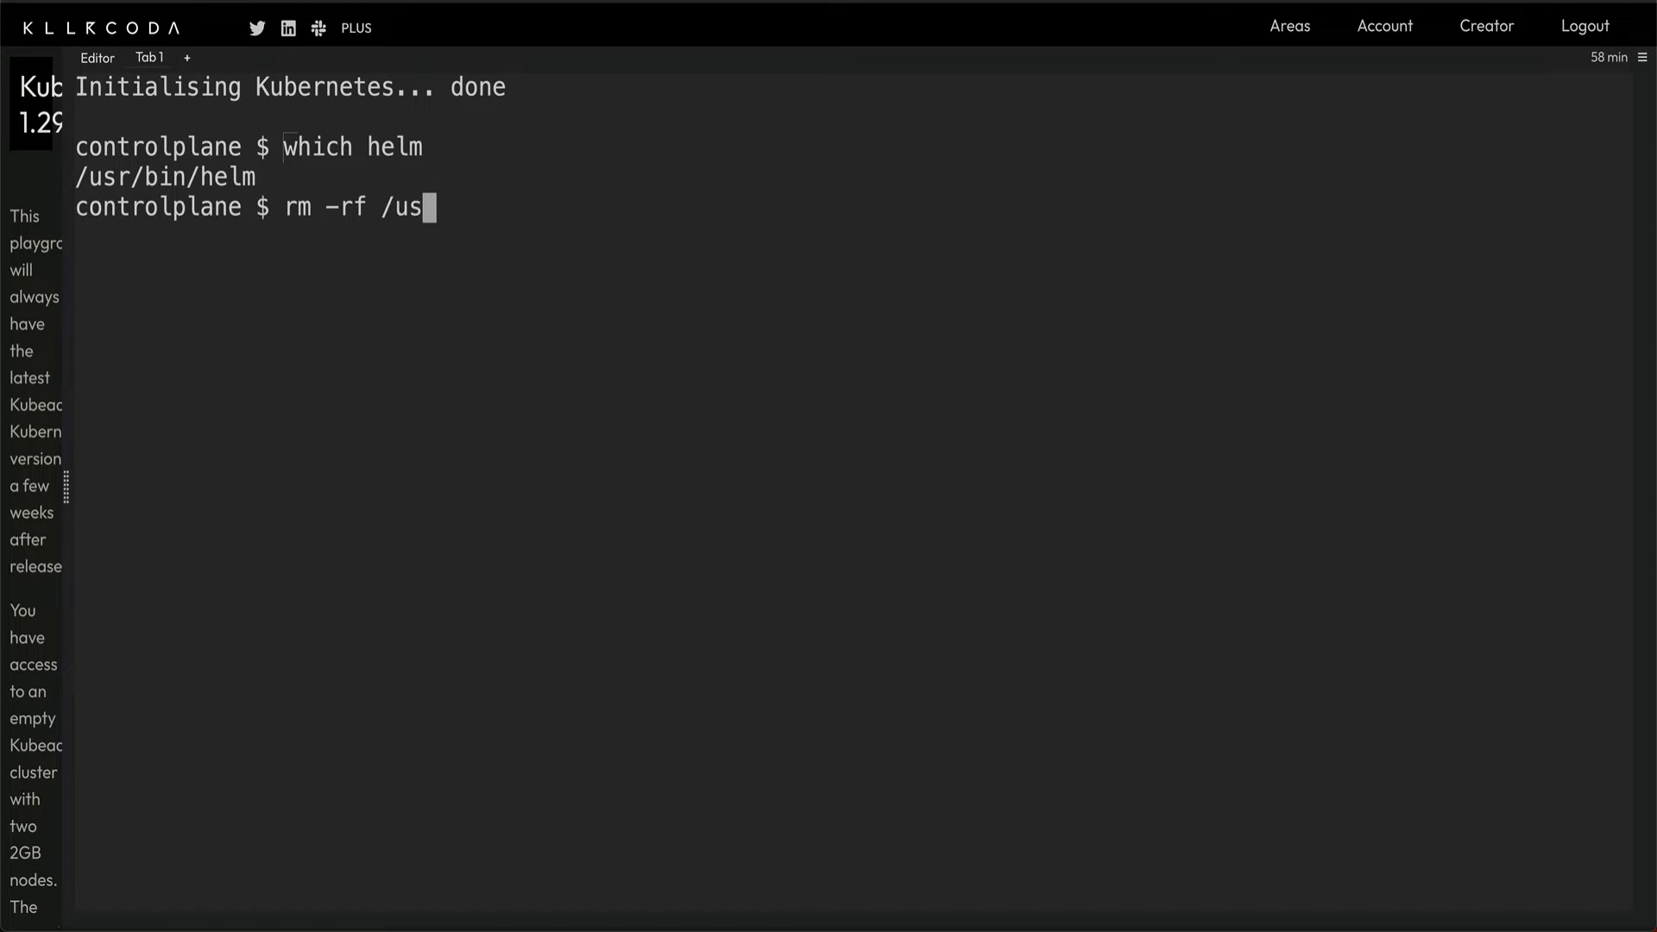
text(r/bin/)
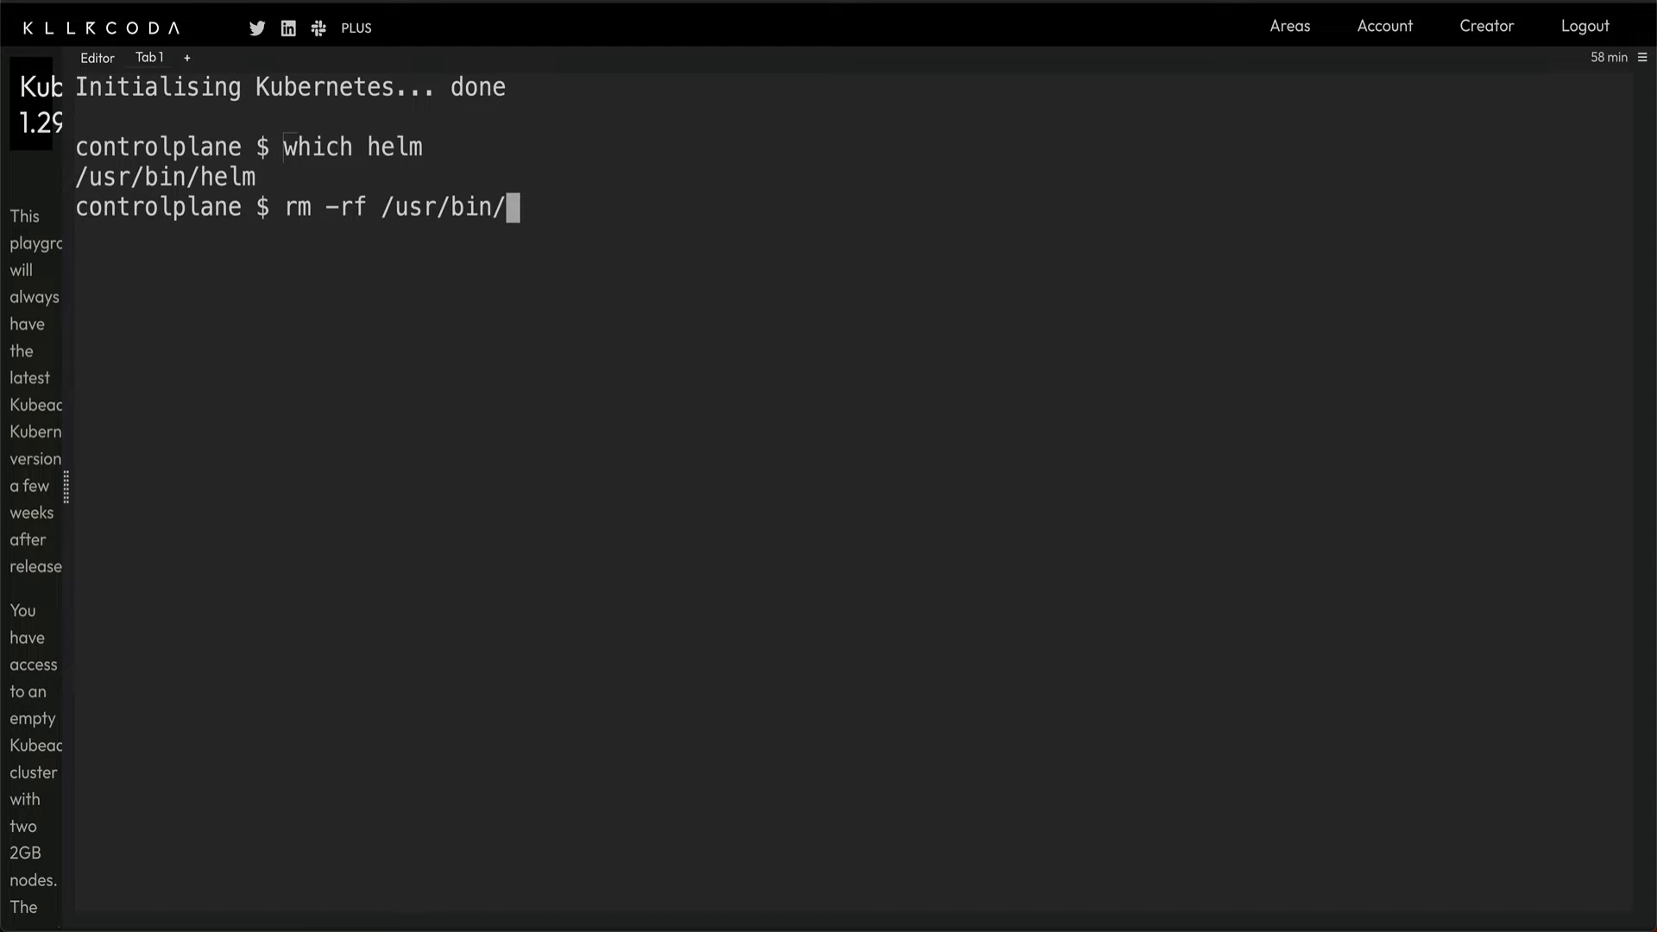
text(hel)
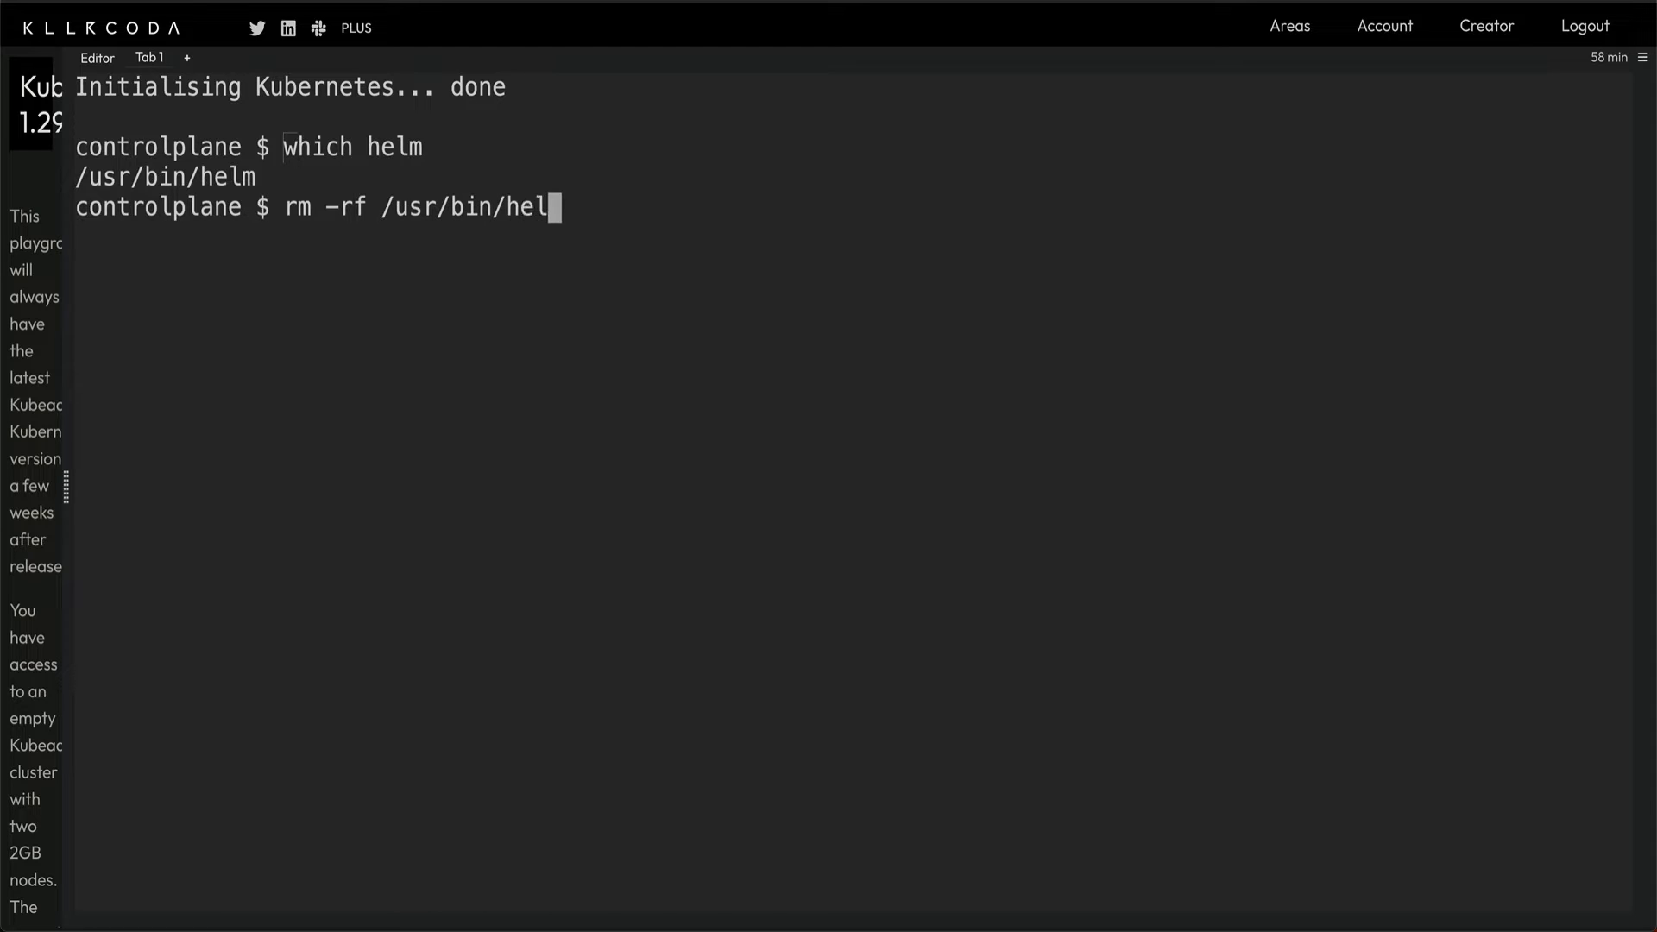
key(Return)
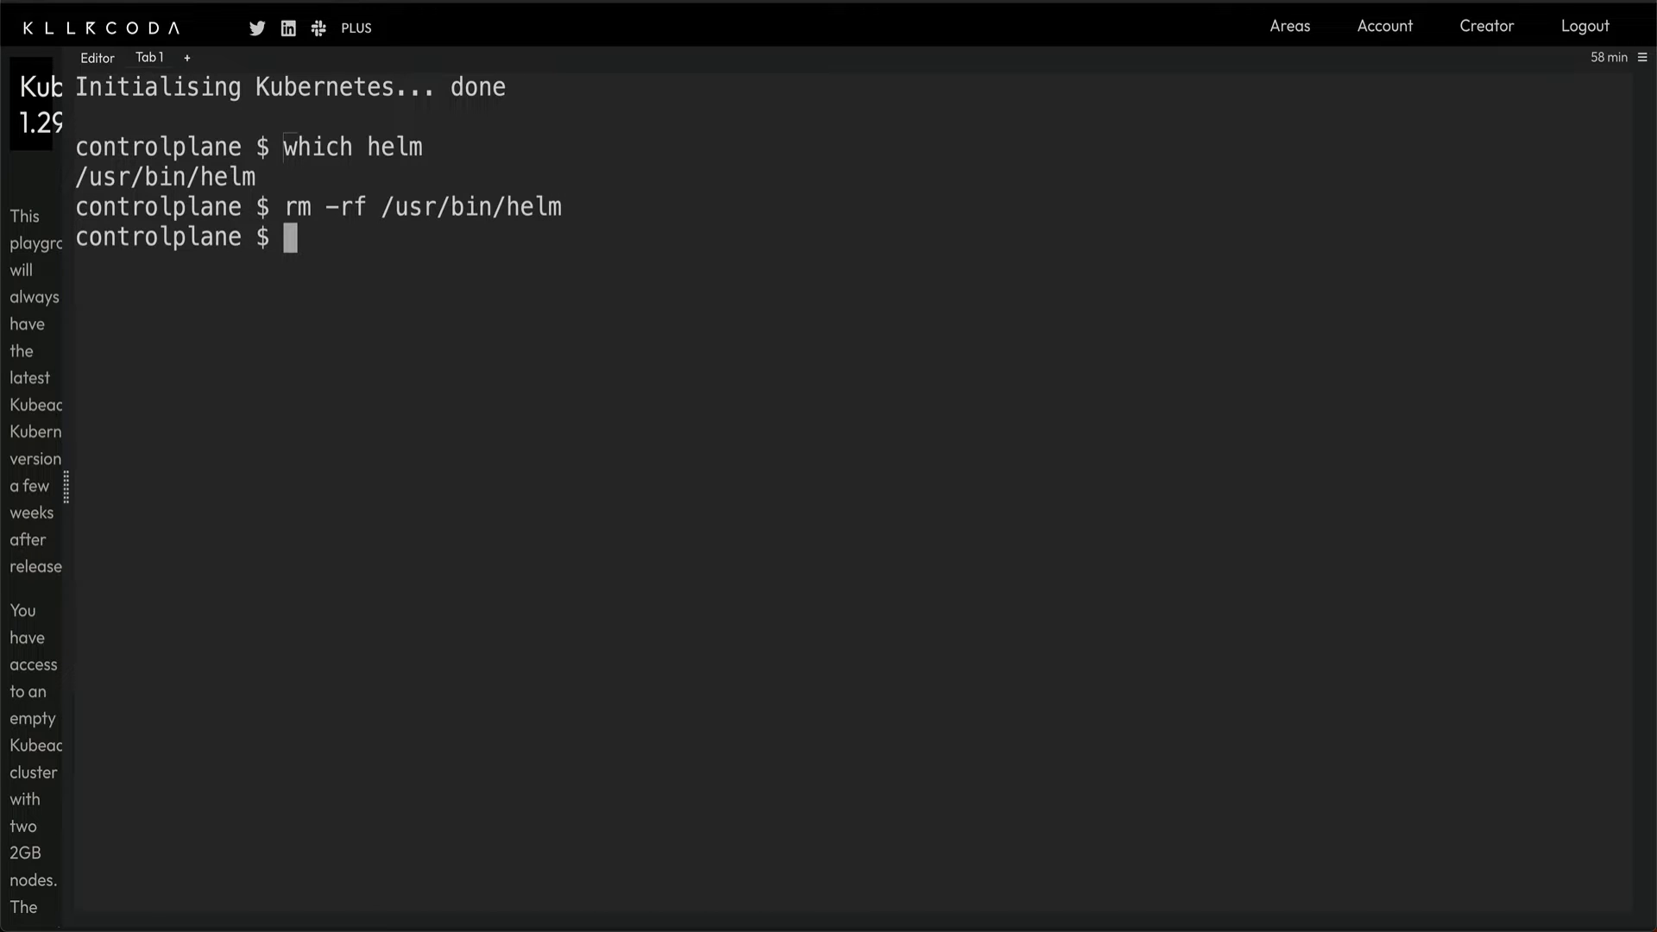
text(curl -fsSL -o get_helm.sh https://raw.githubusercontent.com/helm/helm/main/scripts/get-helm-3)
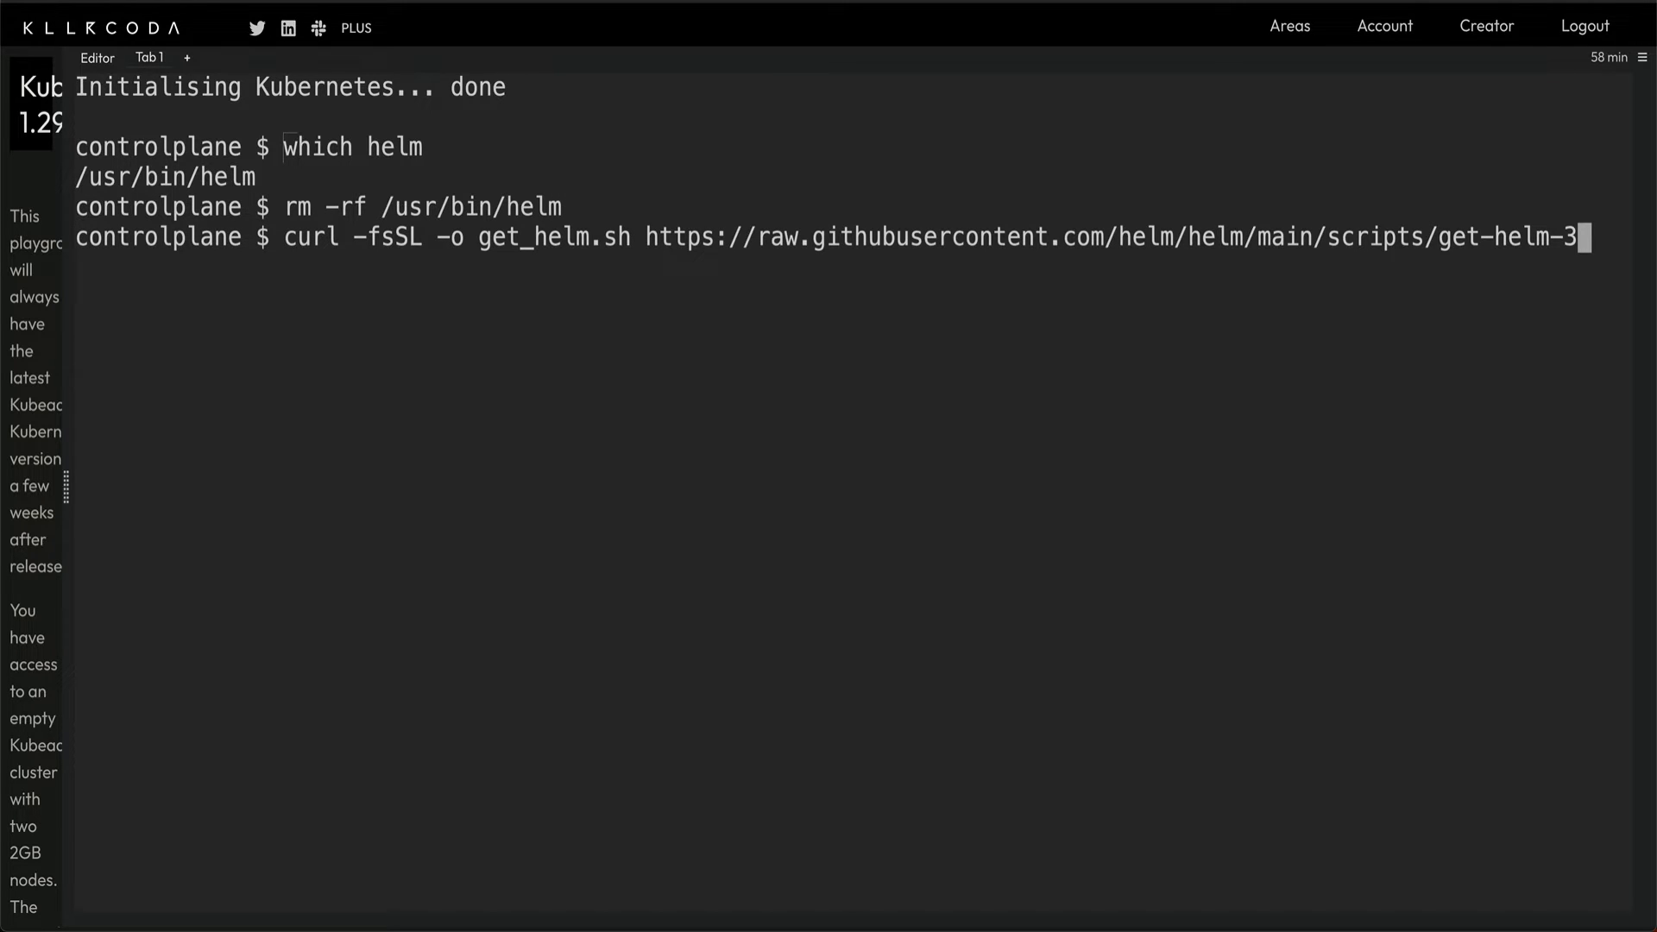
key(Return)
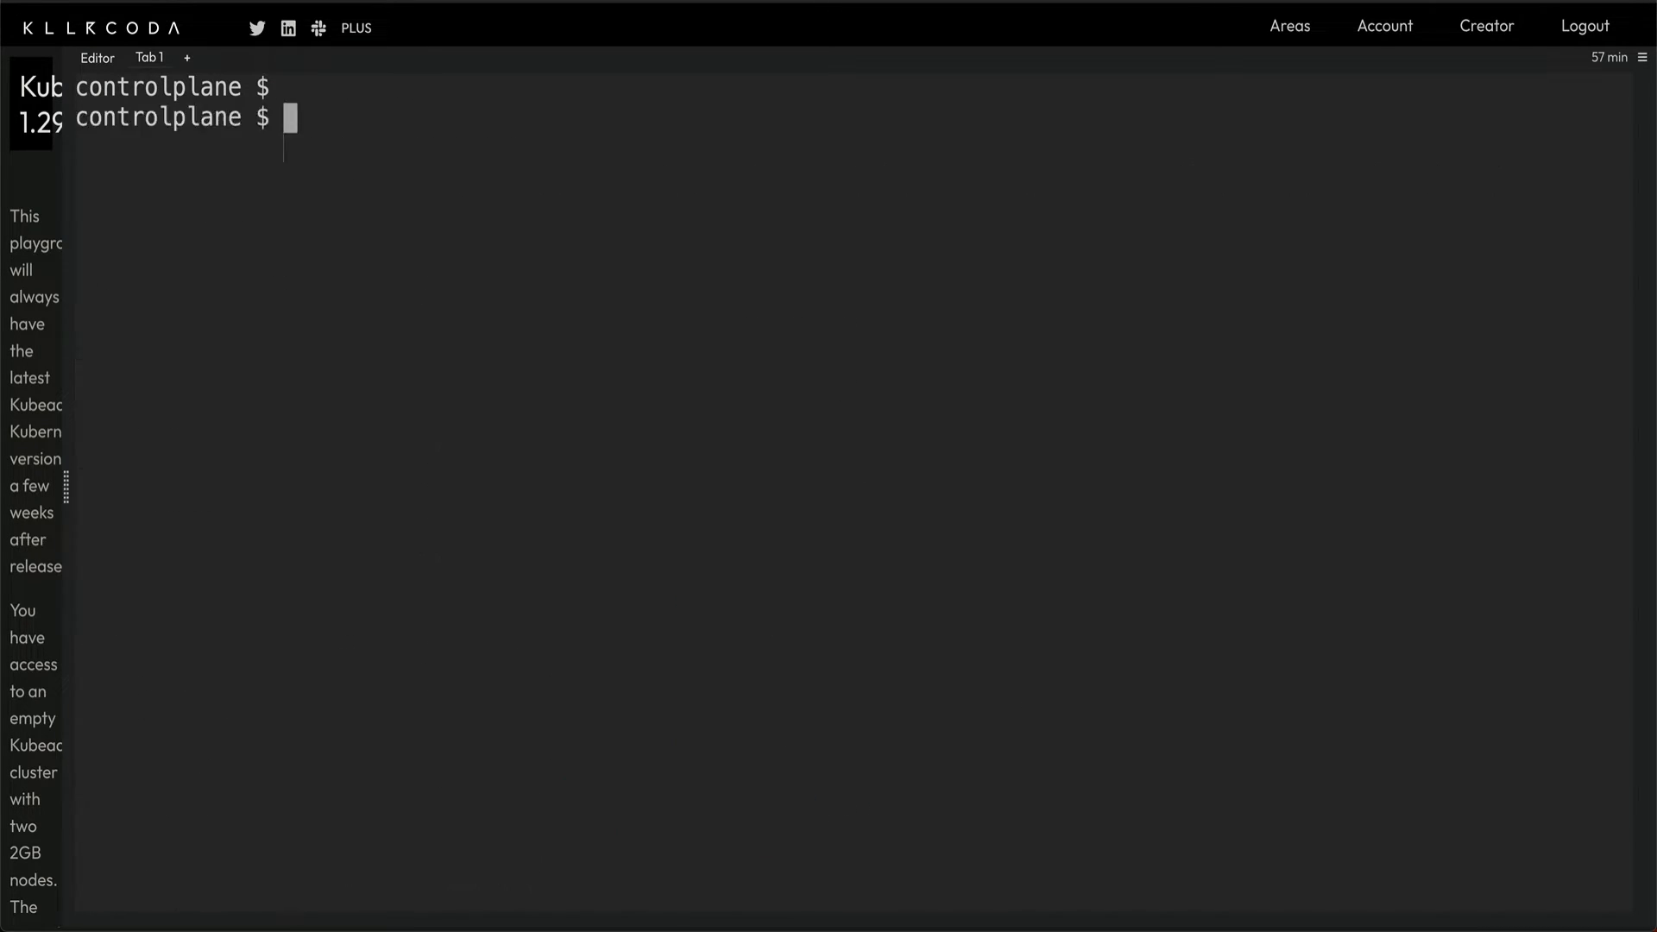
Step: Make get_helm.sh executable and run it to install Helm v3.14.2
text(chm)
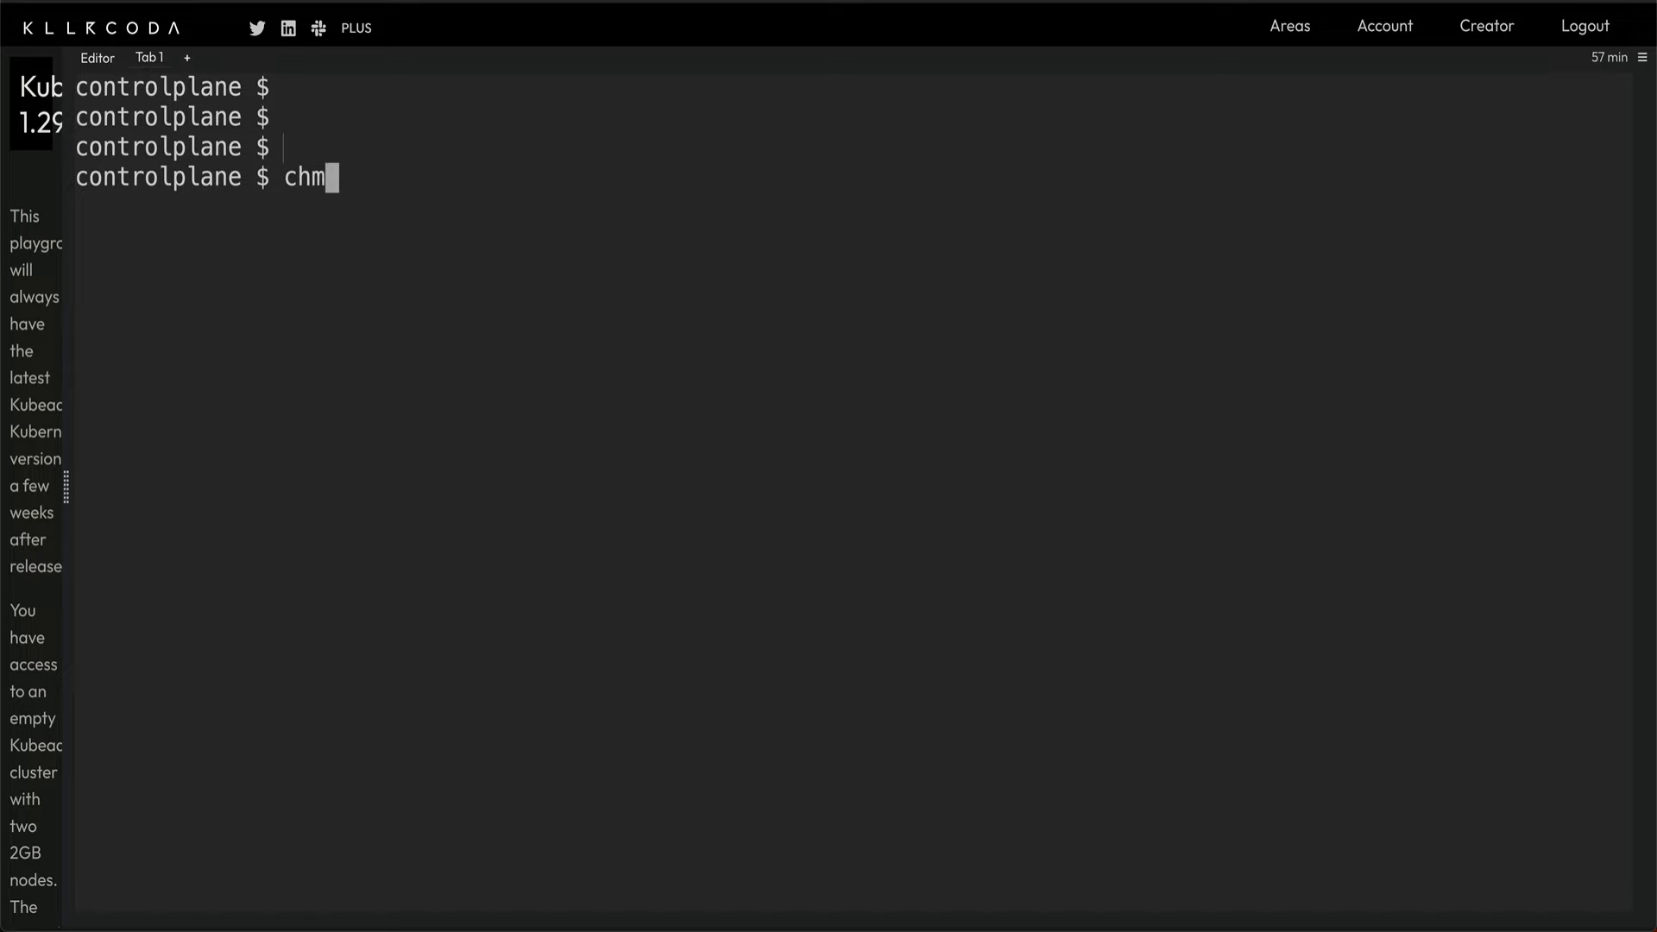
text(od +x get_helm.sh)
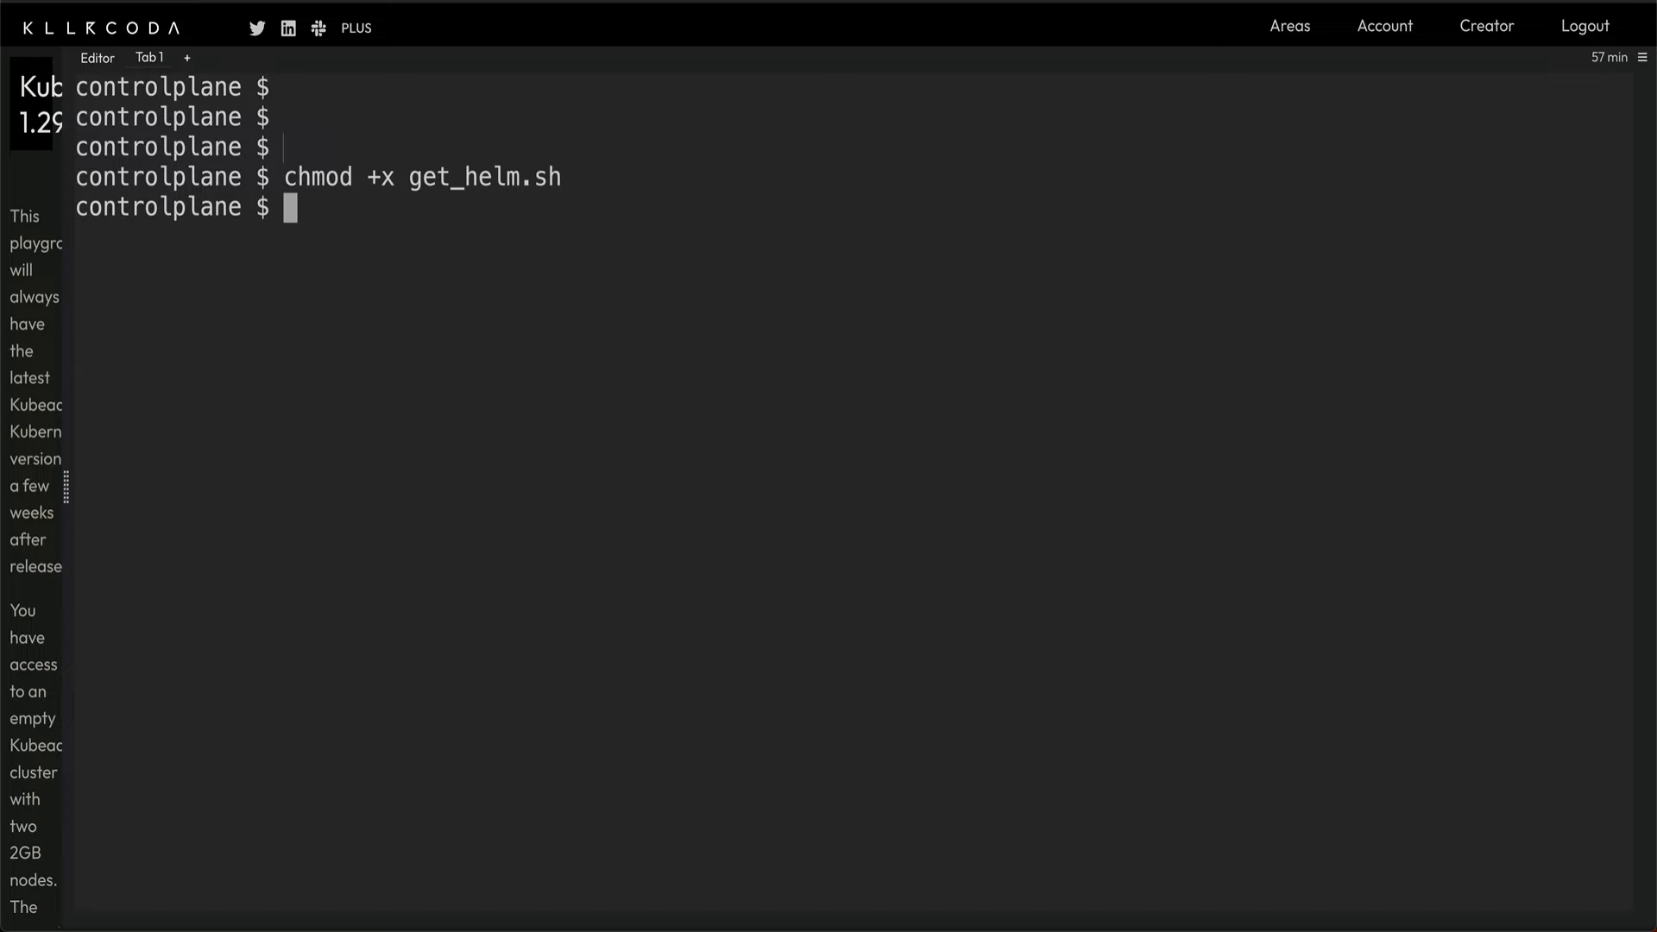
text(./ge)
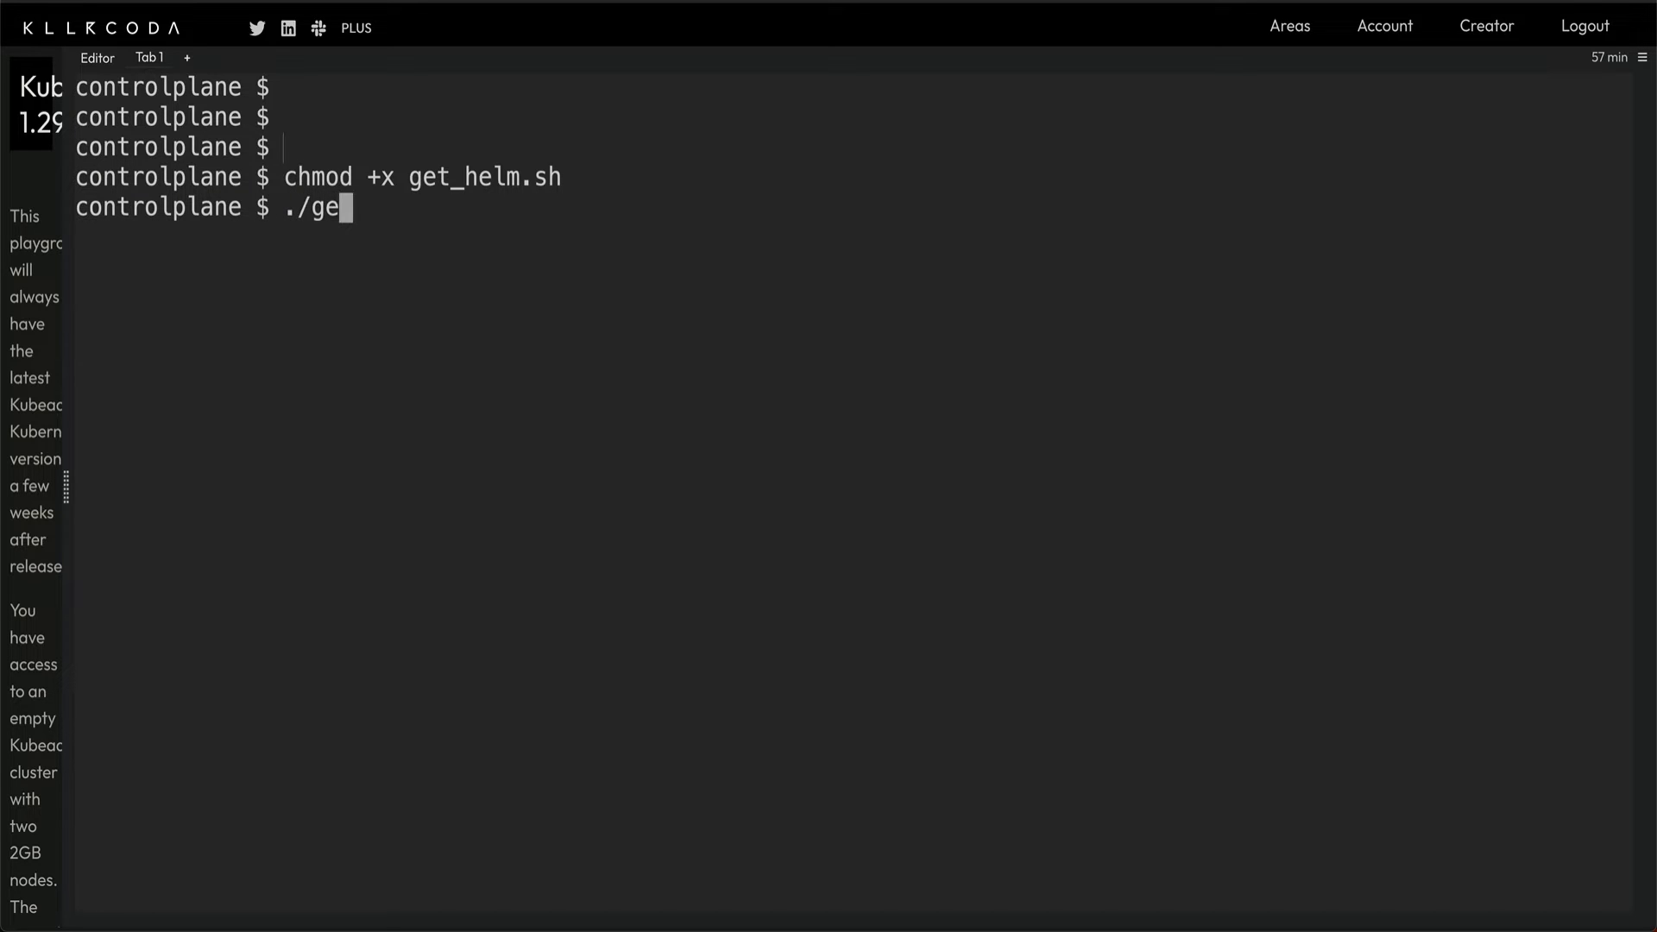
key(Return)
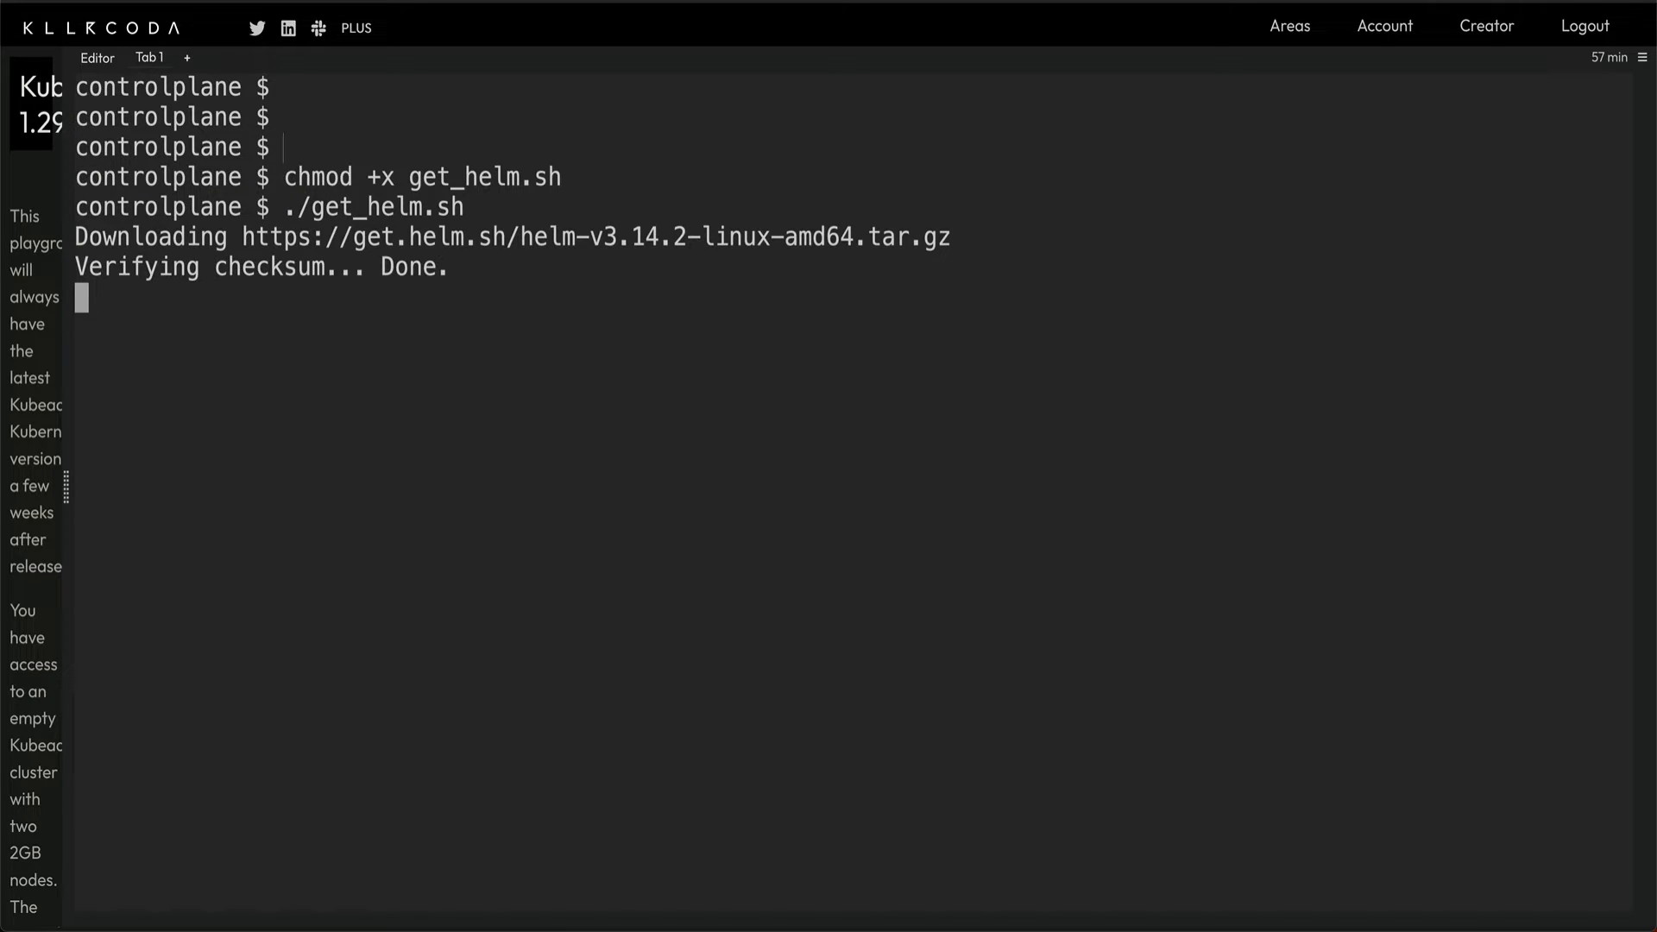
text(he)
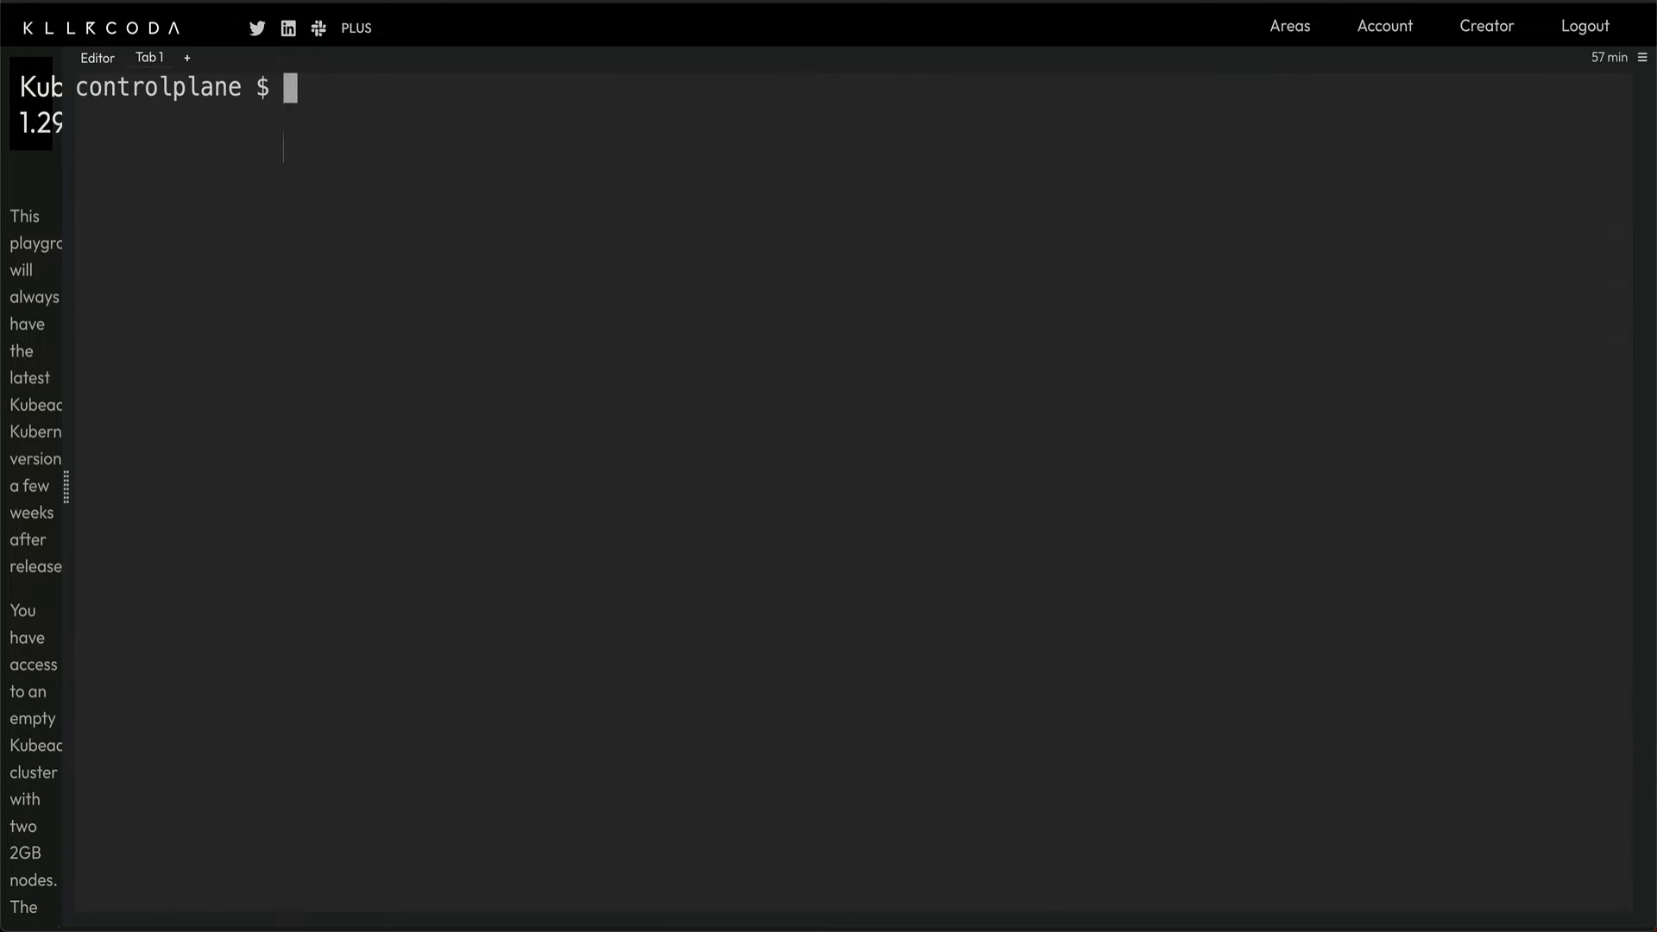
key(Return)
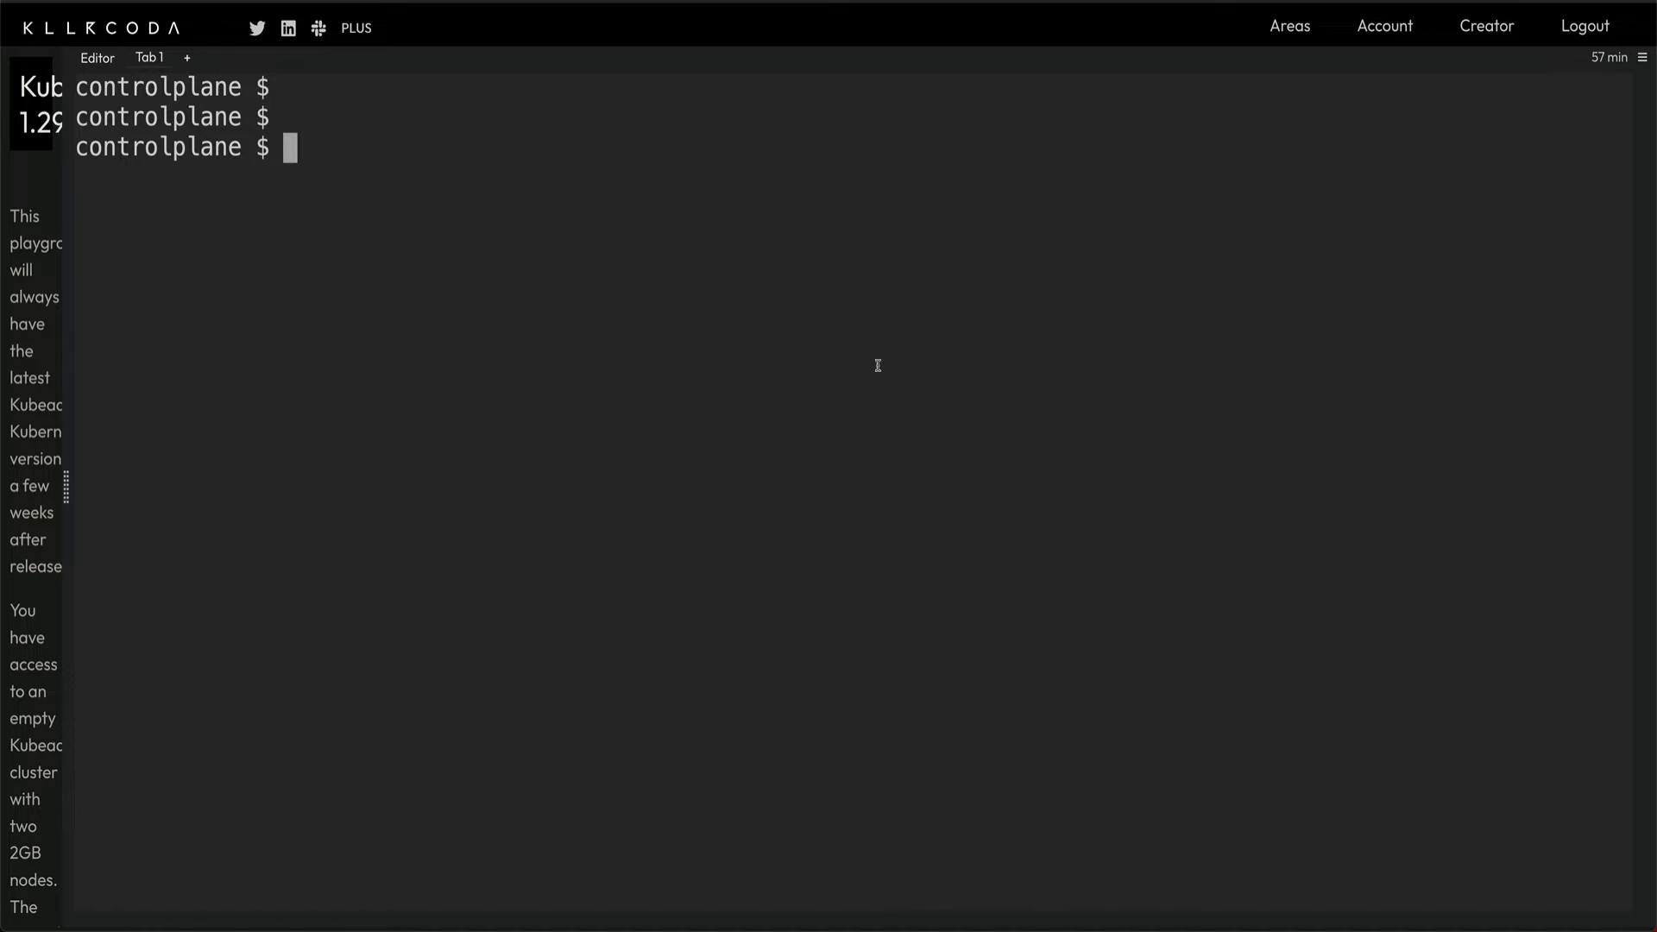
Step: Add the prometheus-community chart repository and run helm repo update
text(helm repo add prometheus-community https://prometheus-community.github.io/helm-charts)
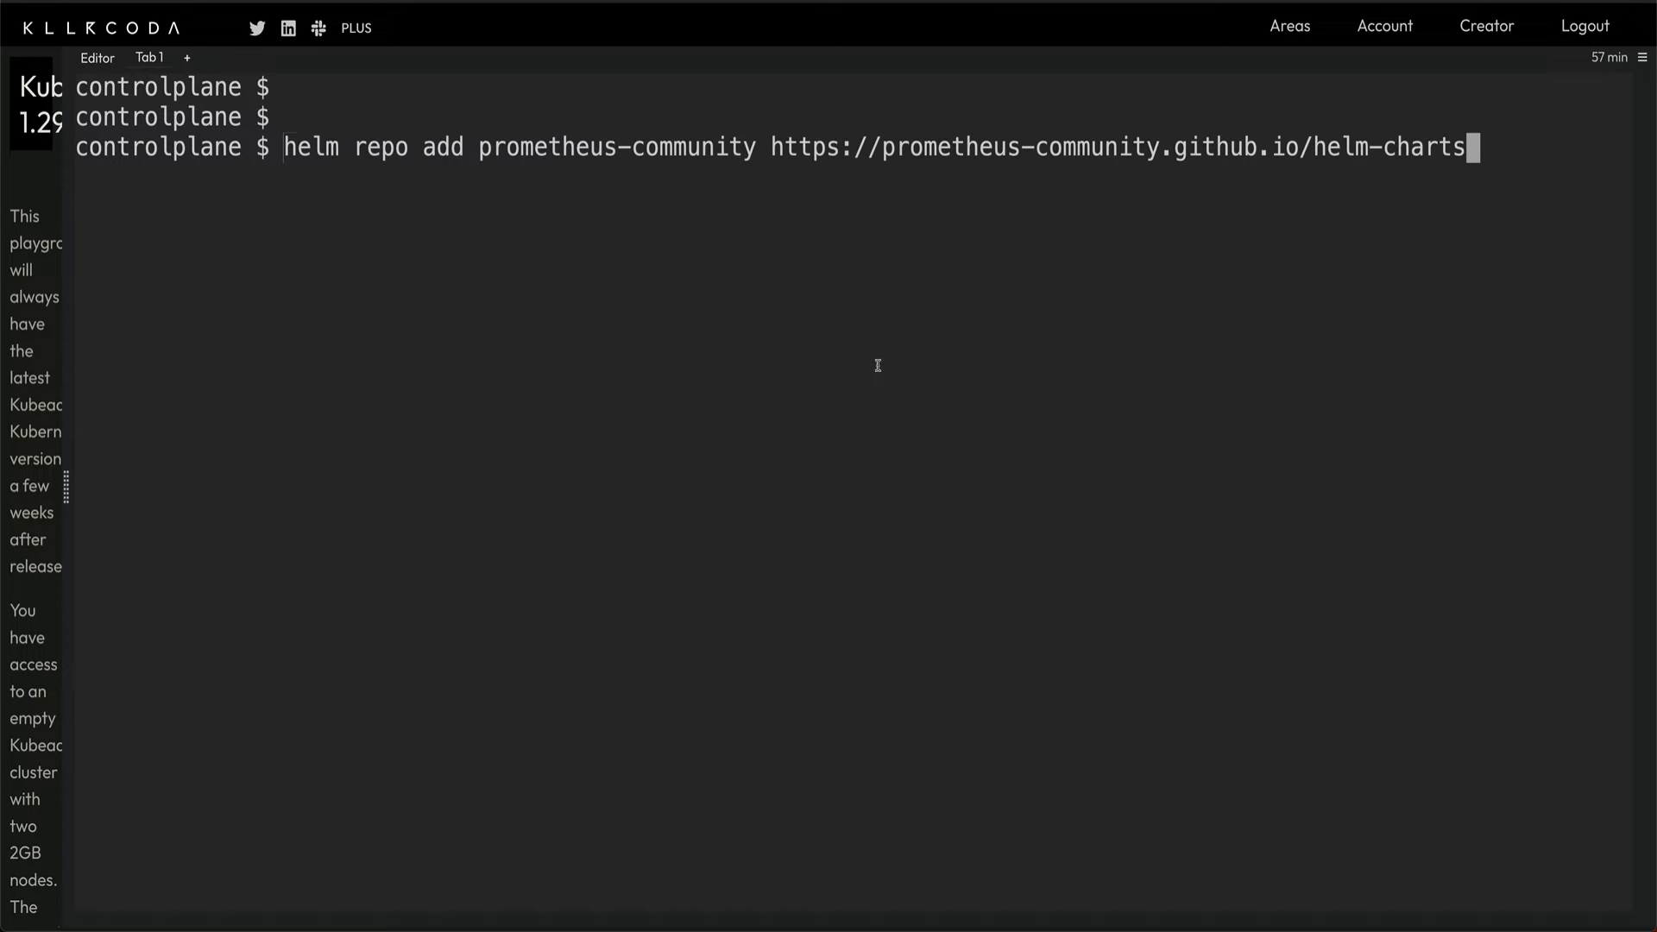
key(Return)
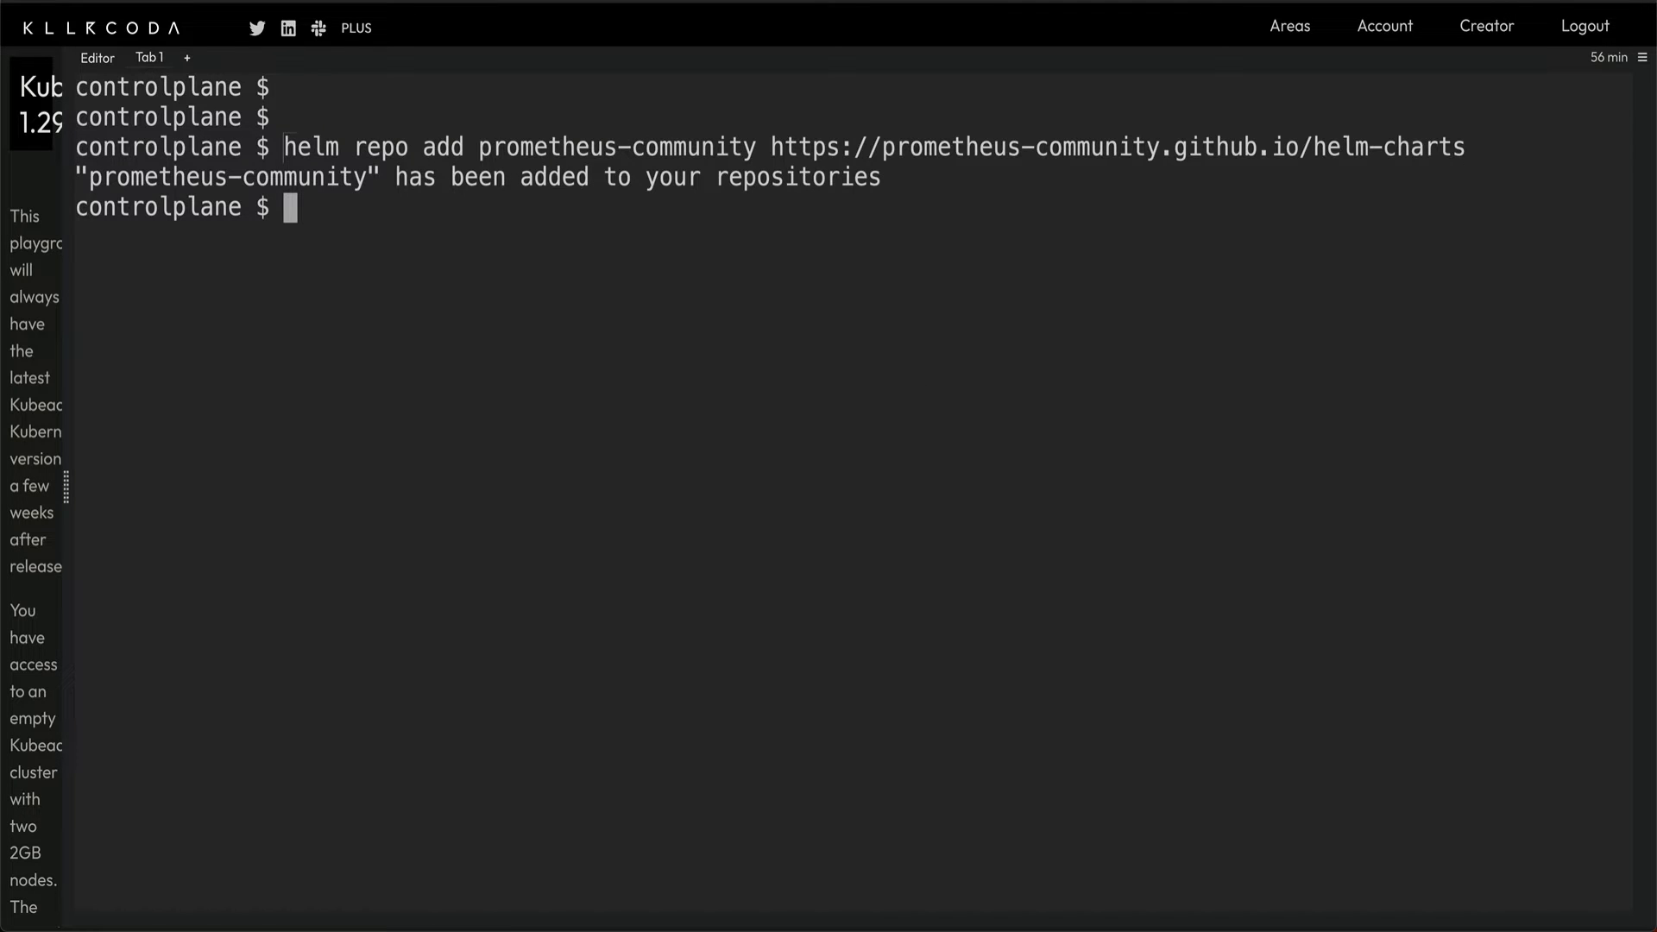
text(h)
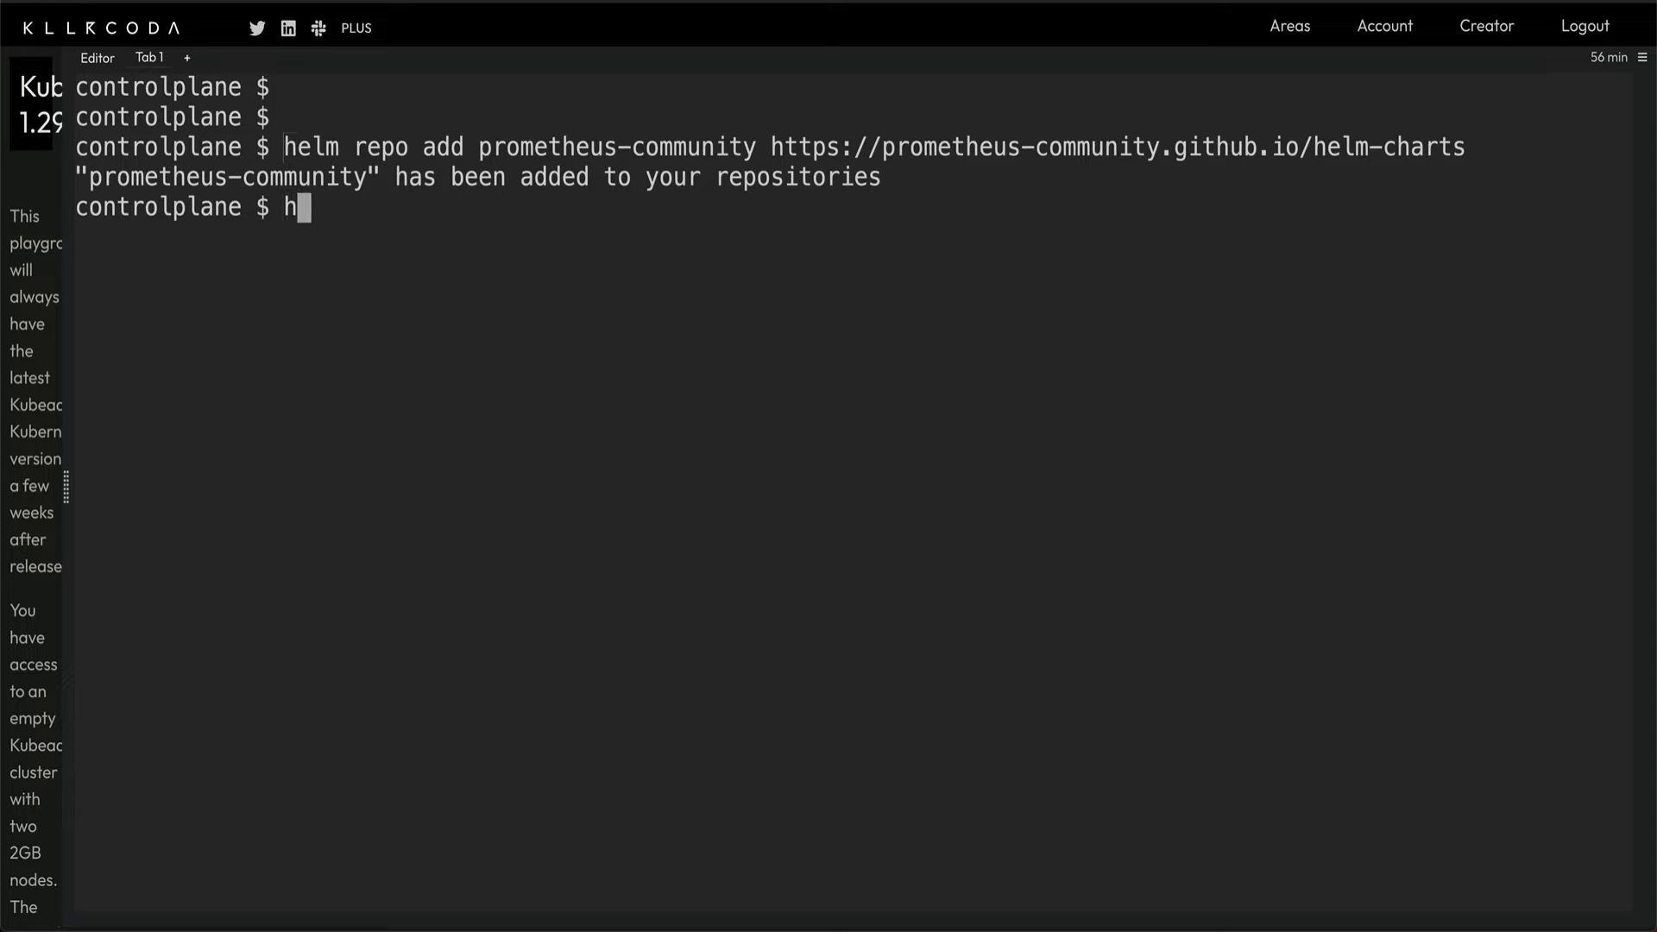
text(elm r)
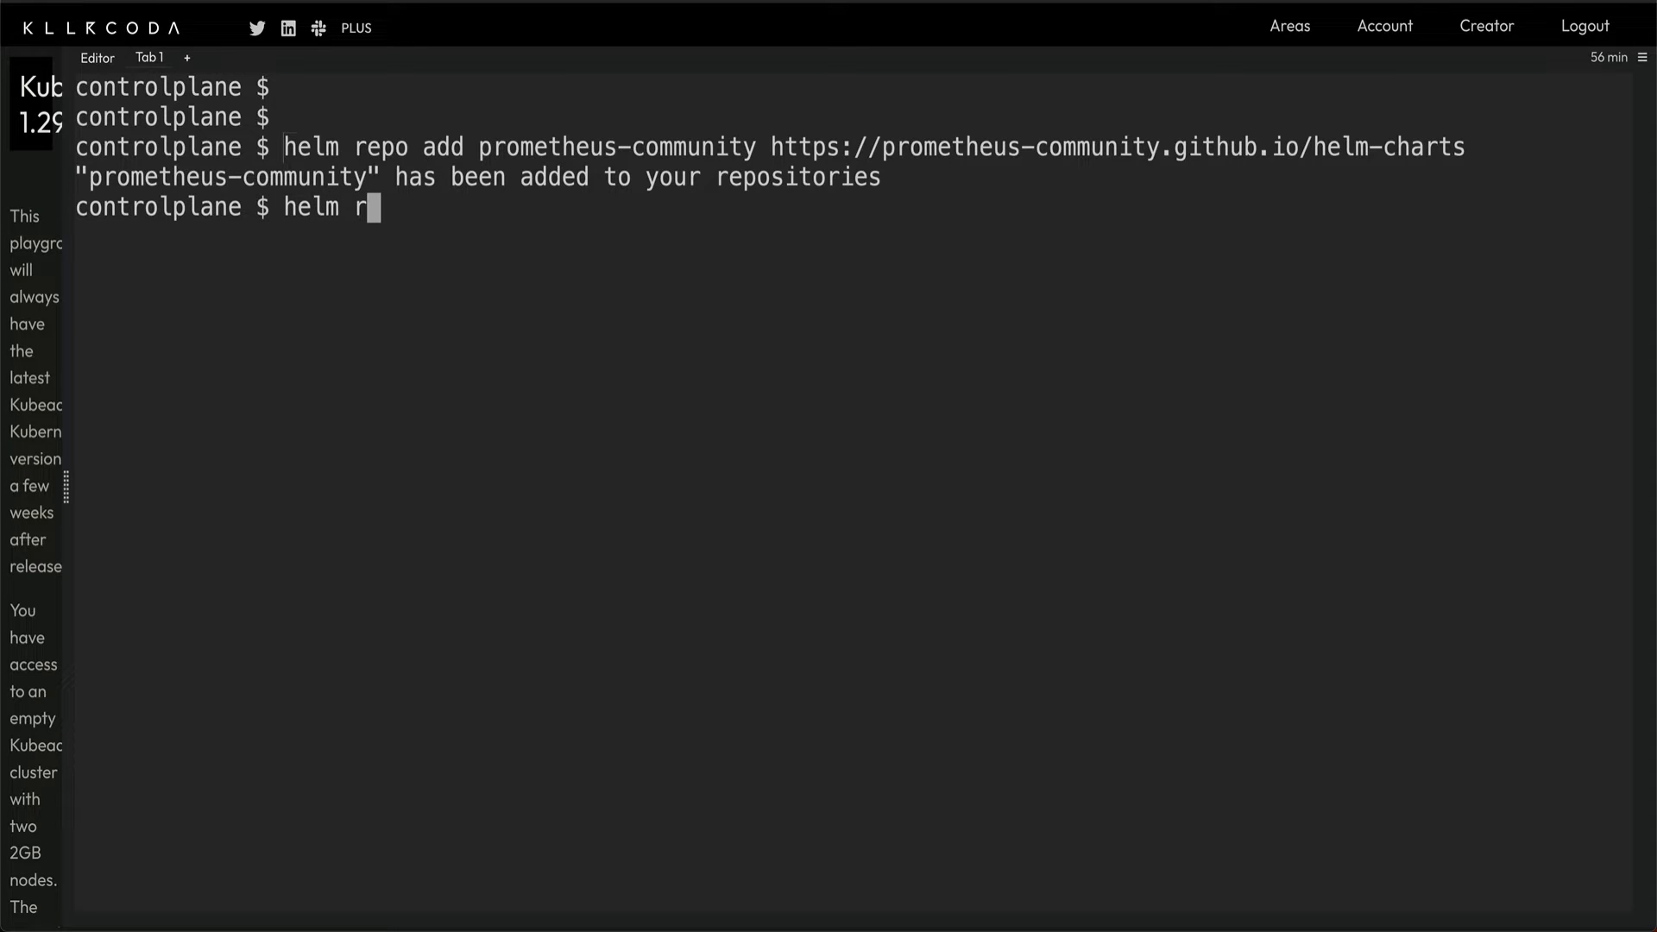
text(epo update)
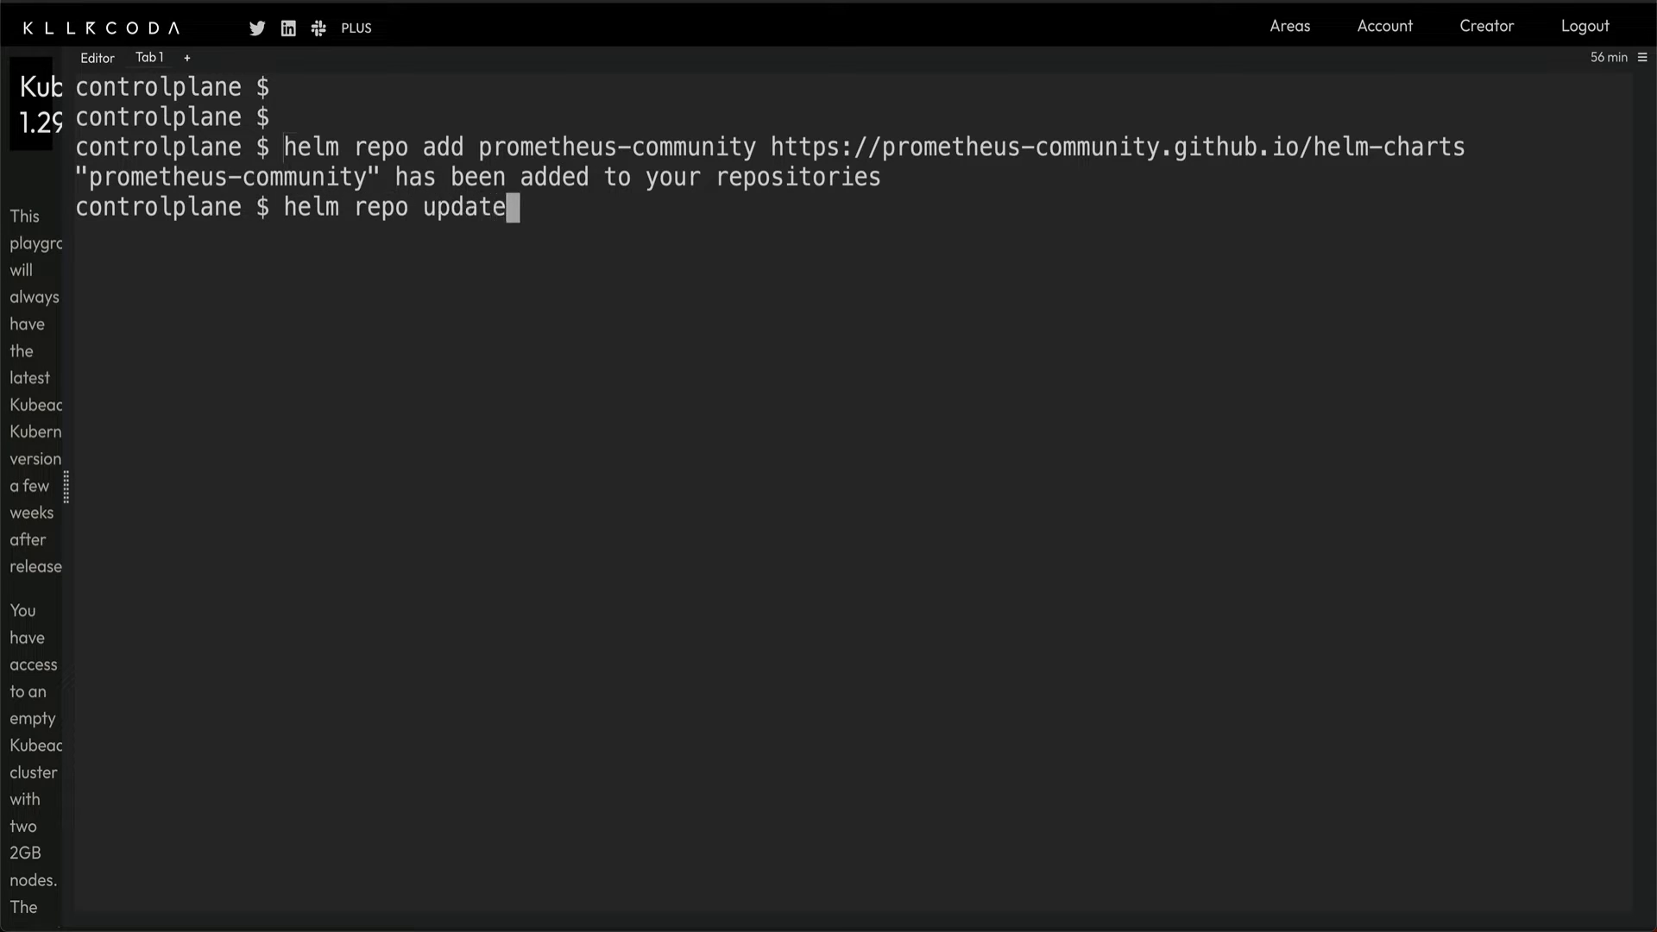
key(Return)
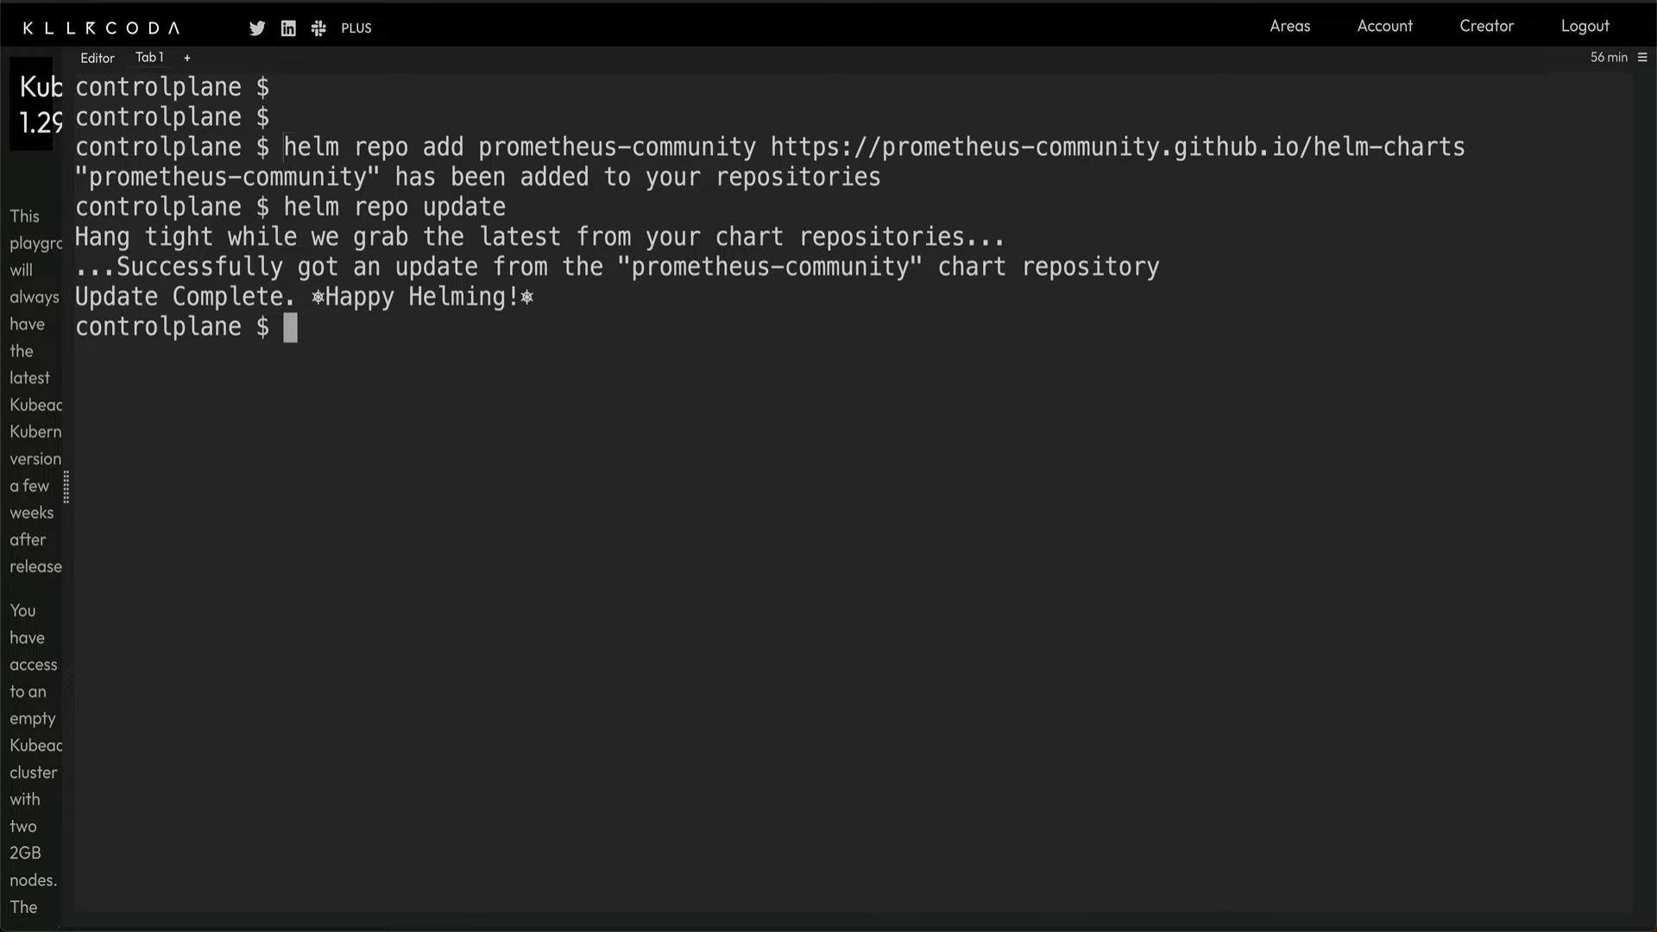
text(helm insg)
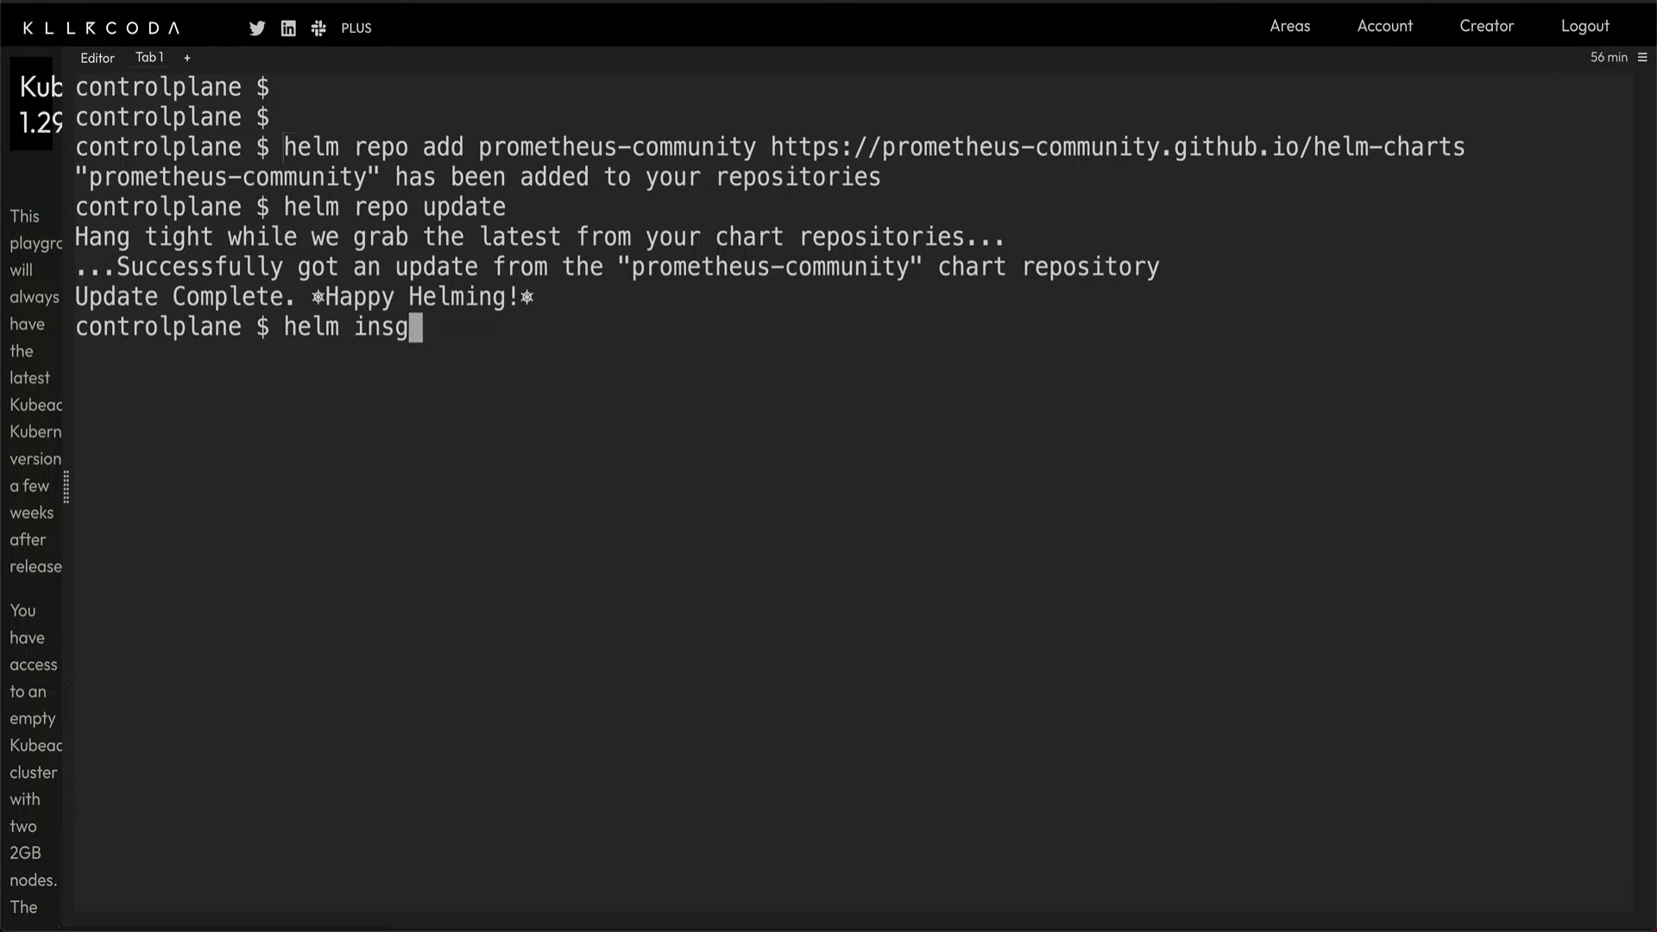
Step: Install kube-prometheus-stack, then rerun with release name 'prometheus' after the missing-name error
text(install)
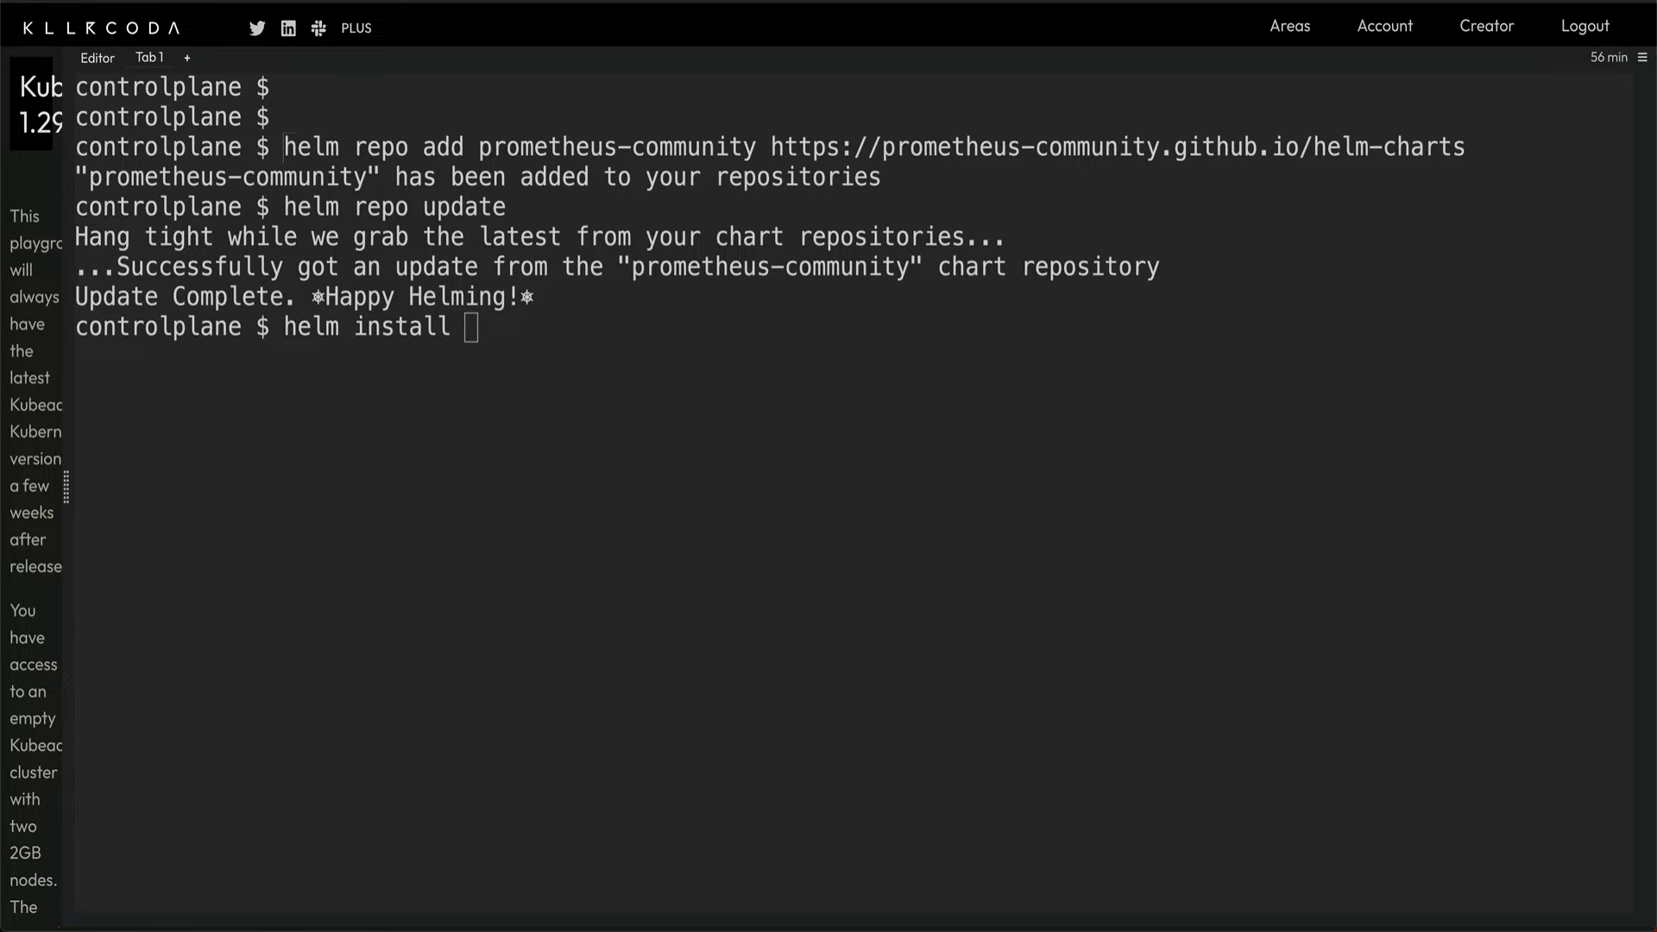
mouse_move(1061, 539)
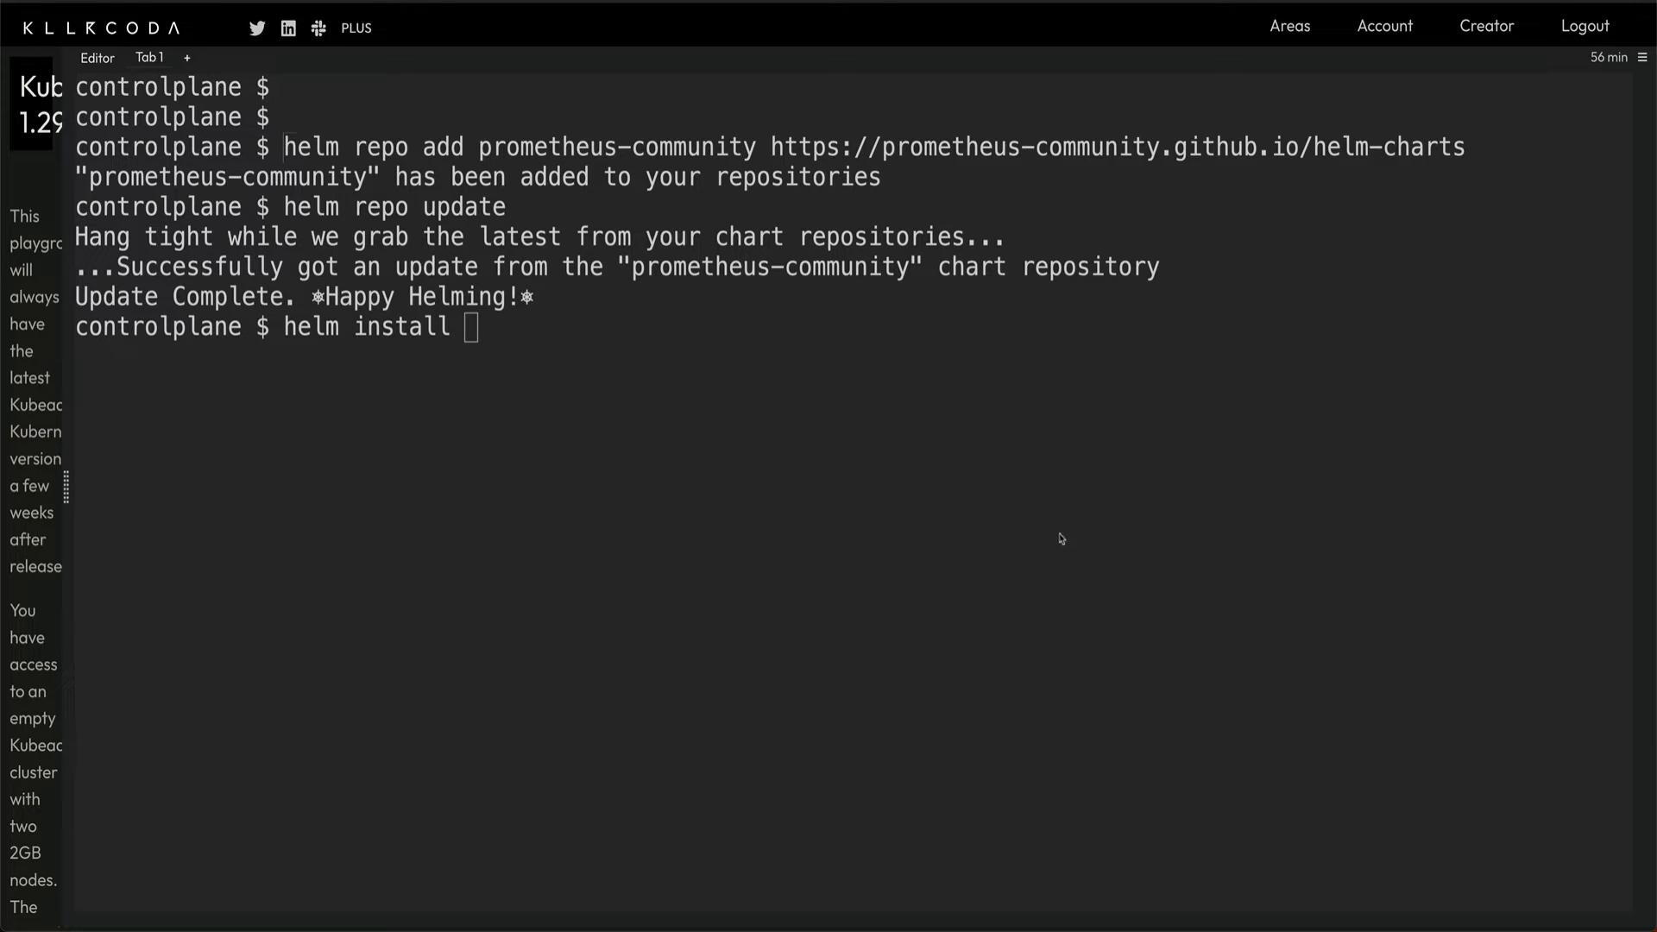
text(prometheus-community/kube-prometheus-stack)
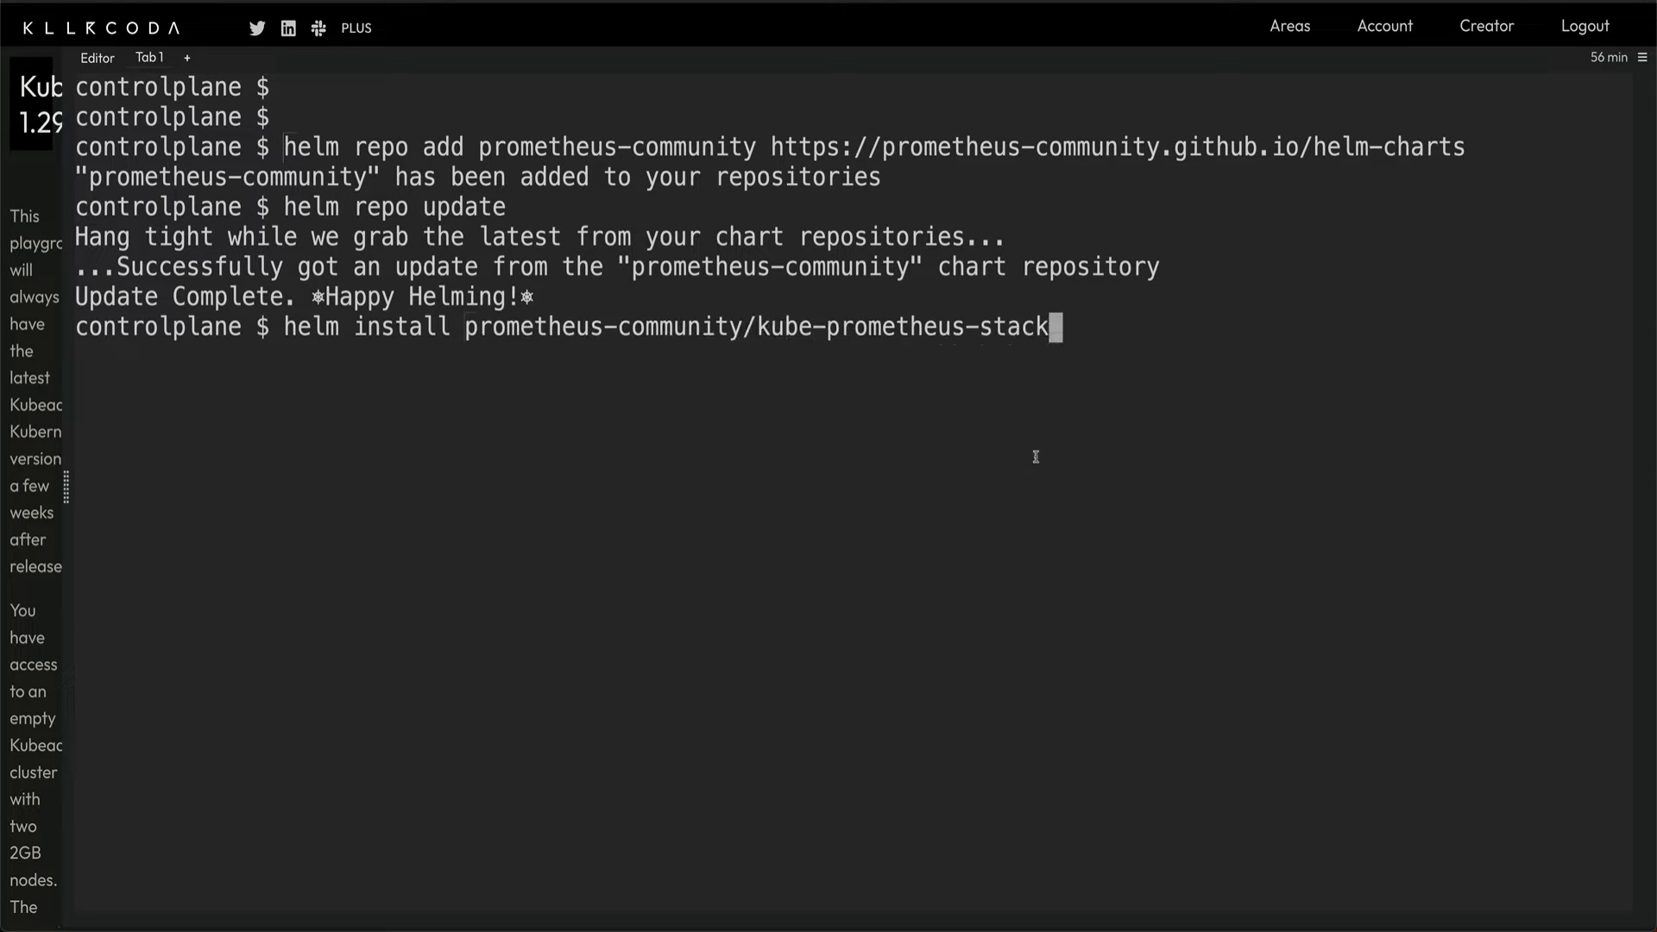
key(Return)
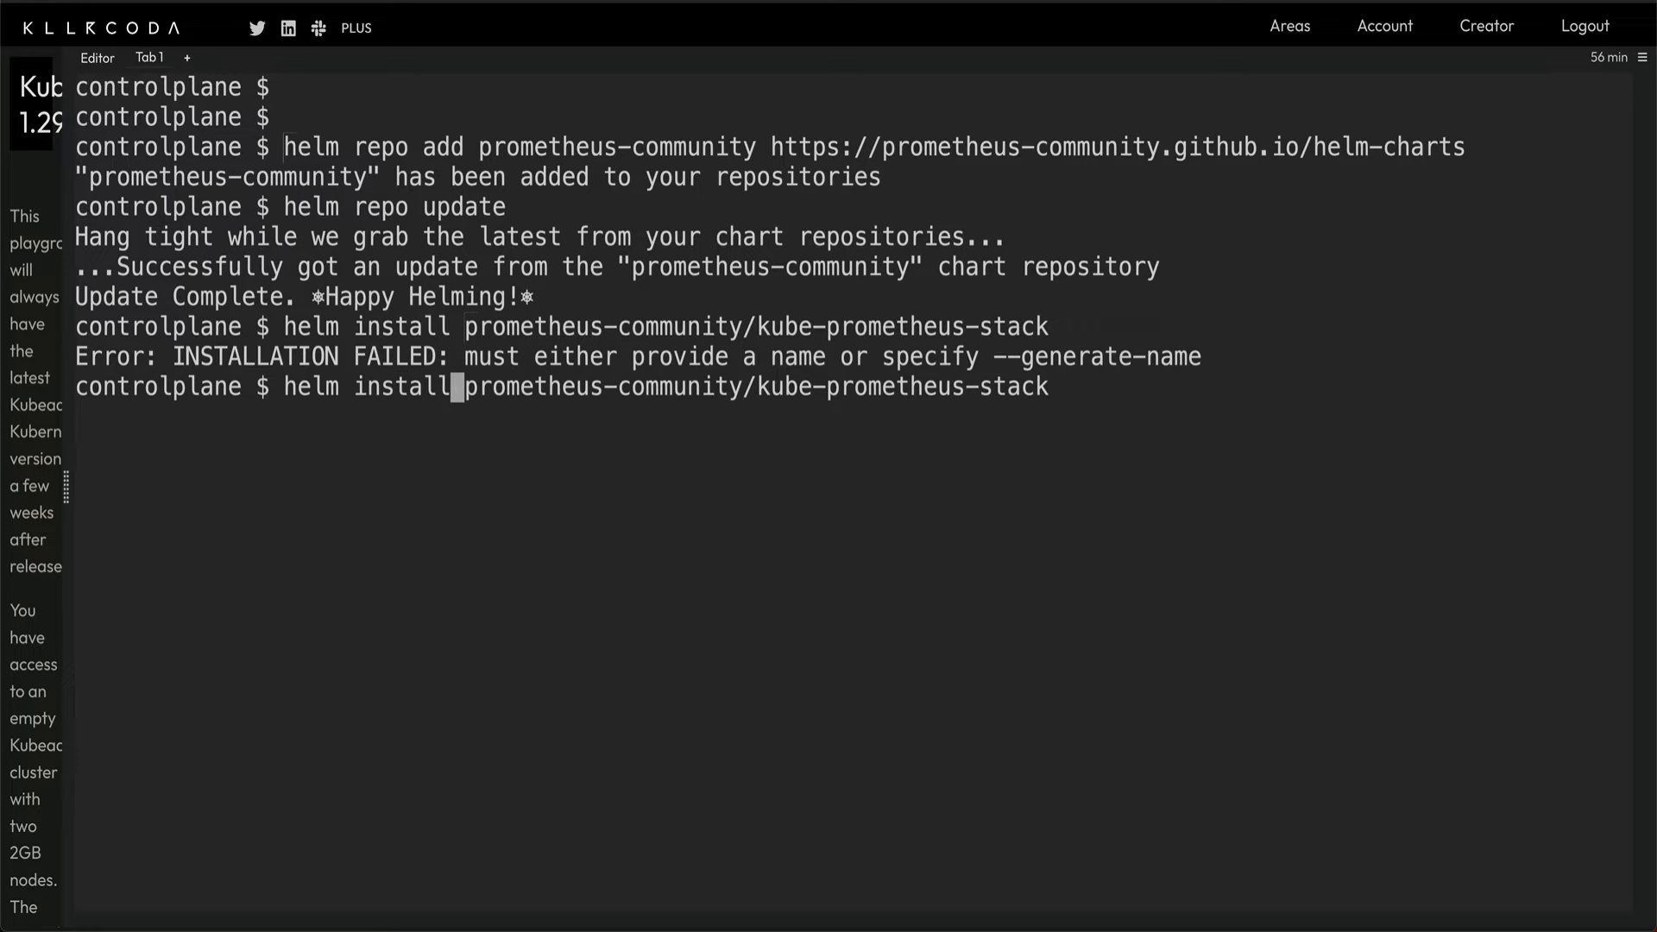
text(prom)
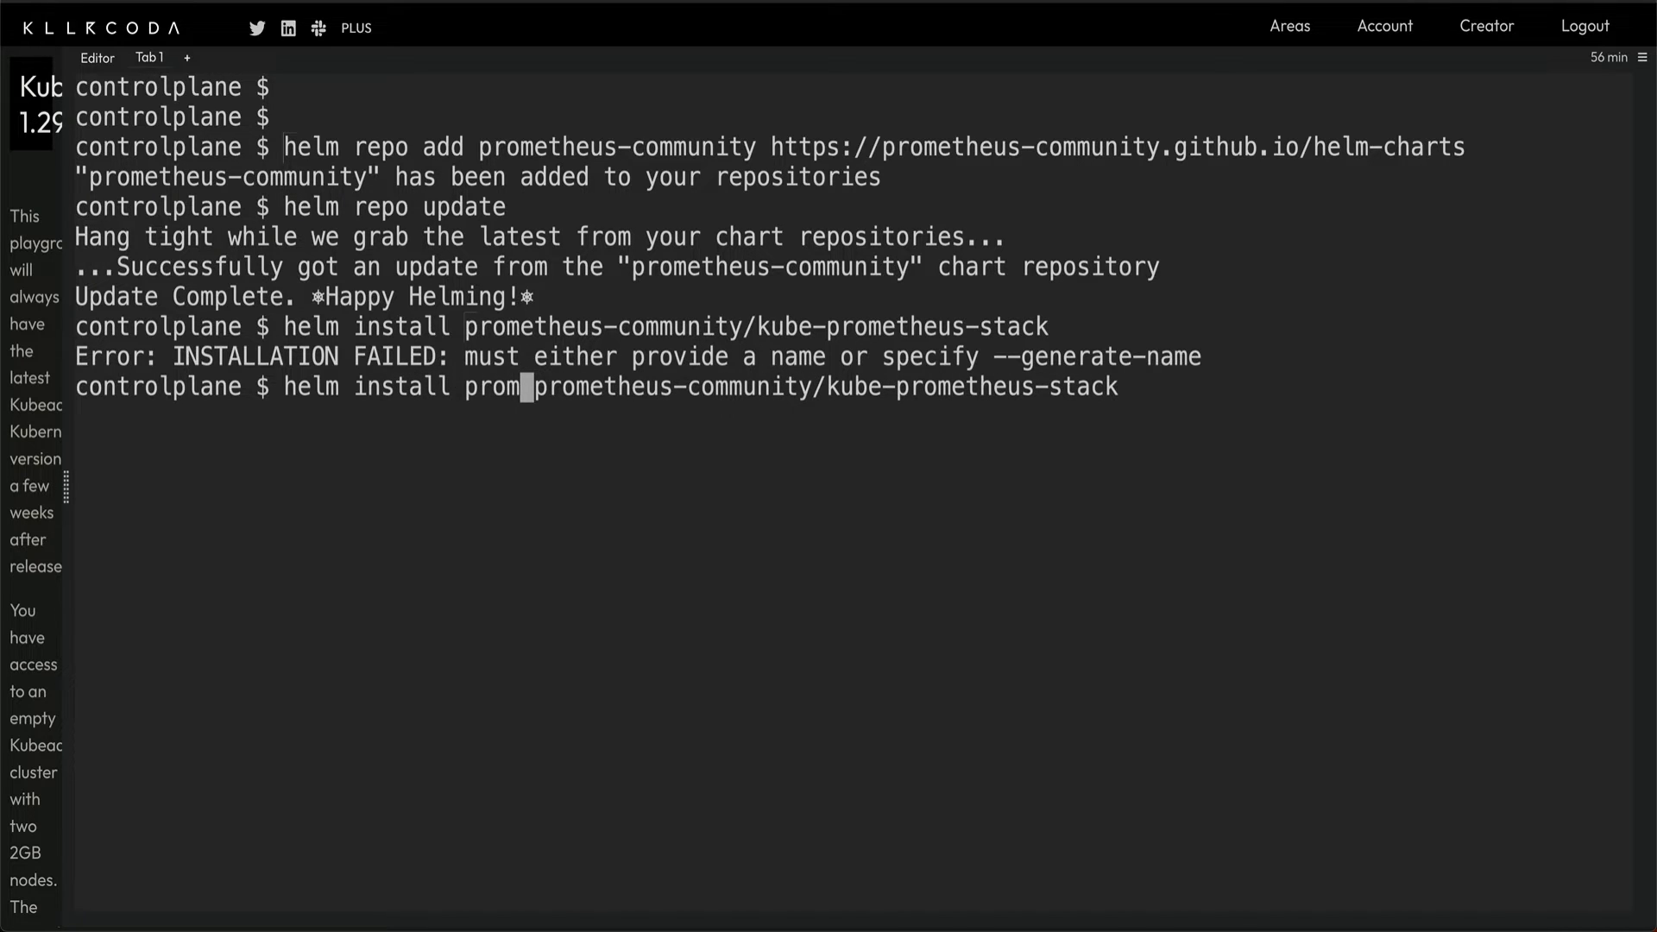
text(etheus)
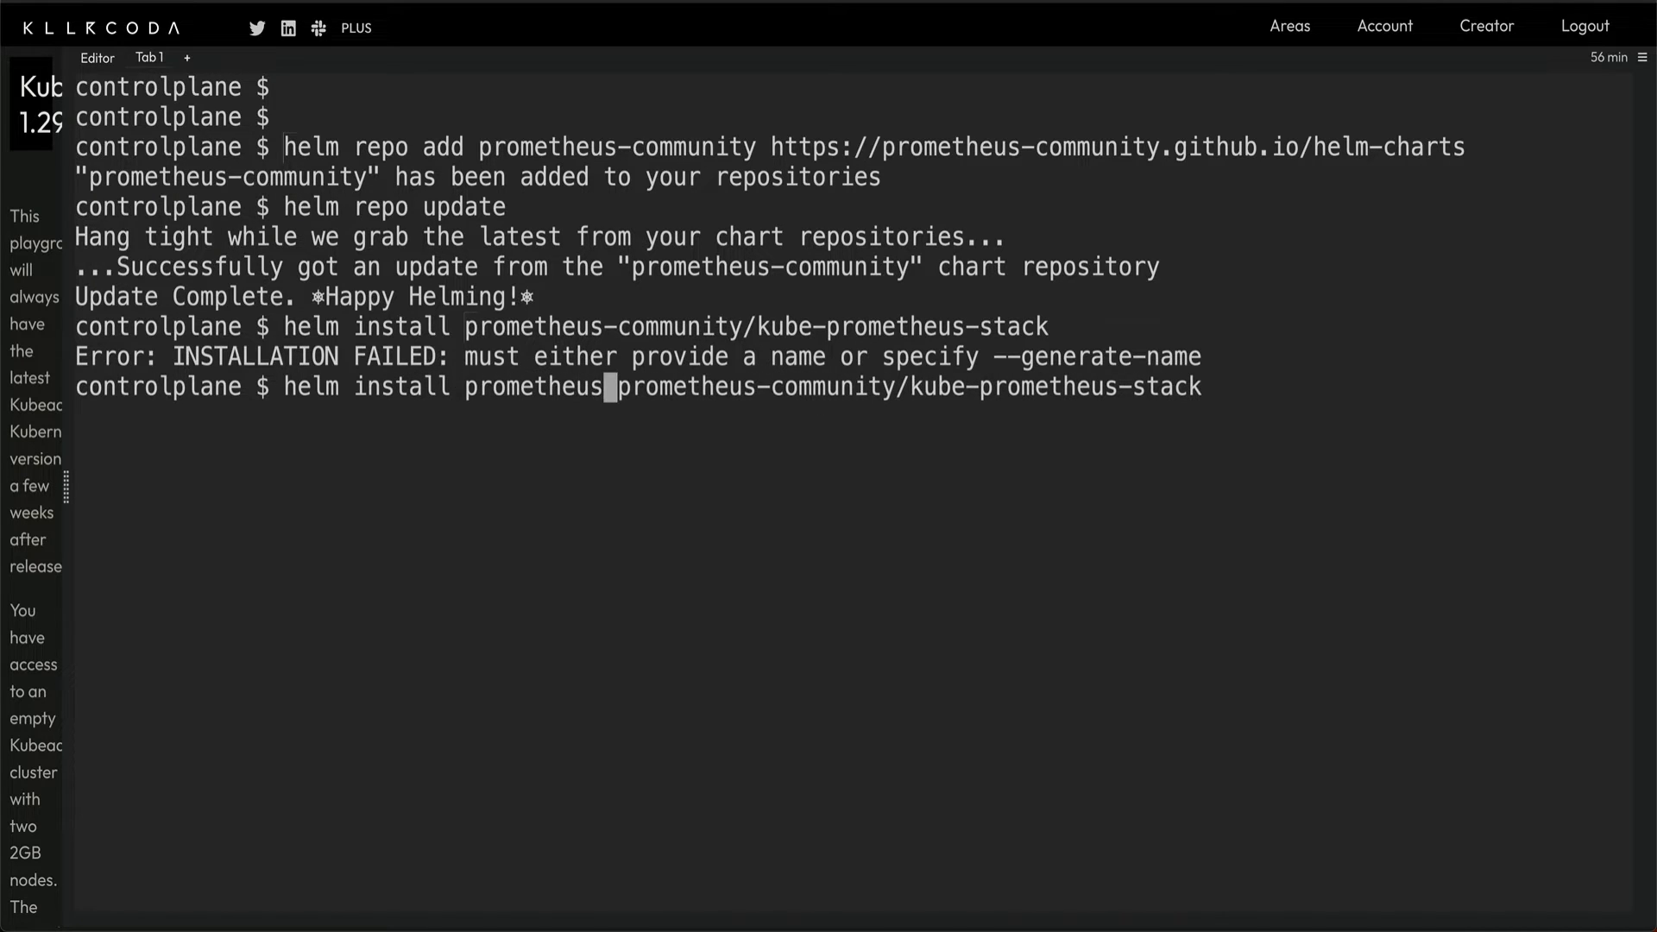
key(Return)
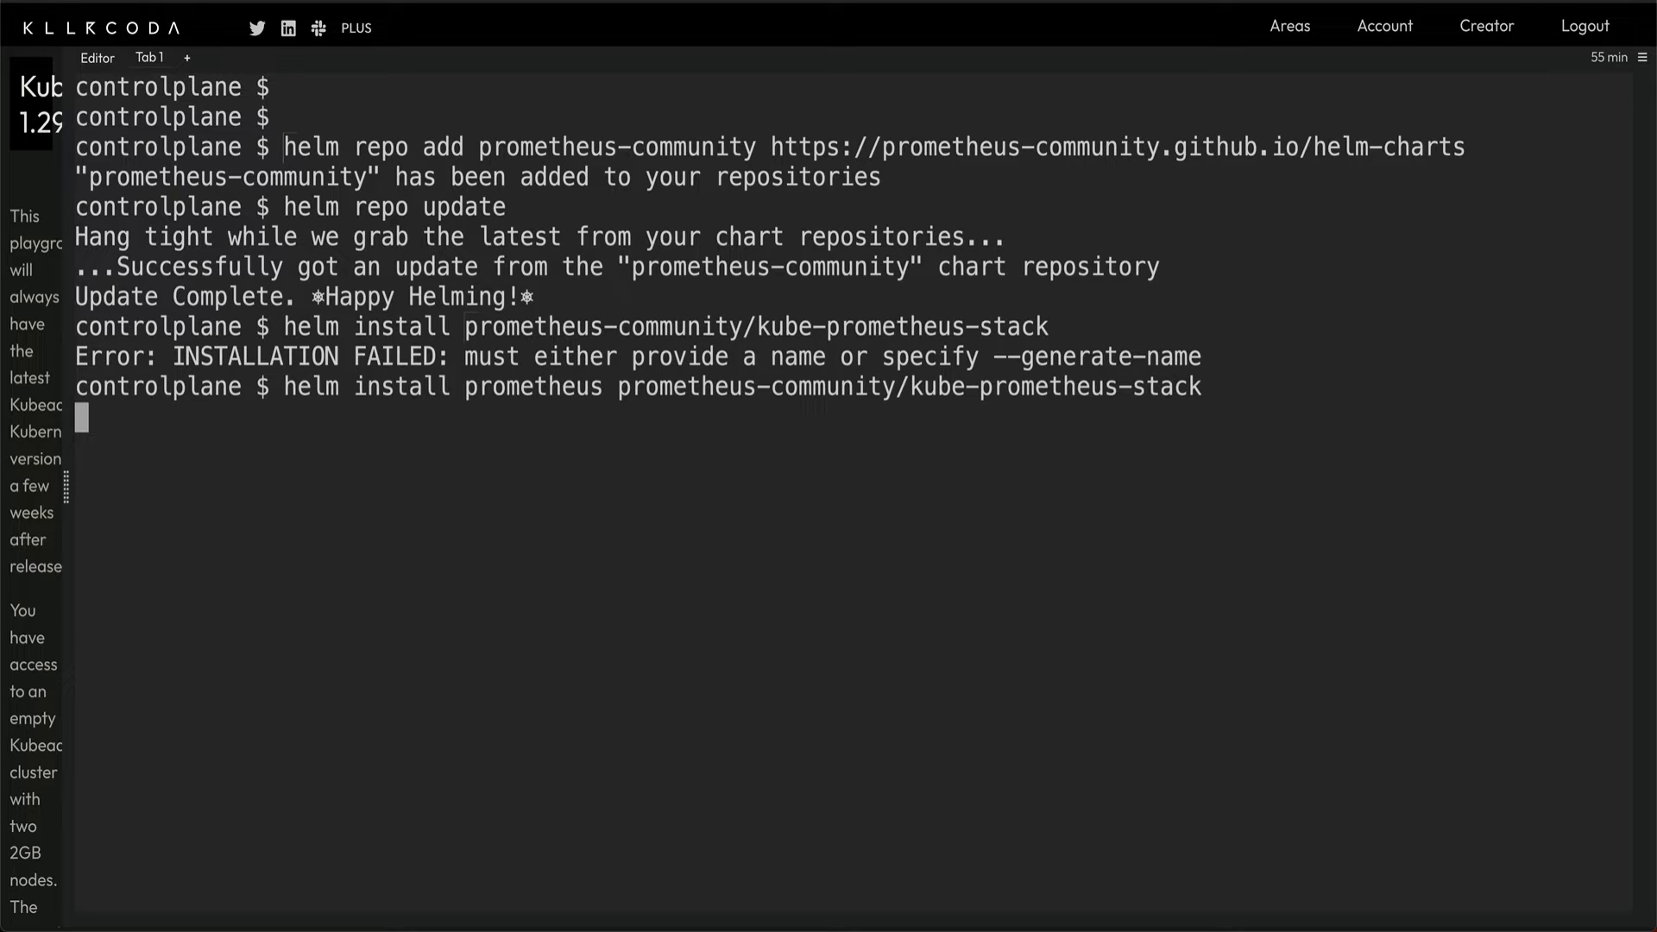
Step: Confirm the prometheus release deployed, enter kubectl get pods, and clear the screen
key(Return)
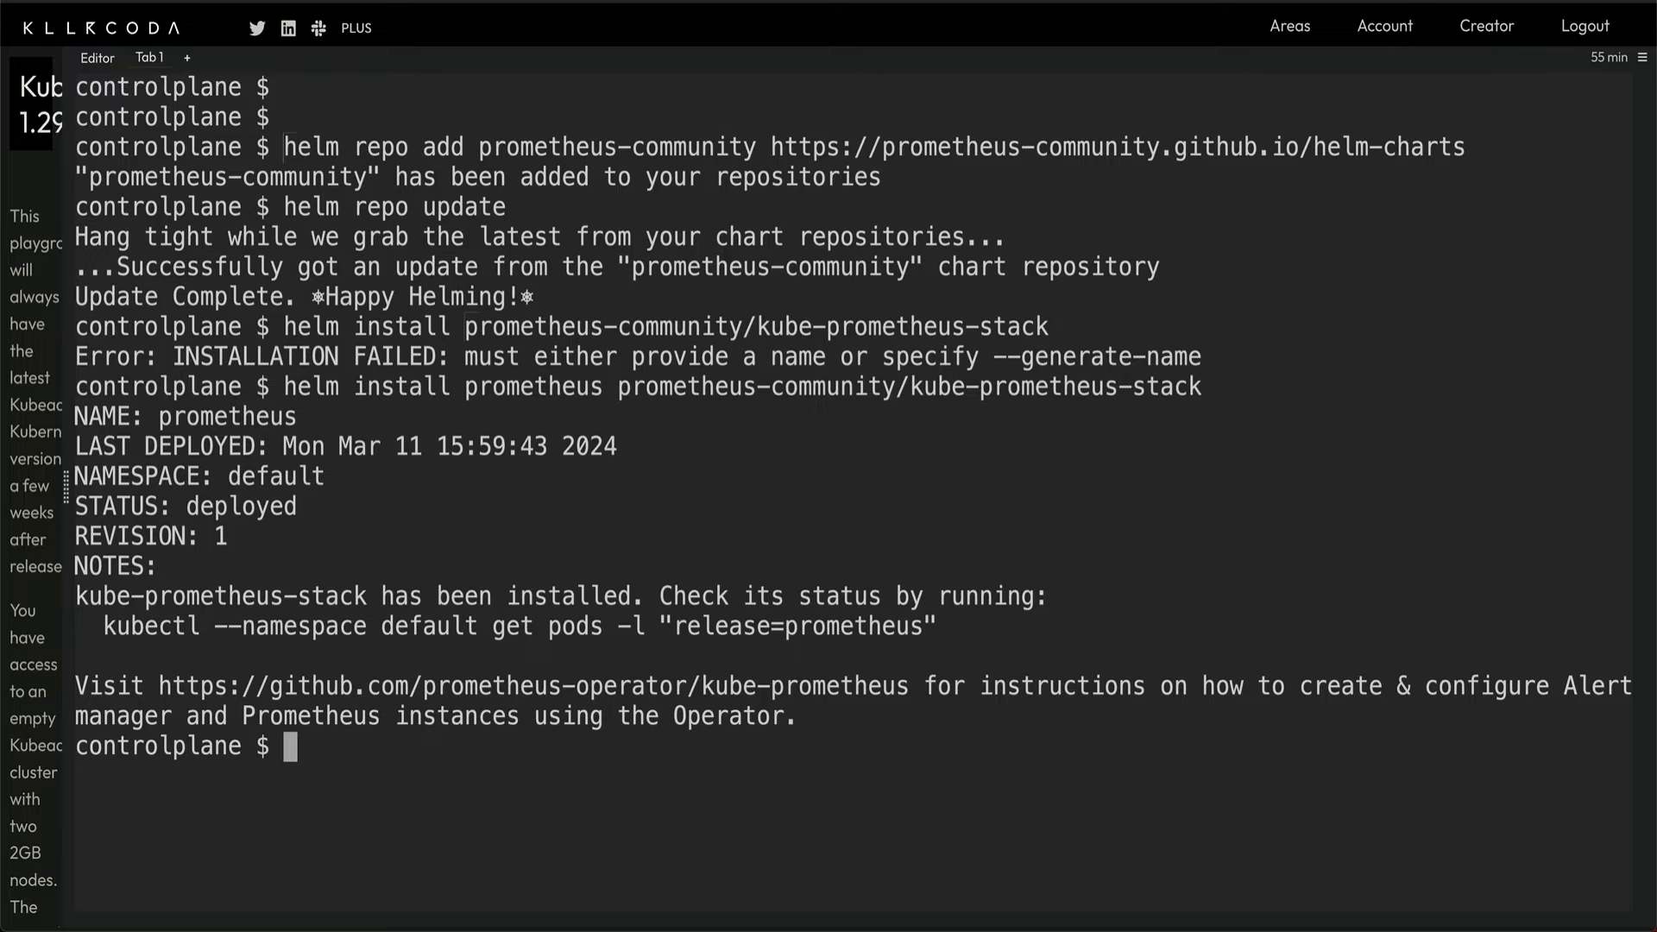
text(kubectl get pods)
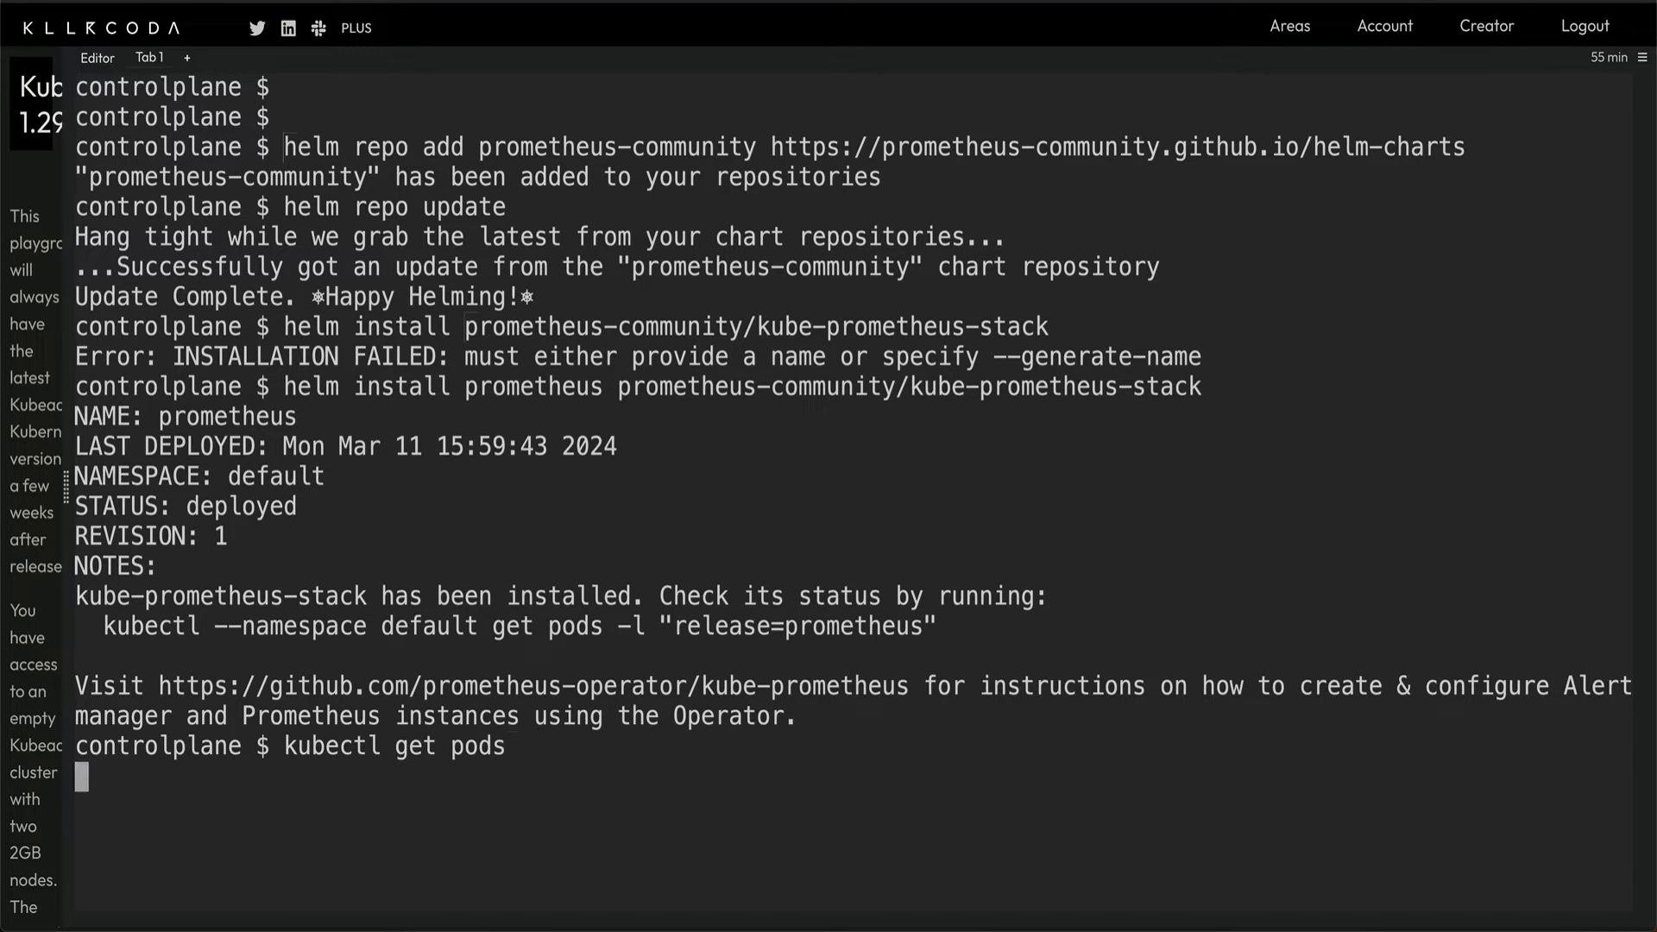
key(Return)
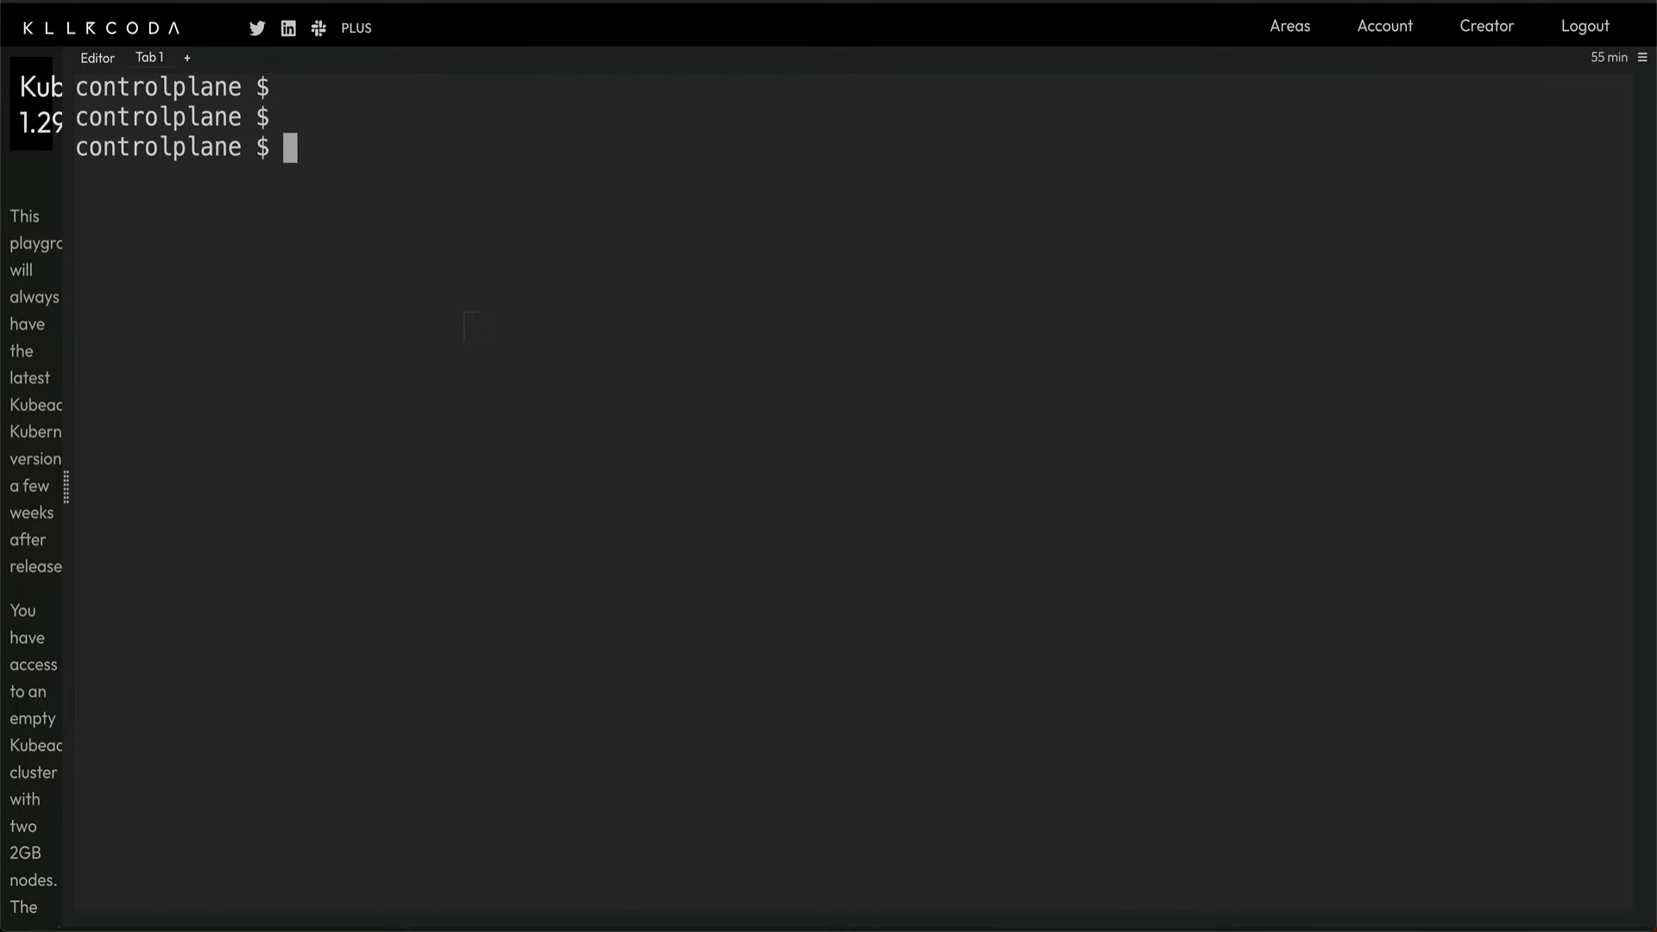
Step: Create a deployment named nginx using the nginx image
text(kubectl get pods)
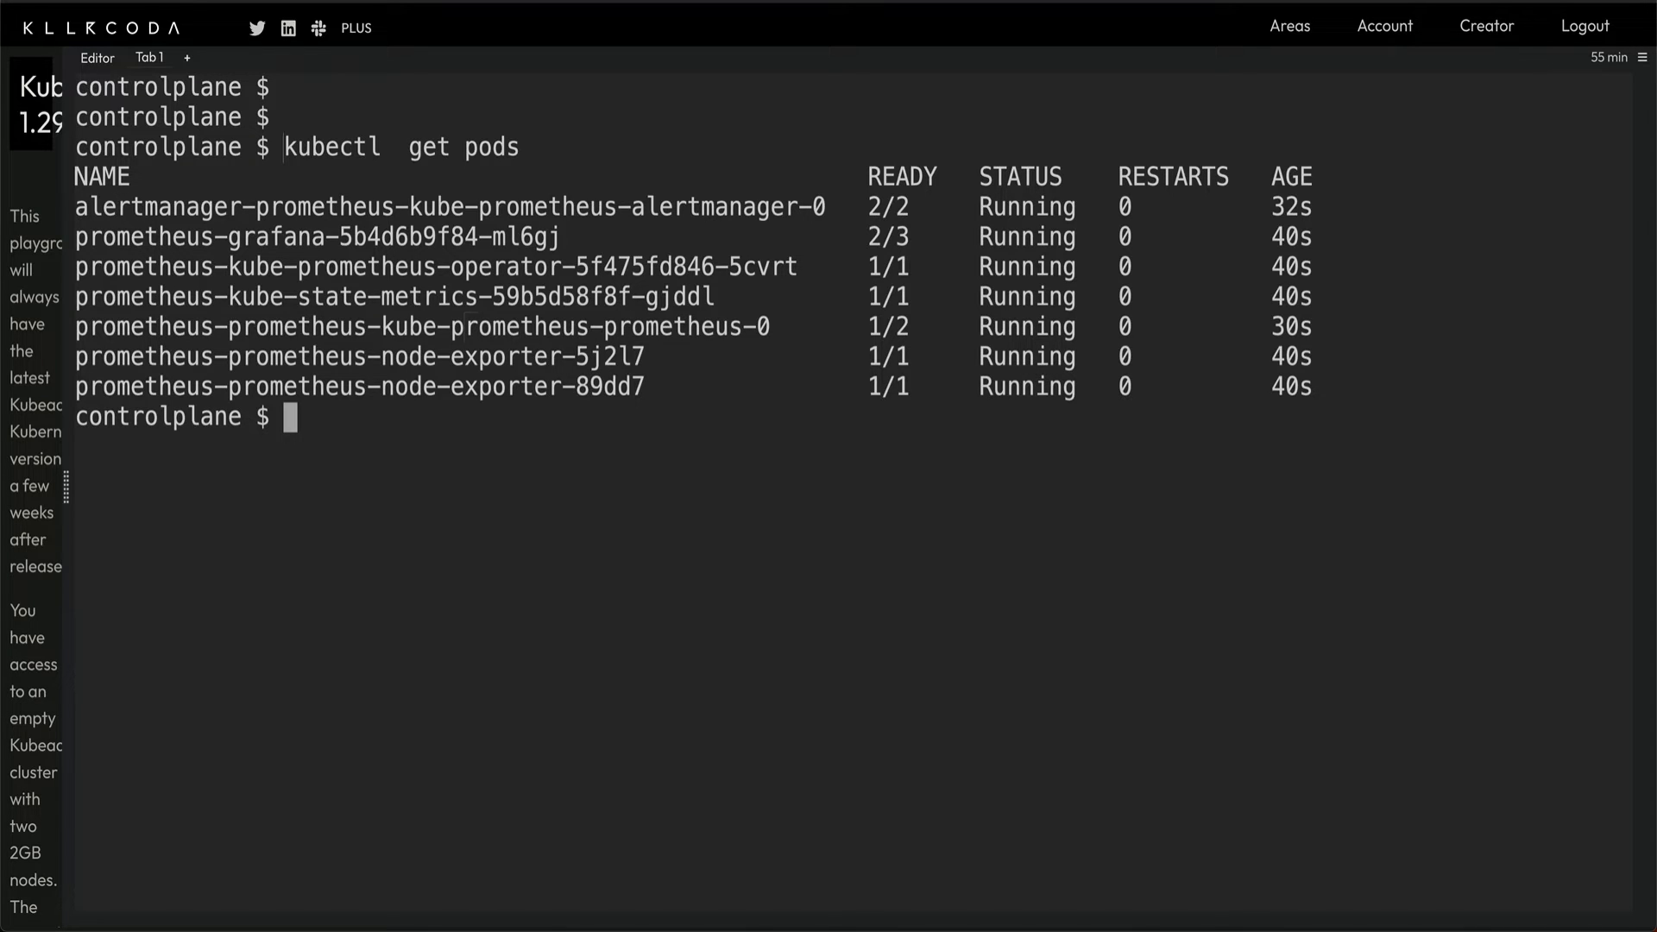
text(kubectl)
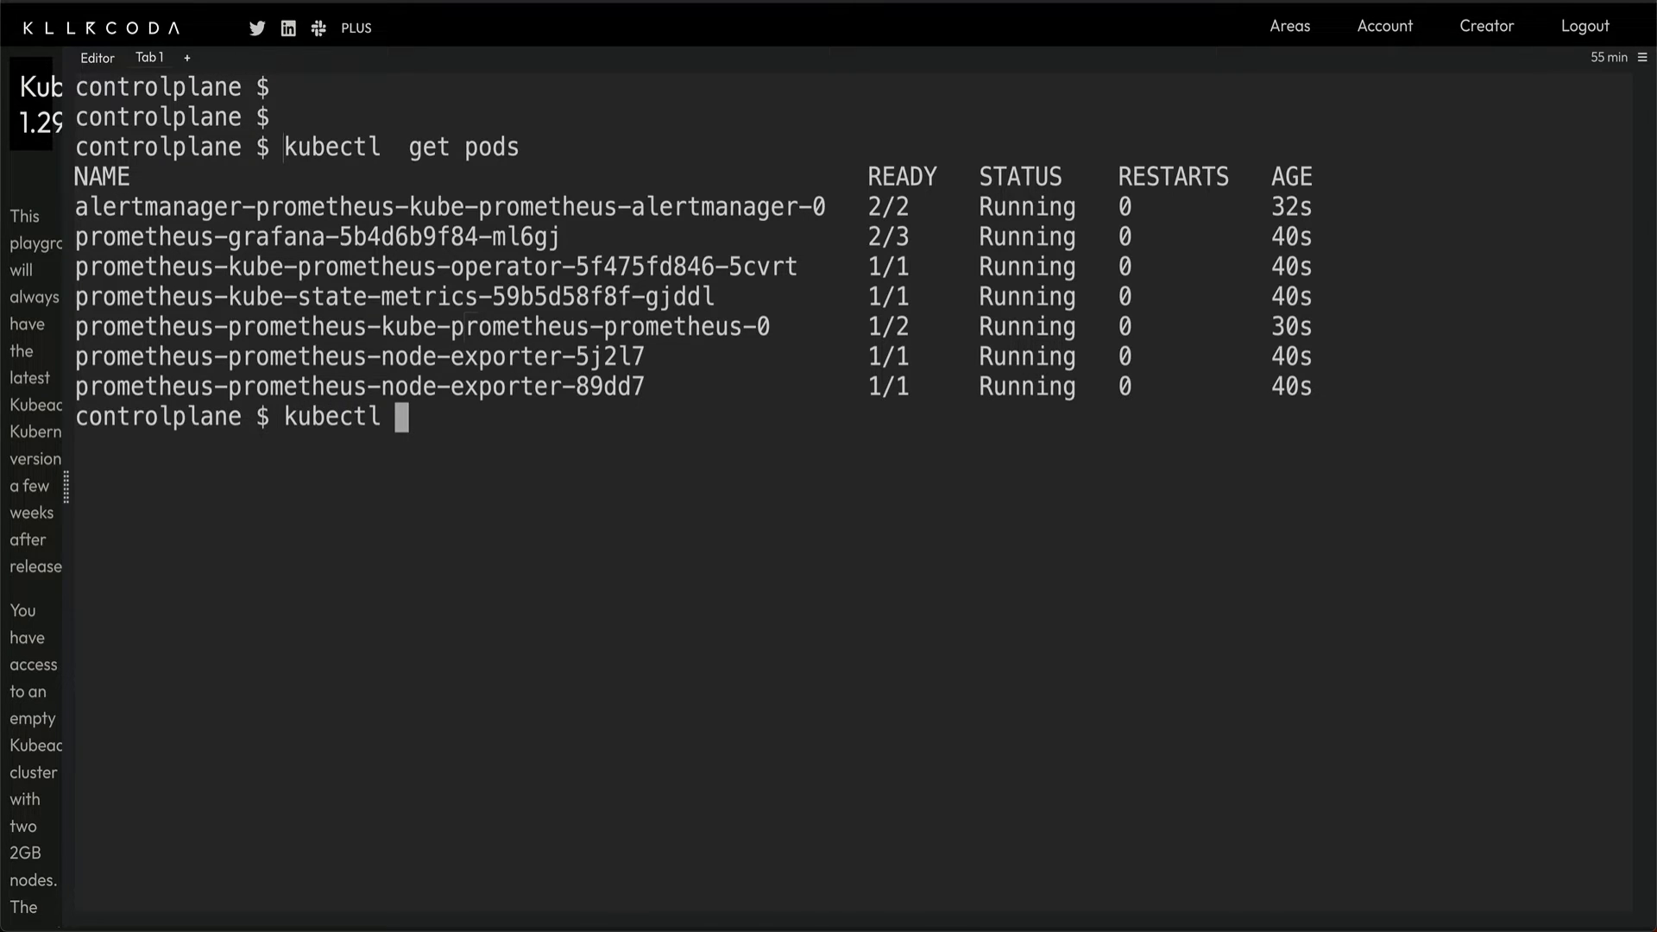
text(create)
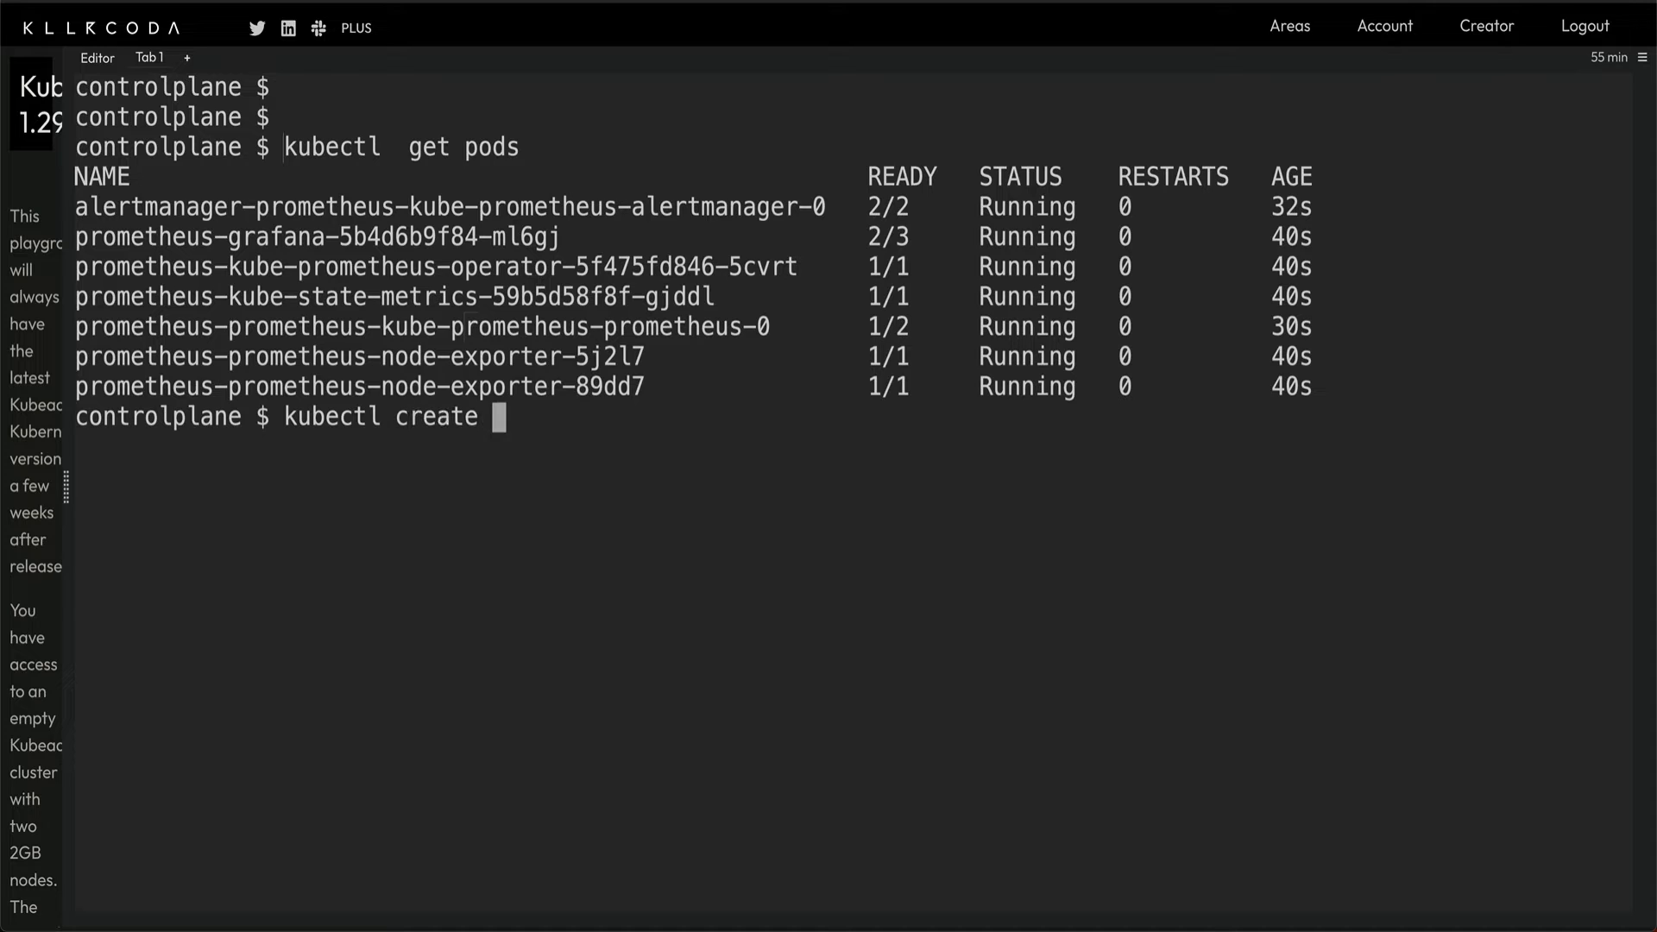
text(deployment)
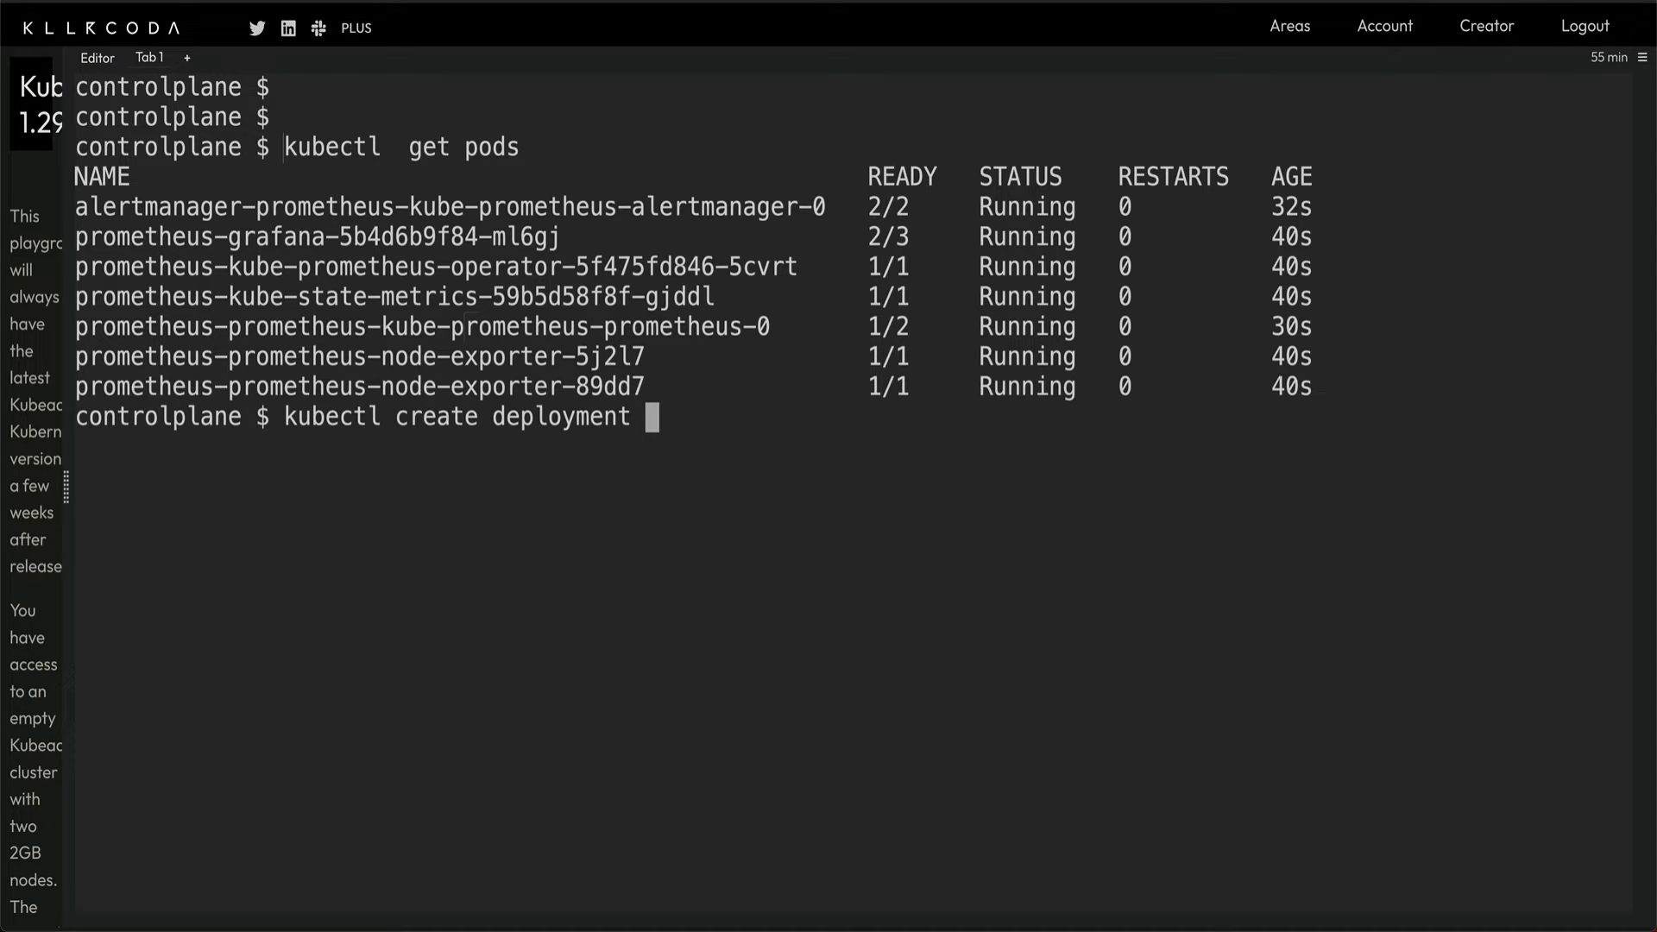
text(nginx)
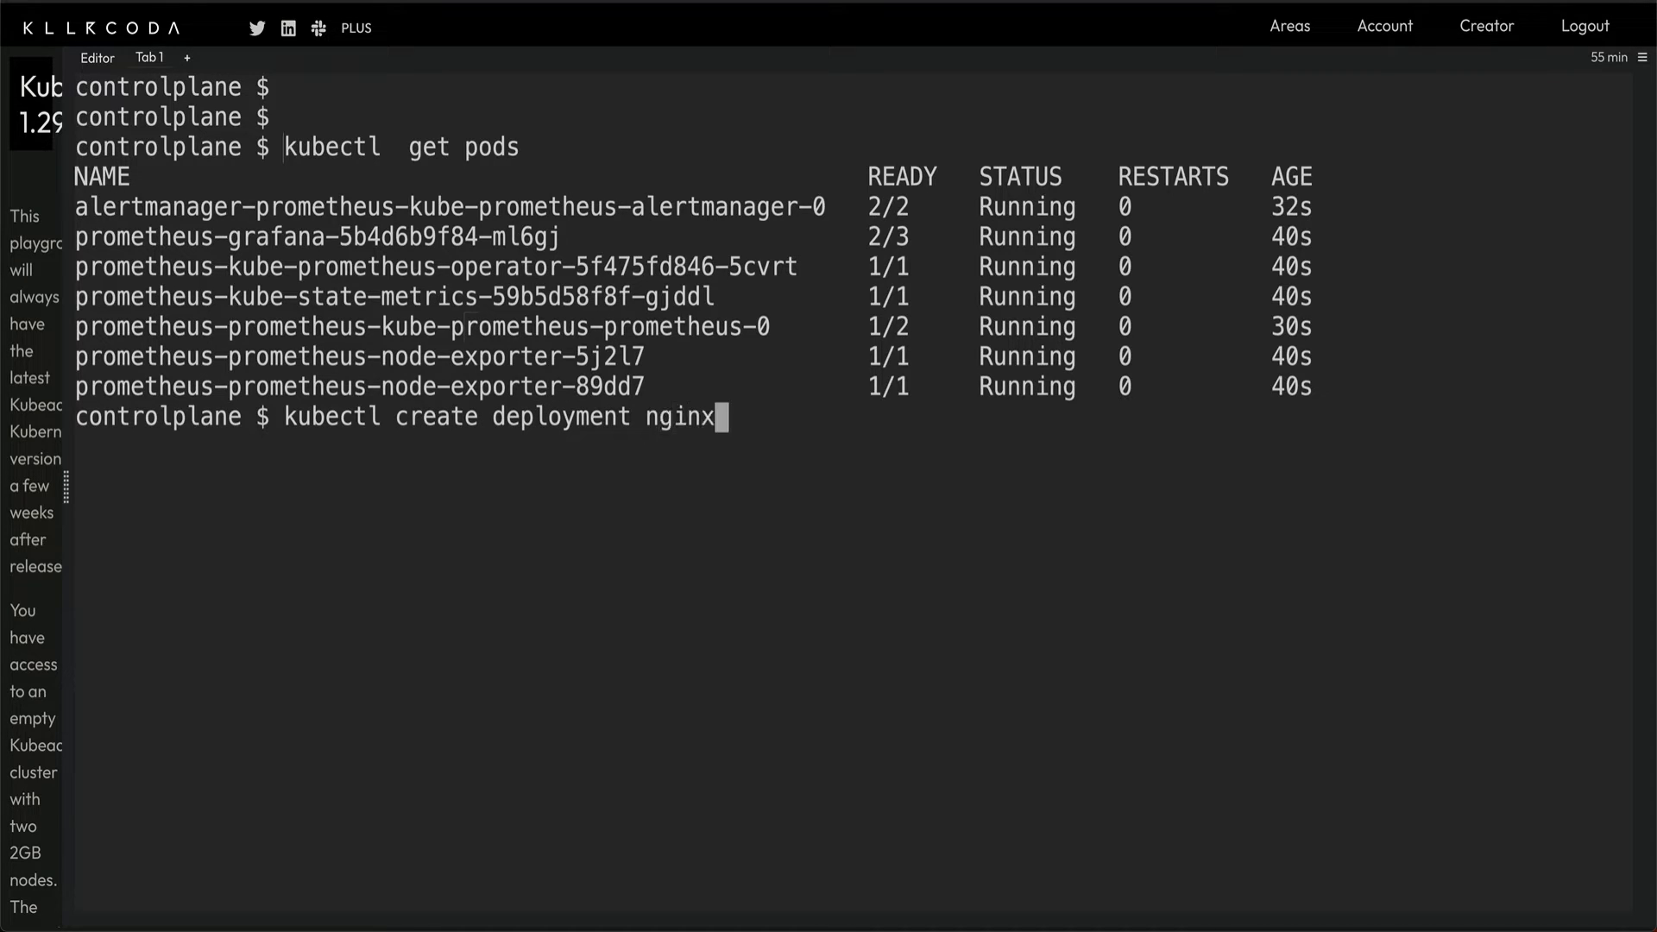
text(--image)
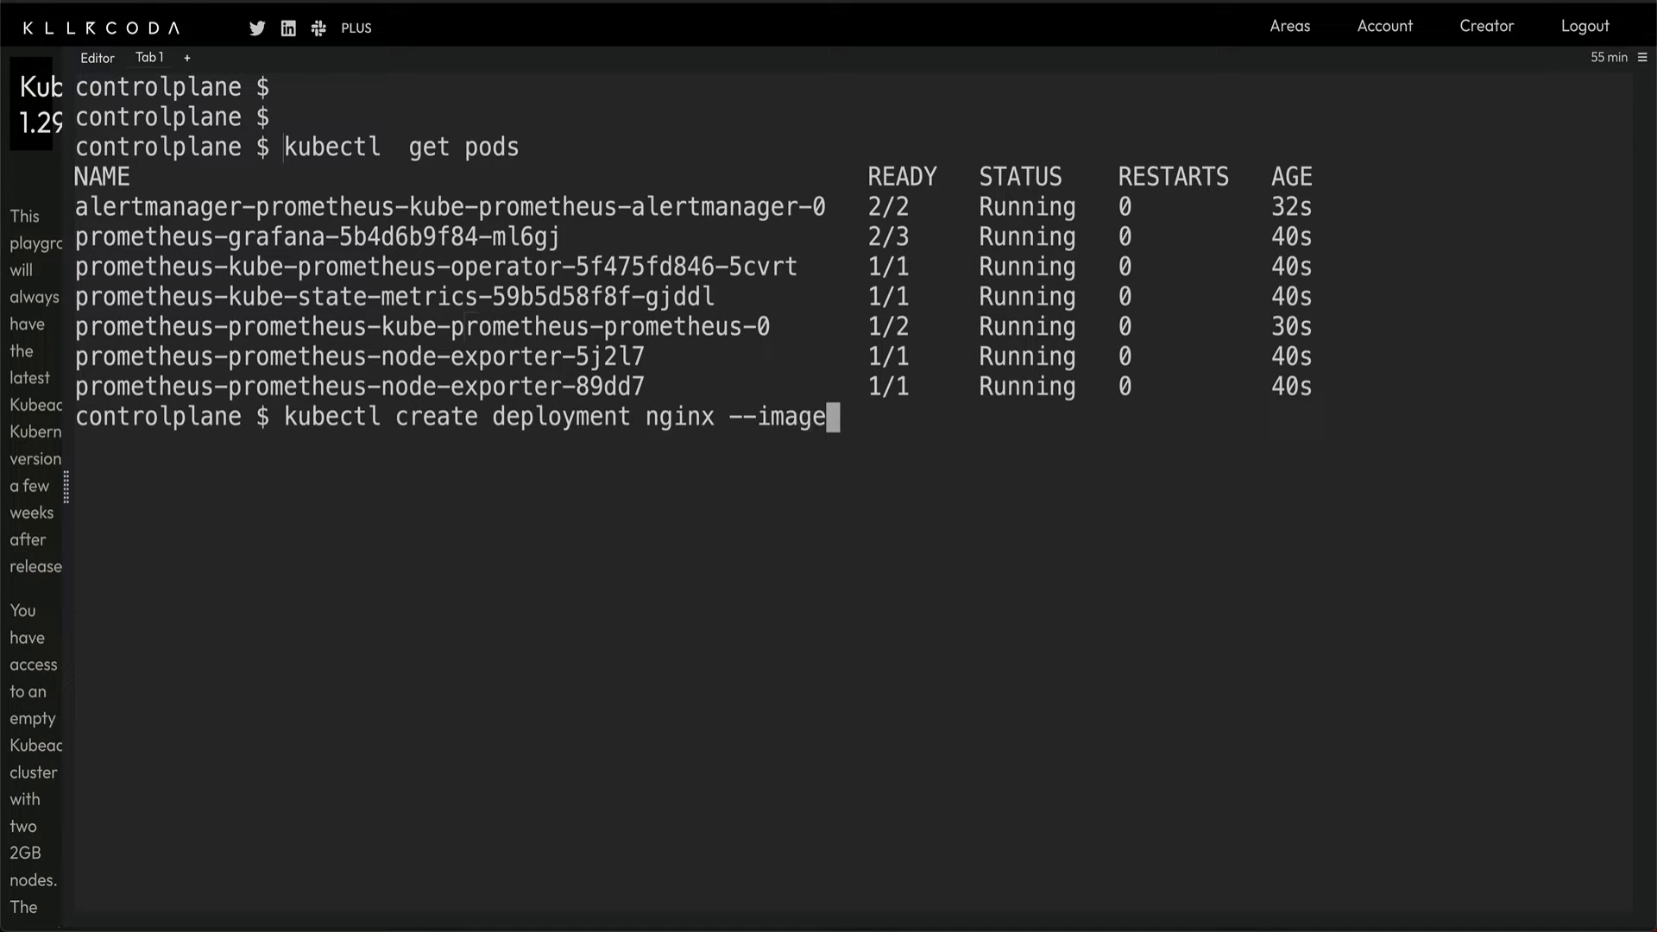
key(Return)
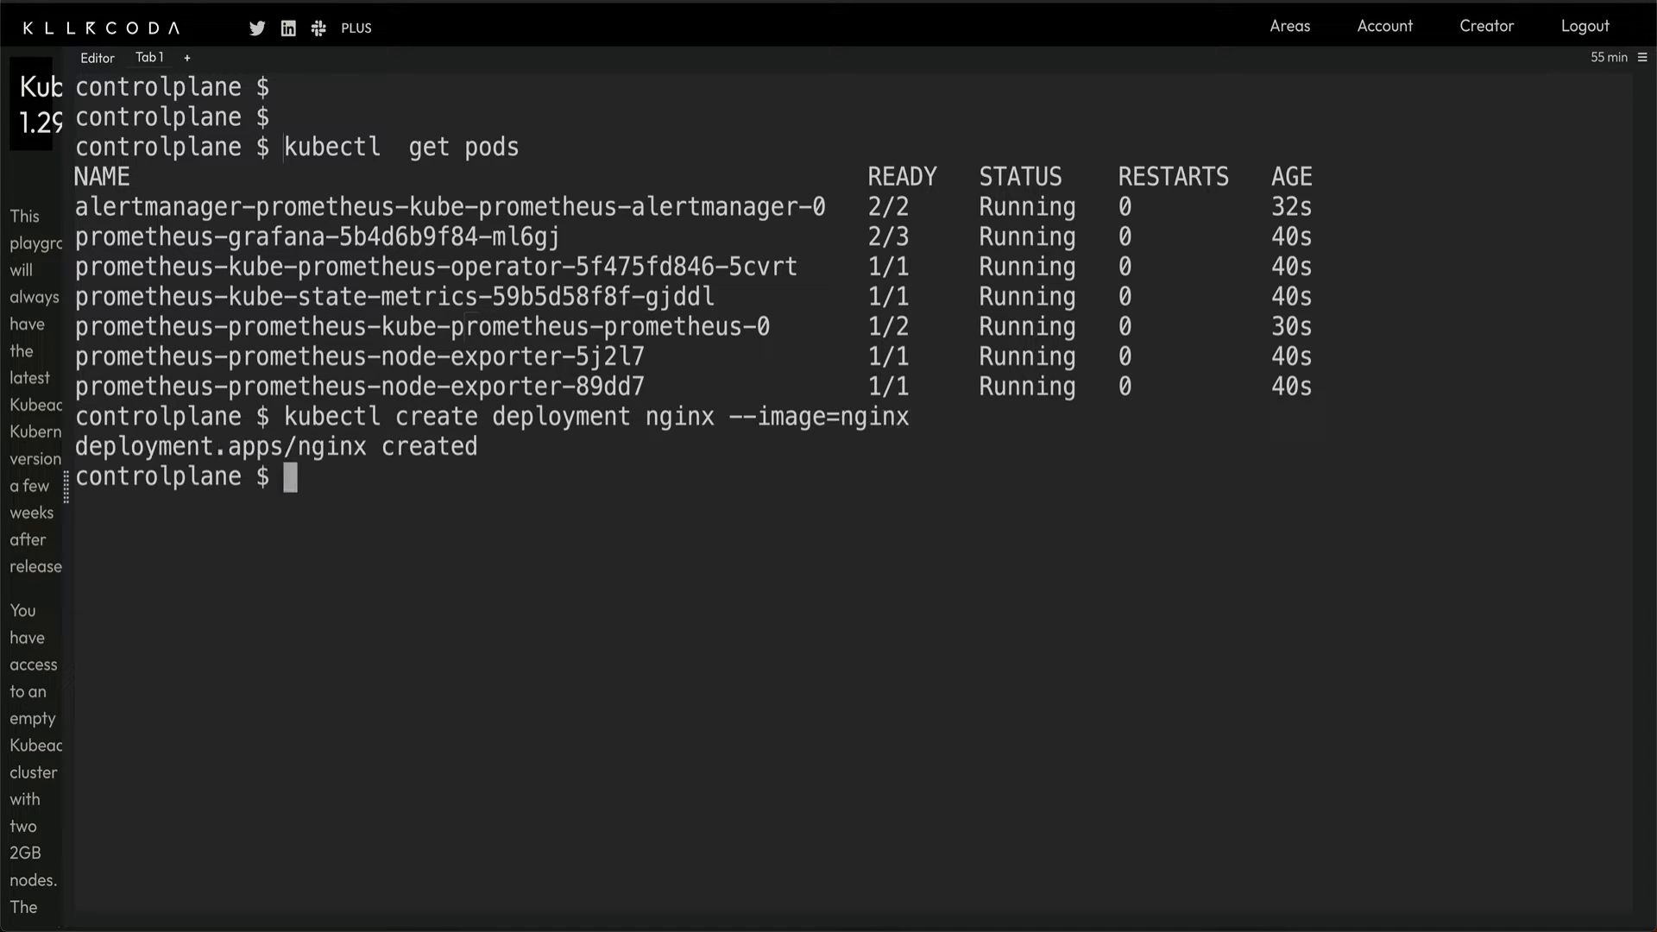
Step: List pods to see the nginx pod creating beside the running Prometheus pods
text(kubectl)
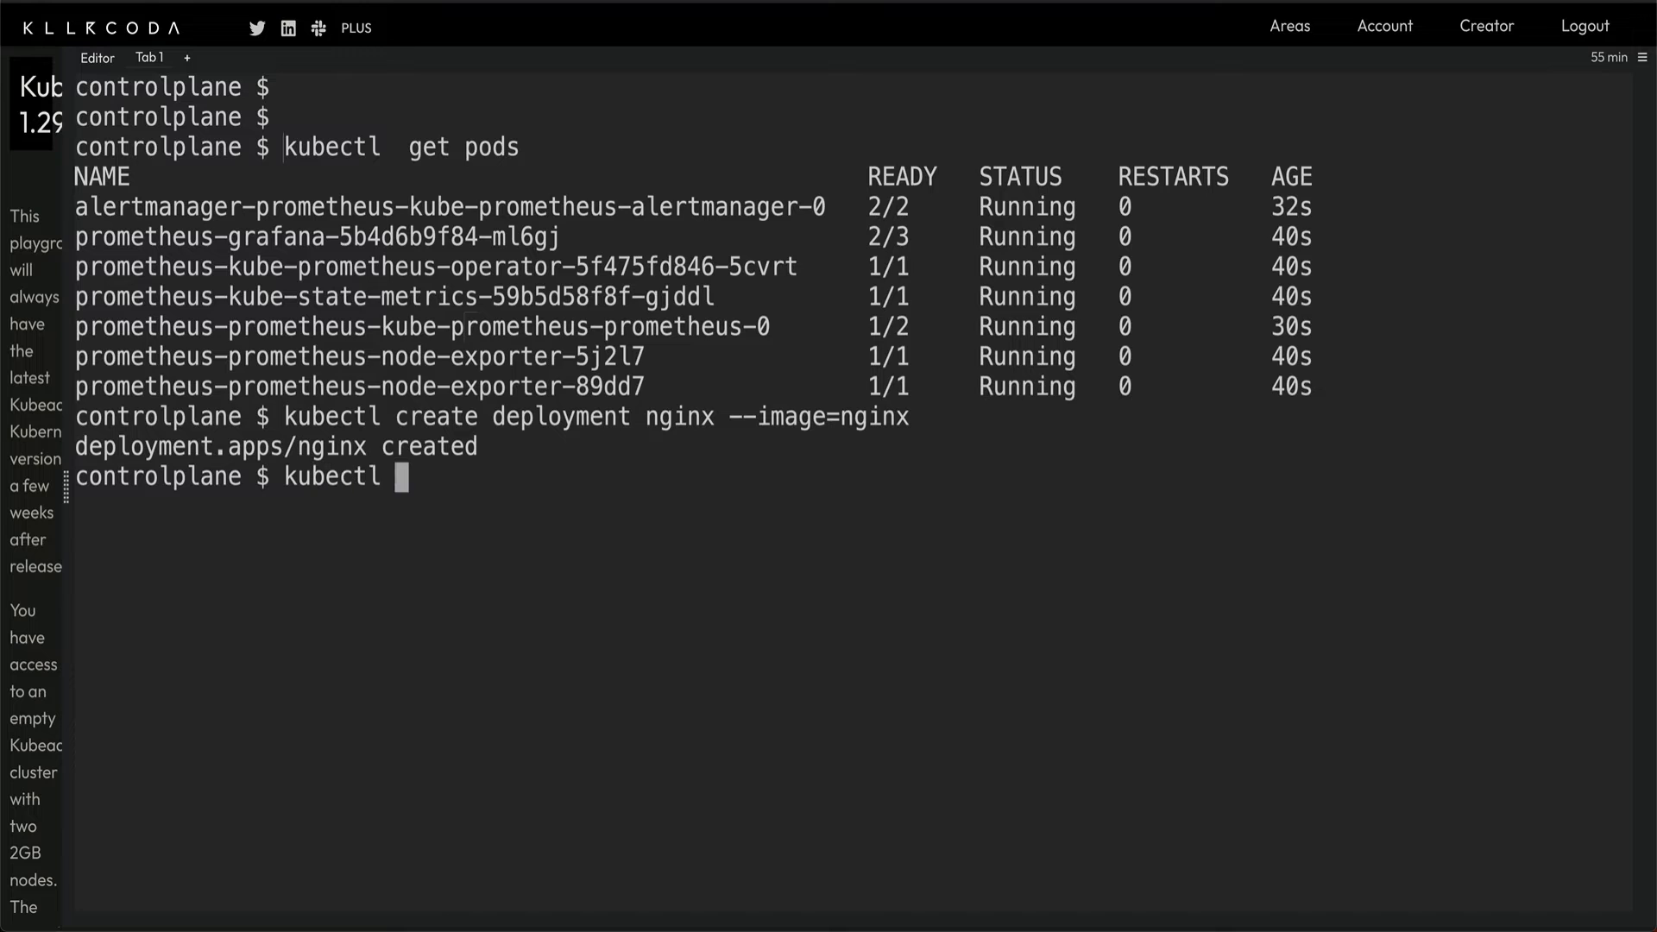
text(get pod)
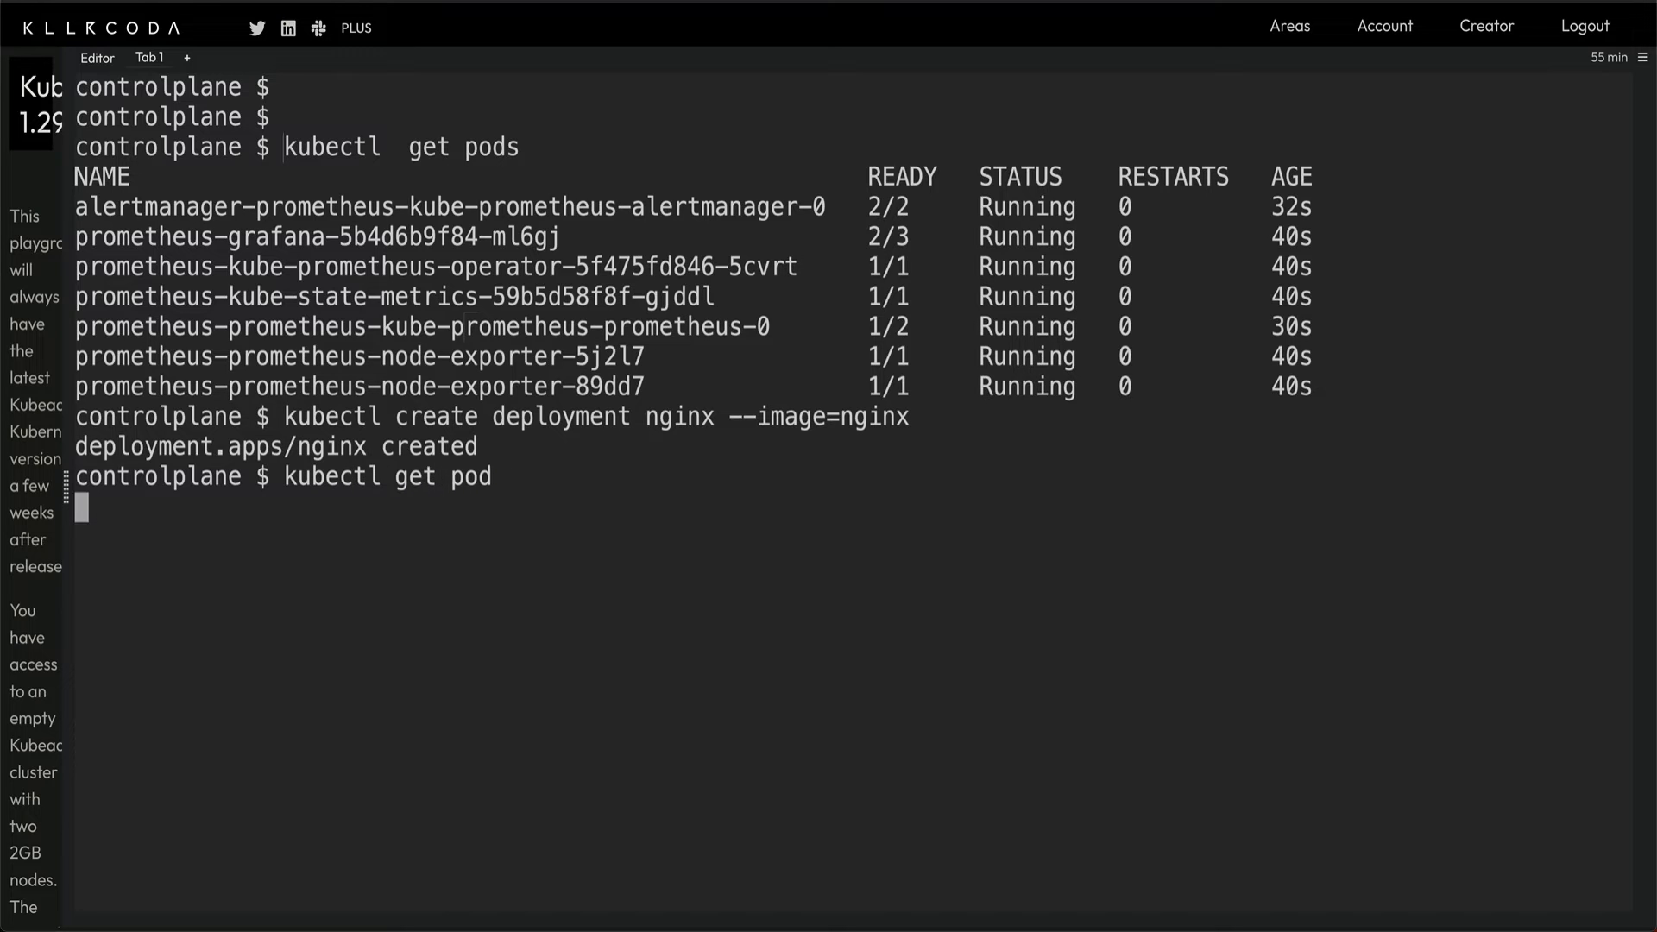
key(Return)
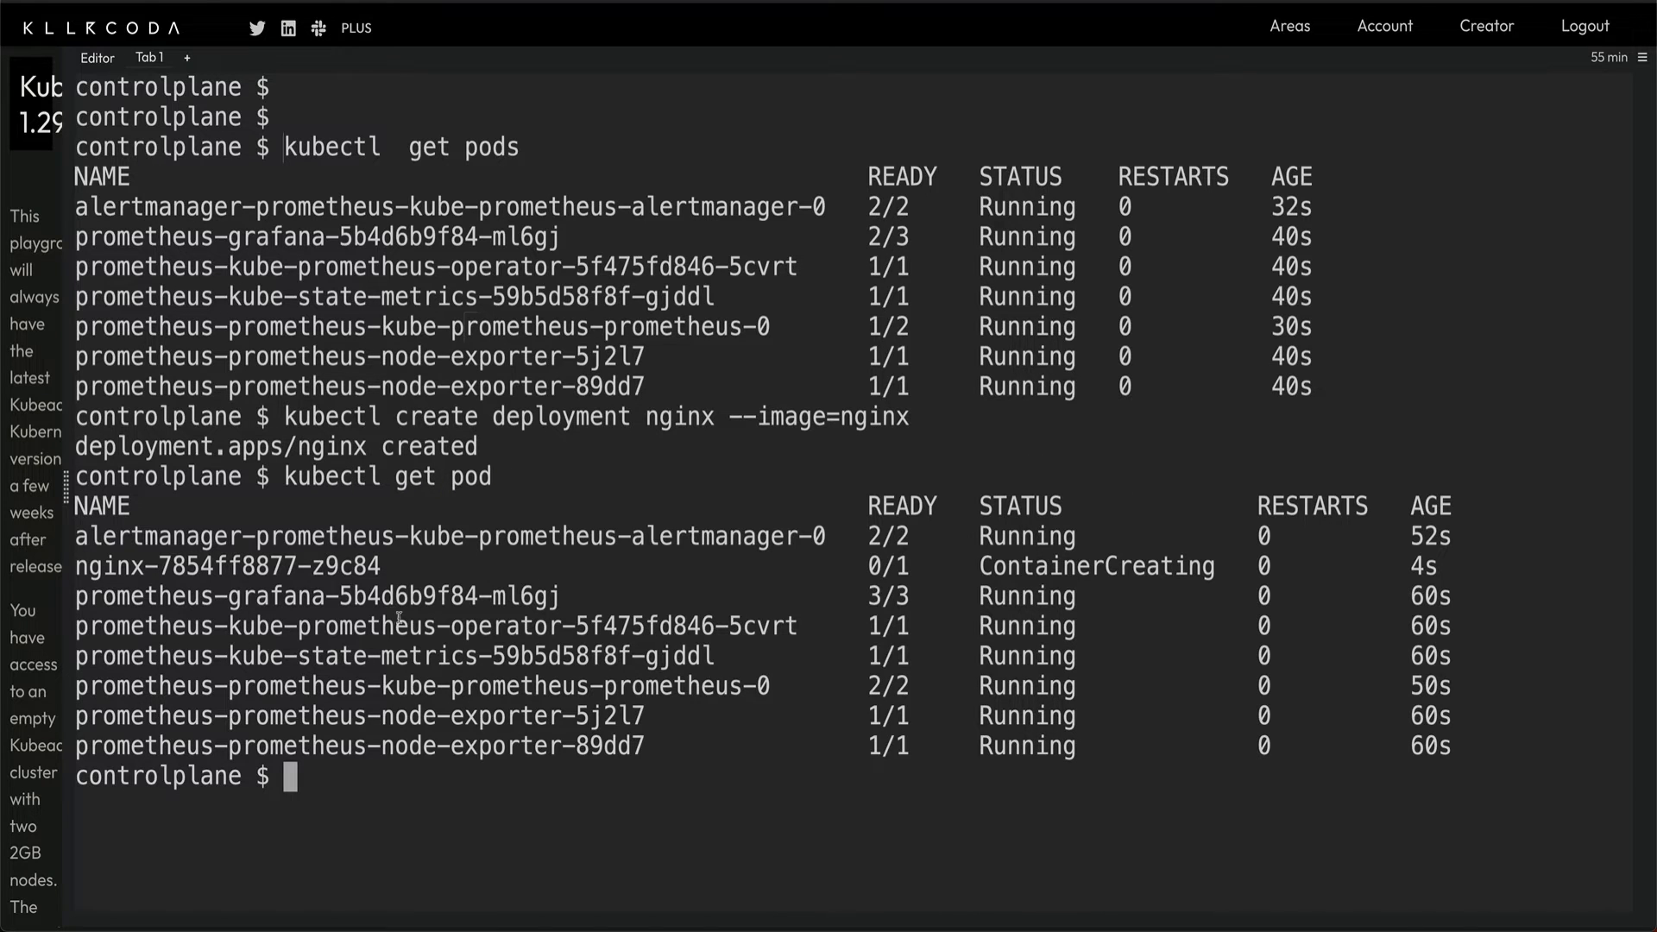
mouse_move(840, 640)
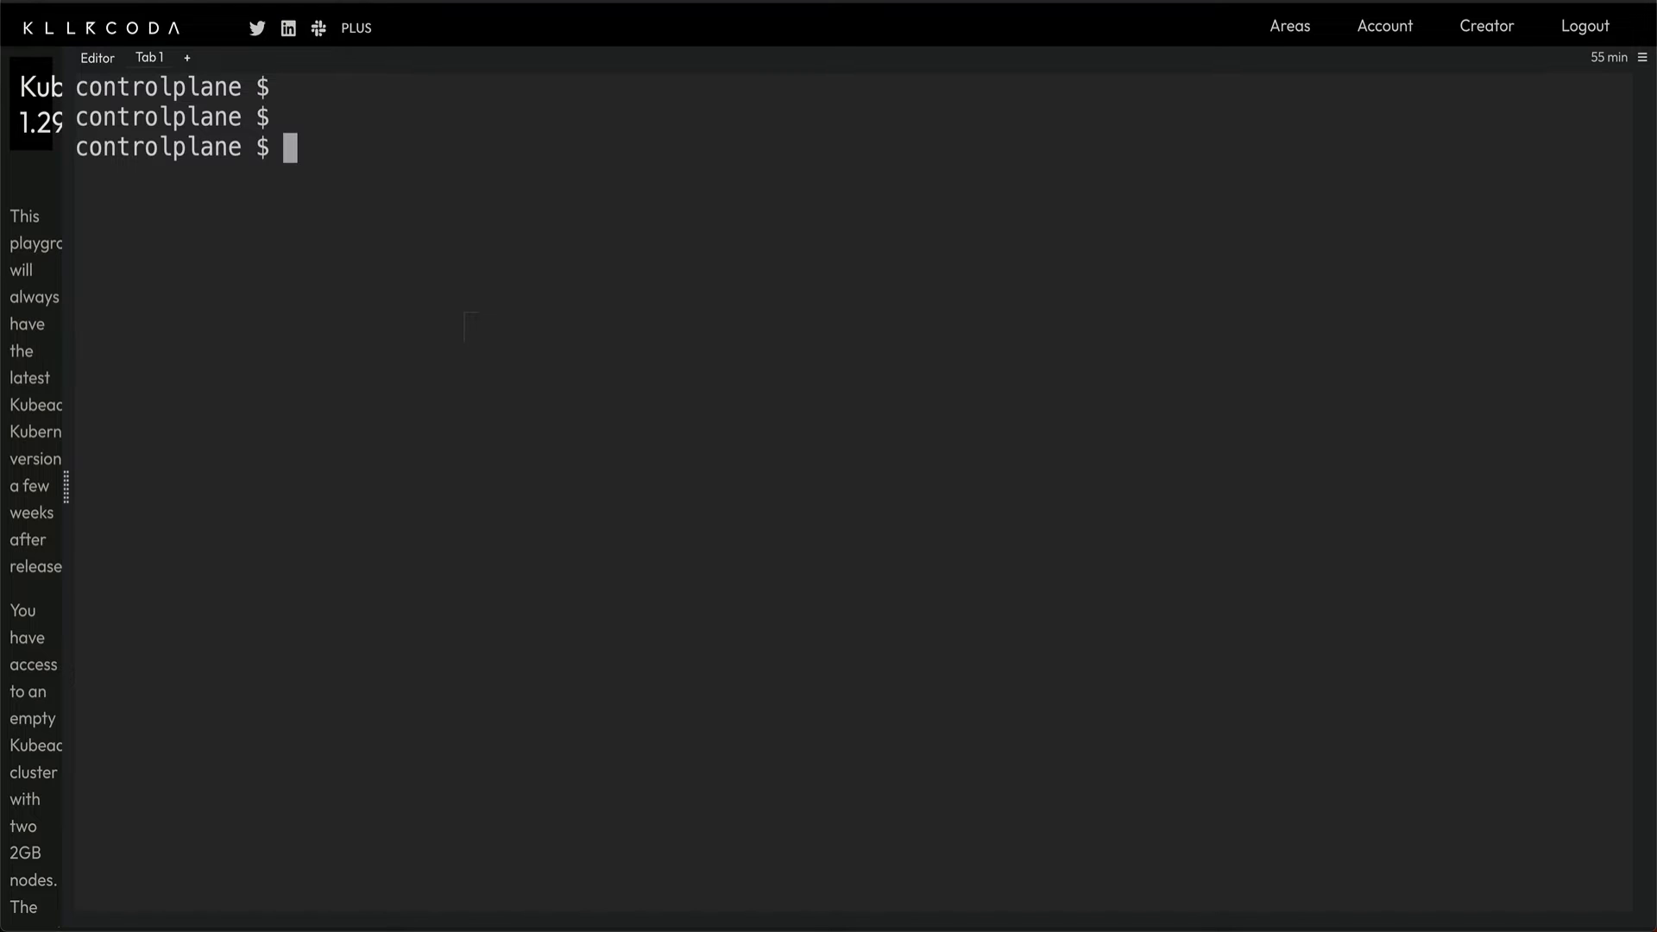
Step: Start a kubectl port-forward targeting svc/prometheus-kube-prometheus-prometheus
text(kubec)
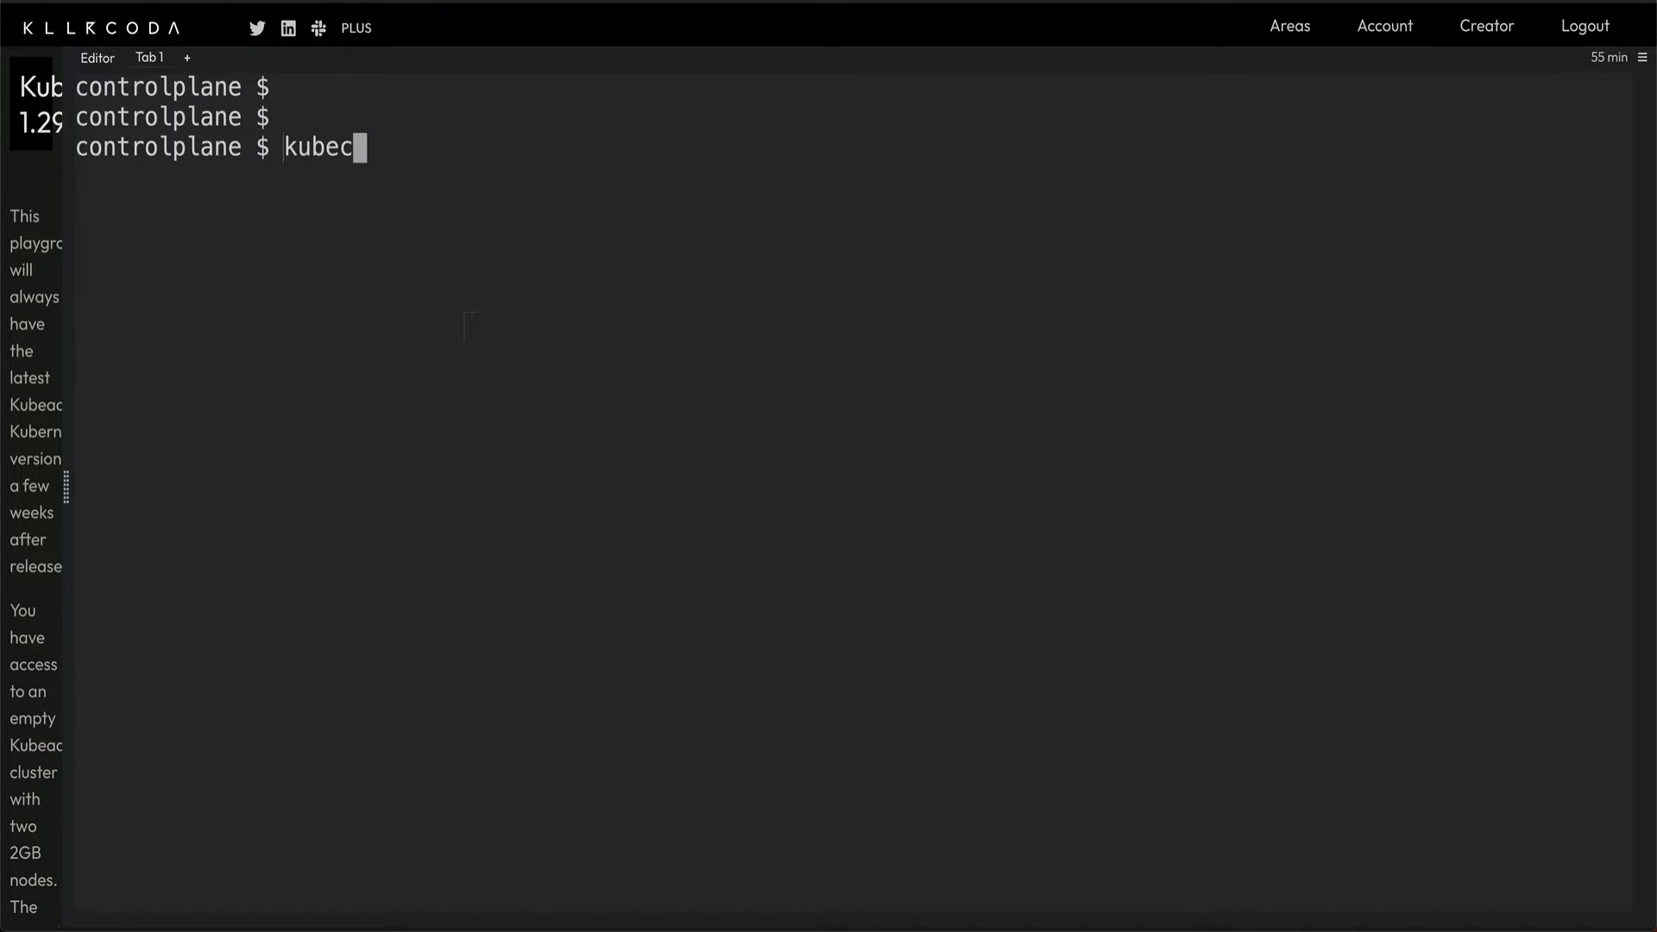
text(tl port-forward)
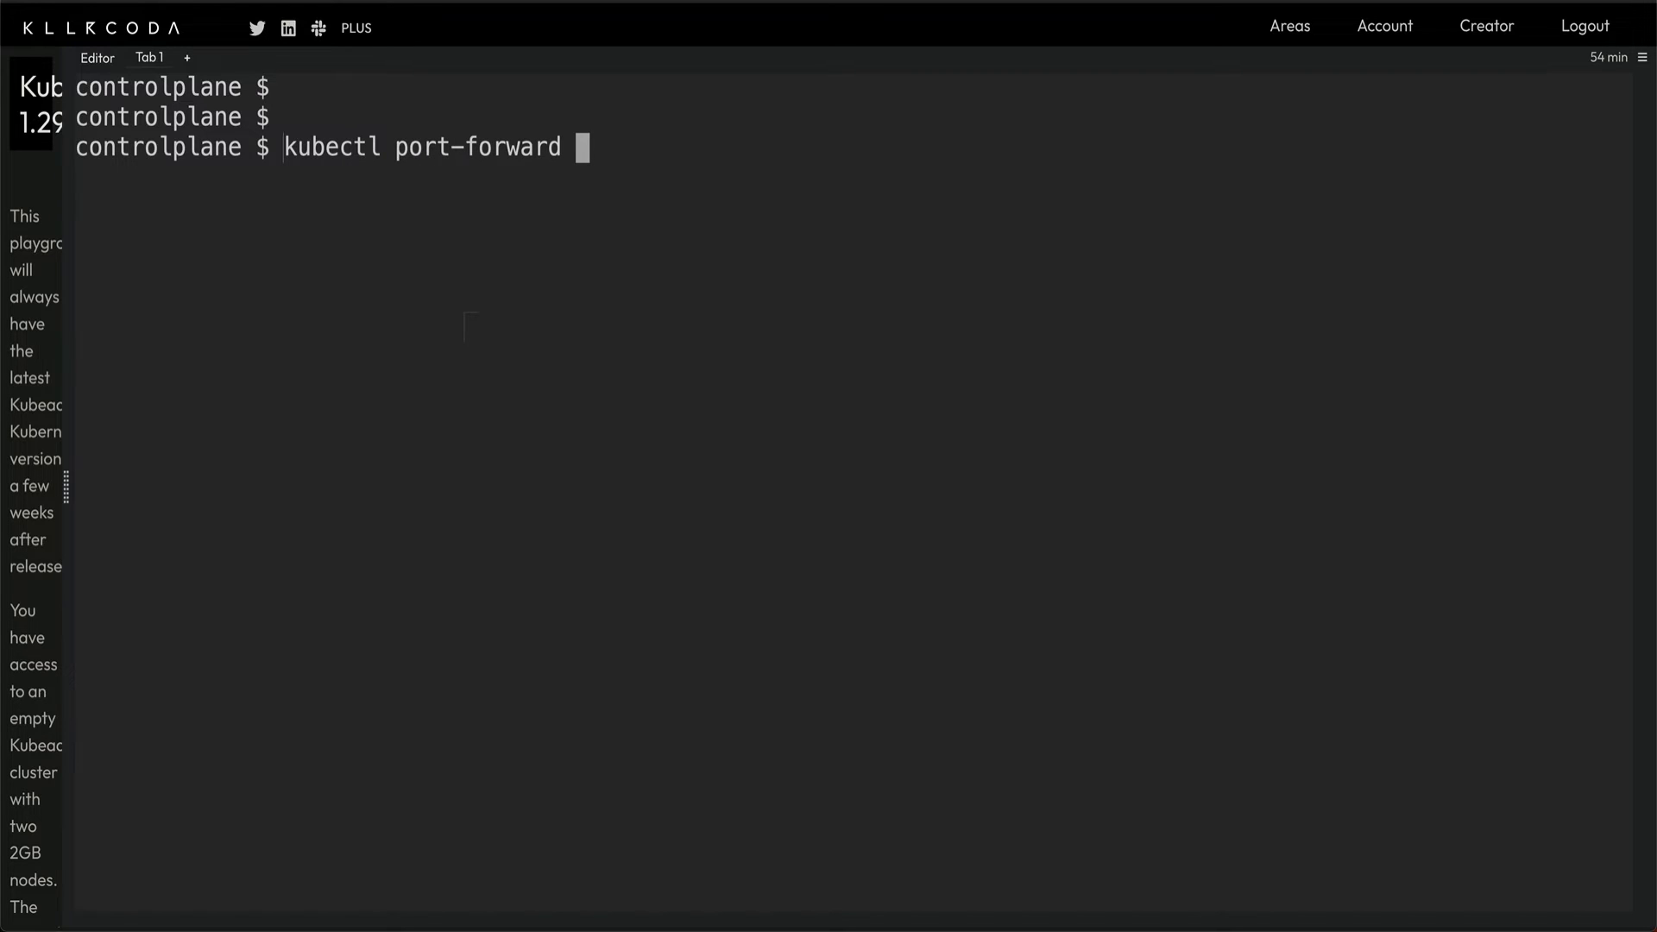
text(sv)
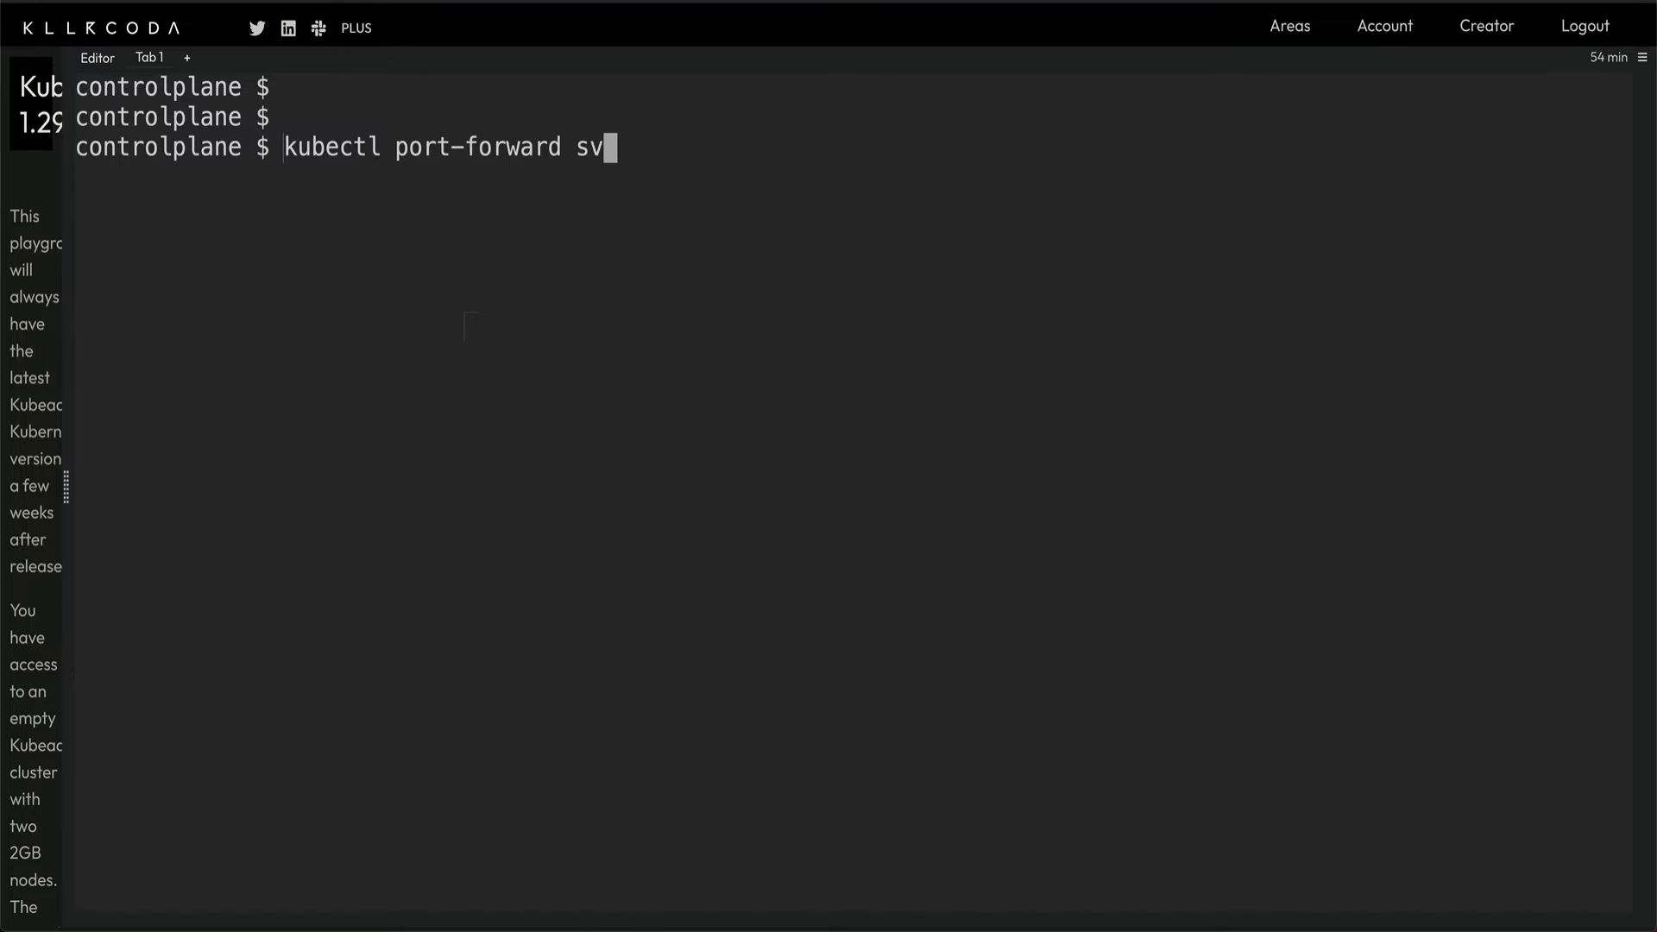
text(c/)
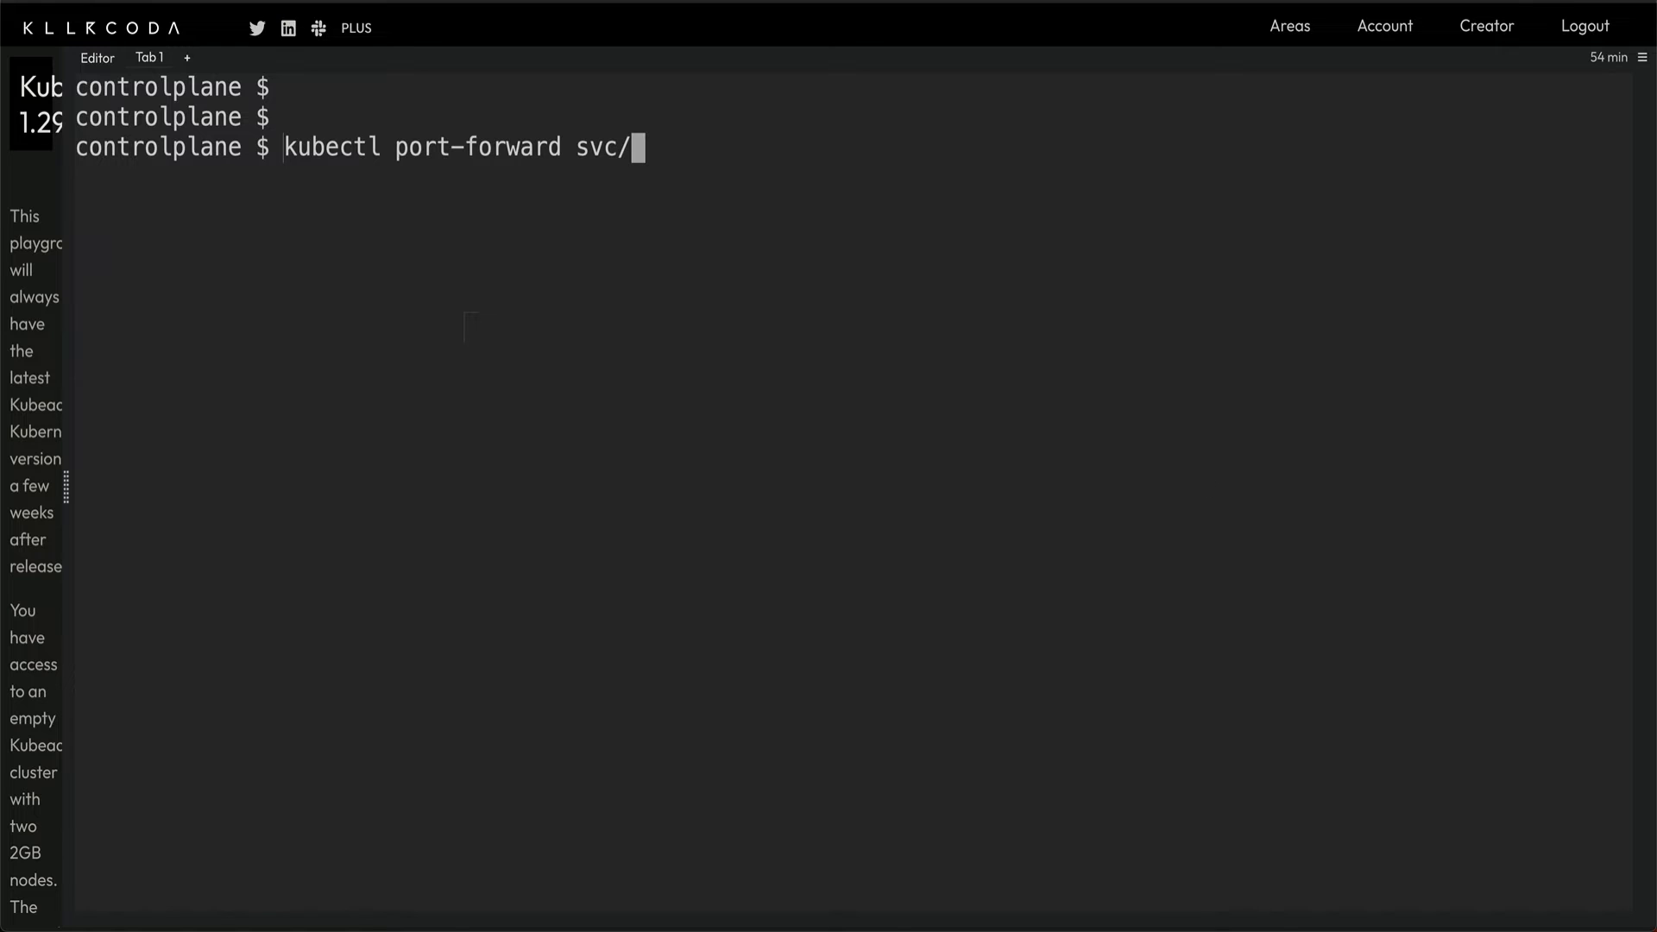
text(prometheus-)
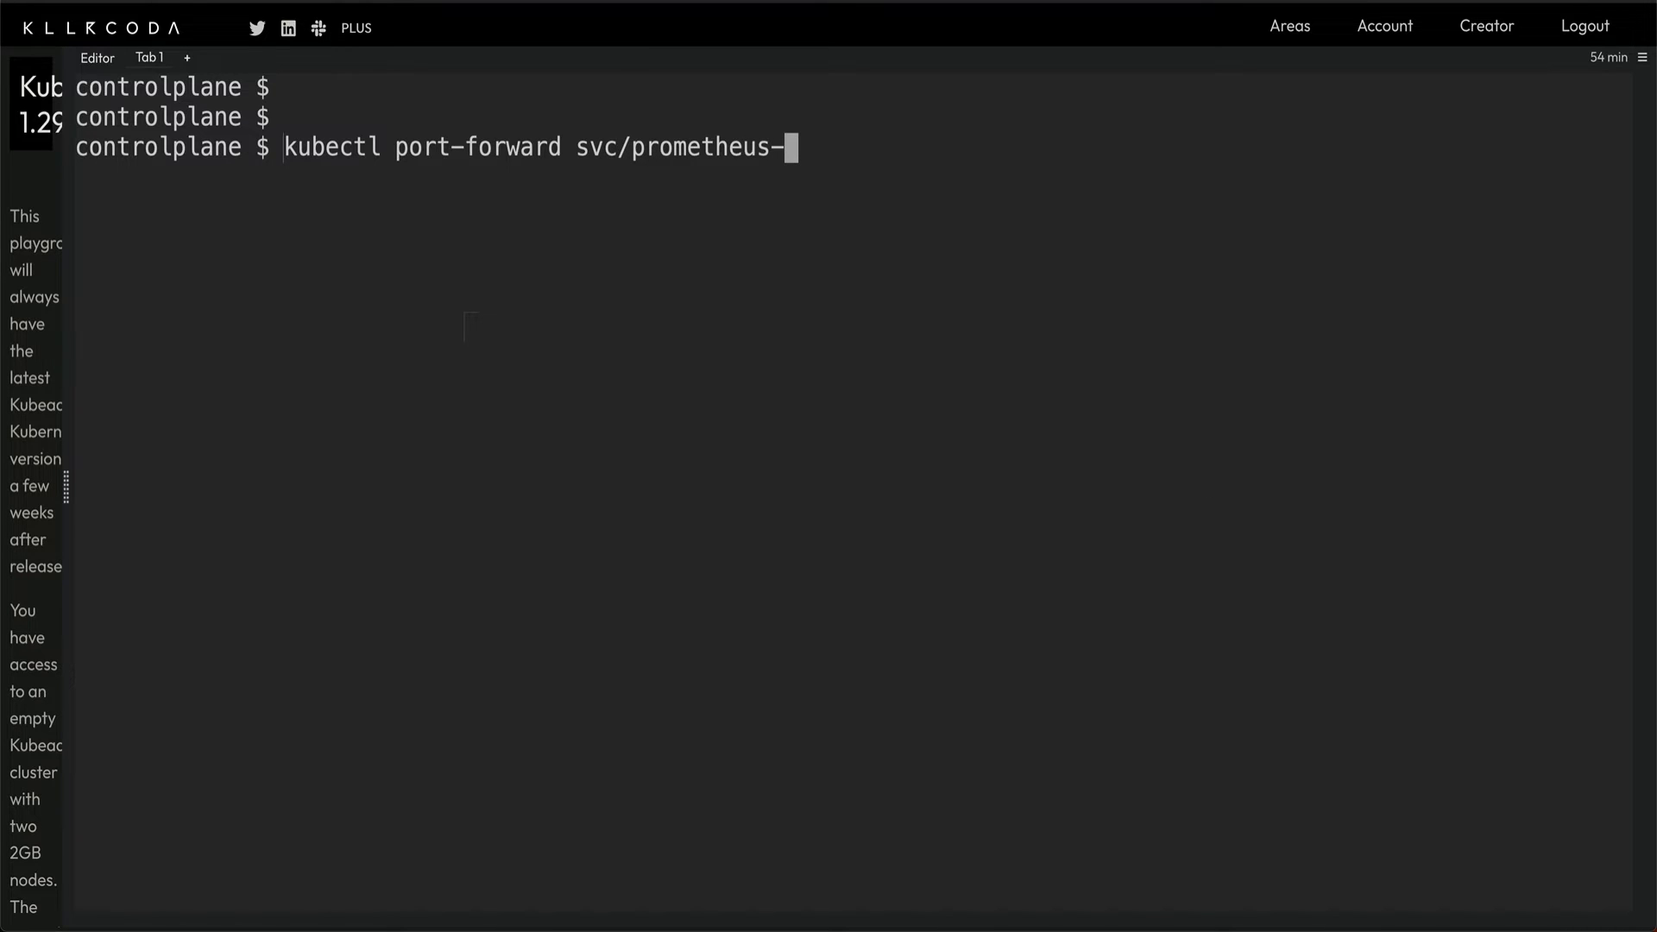
text(kube-)
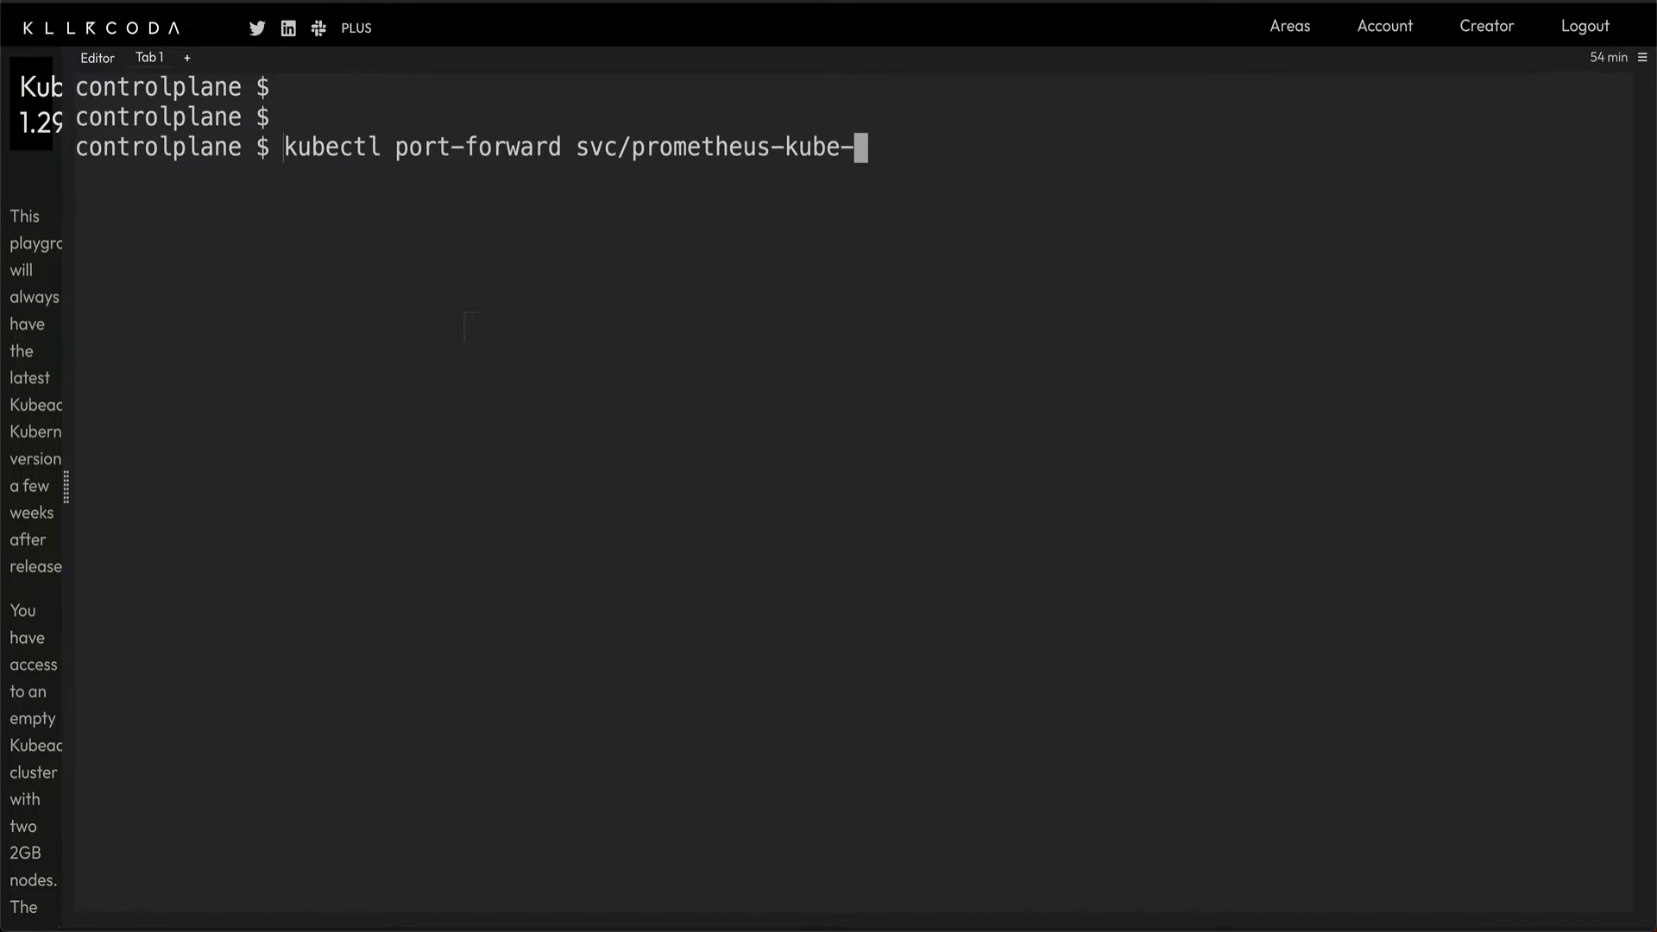
text(prometheus-)
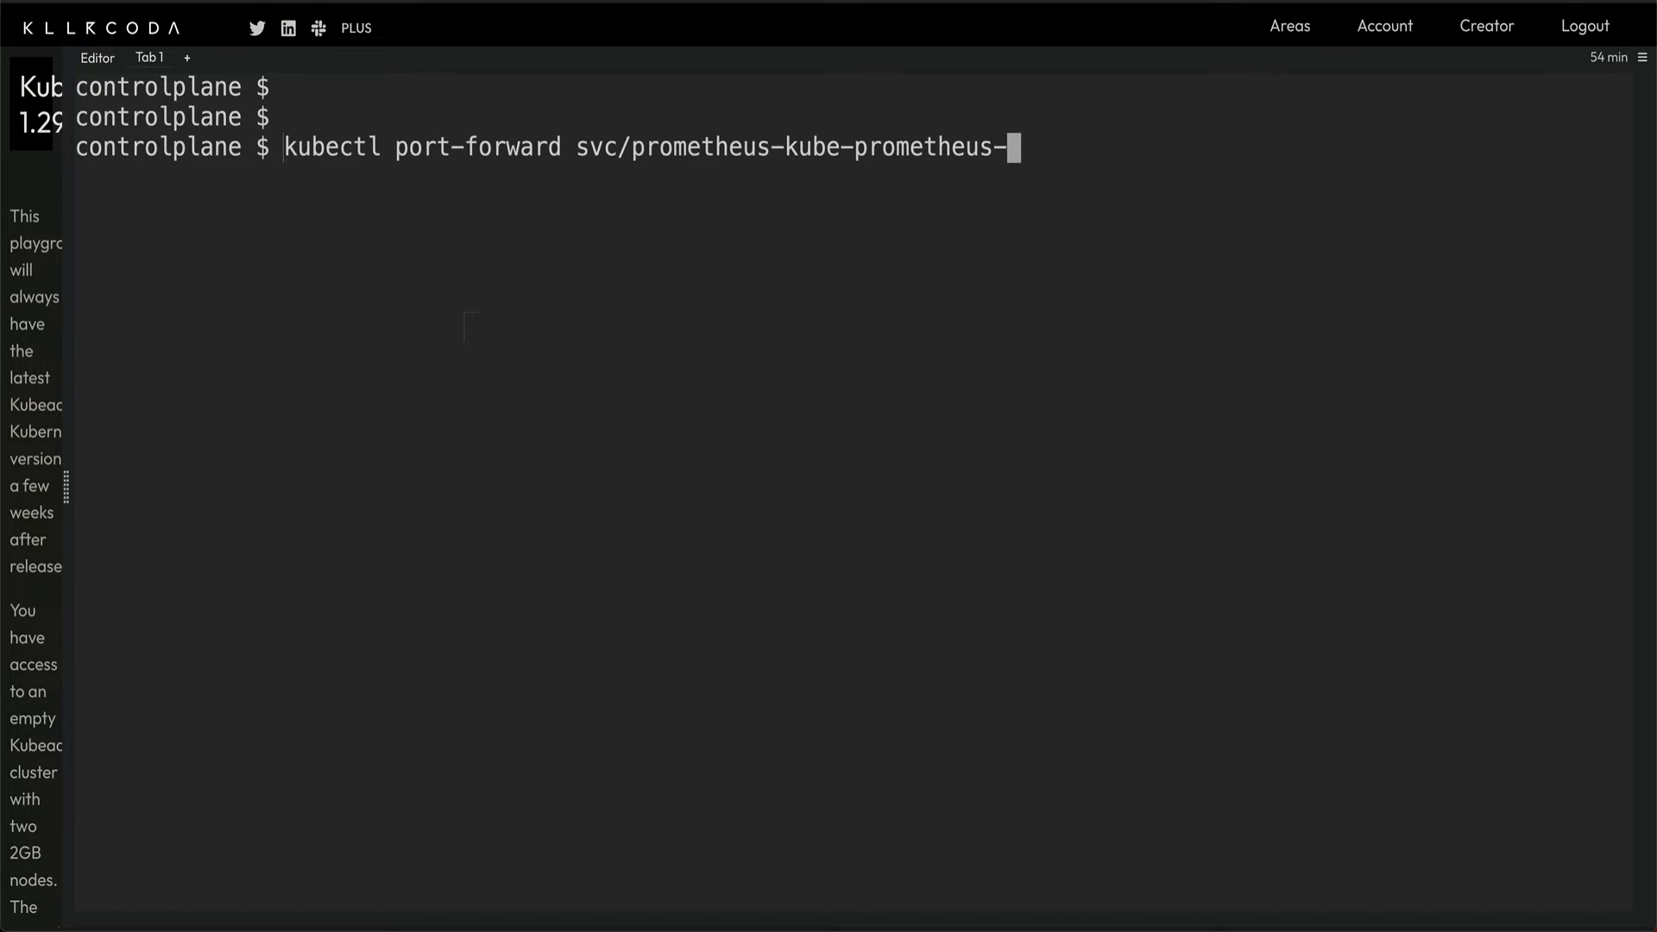
text(prometheus)
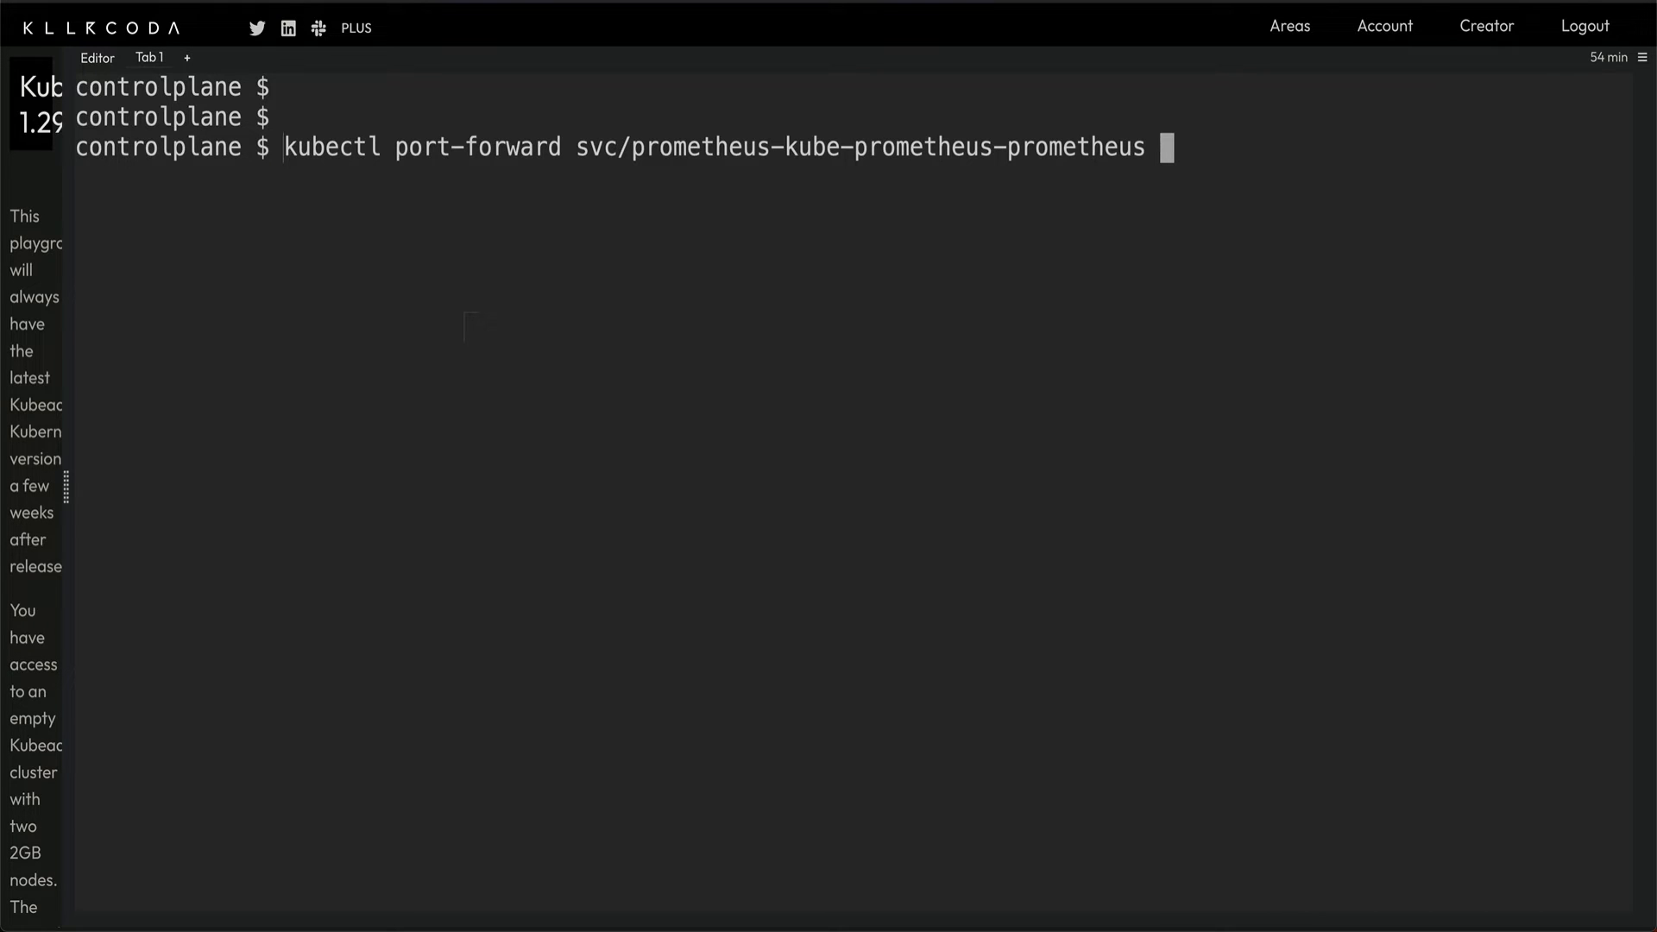
Step: Forward port 9090 on address 0.0.0.0 and open the Traffic / Ports page
text(9090)
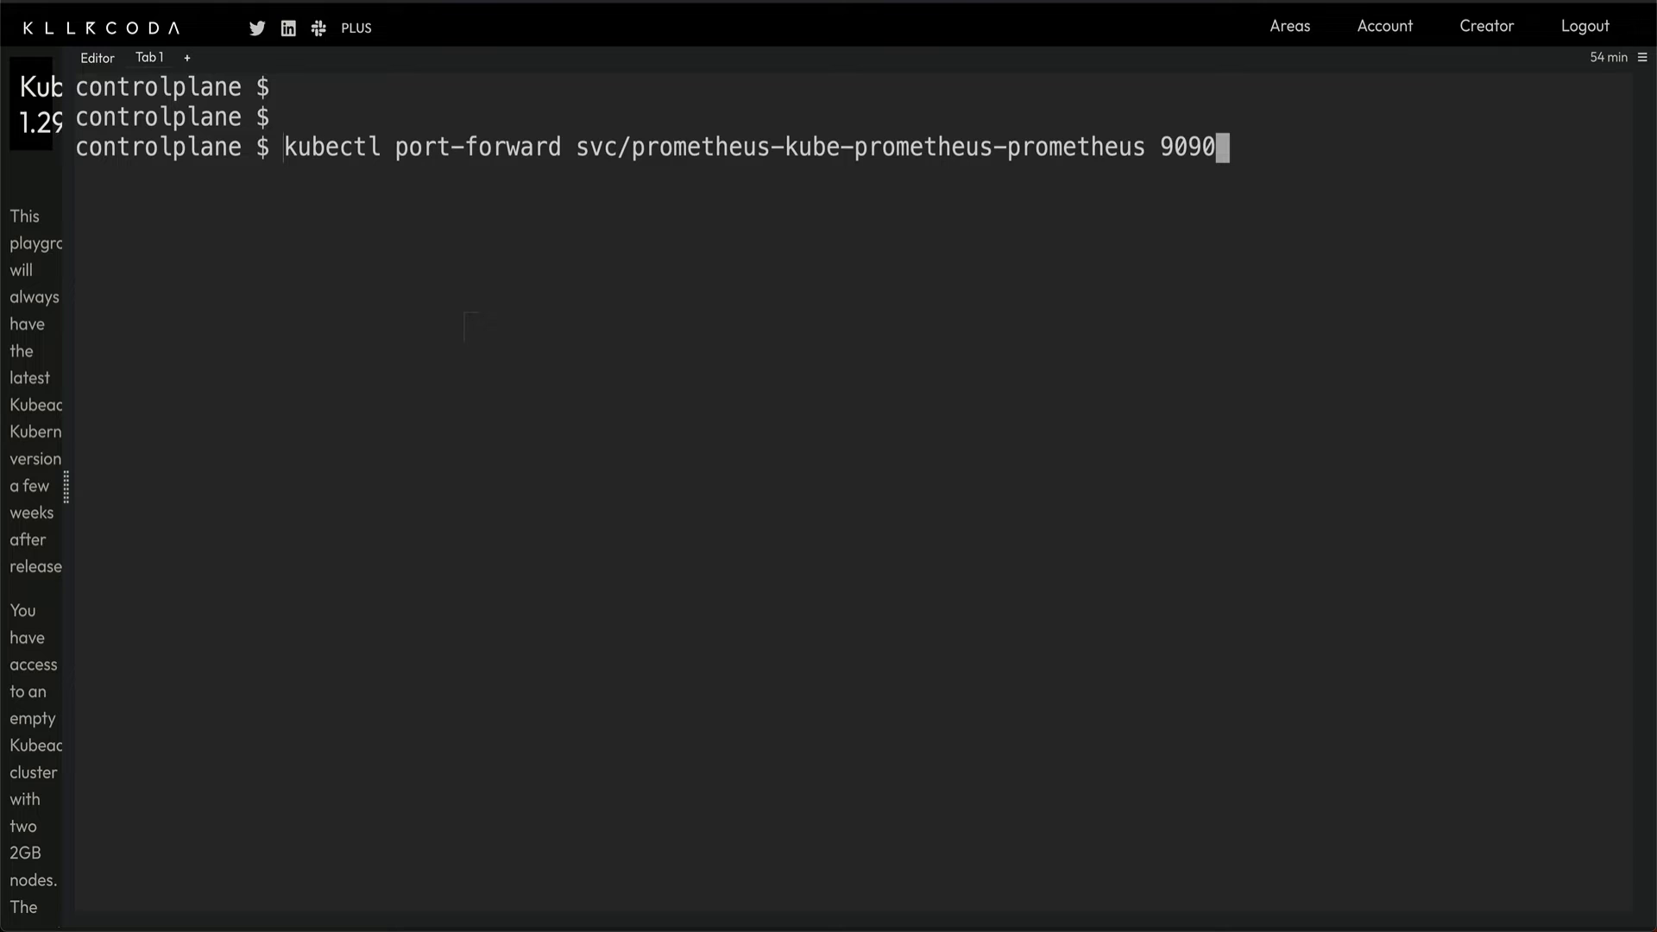
text(--addre)
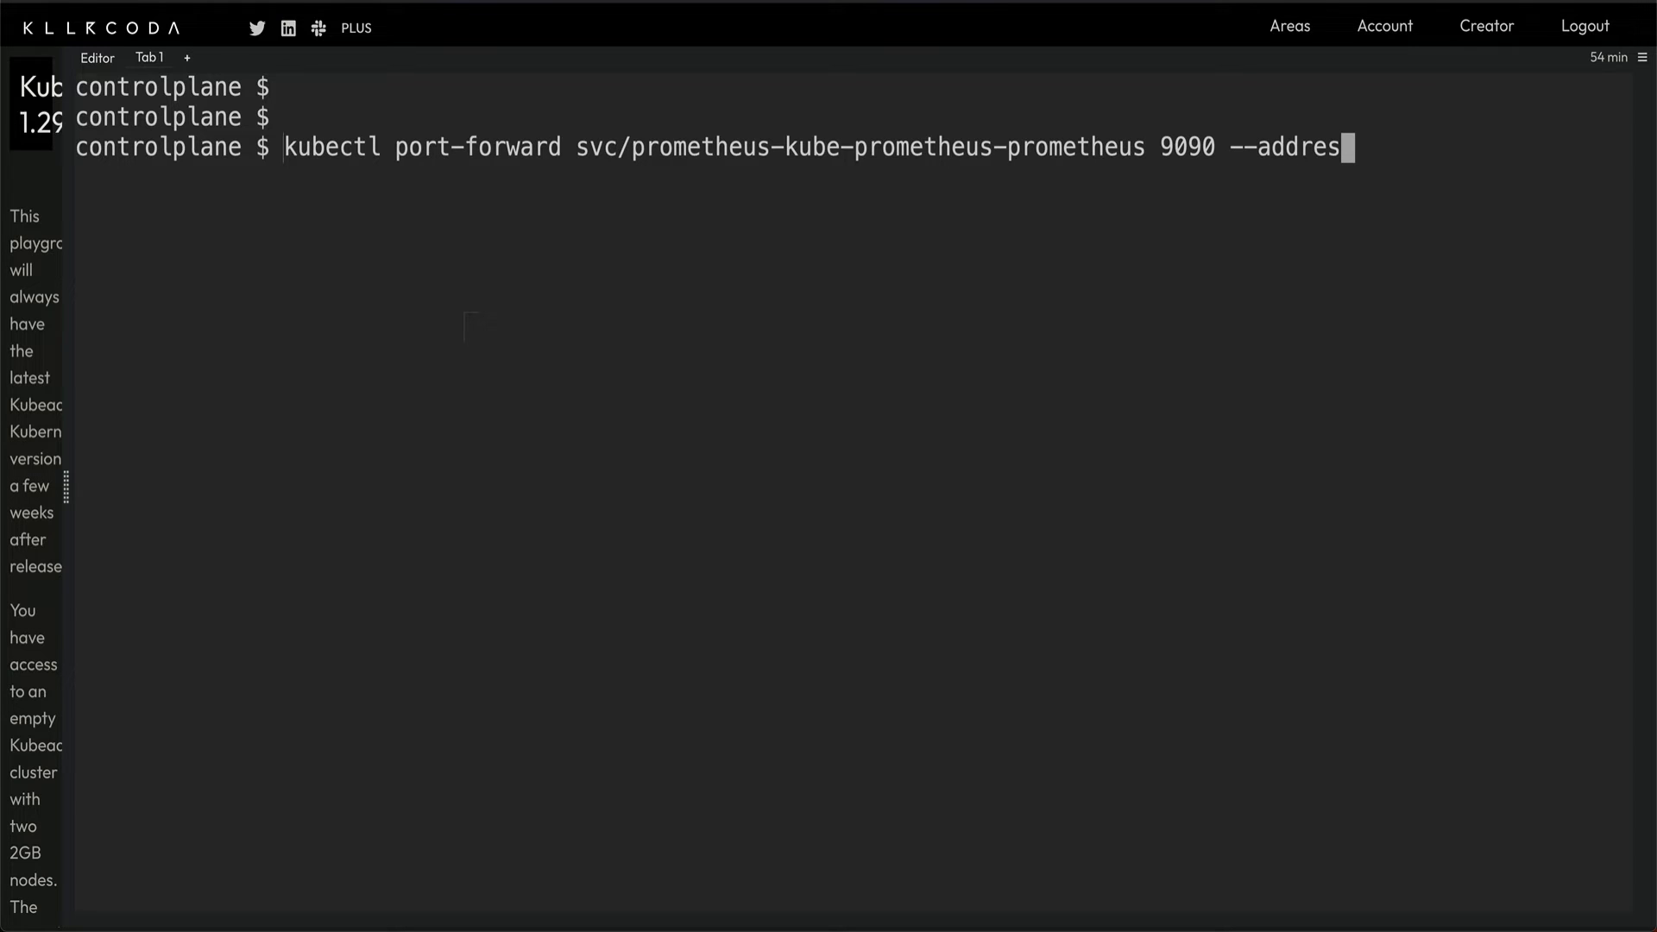
text(s)
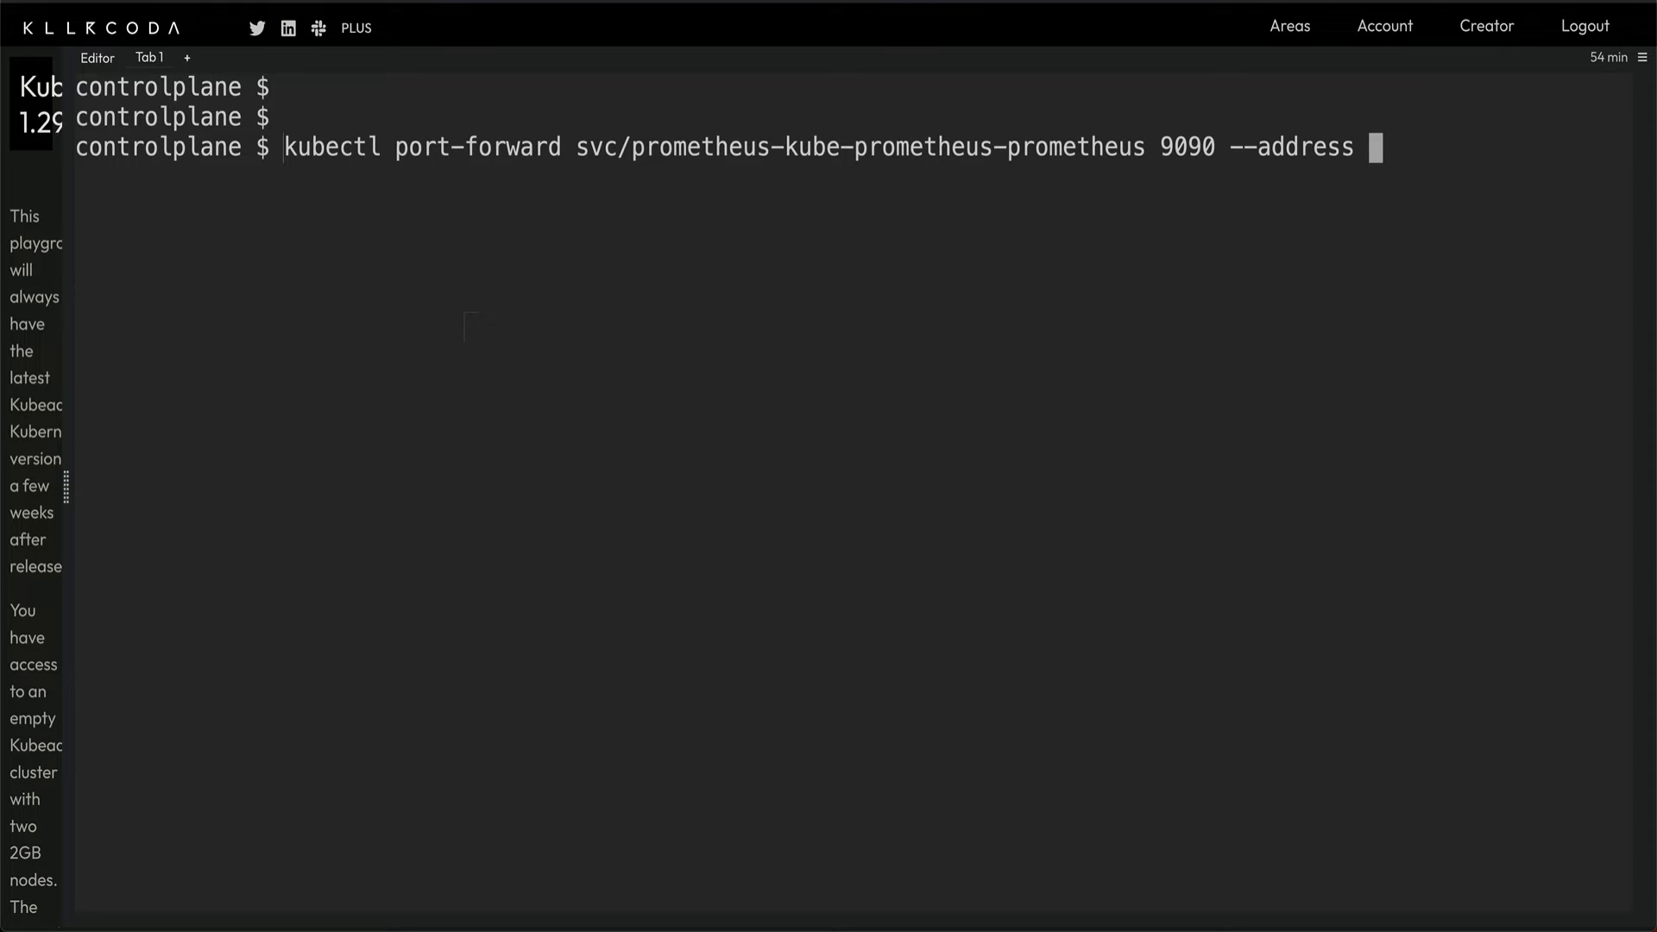
text(0.0.0.)
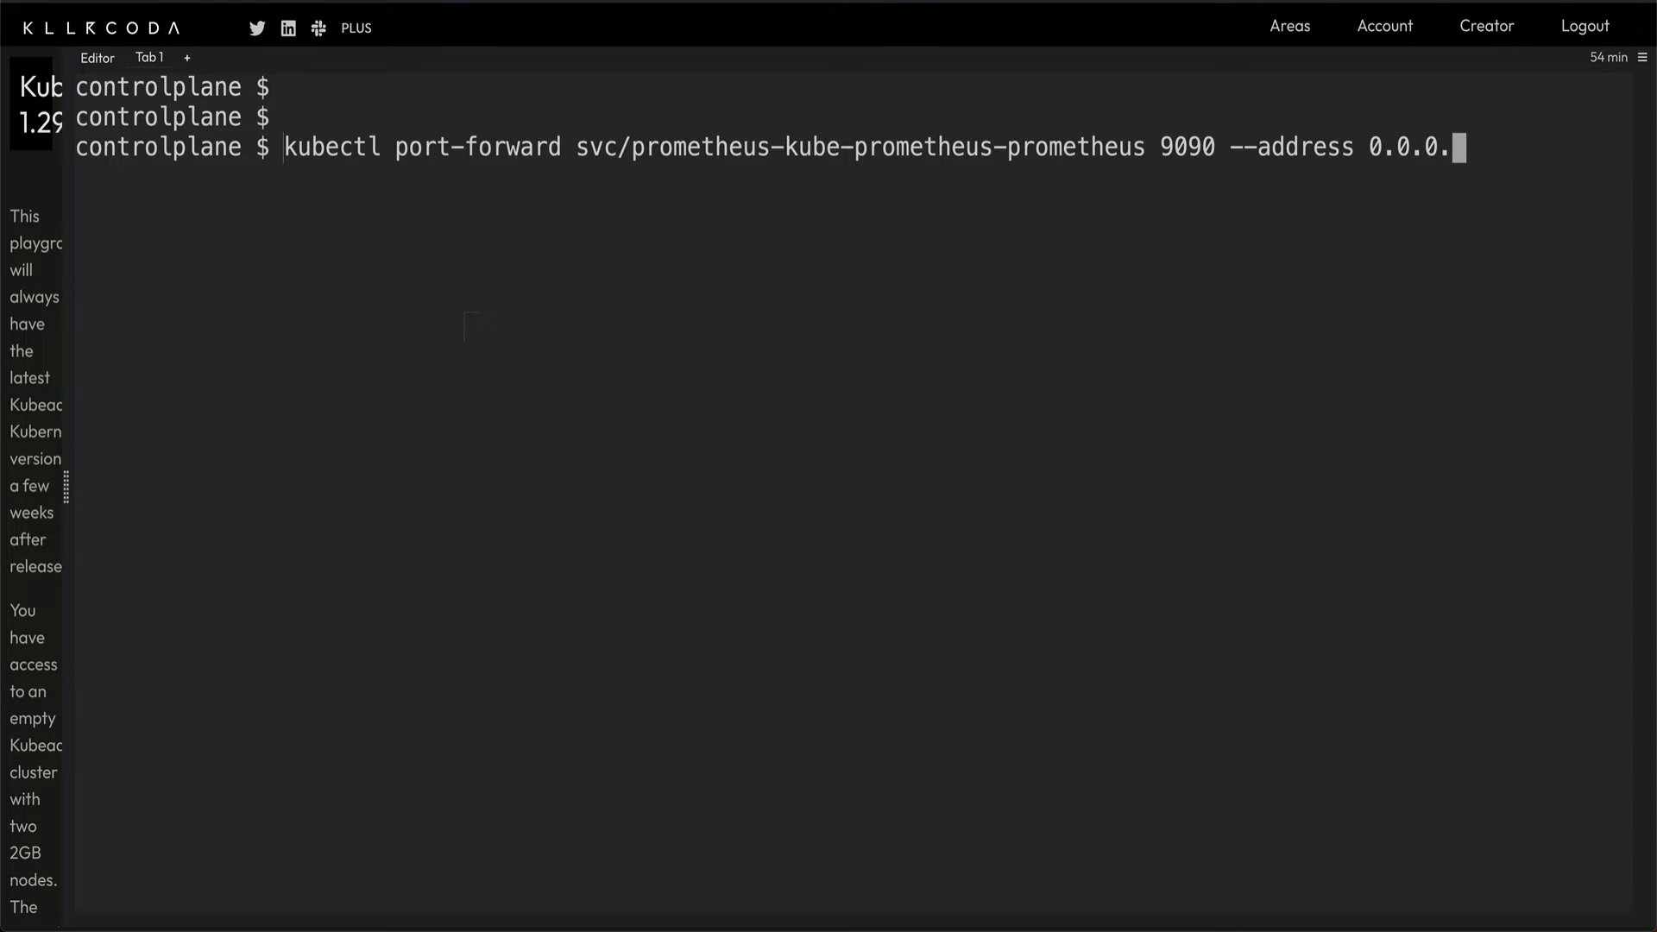
text(0)
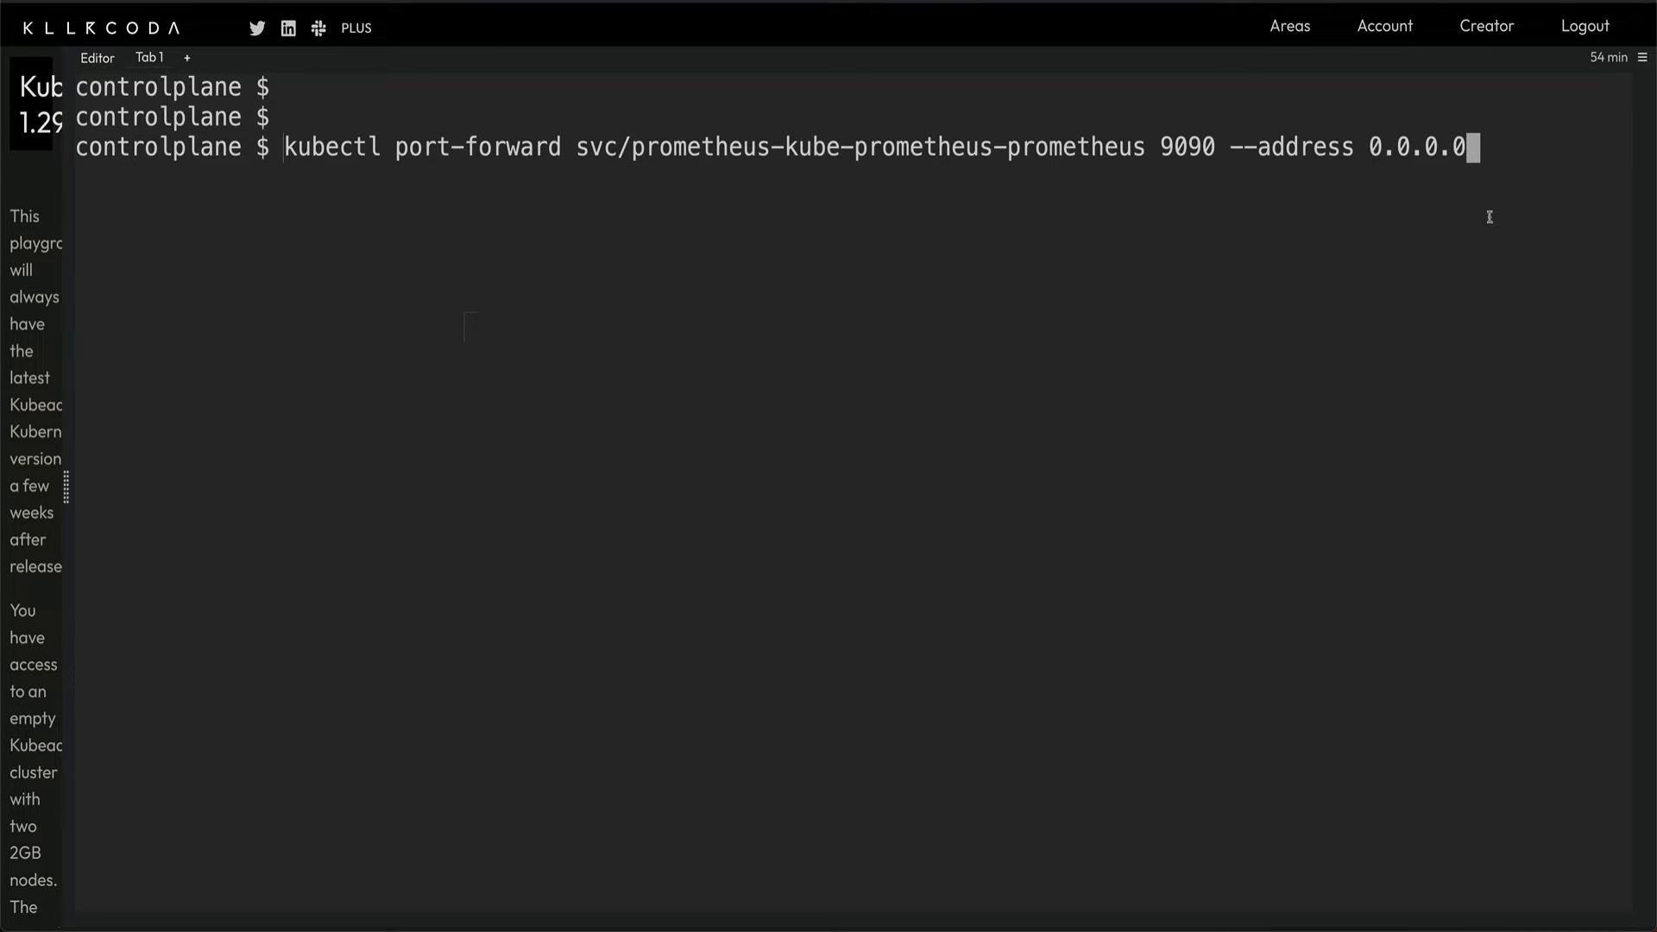
mouse_move(1460, 206)
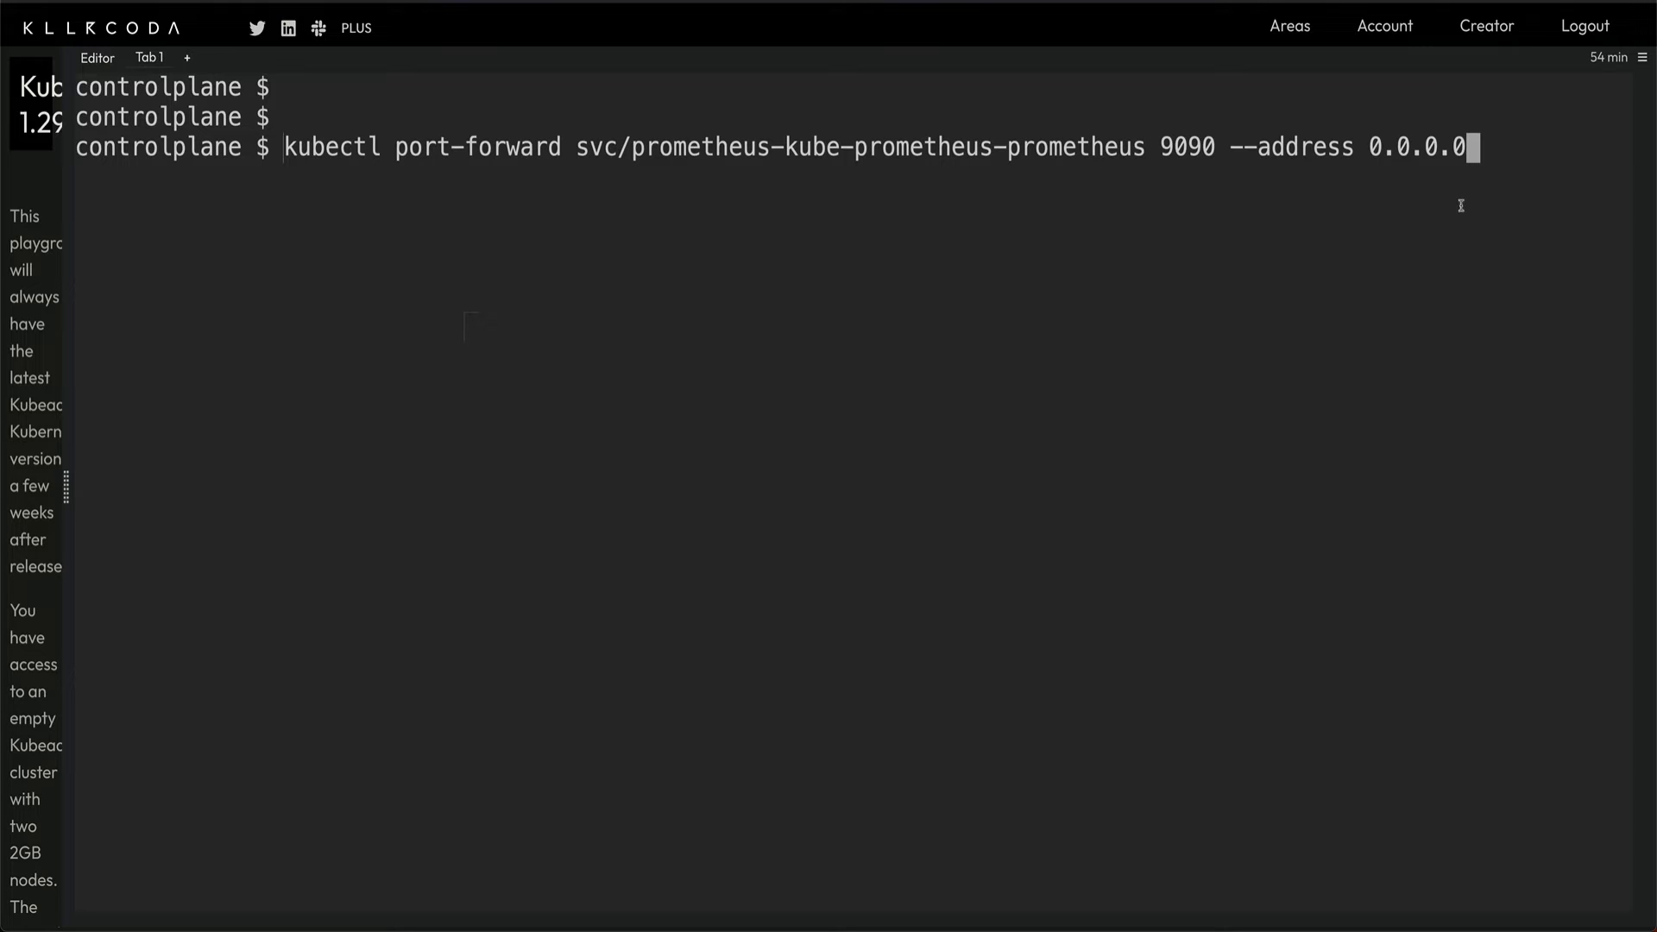
mouse_move(1350, 155)
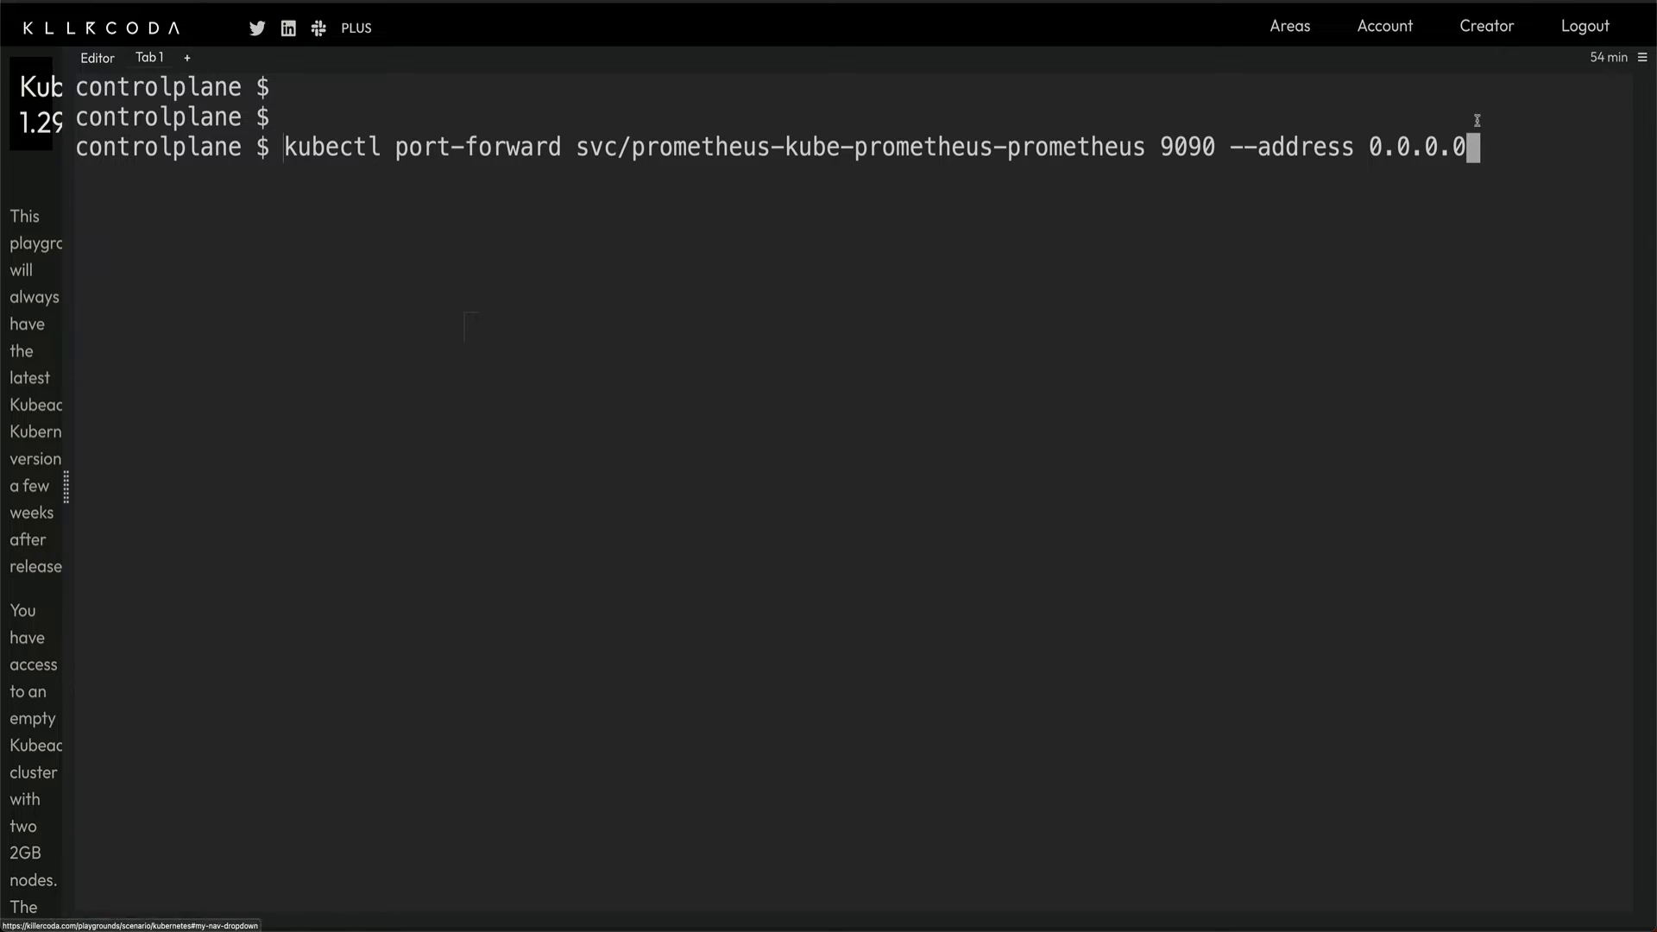
click(1642, 57)
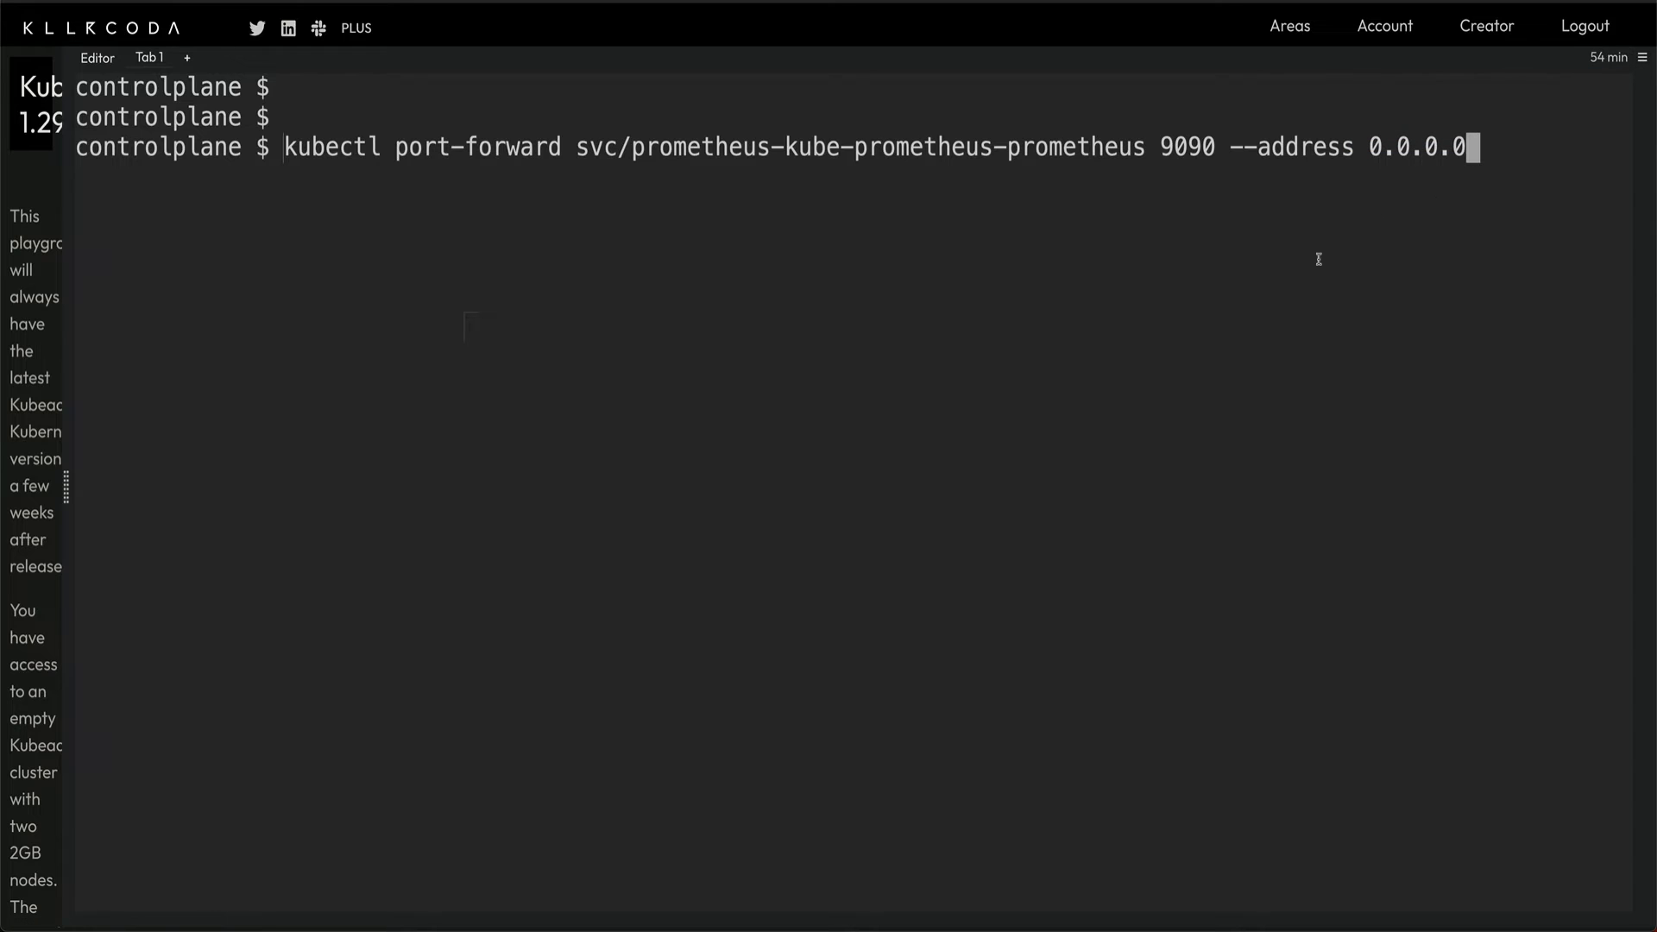
key(Return)
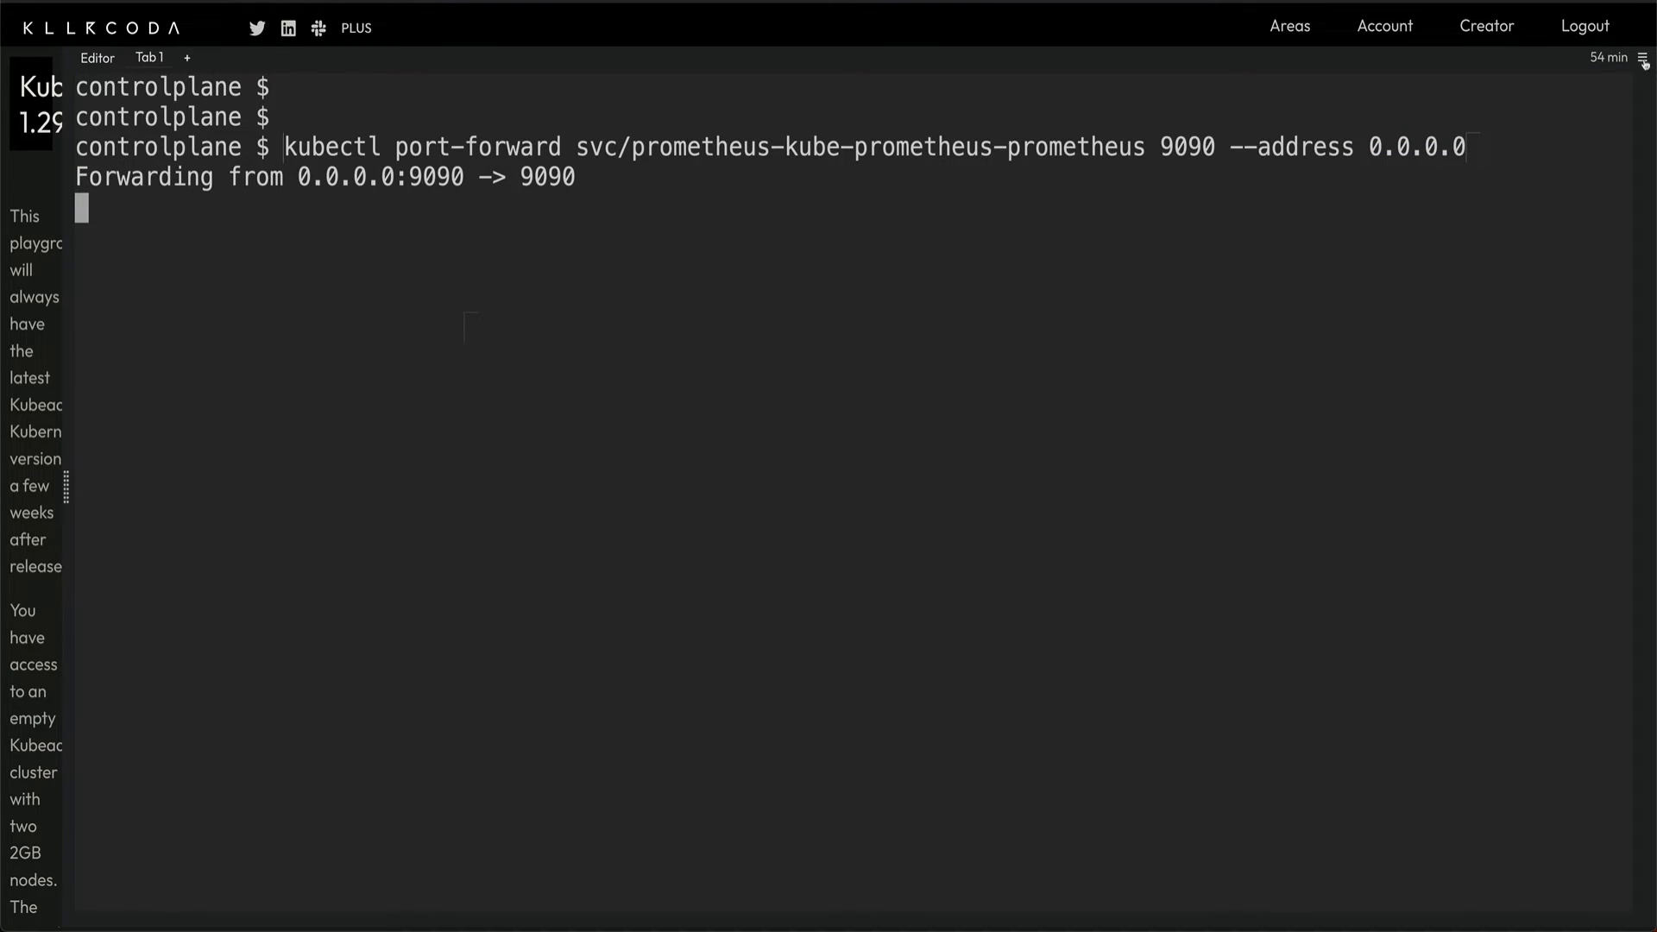
click(1644, 57)
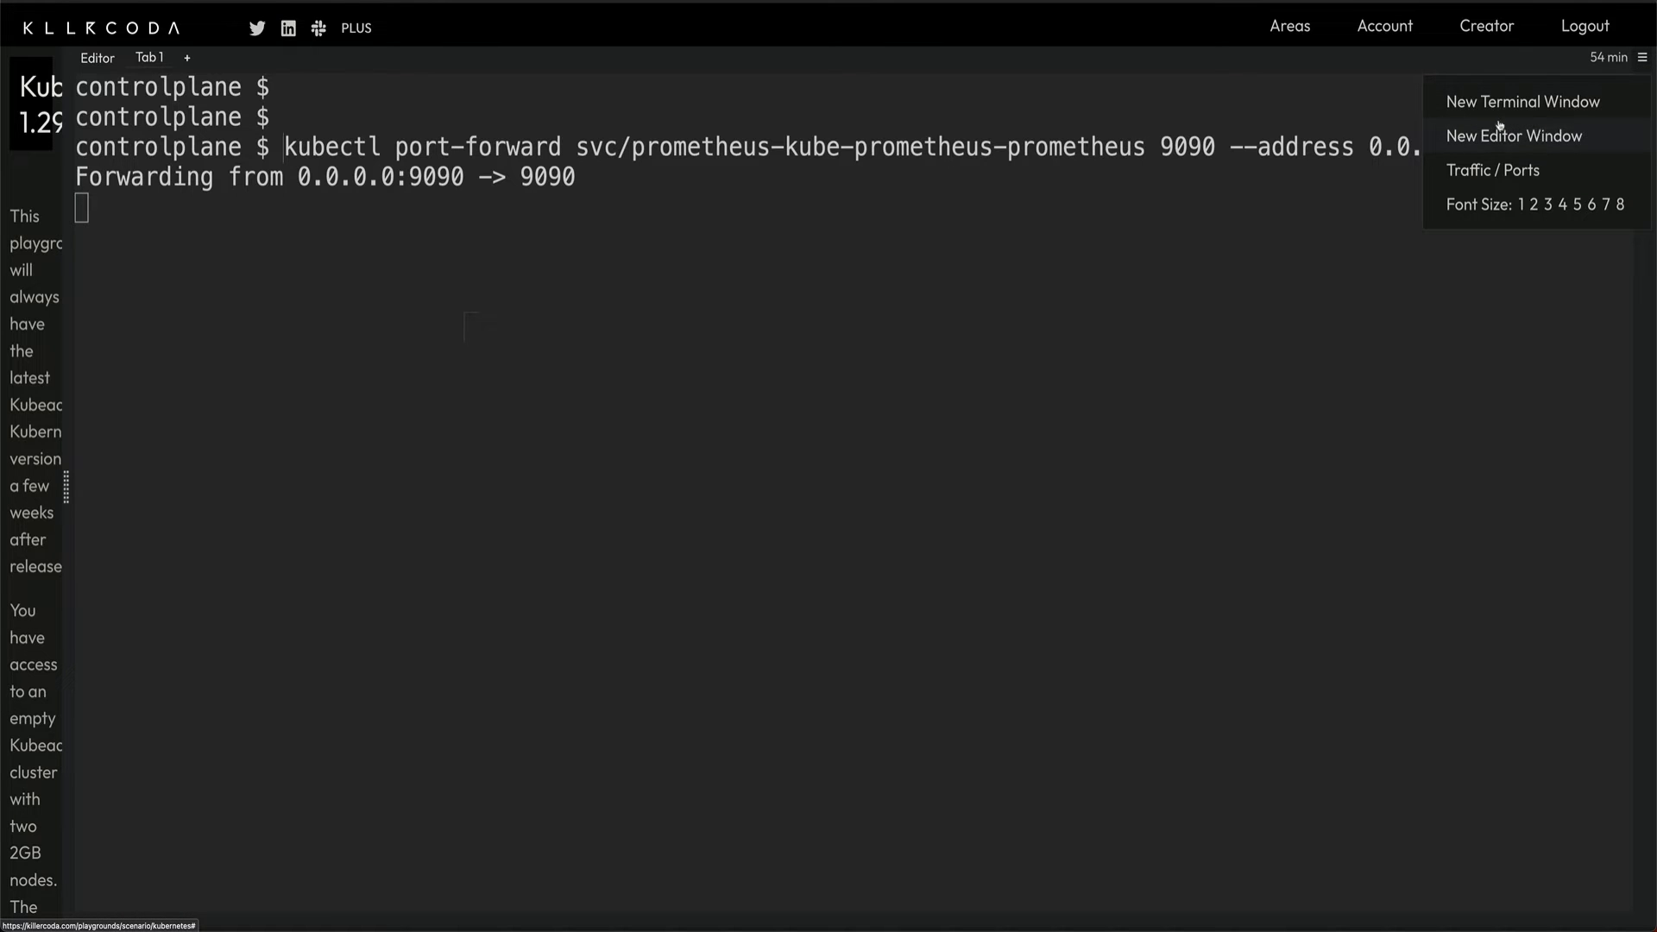
click(1491, 169)
text(90)
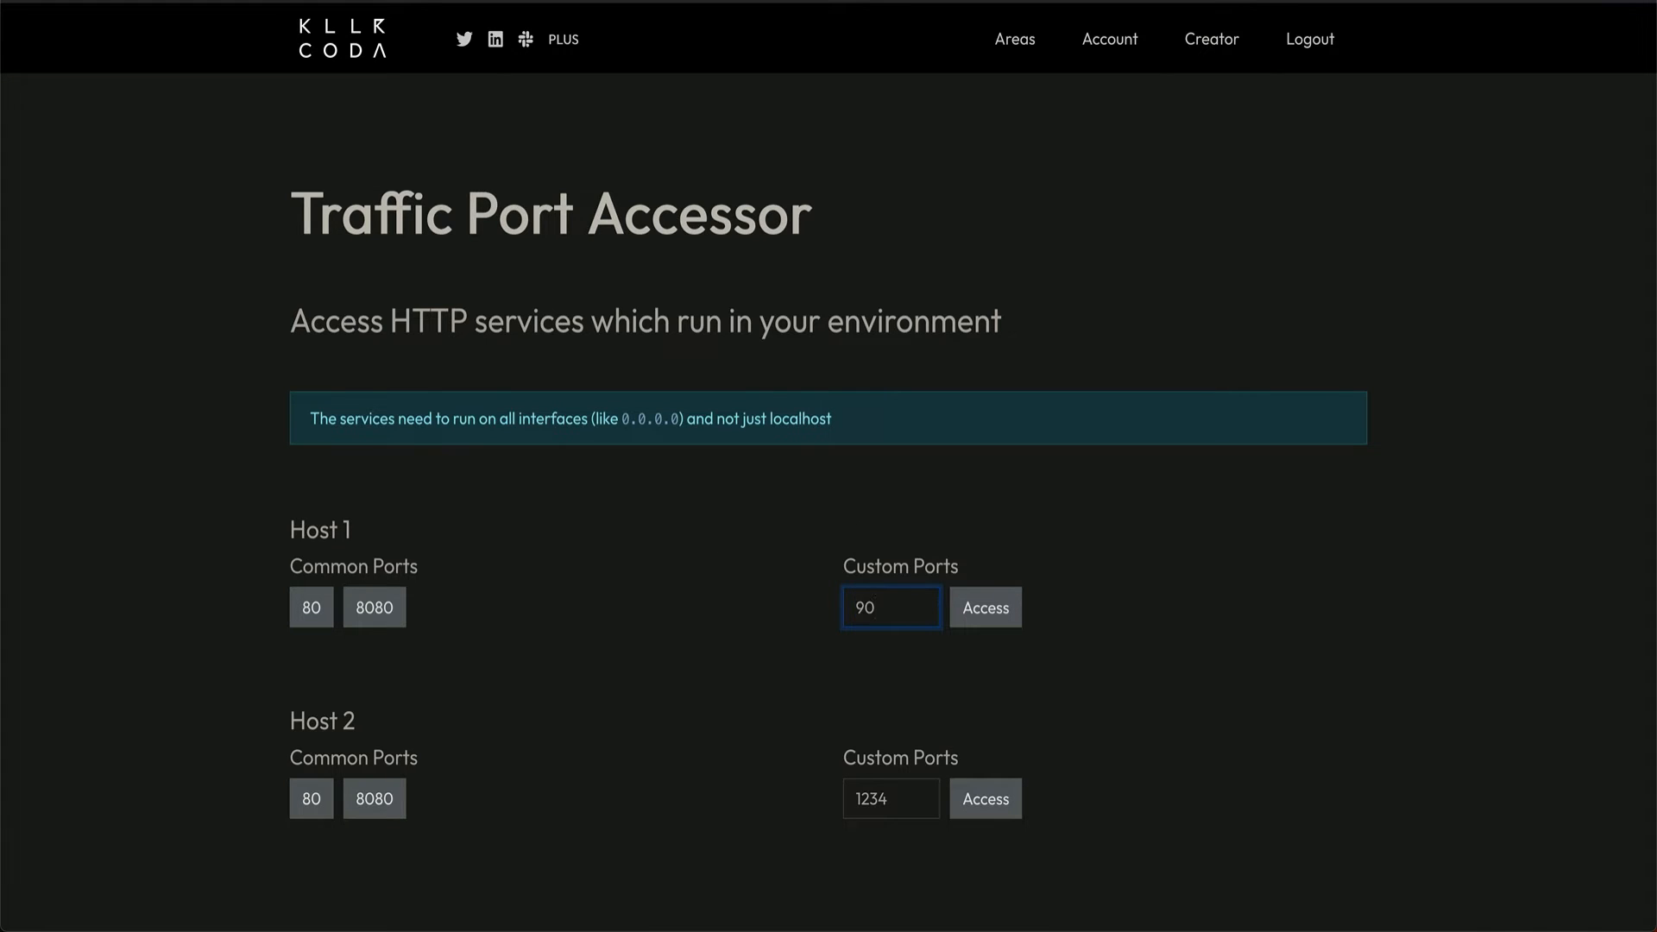
Step: Access Host 1's custom port 9090 to reach the Prometheus web UI
click(984, 607)
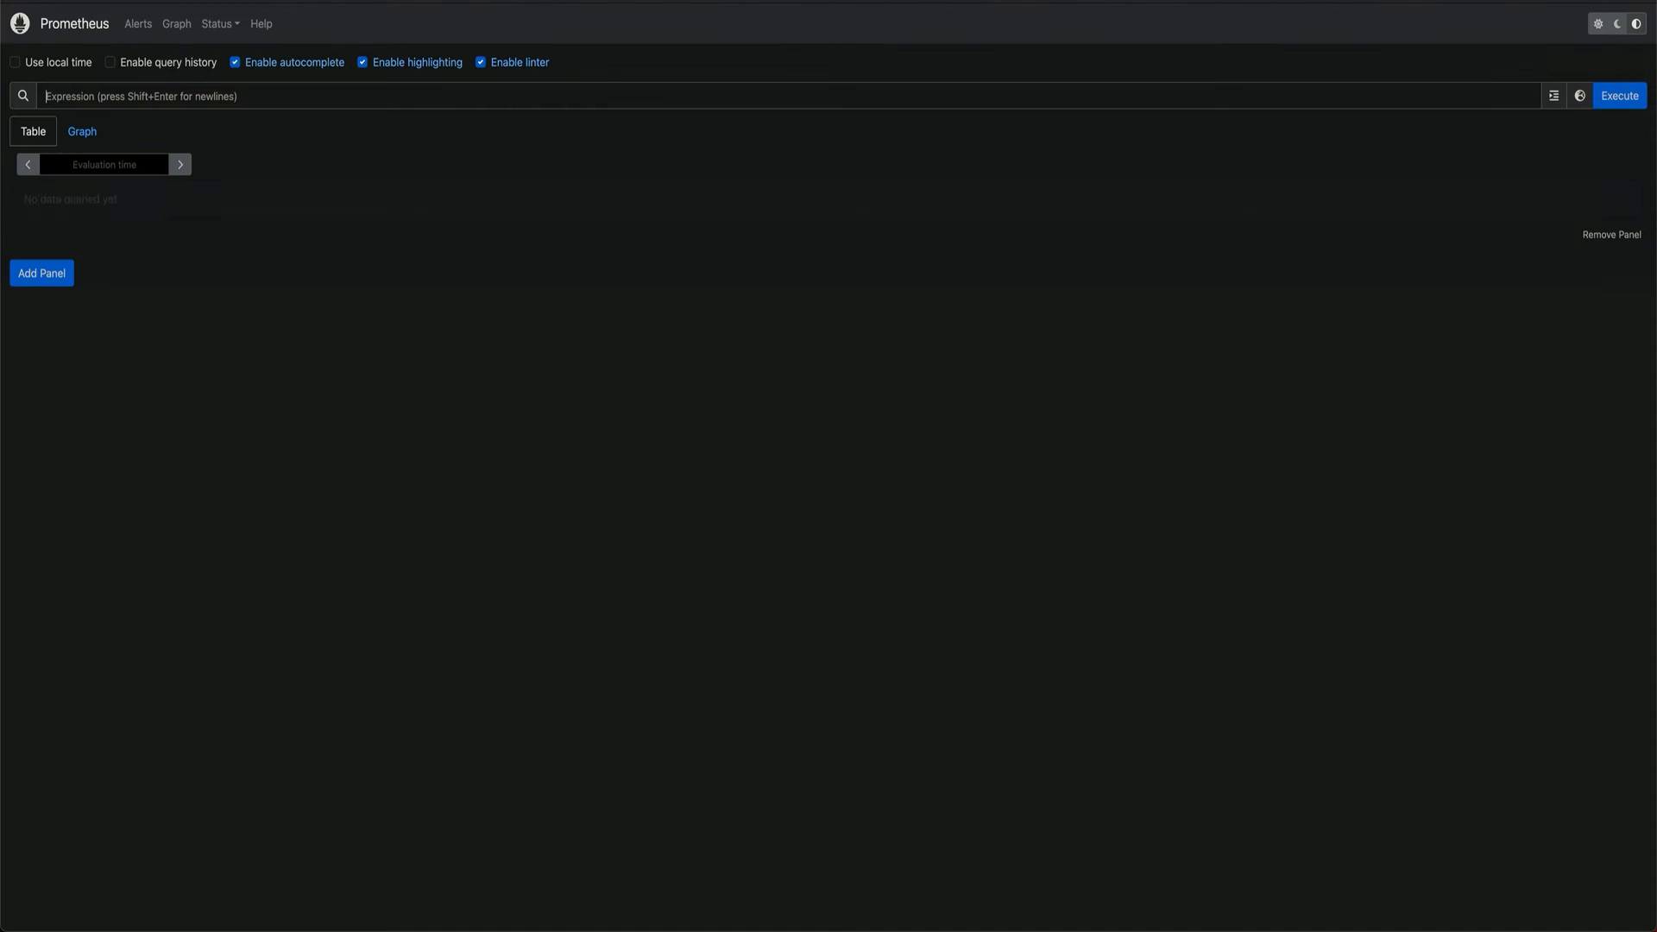
Step: Dismiss the Dark Reader panel and switch Prometheus to the light theme
click(1638, 23)
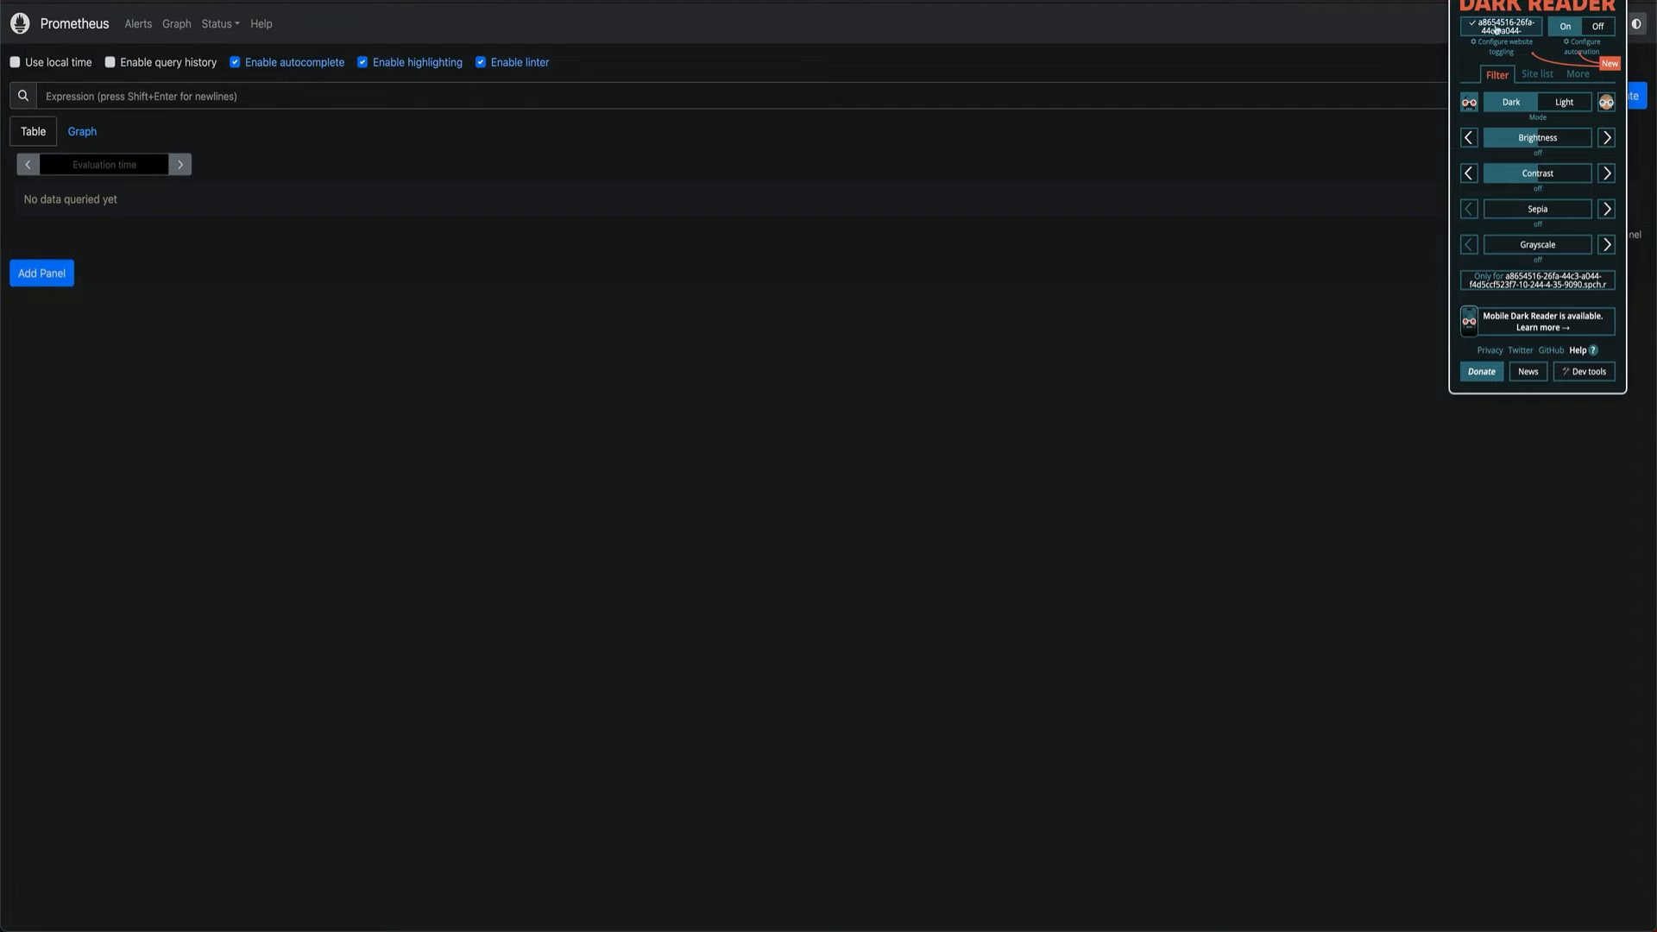
click(1563, 25)
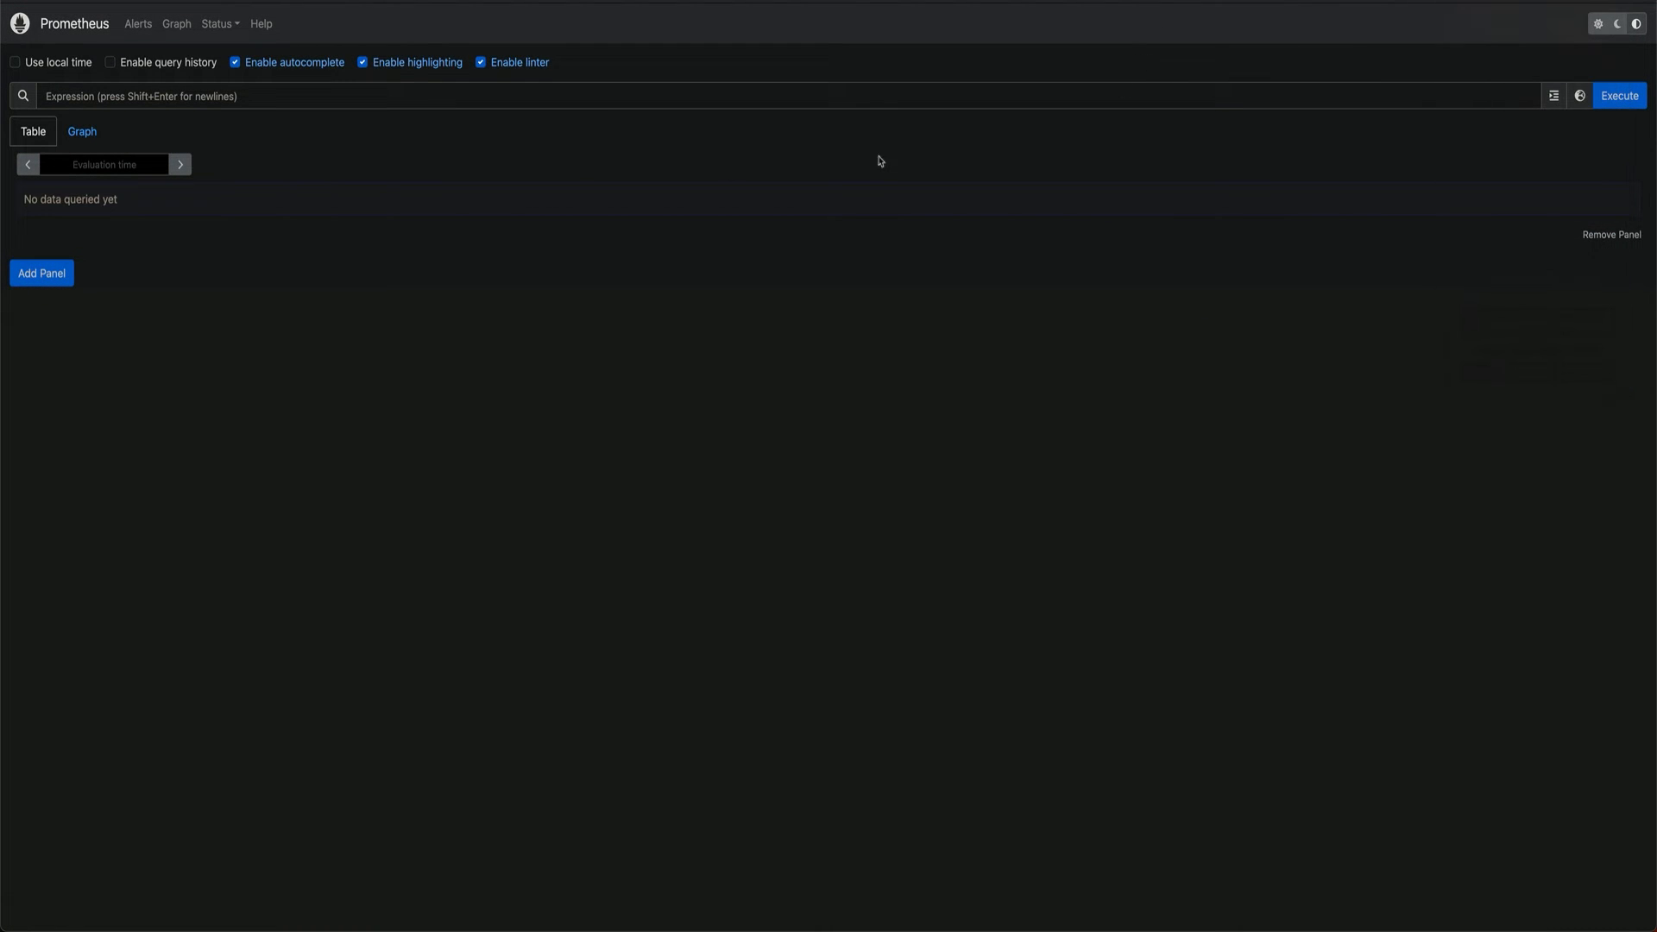
mouse_move(333, 201)
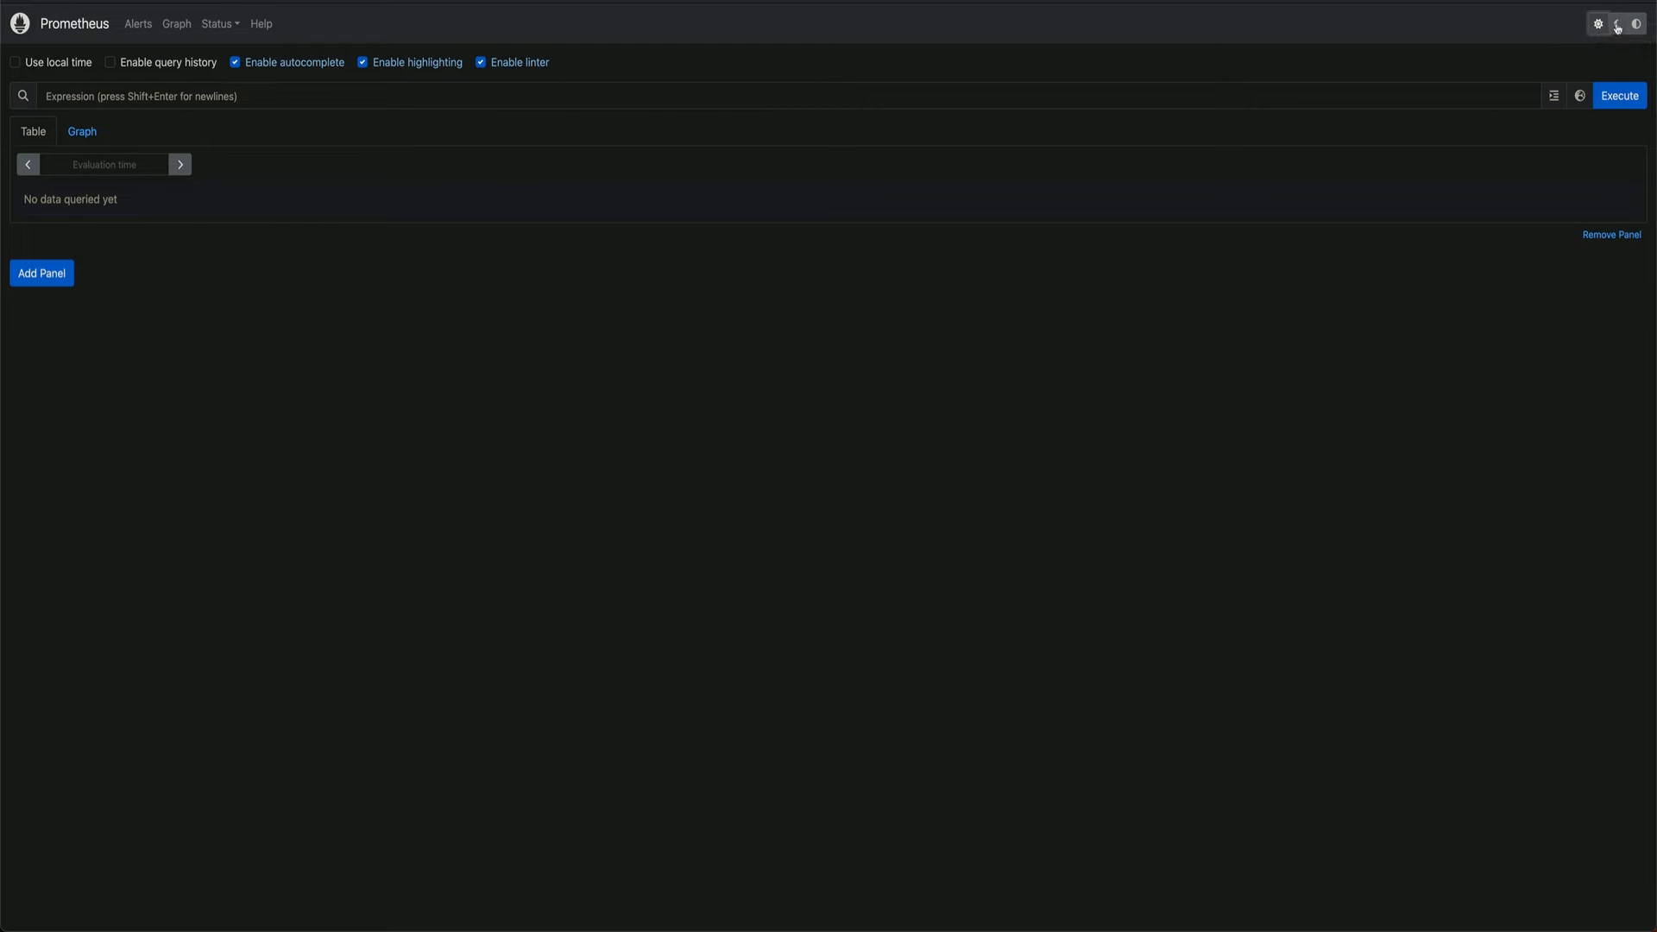
click(1637, 23)
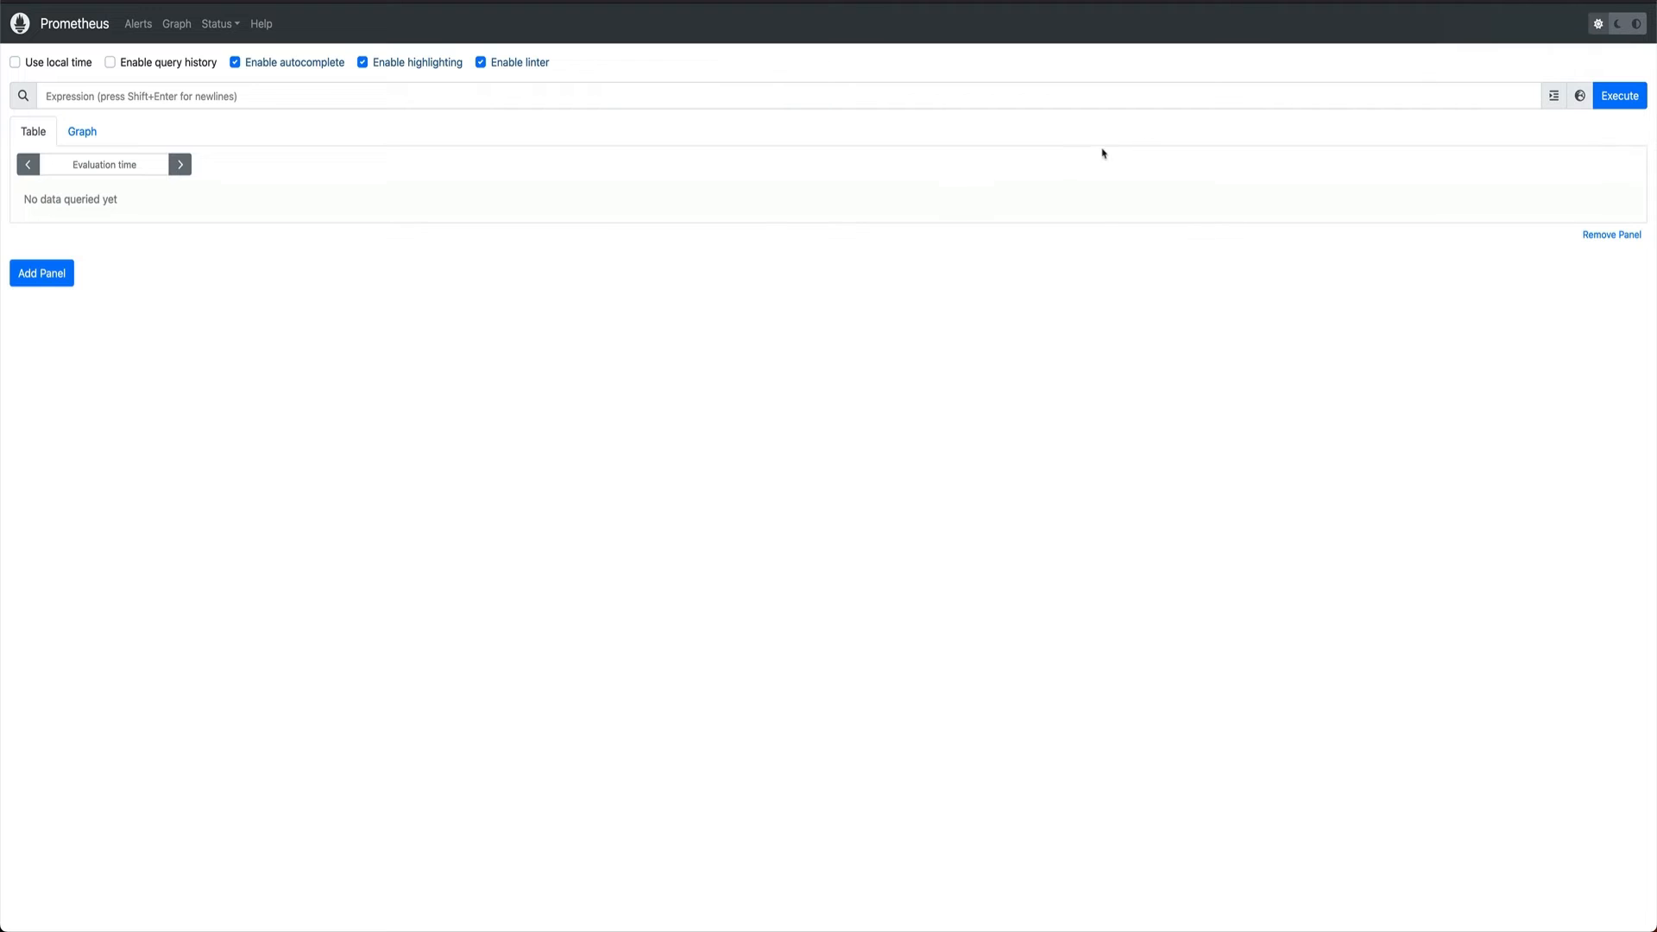
mouse_move(244, 159)
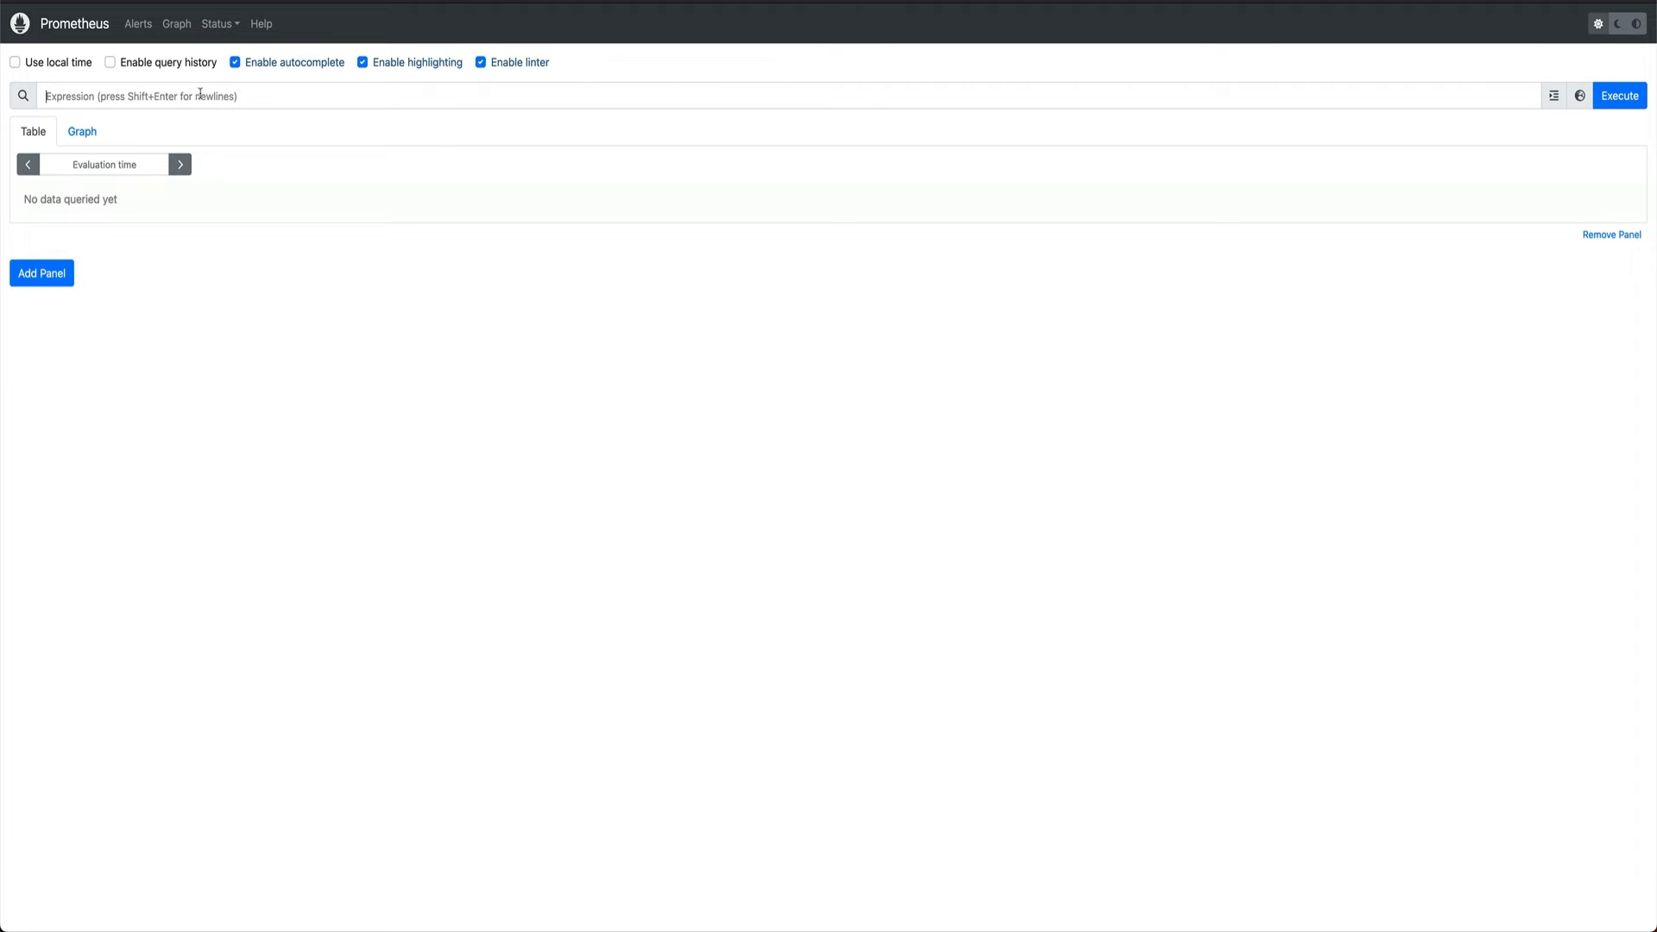
Step: Pick container_memory_usage_bytes from autocomplete and execute the query
text(po)
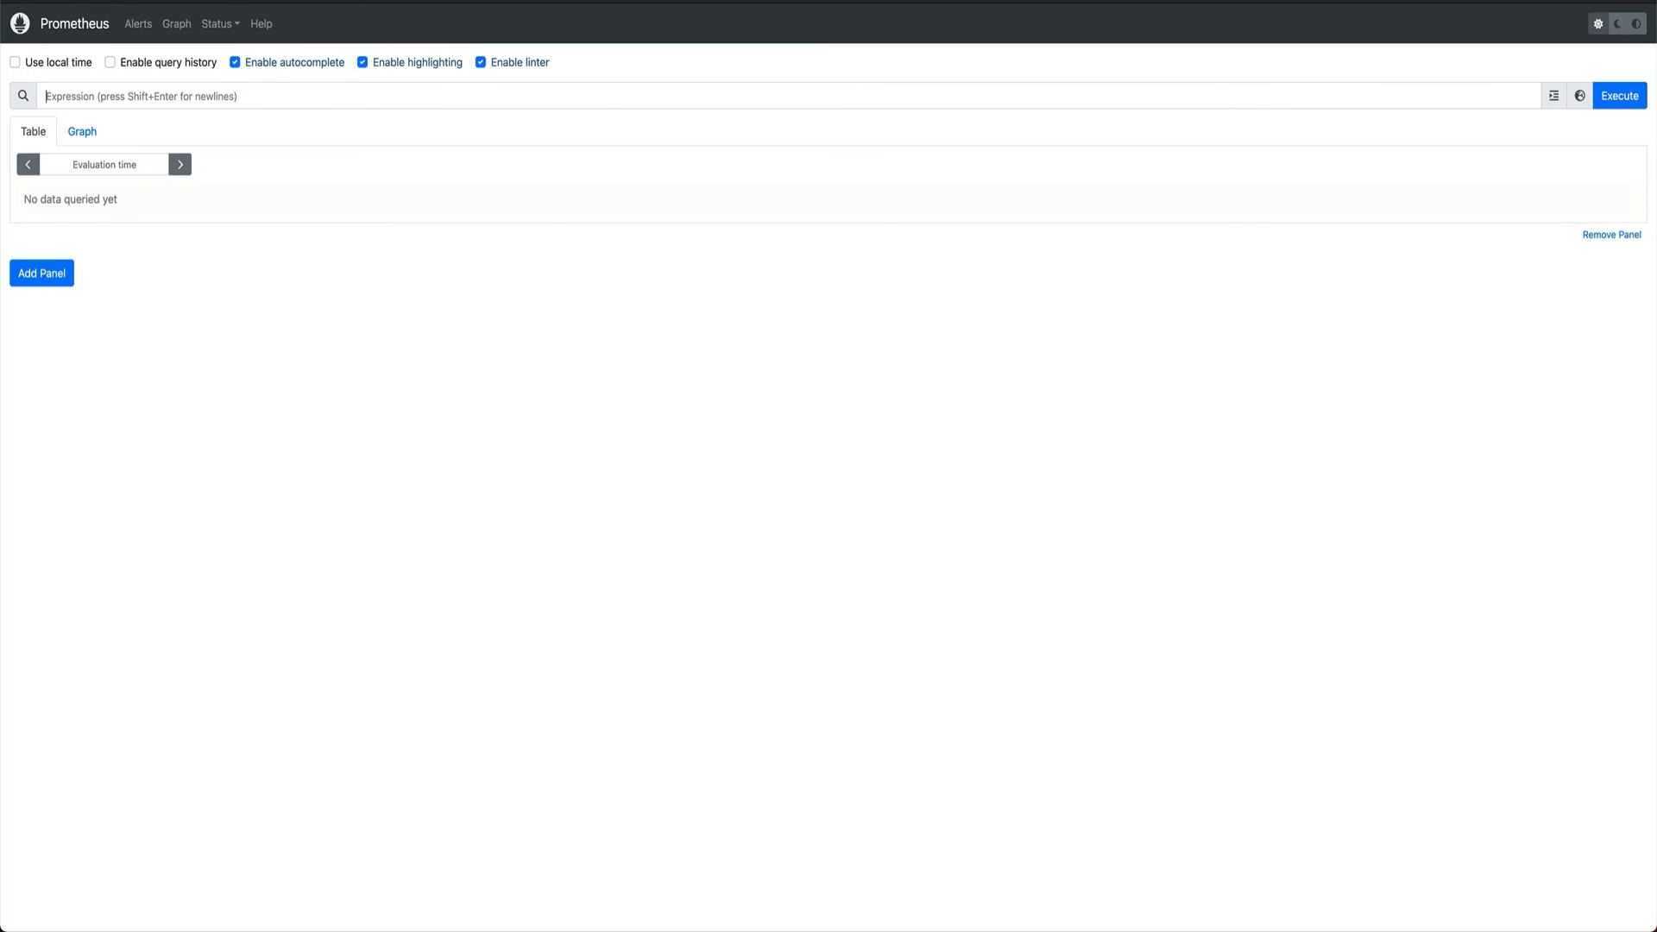
text(container_me)
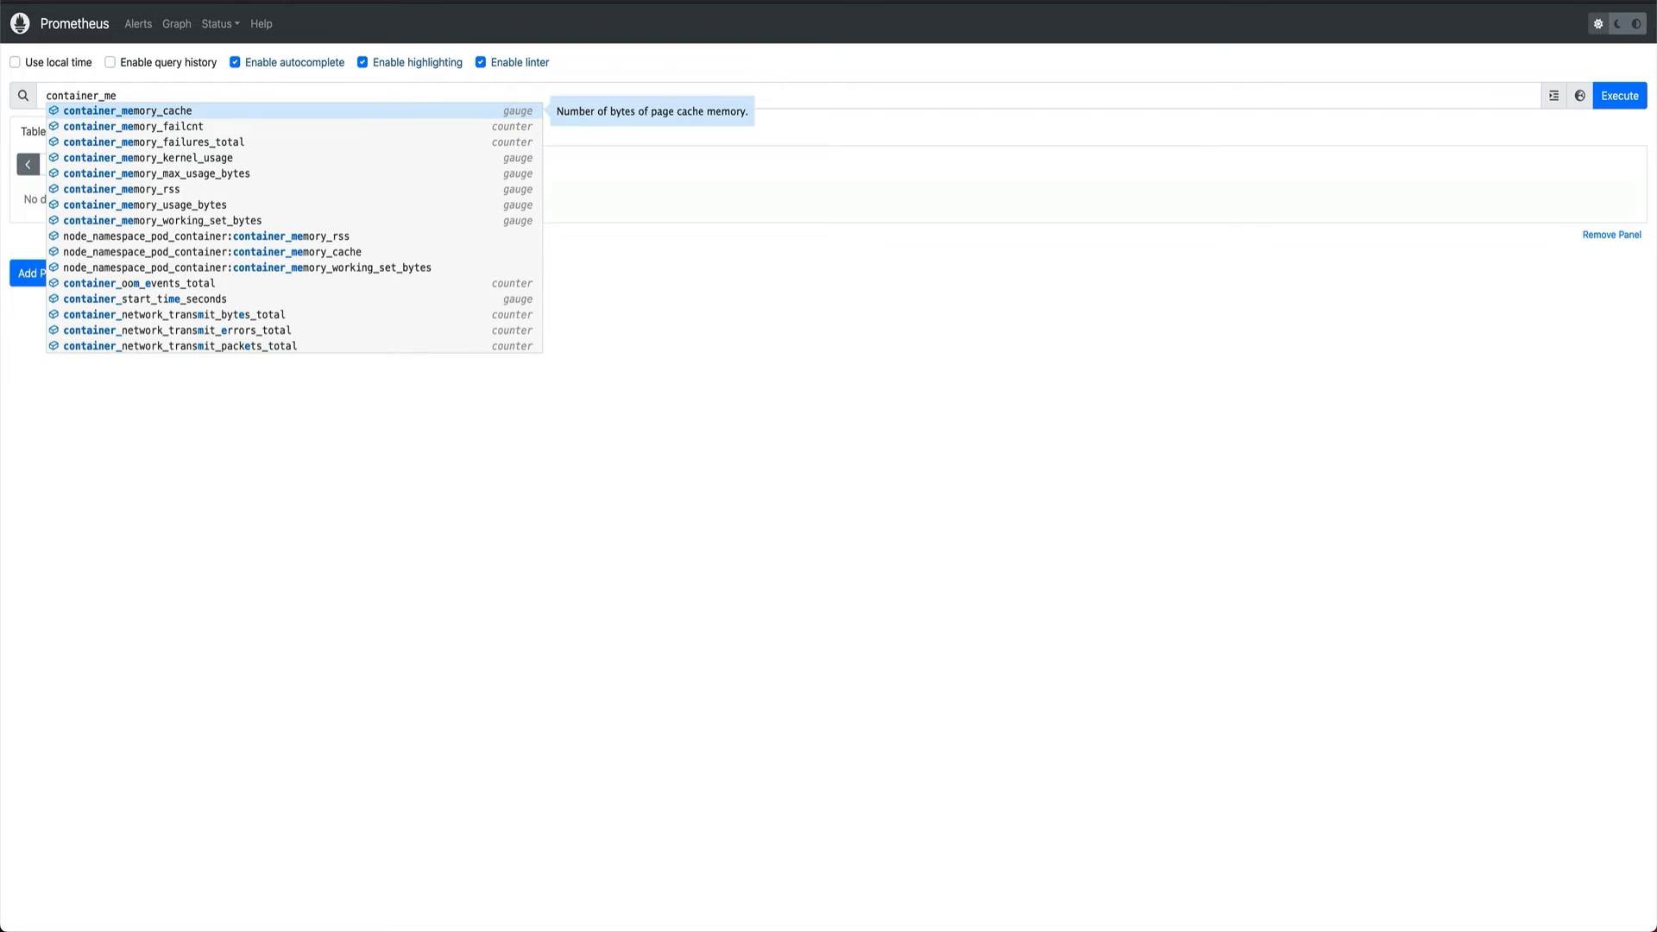
mouse_move(144, 204)
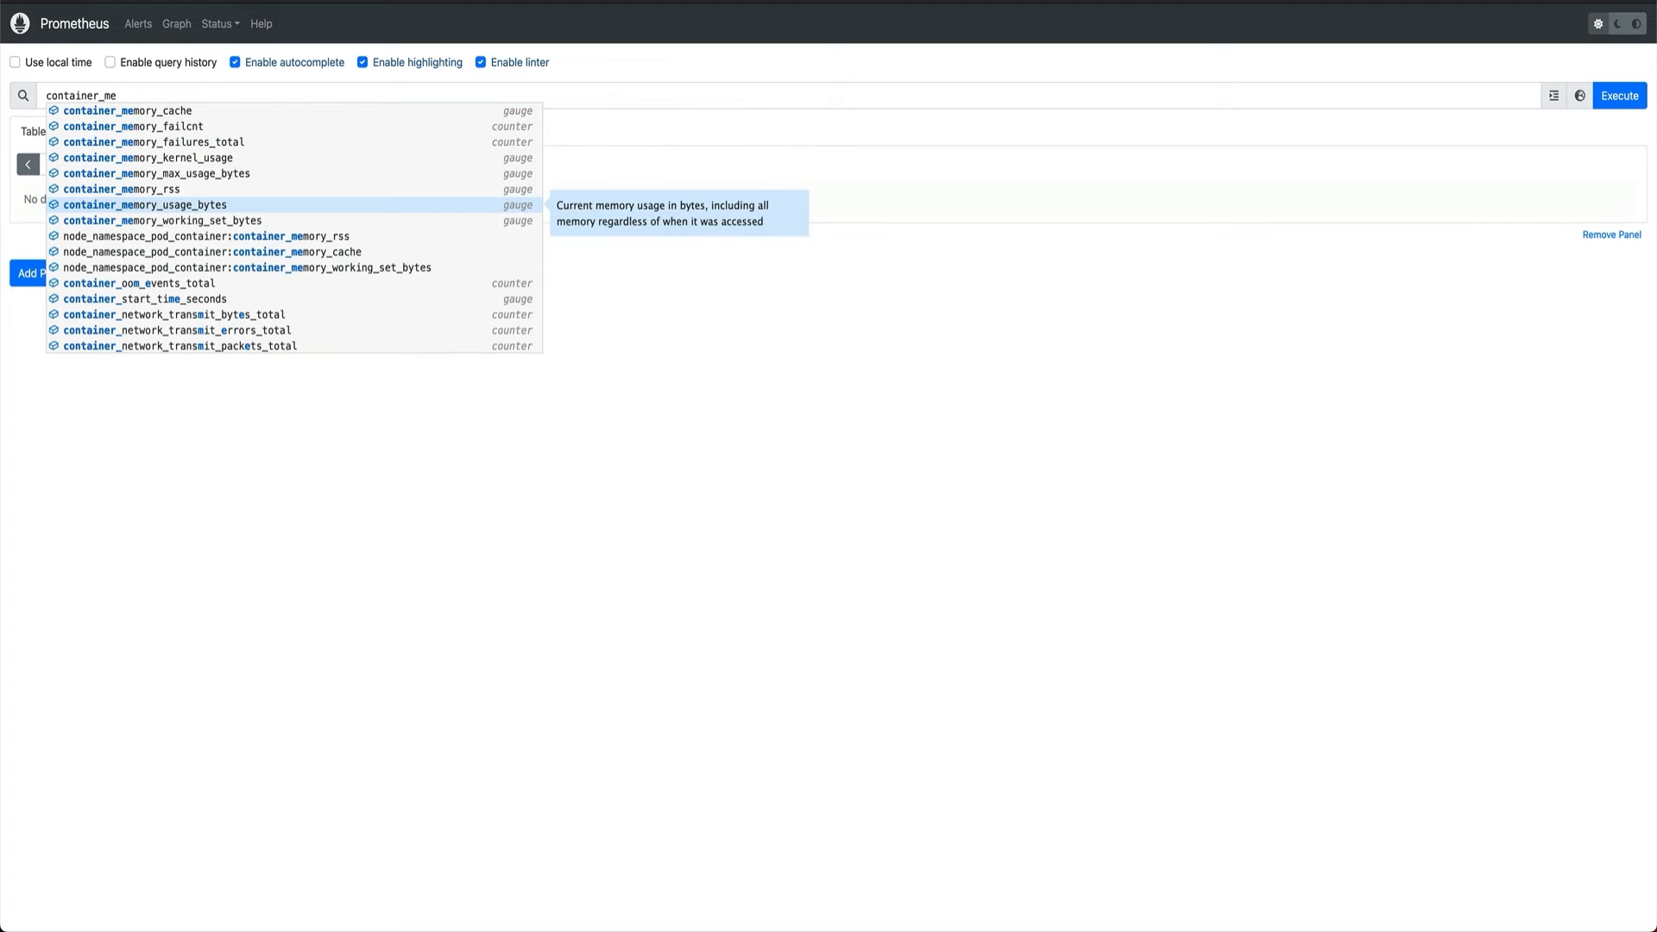
click(142, 204)
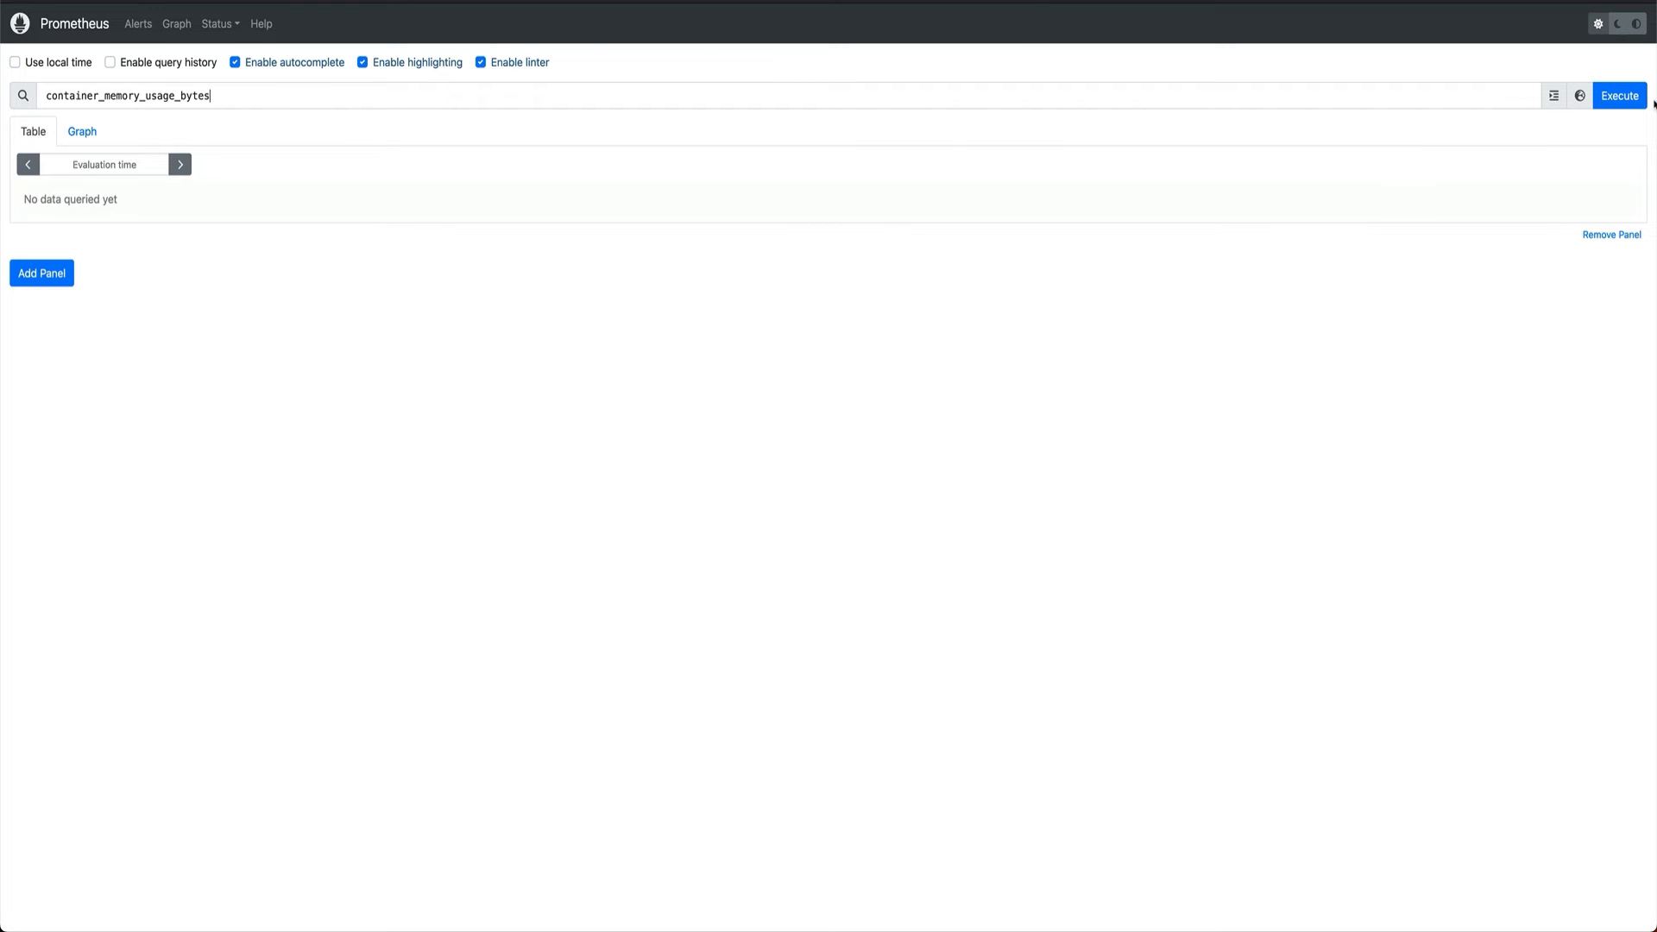
click(1619, 95)
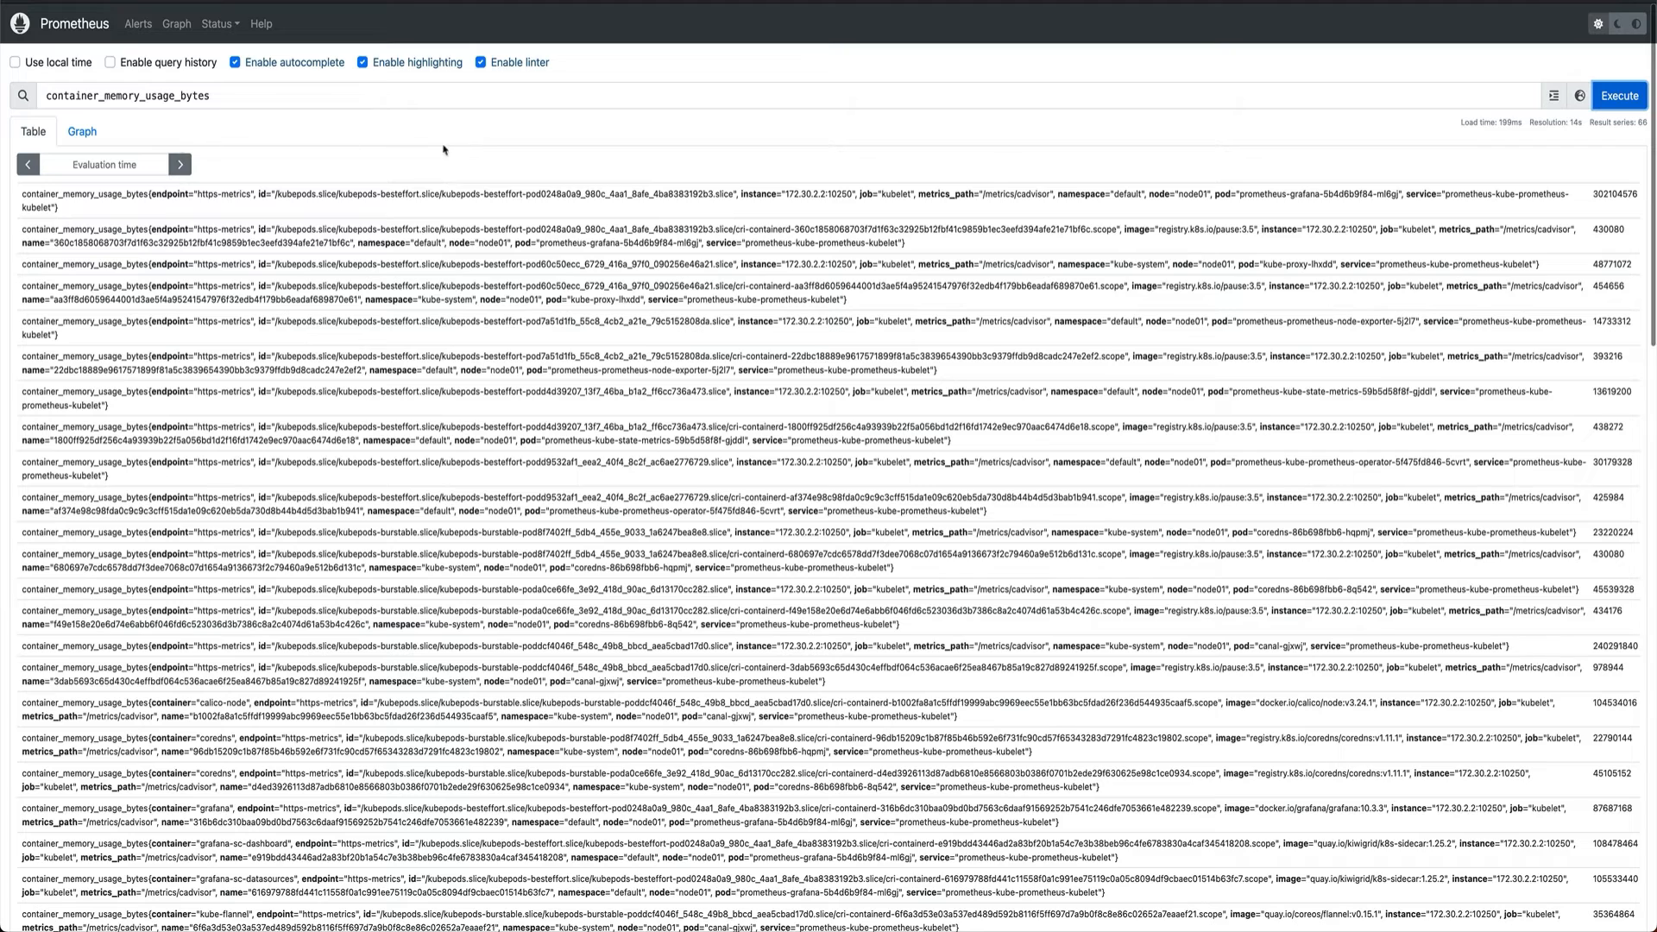
mouse_move(879, 392)
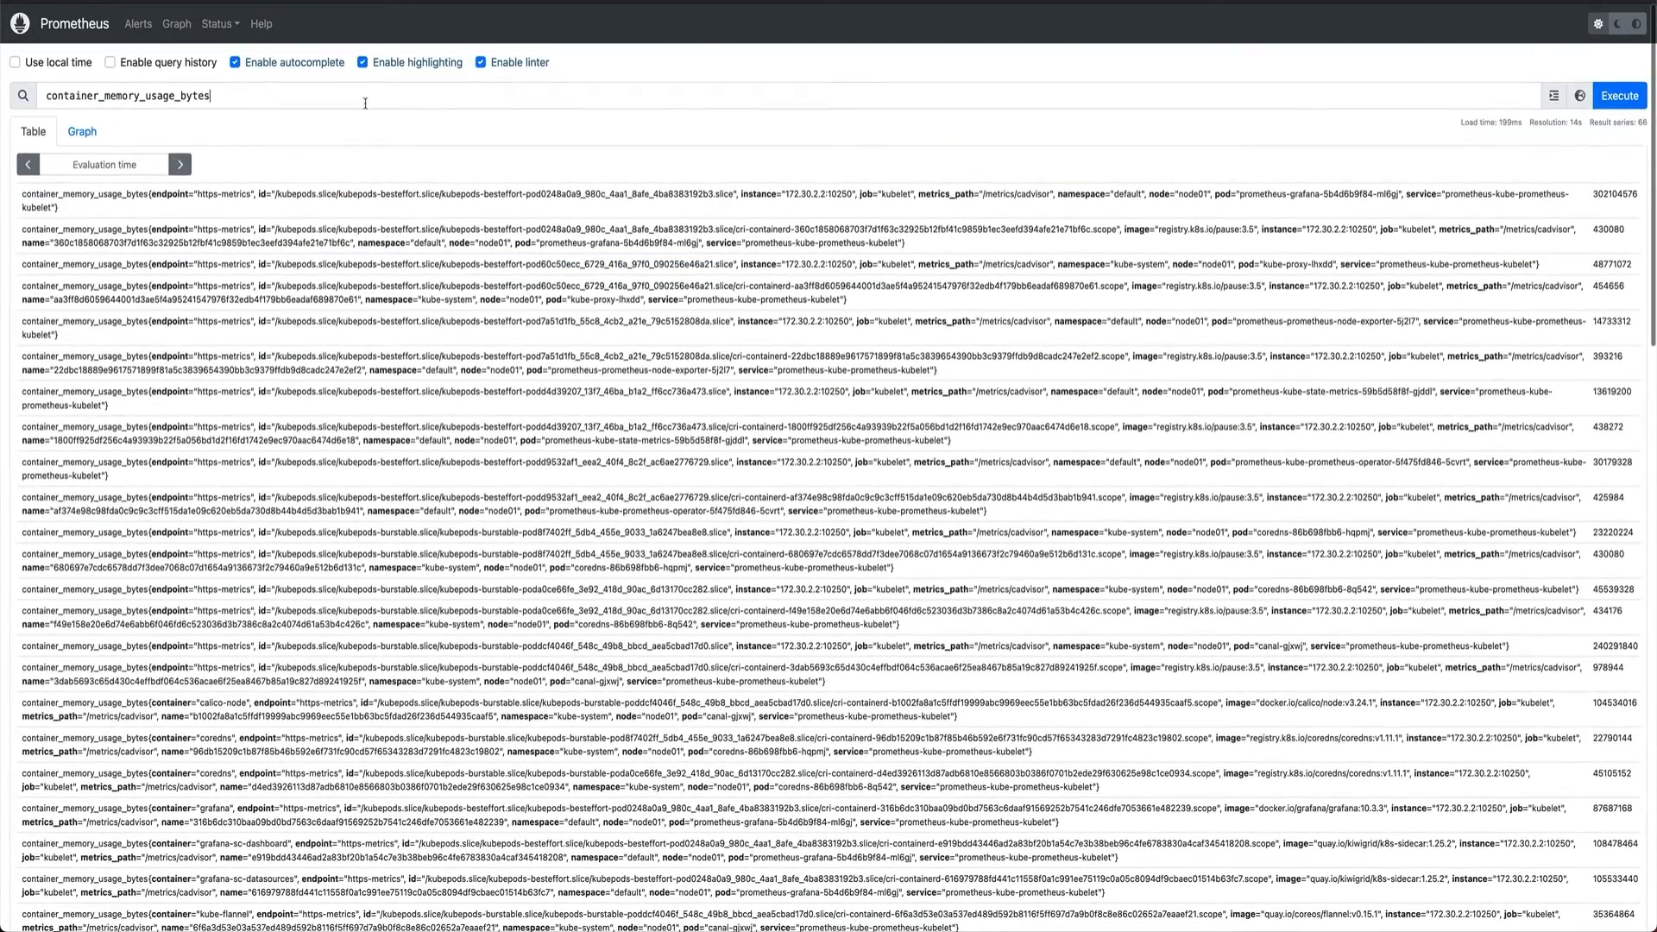
Step: Append 'and {pod=' filtering to nginx-7854ff8877-z9c84 and execute the memory usage query
text(a)
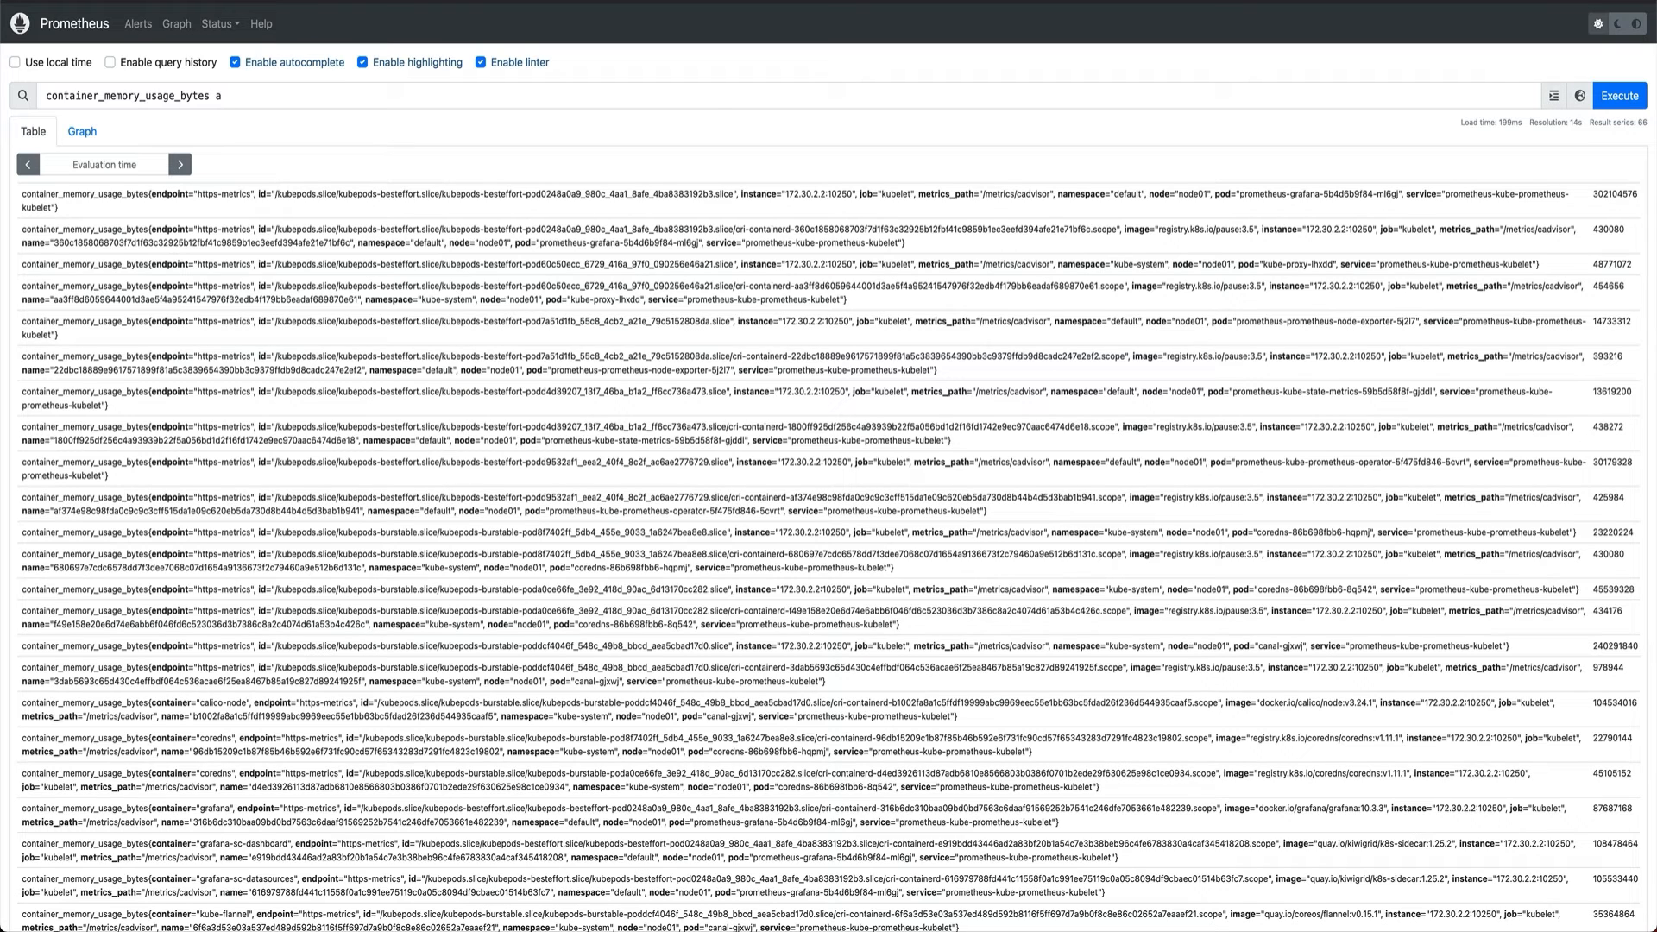
text(nd)
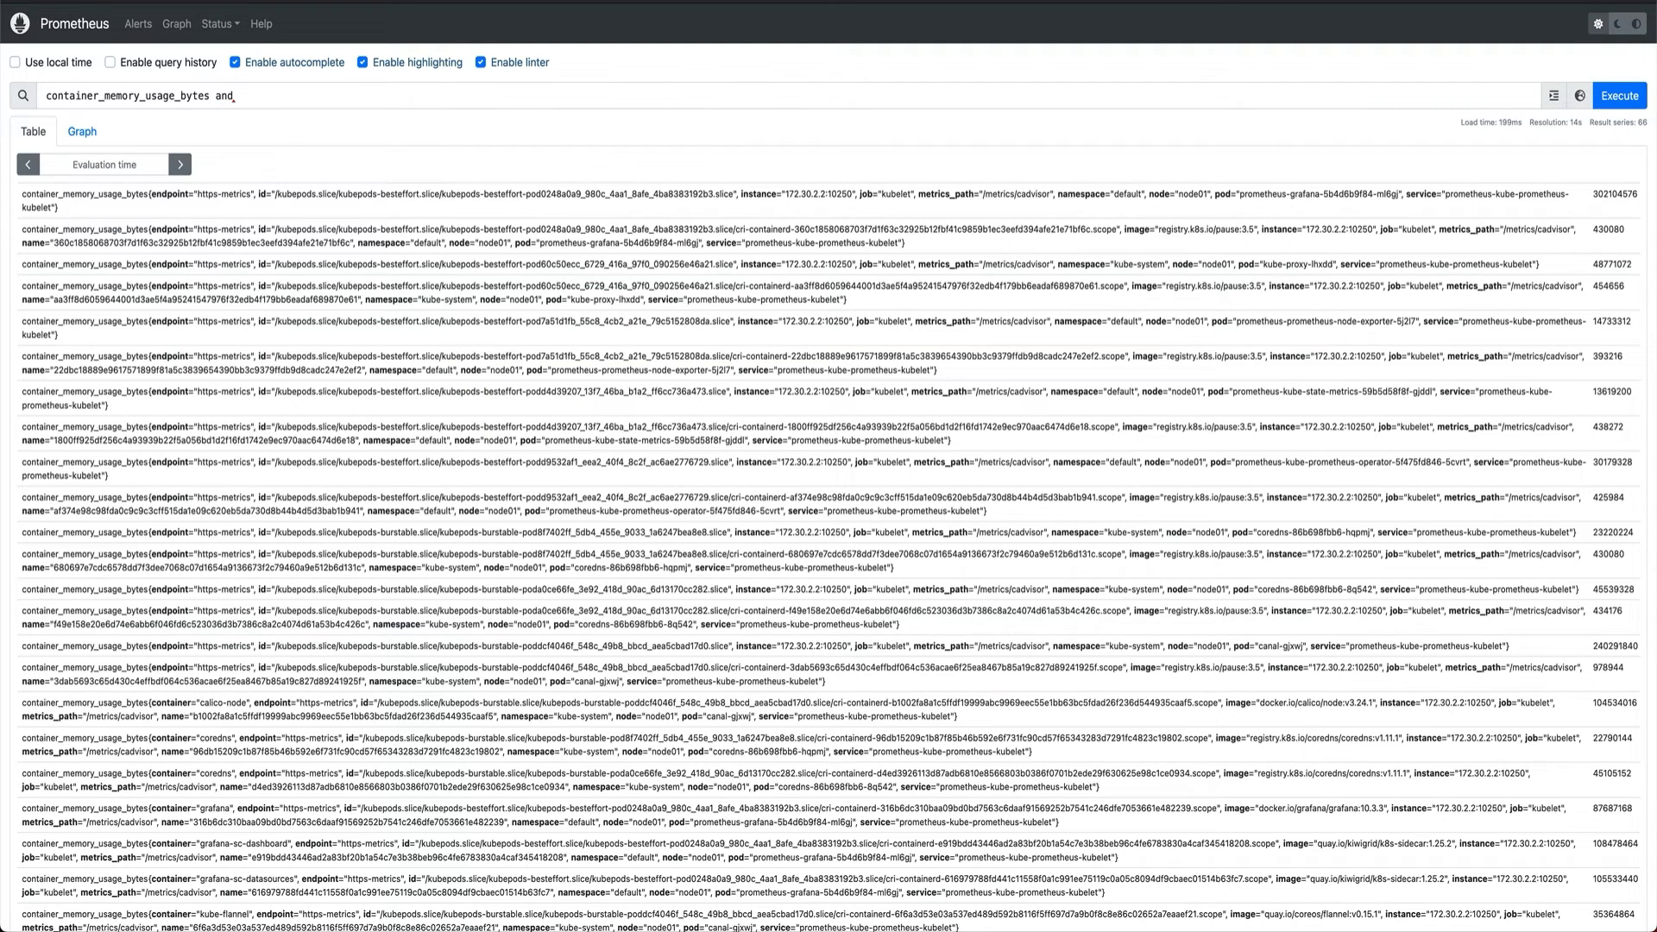
text({pod=")
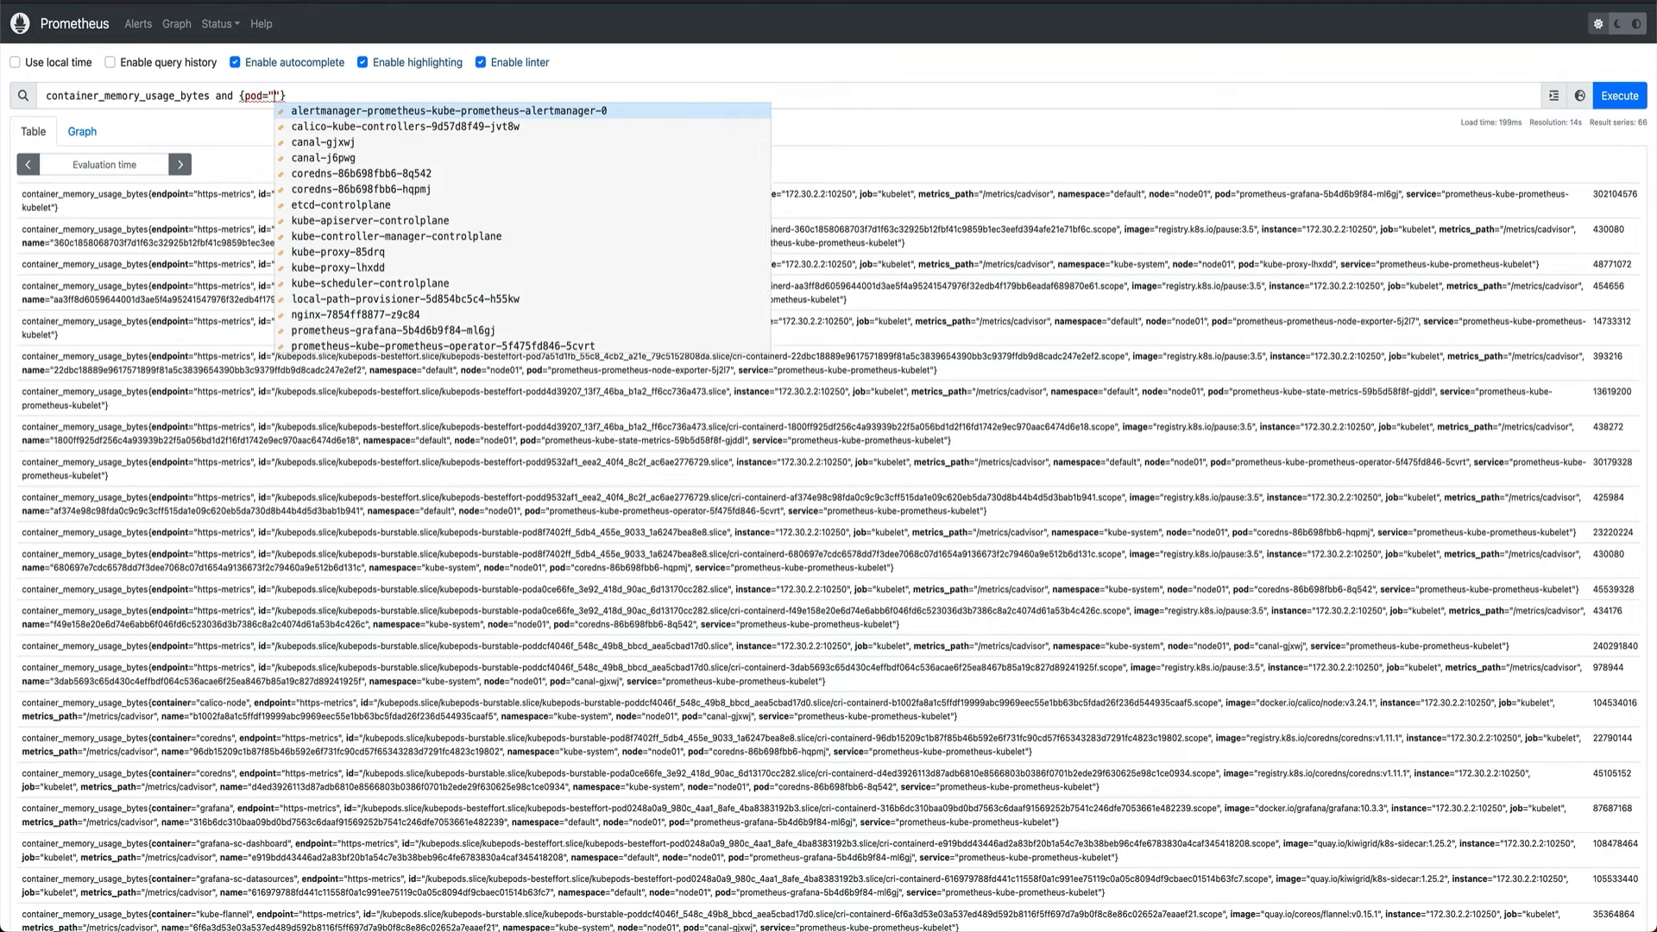
click(370, 315)
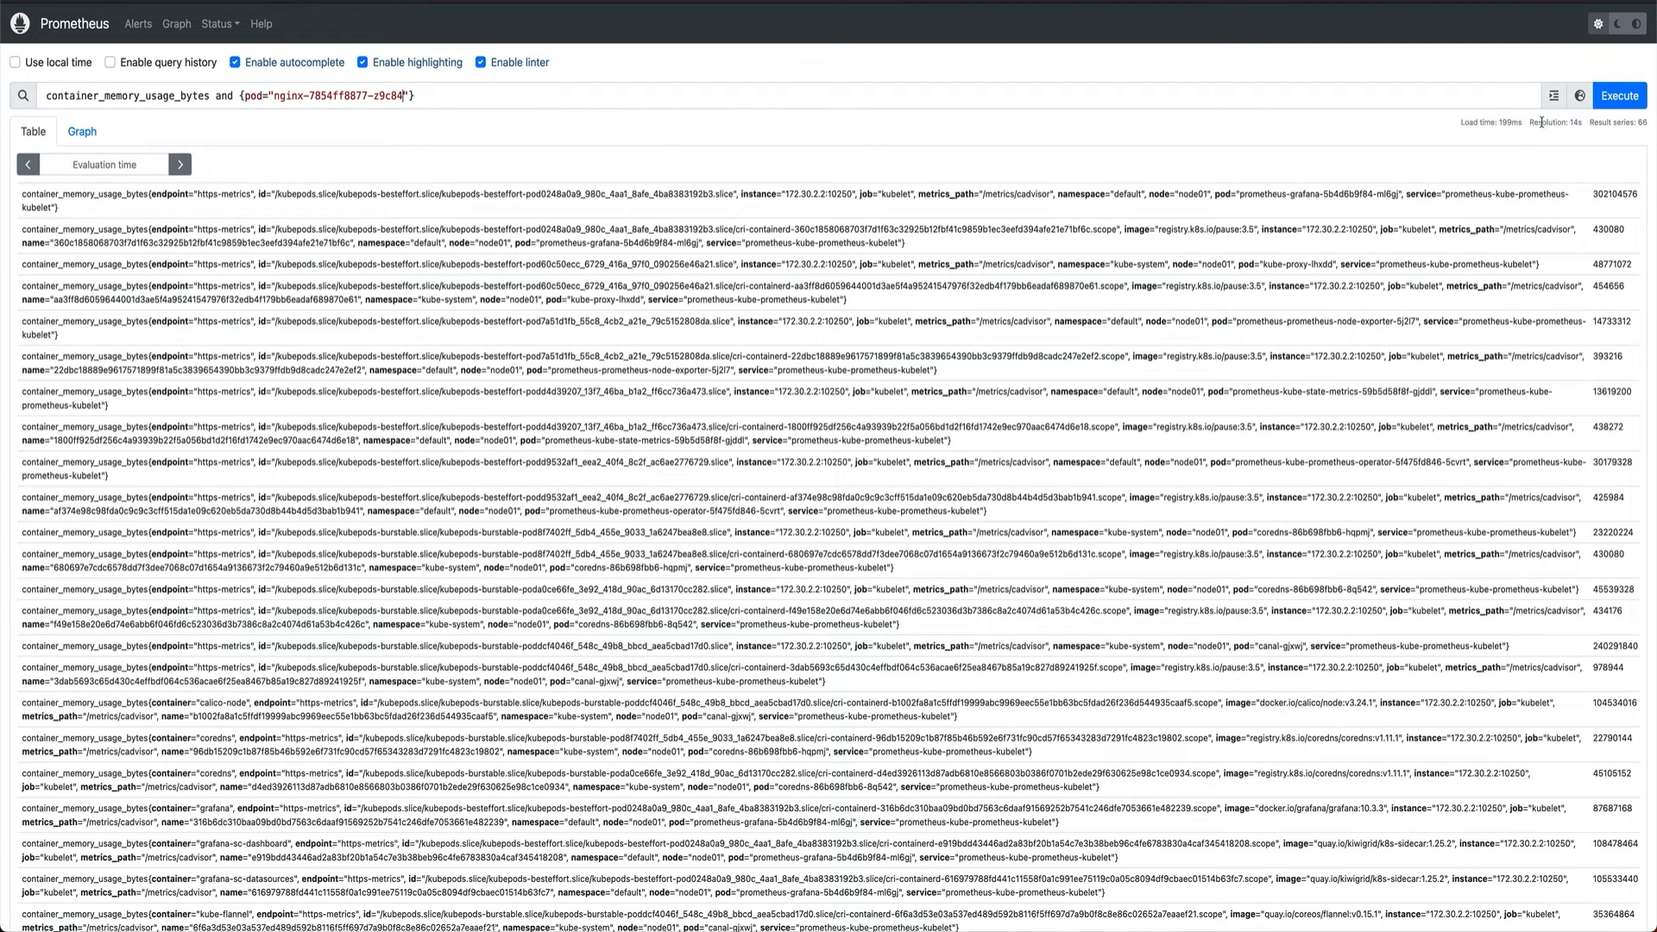
click(1618, 95)
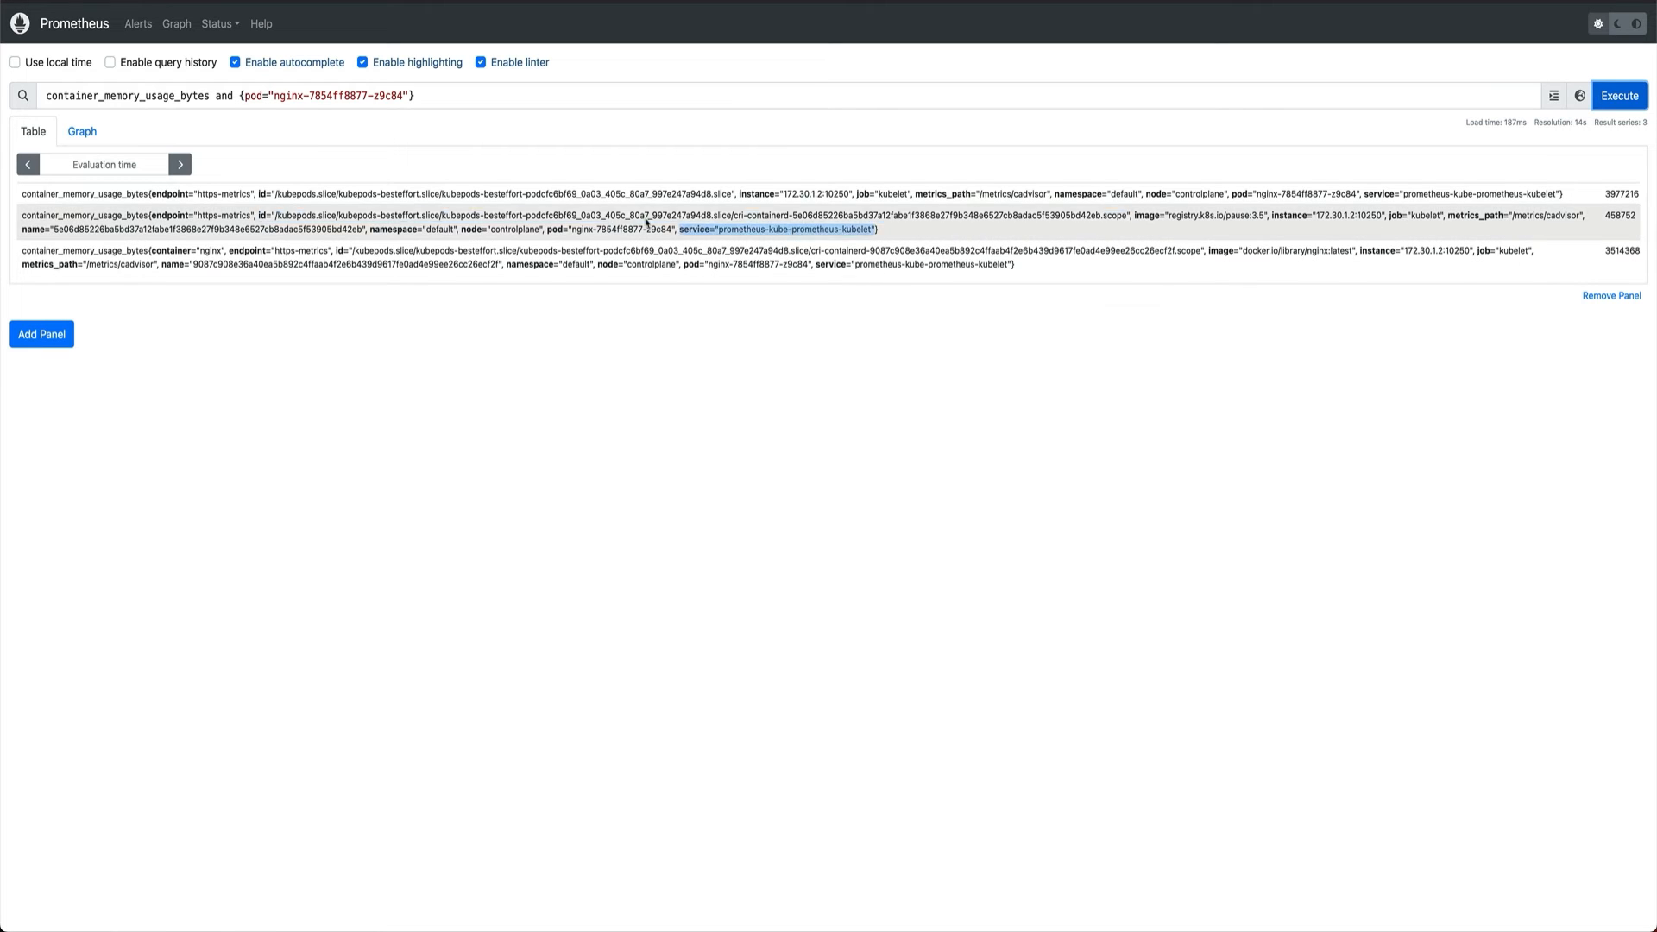
mouse_move(519, 161)
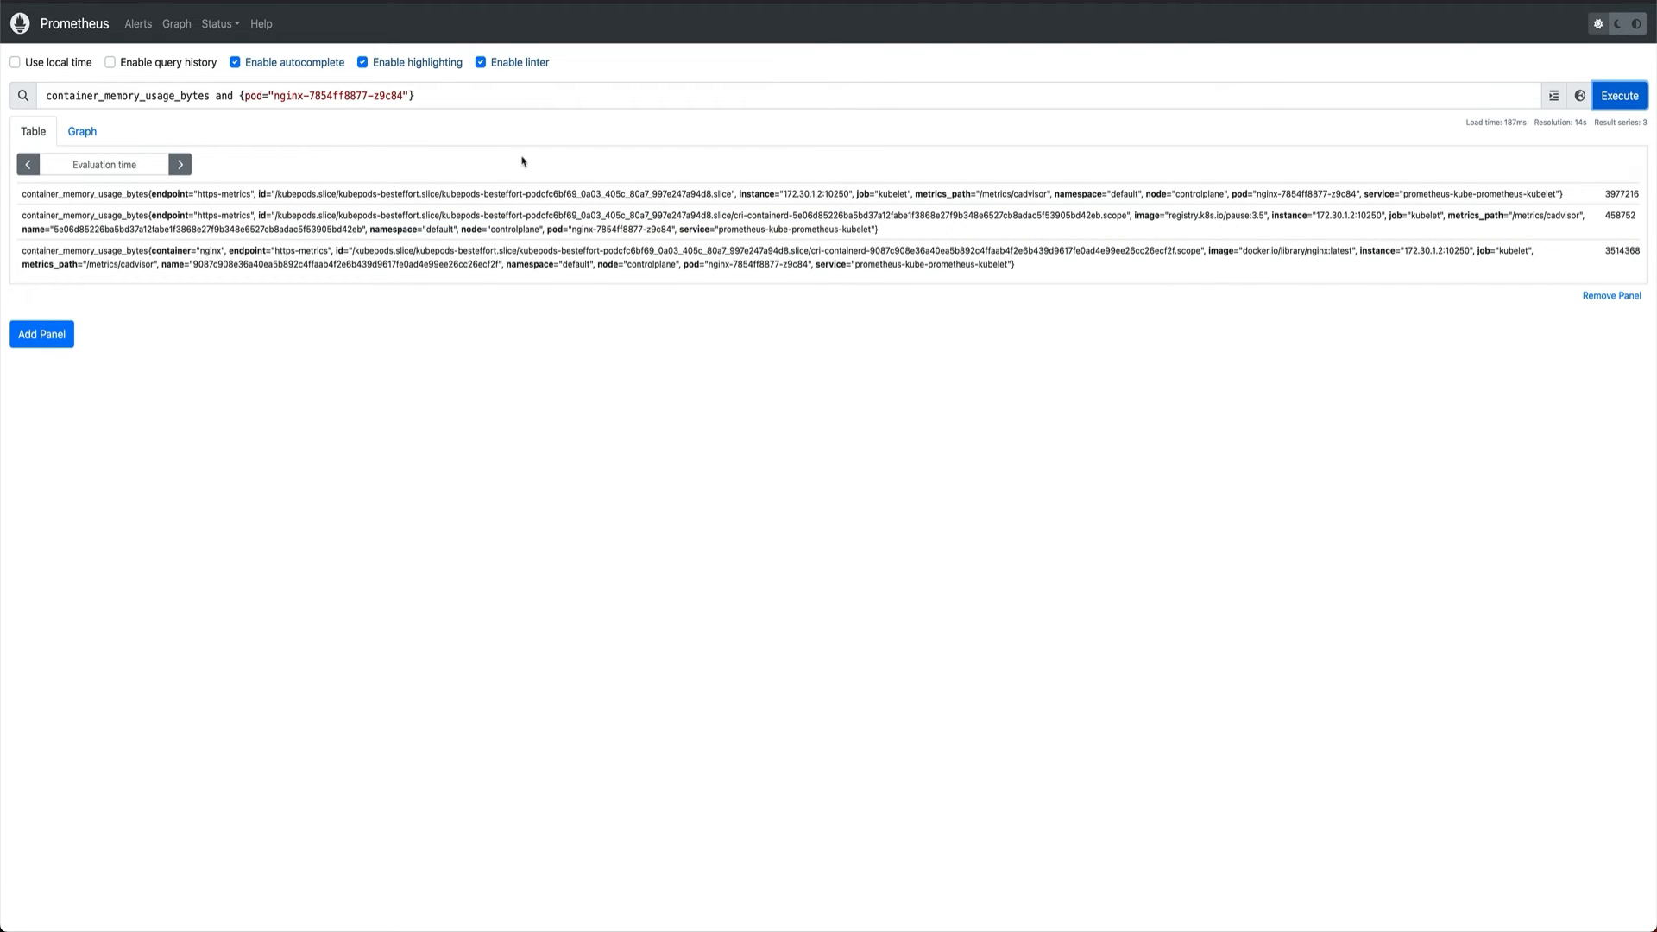
mouse_move(1065, 368)
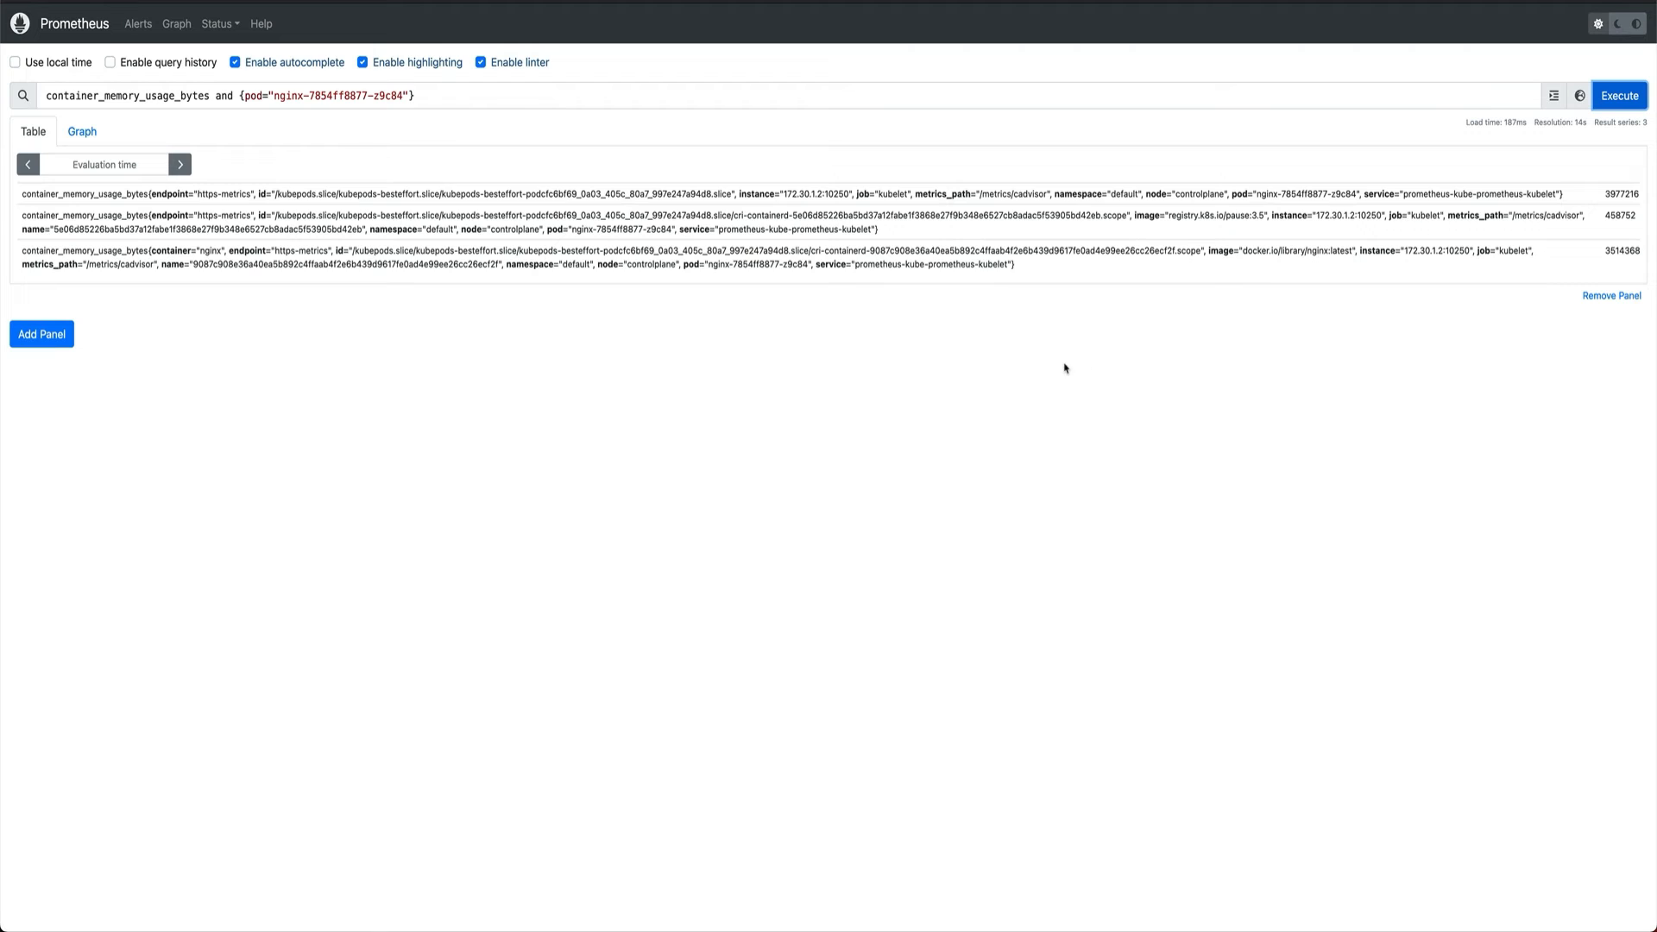
mouse_move(955, 291)
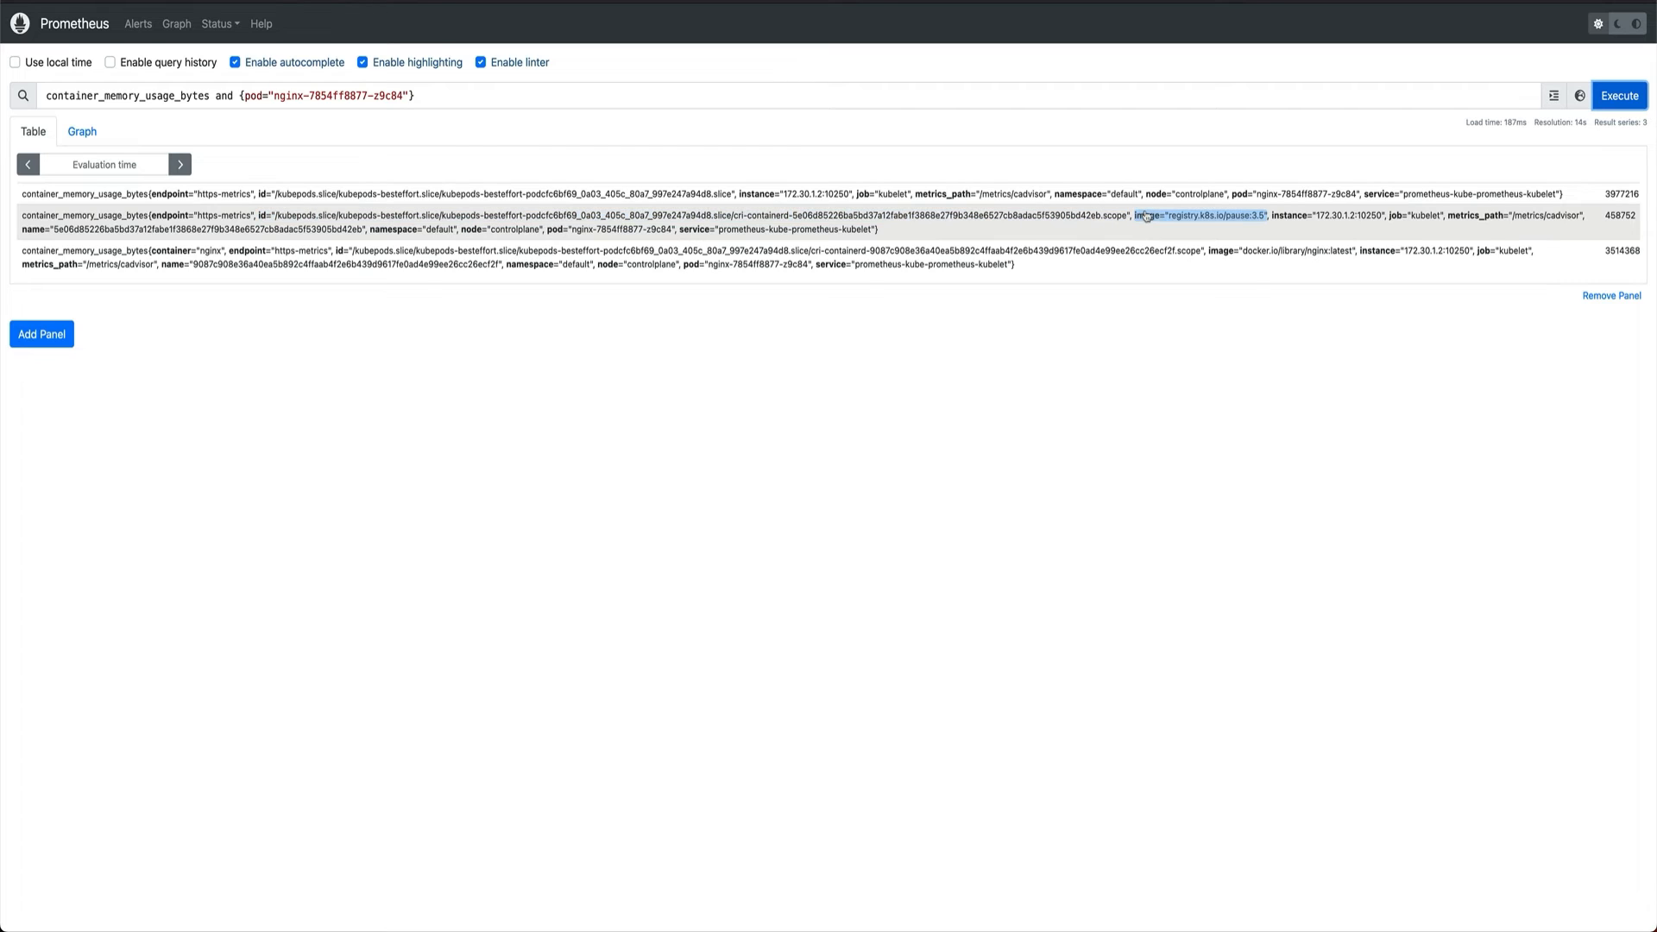
mouse_move(1216, 226)
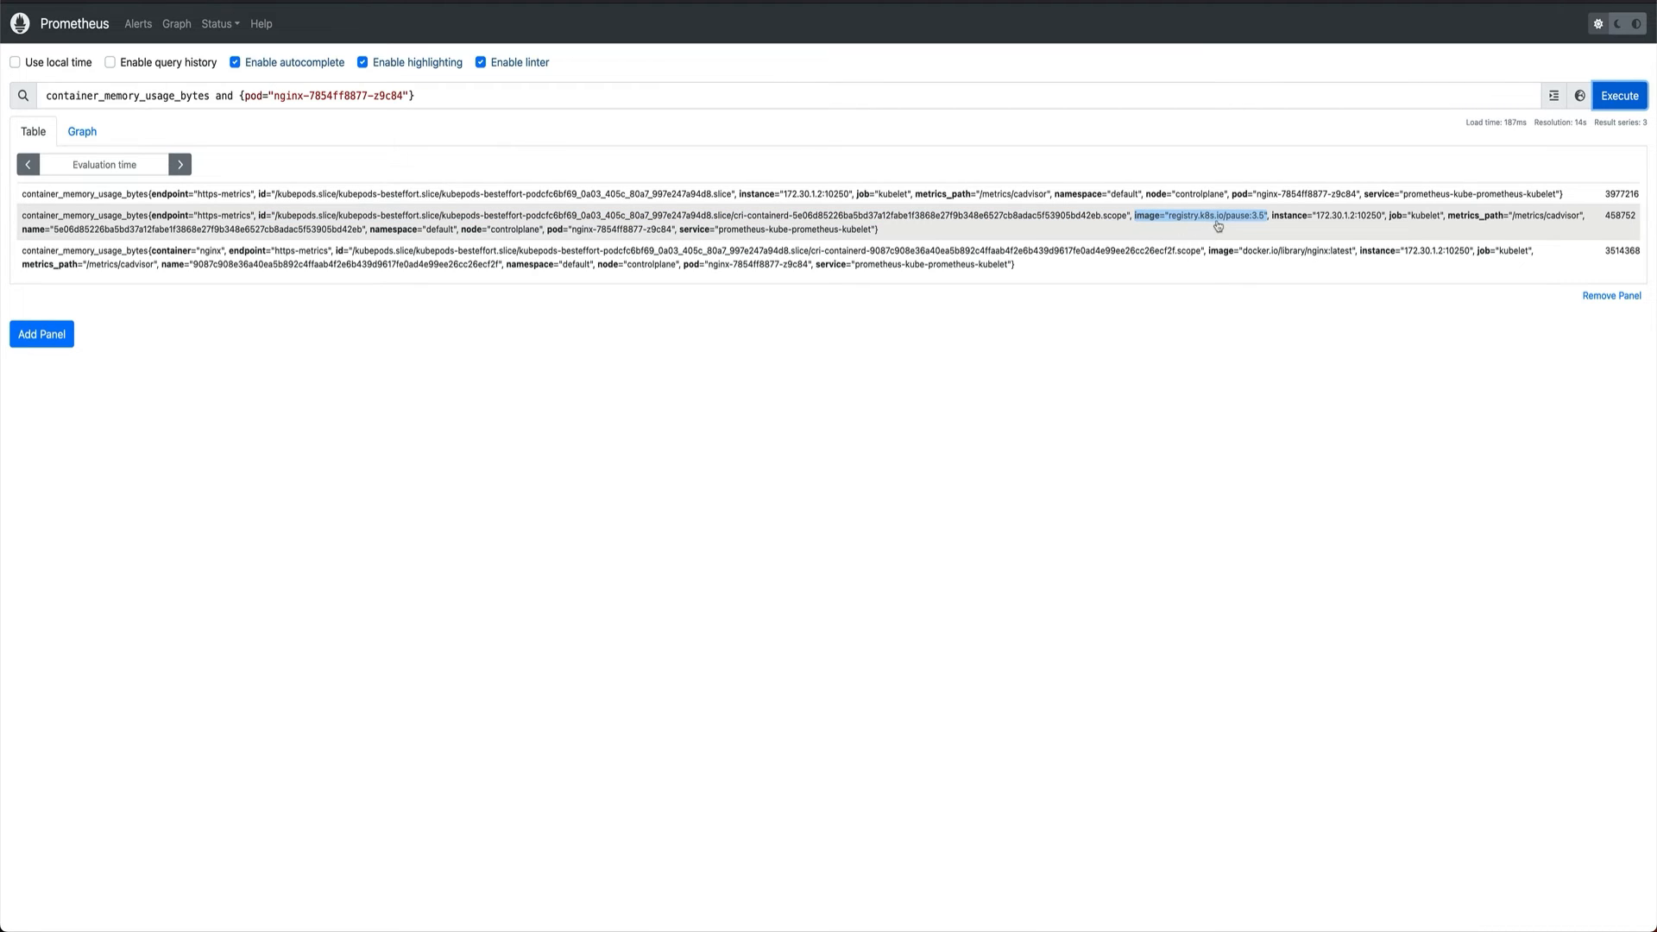
mouse_move(1239, 225)
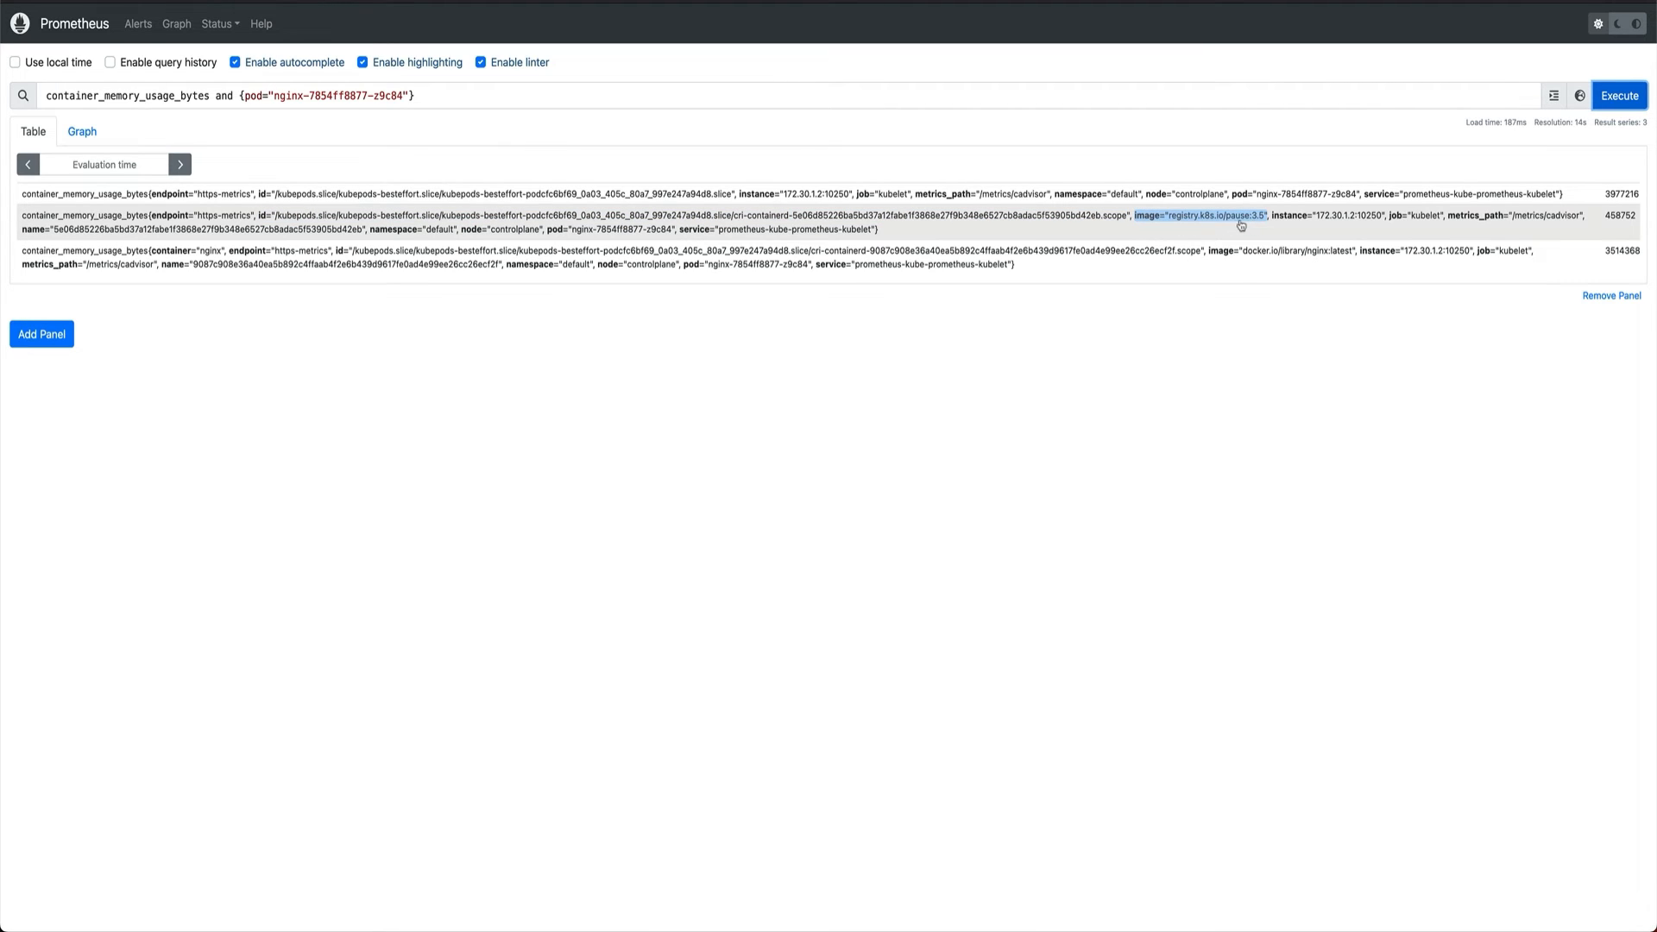
mouse_move(1200, 216)
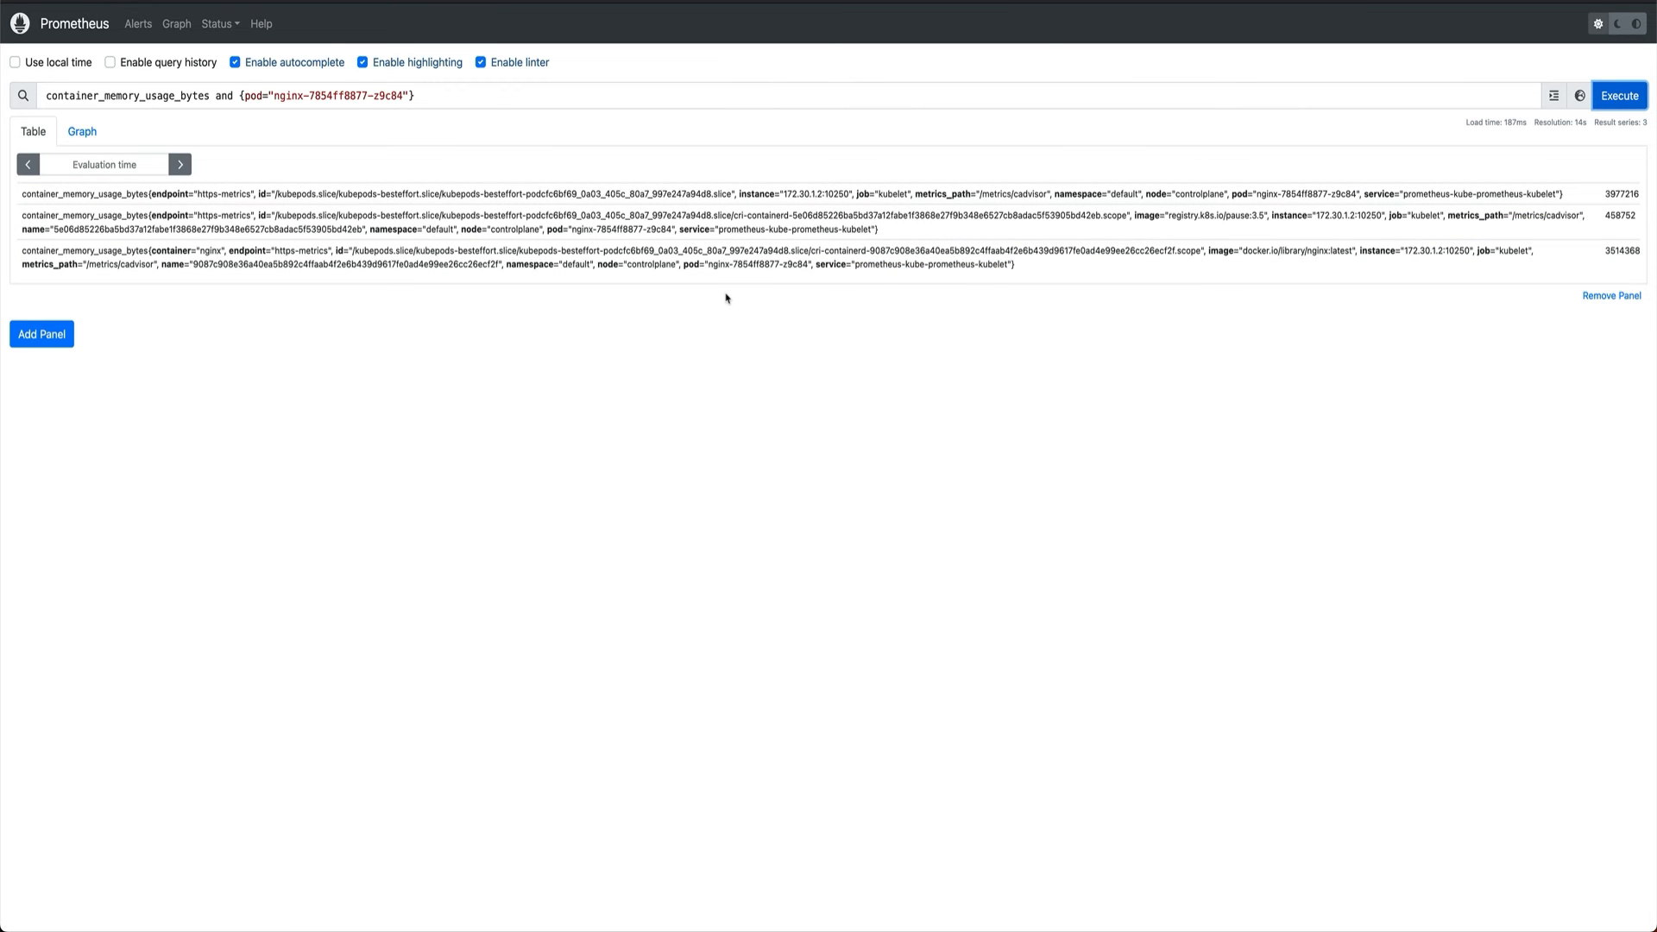
mouse_move(717, 284)
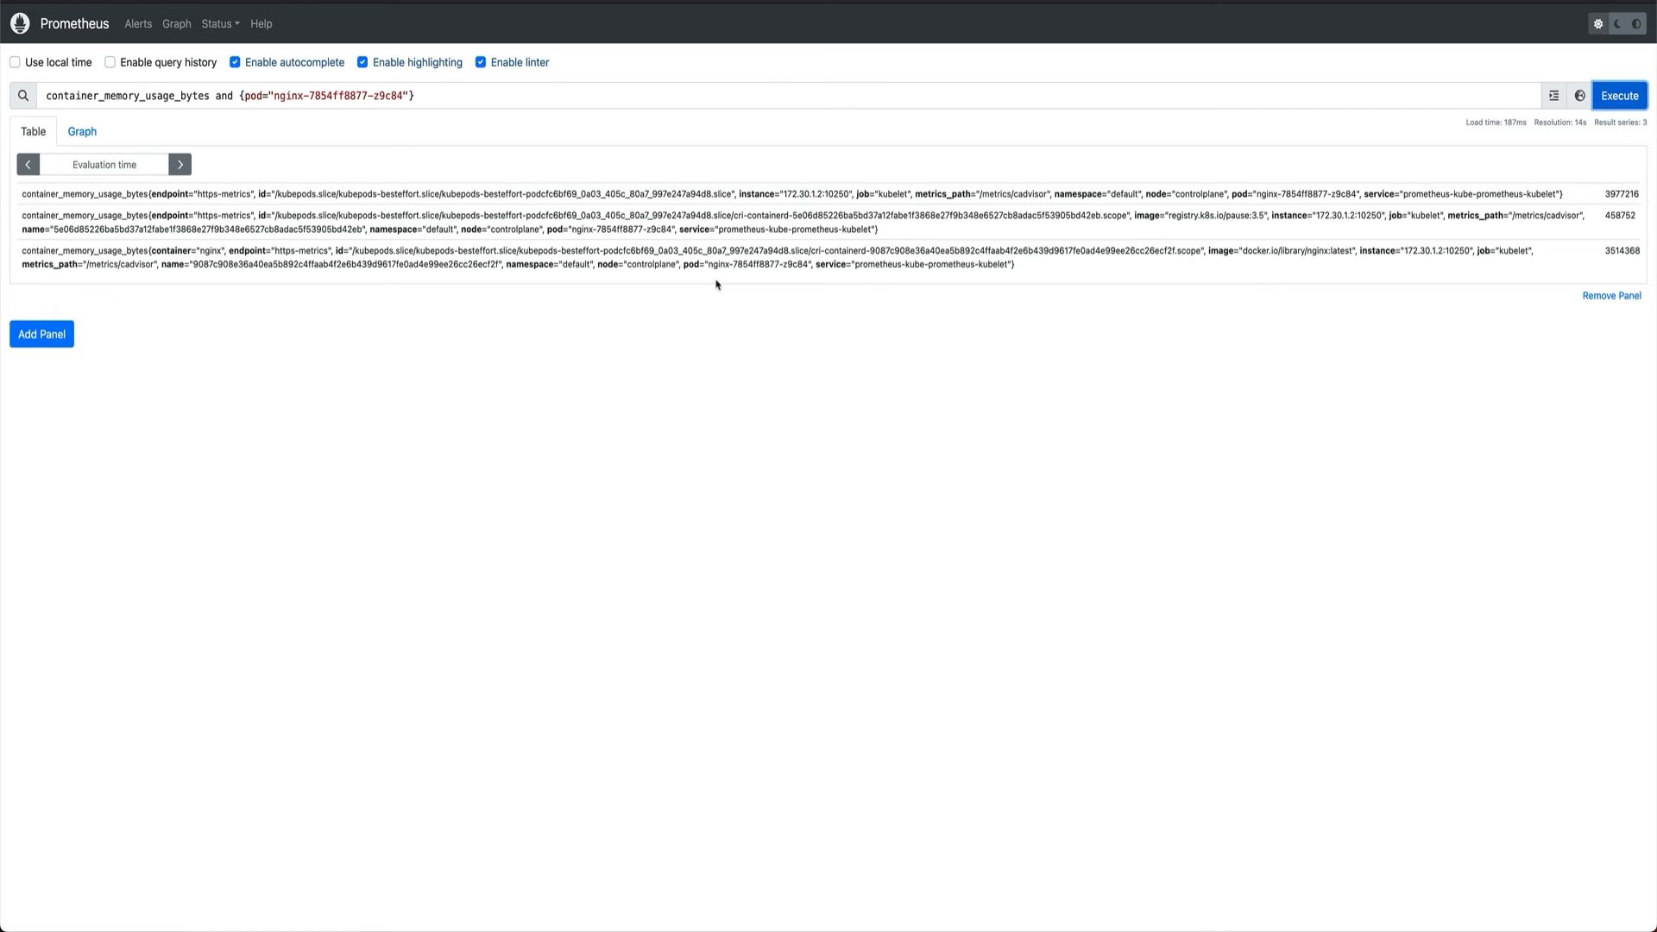
mouse_move(660, 89)
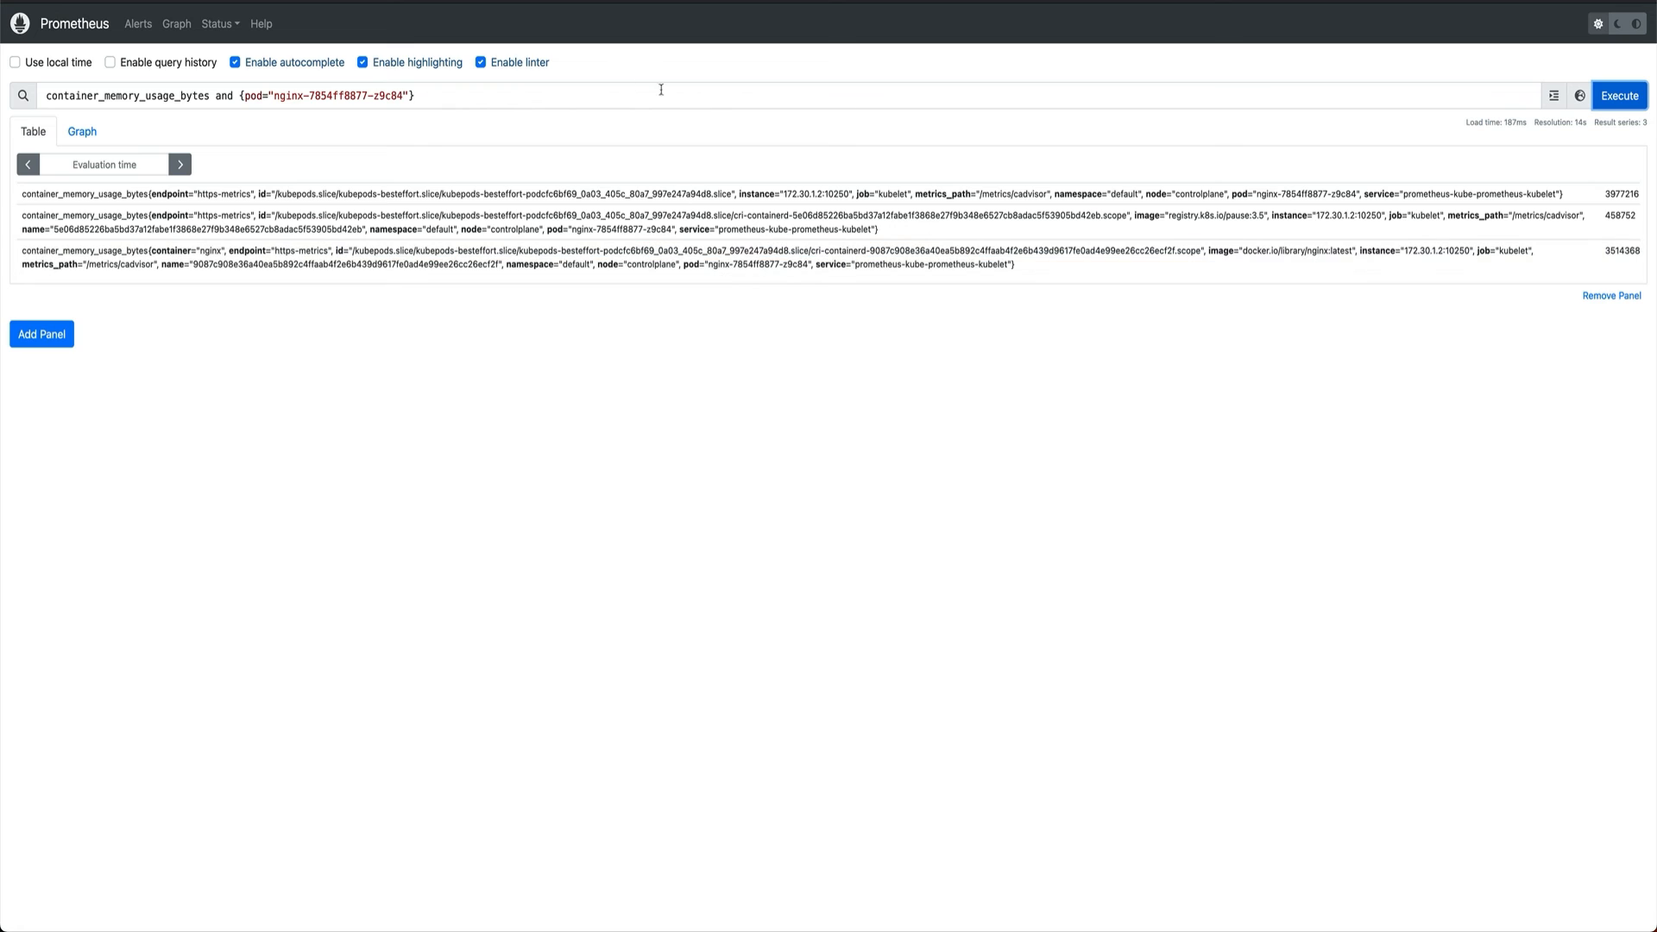
mouse_move(1295, 116)
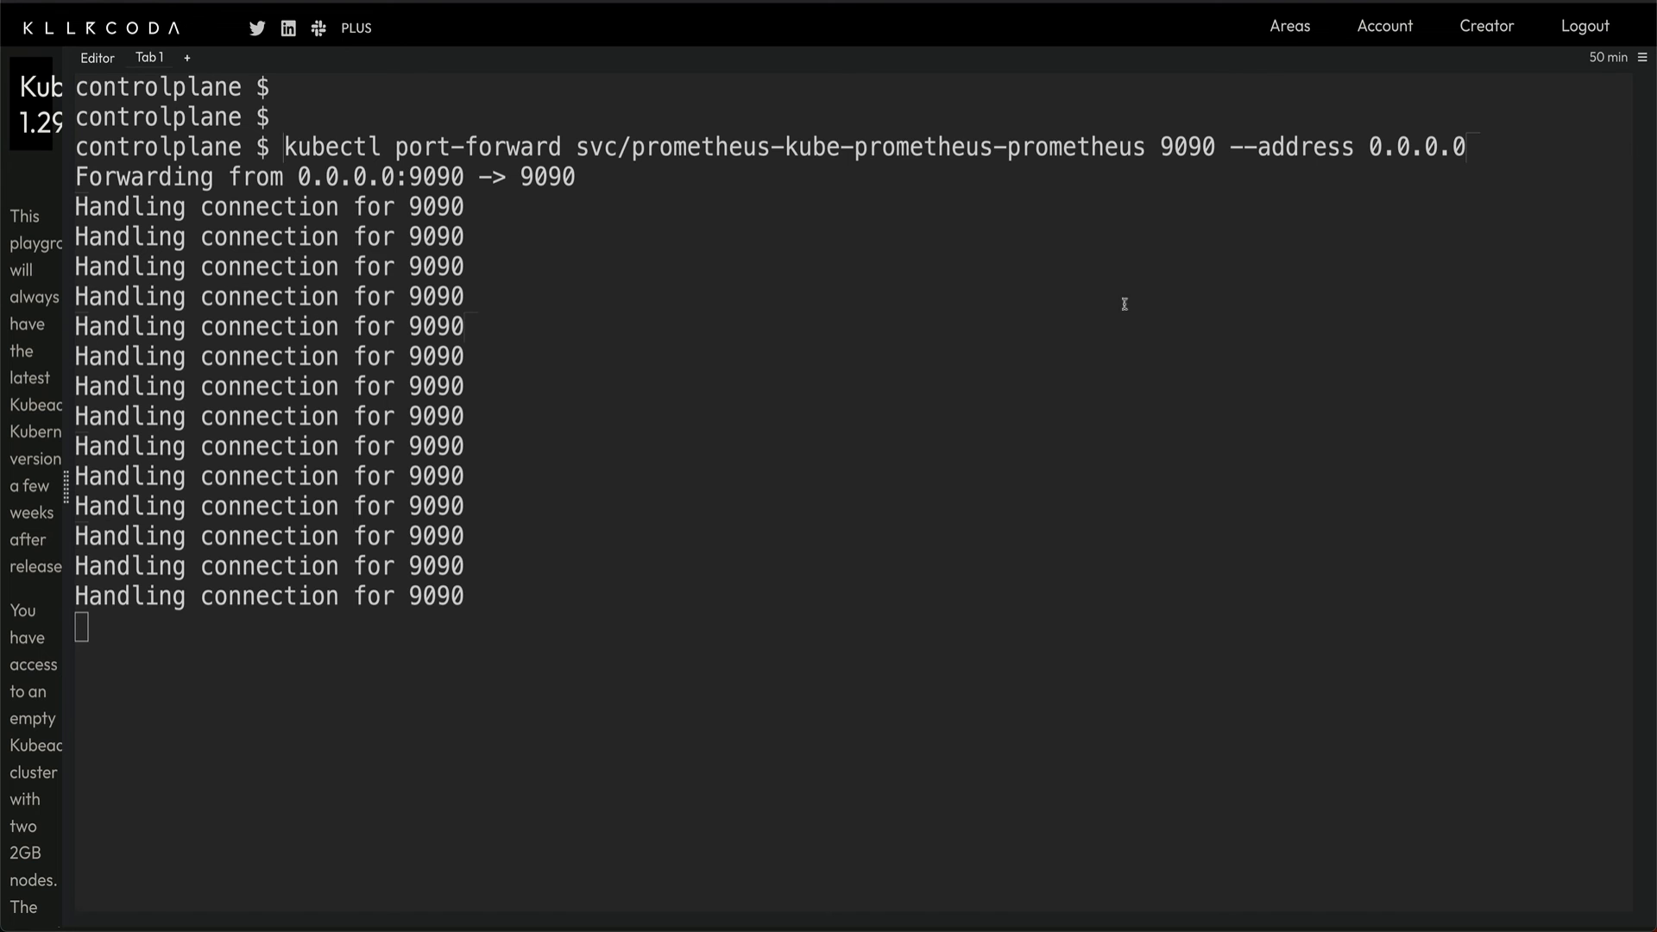
mouse_move(902, 448)
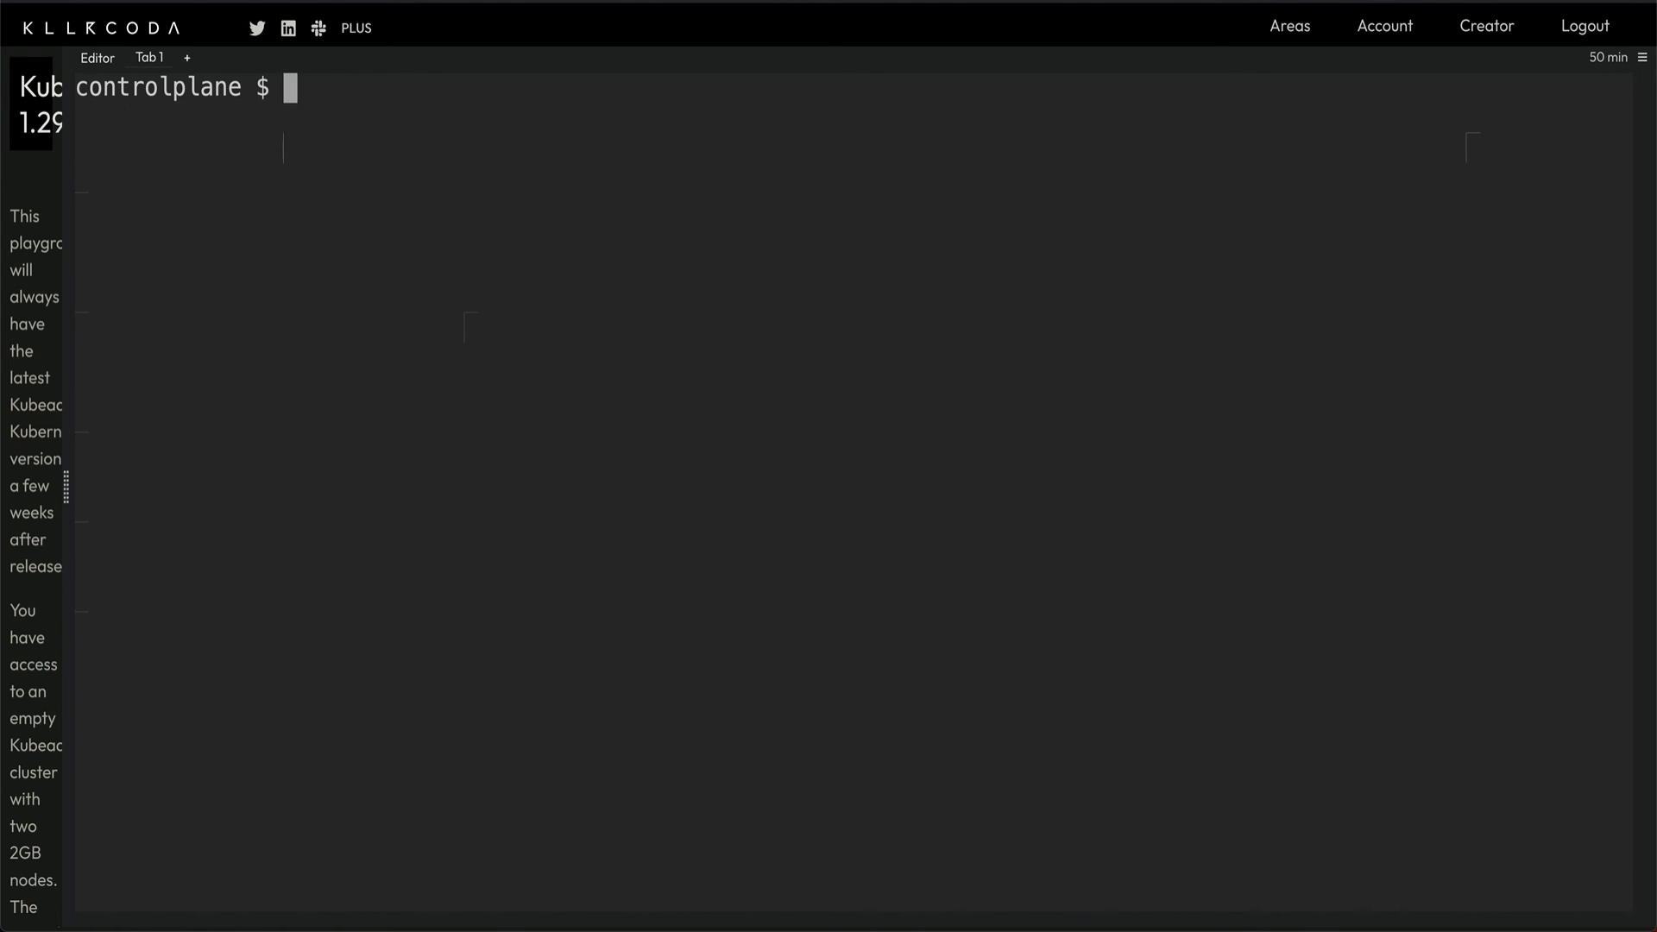
Step: Type 'kubectl top' at the controlplane terminal prompt
text(kubectl)
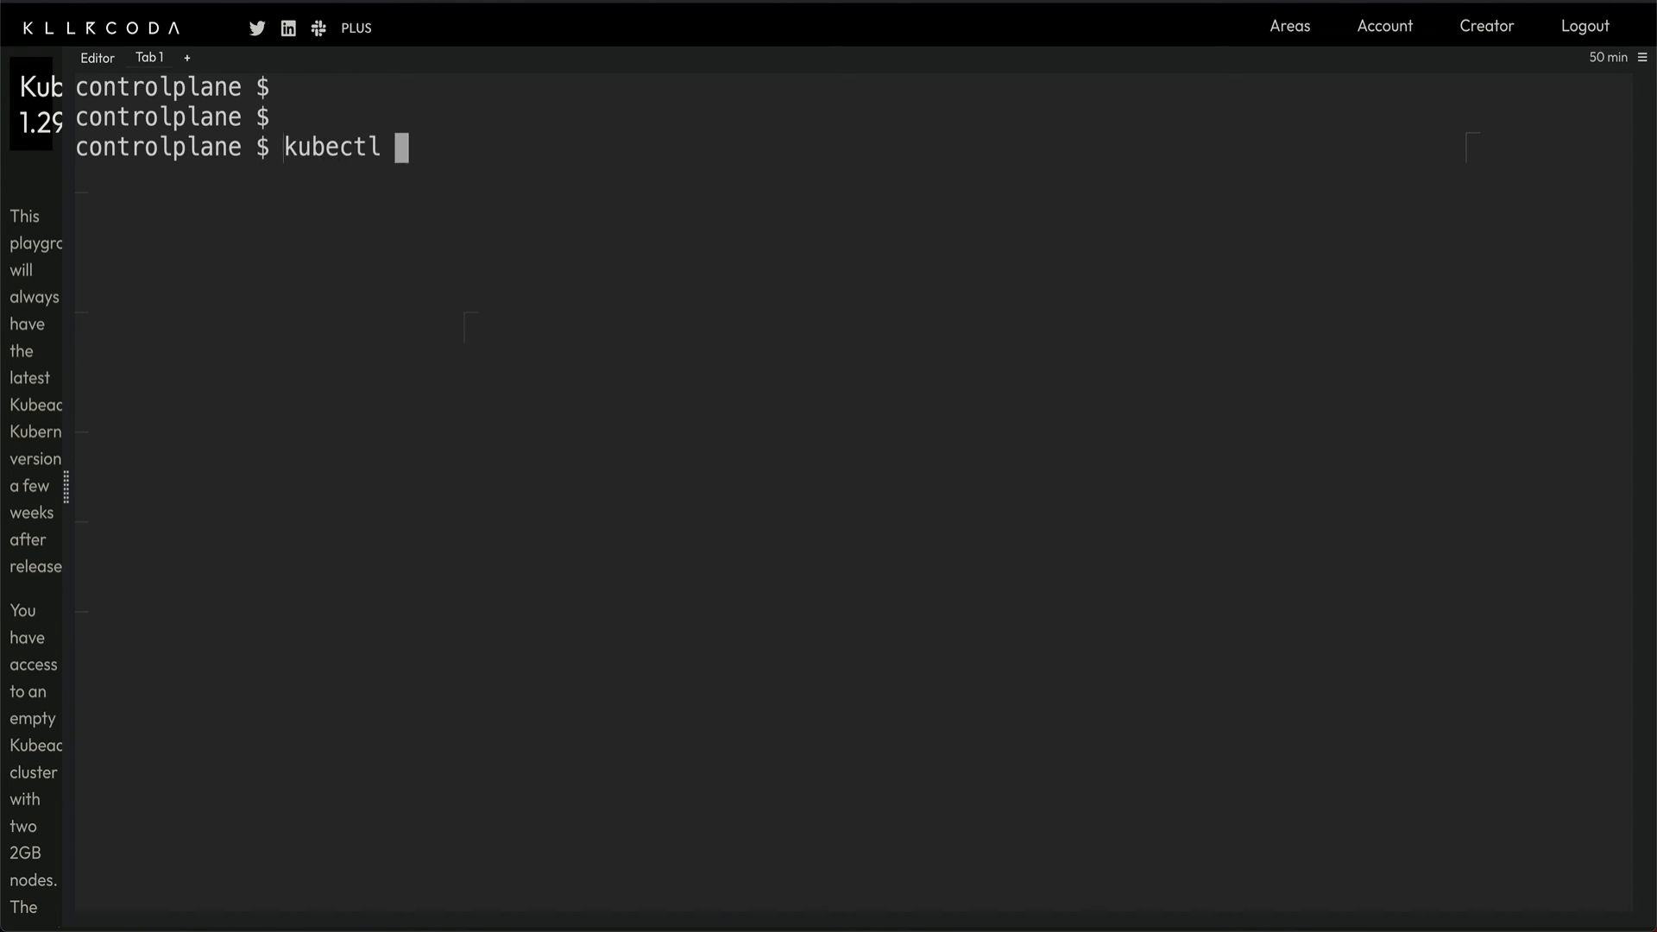
text(top)
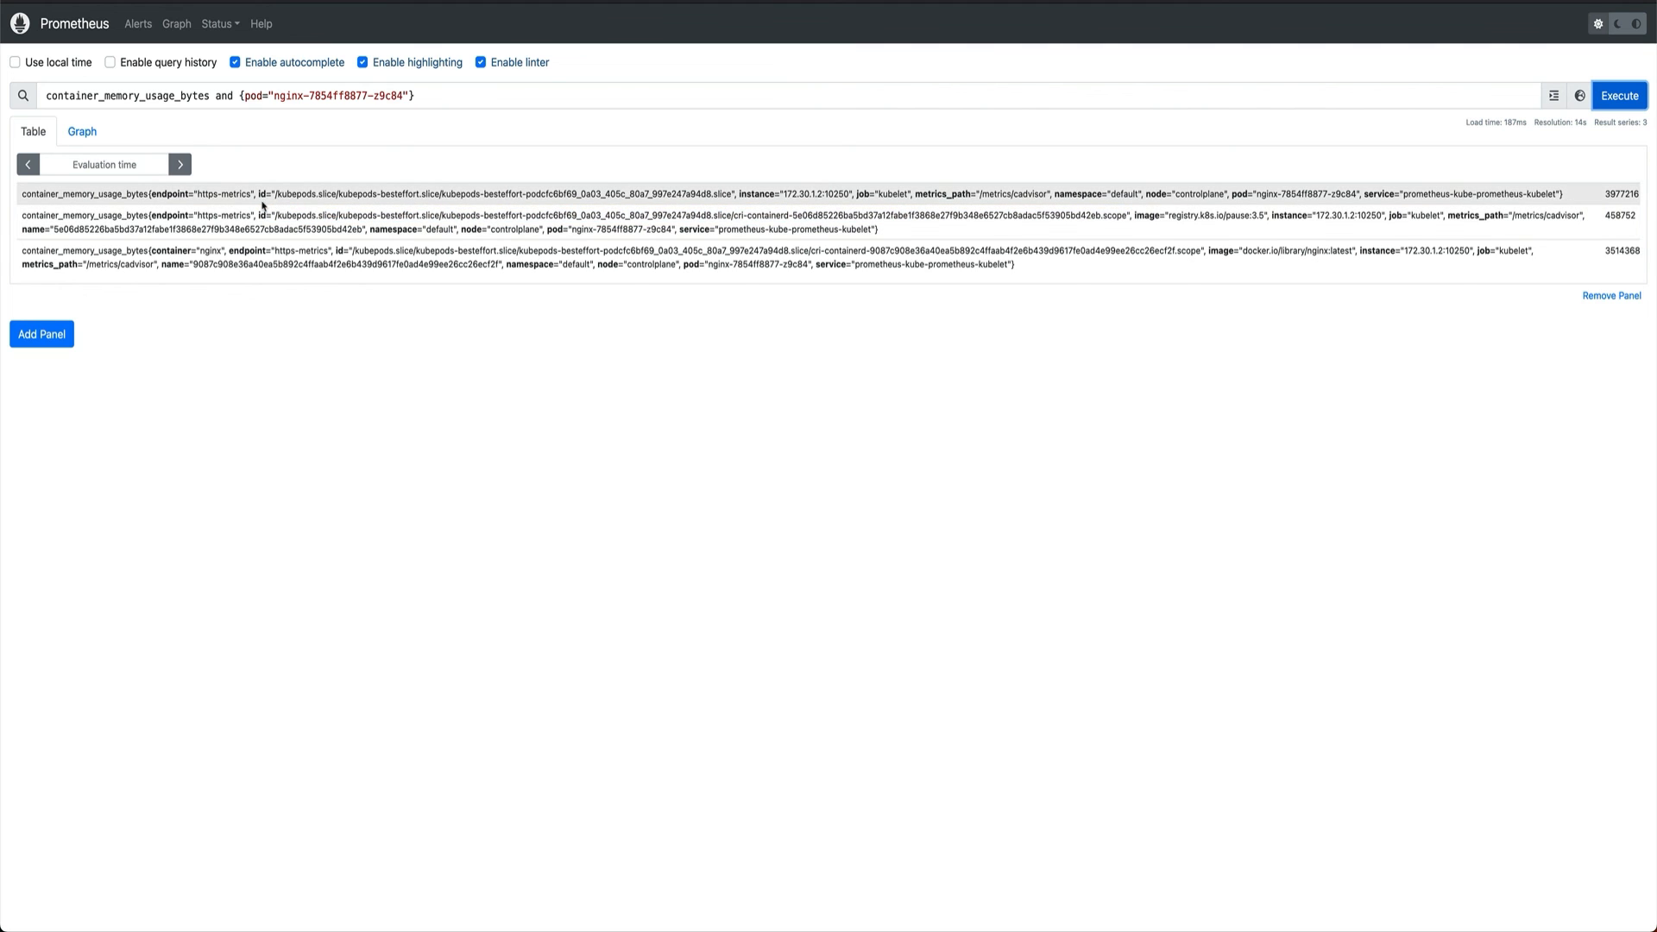
Step: Select the id label of the second nginx memory usage series in Prometheus
double_click(220, 216)
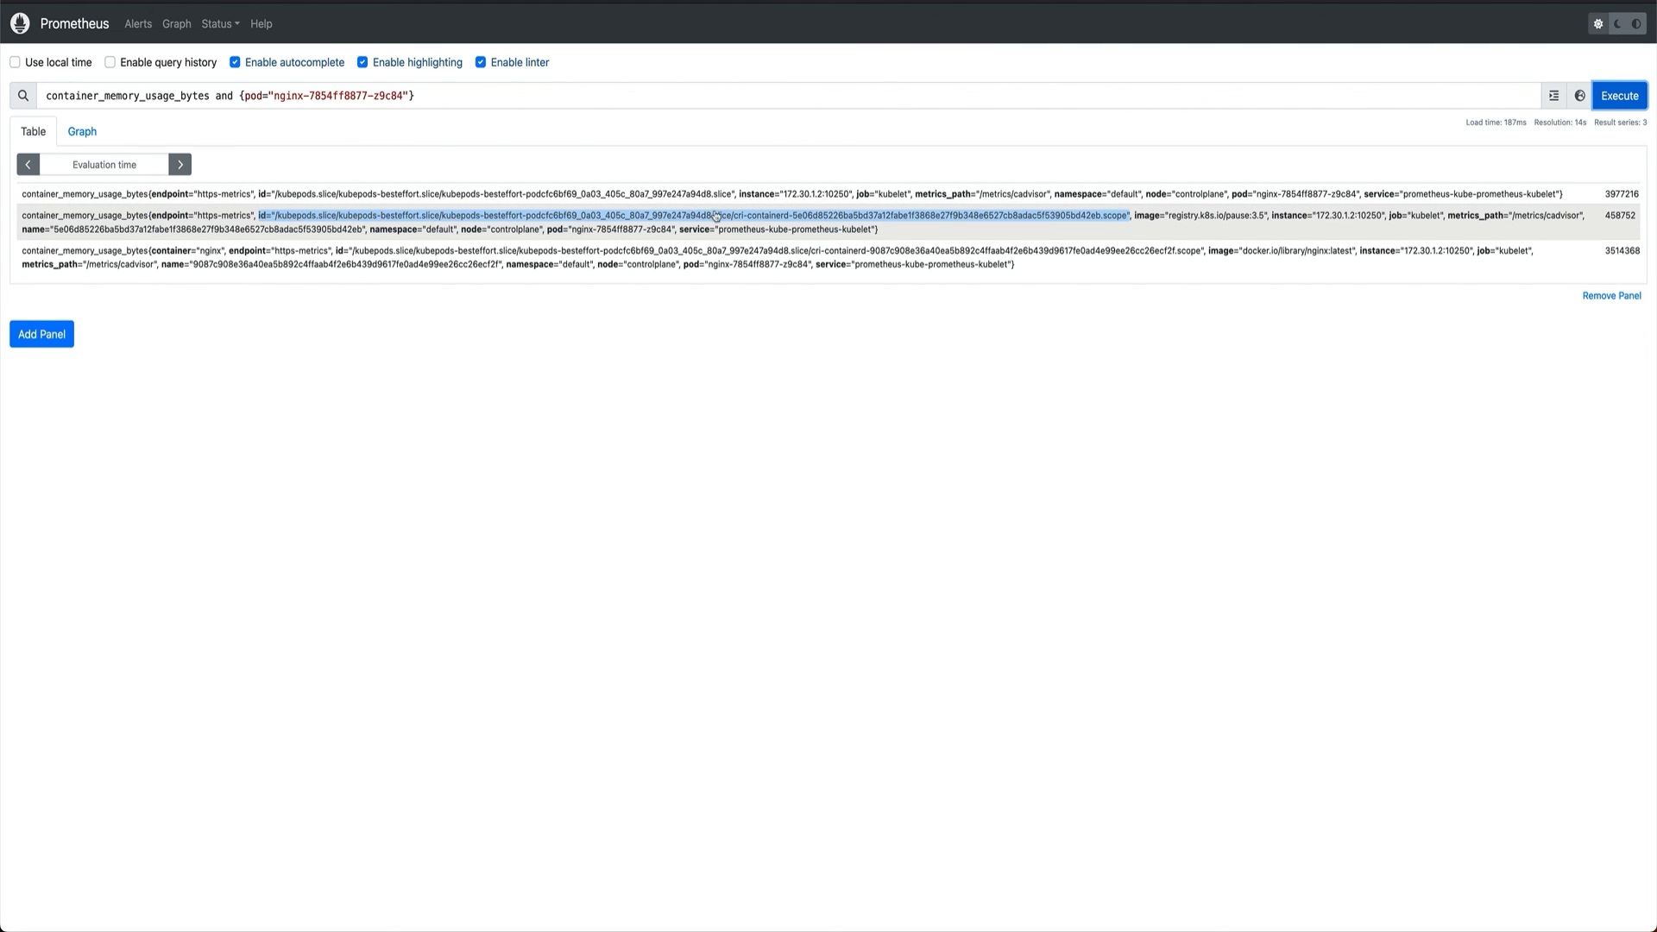
mouse_move(1513, 216)
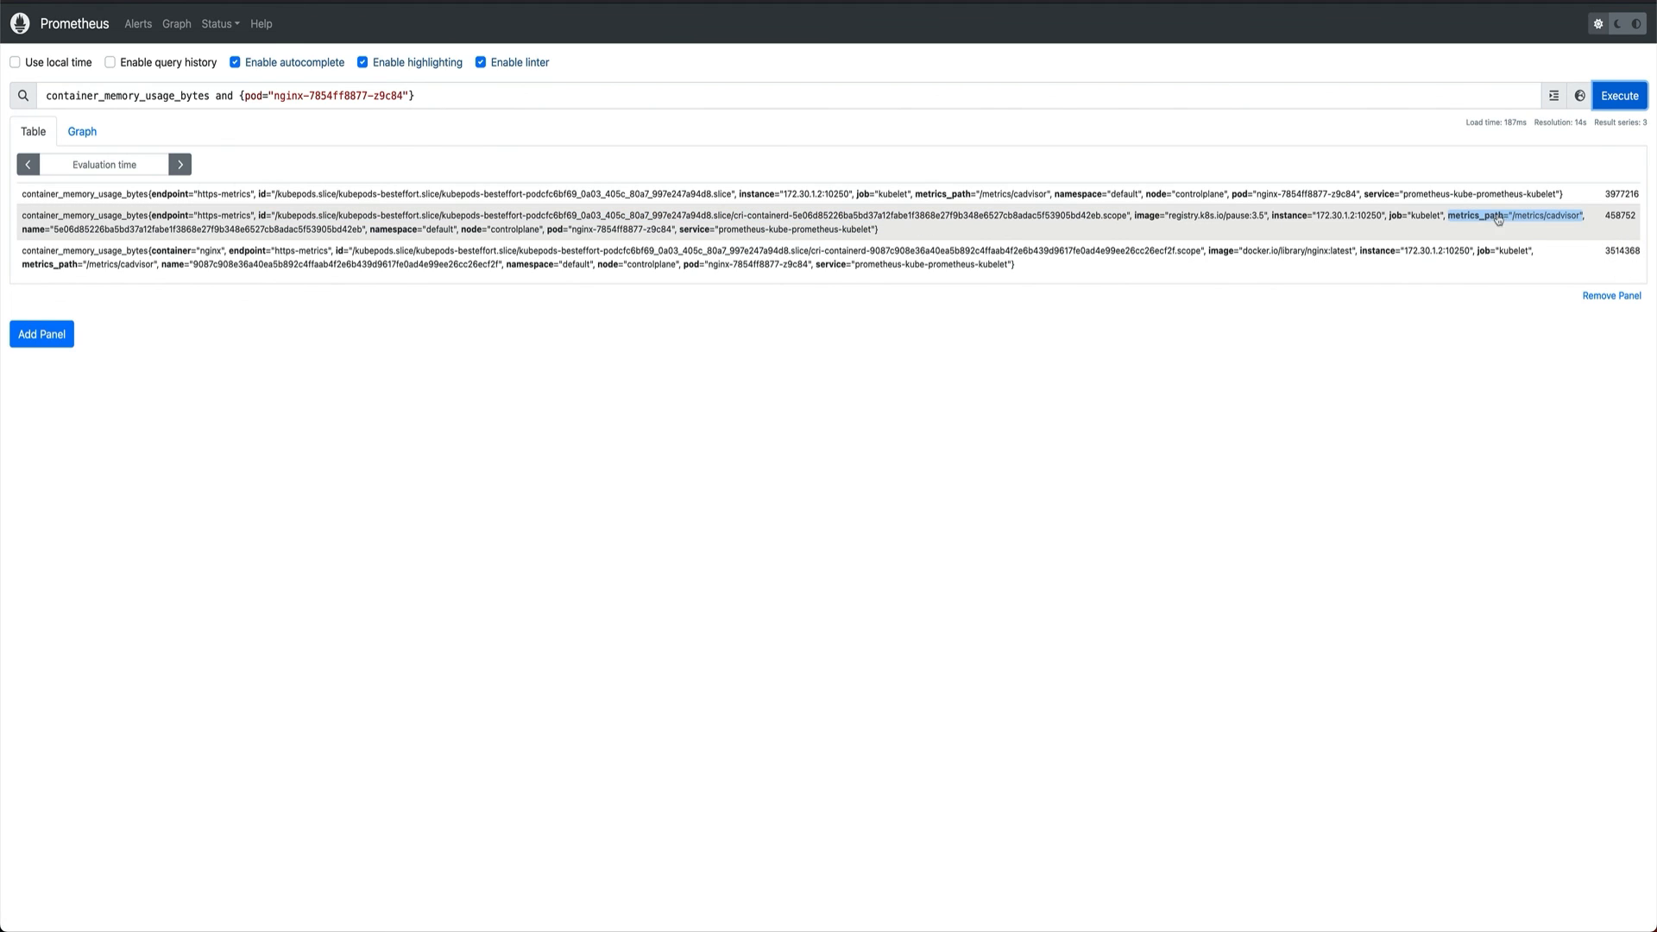
mouse_move(1555, 226)
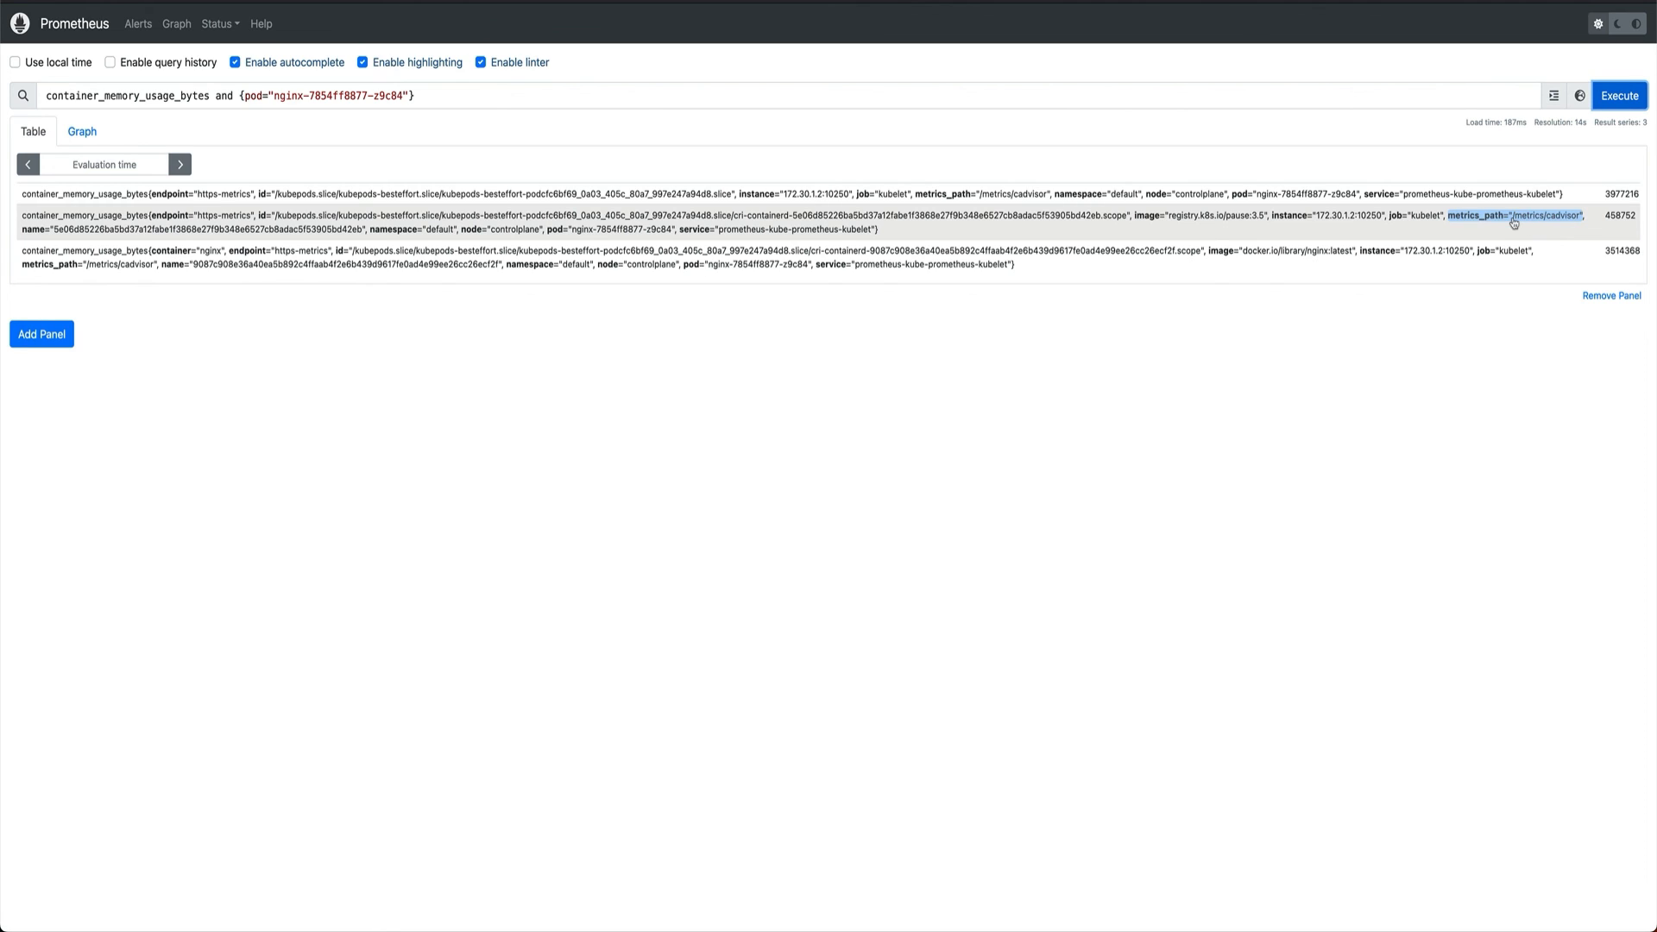
mouse_move(1543, 232)
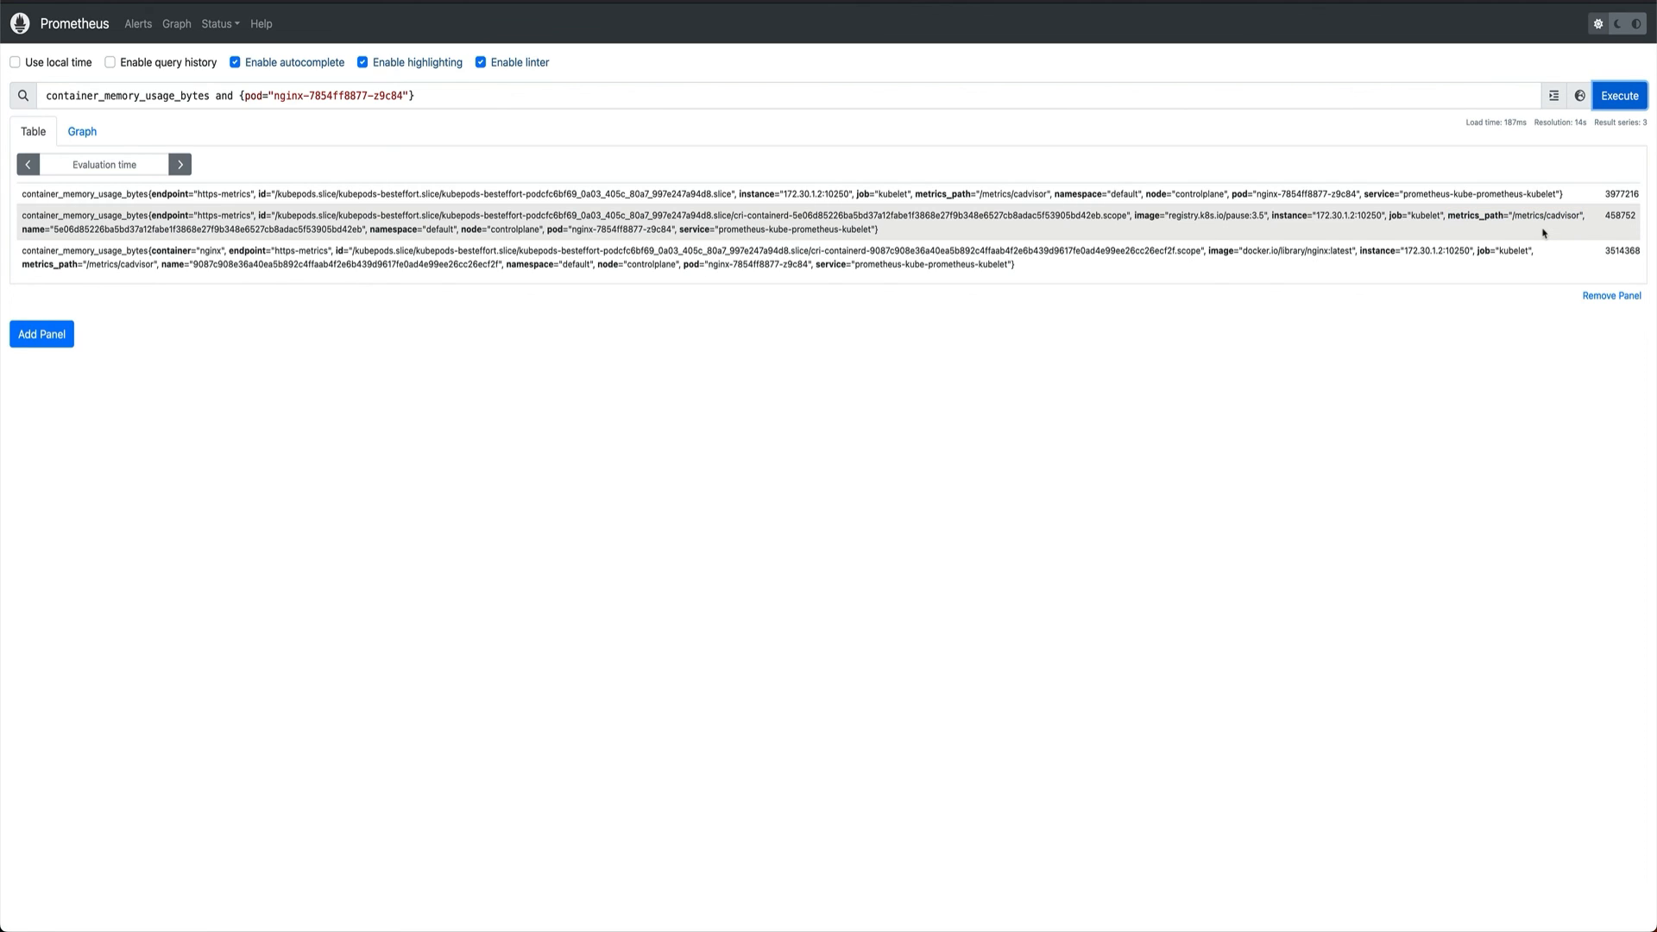